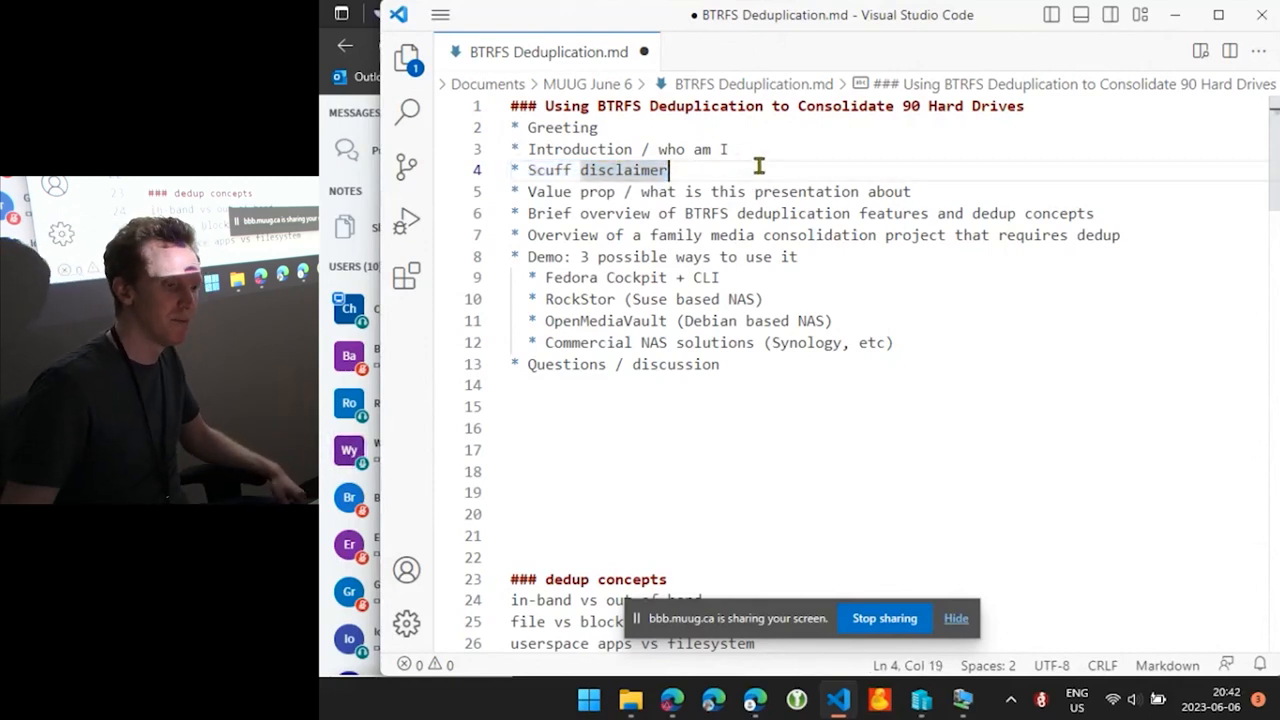
# Scroll through the consolidation notes and switch to File Explorer at Documents > MUUG June 6
pyautogui.click(512, 192)
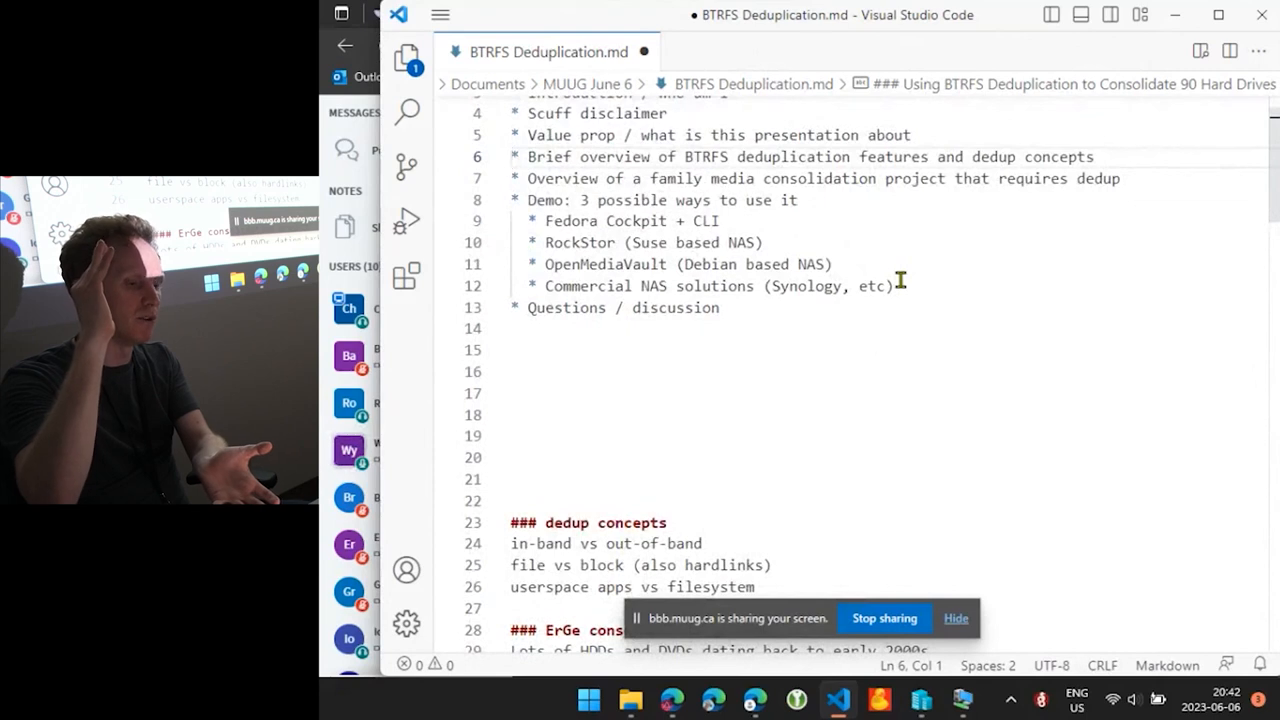
pyautogui.moveTo(872, 186)
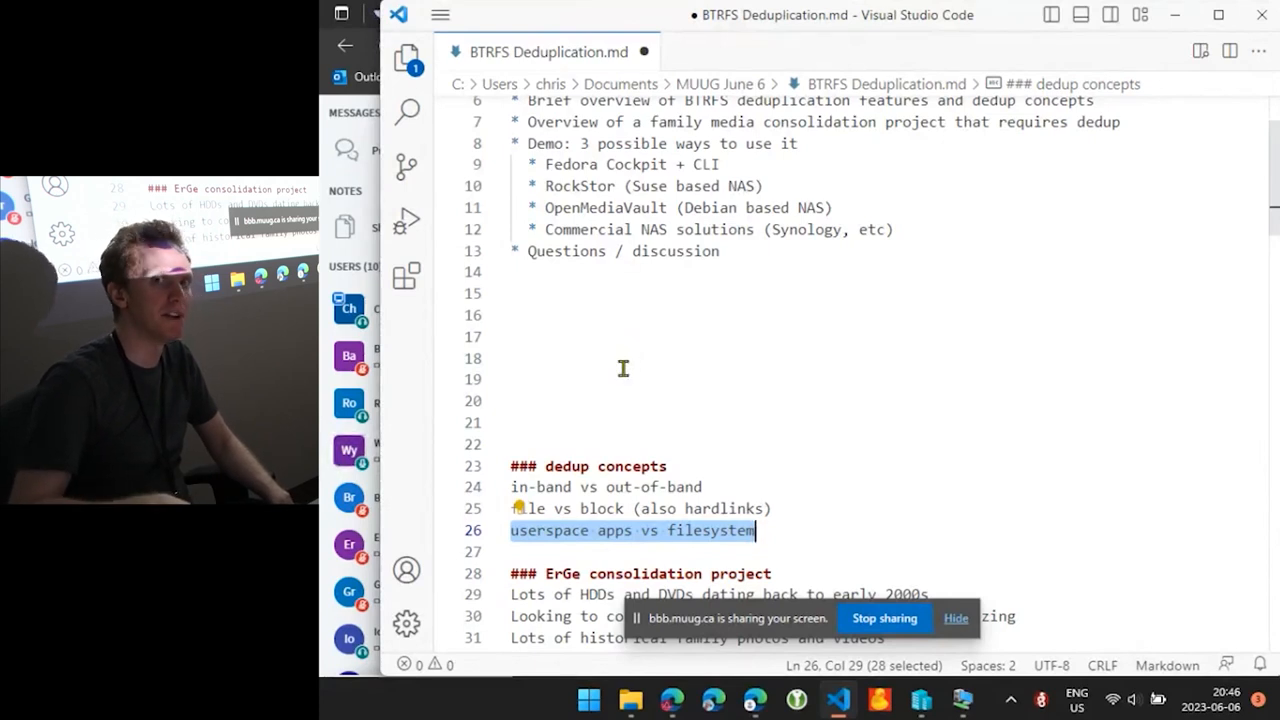
pyautogui.moveTo(676, 328)
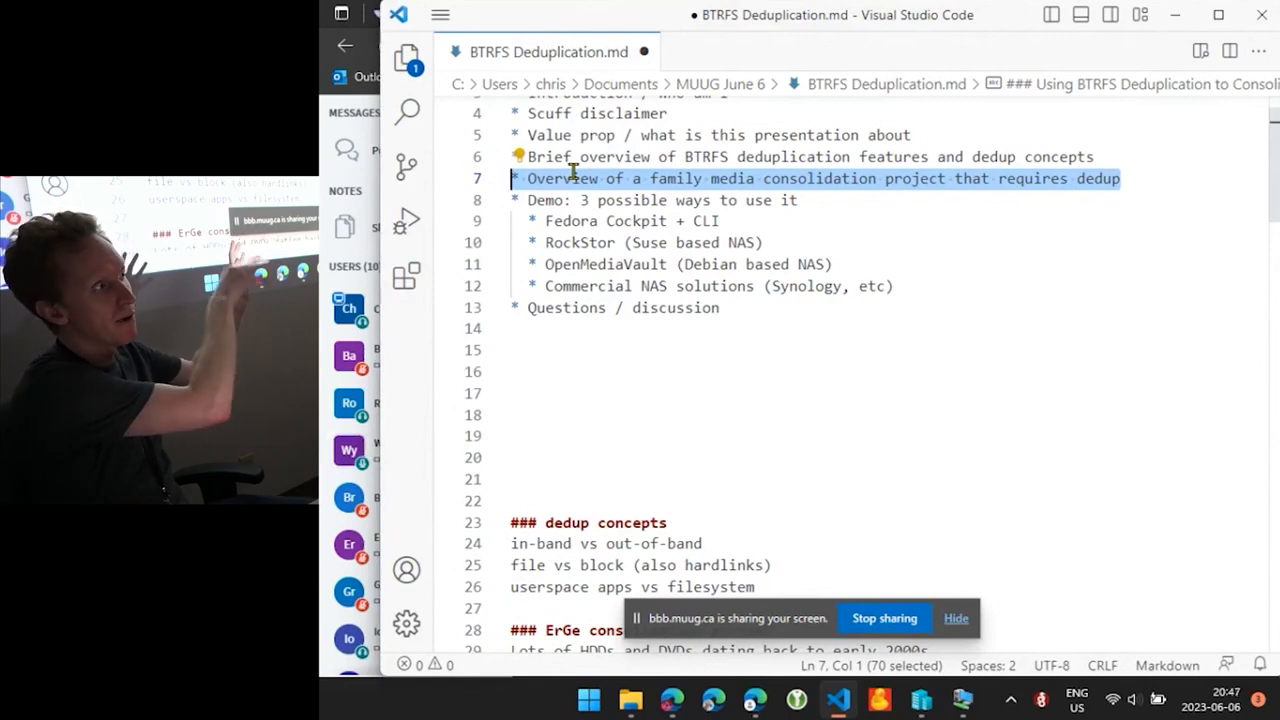
pyautogui.moveTo(912, 212)
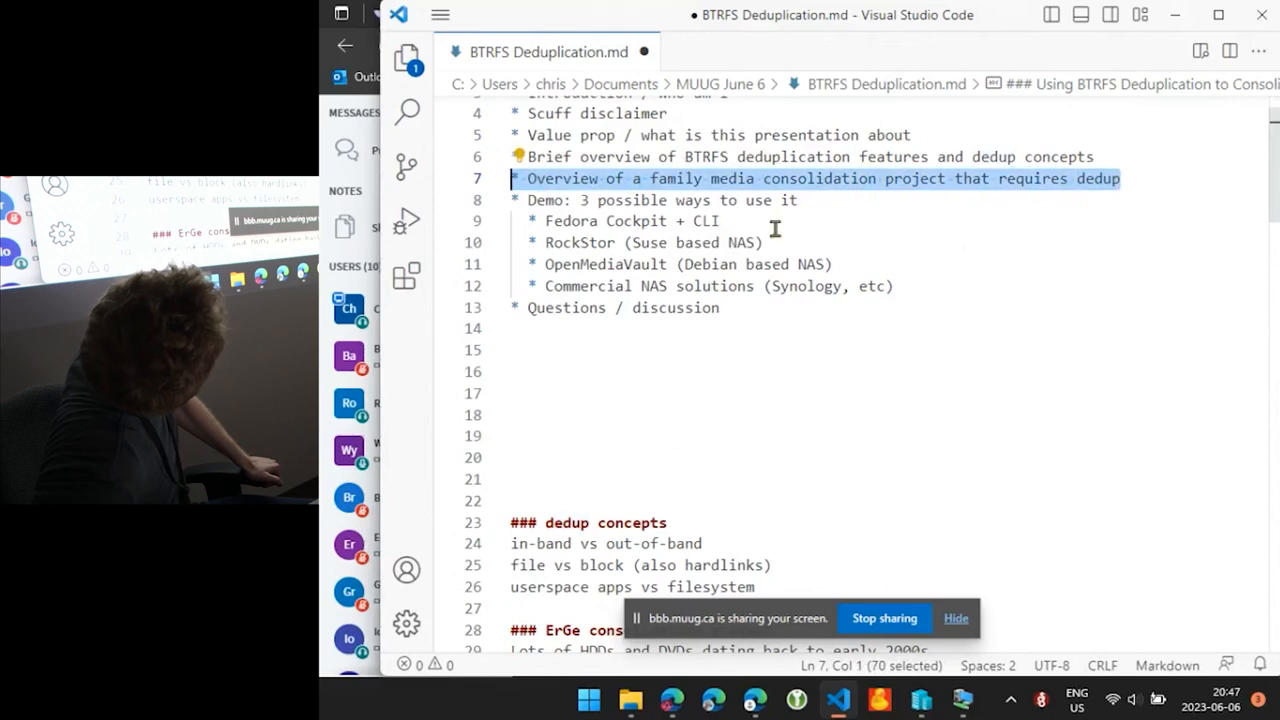
pyautogui.moveTo(1036, 328)
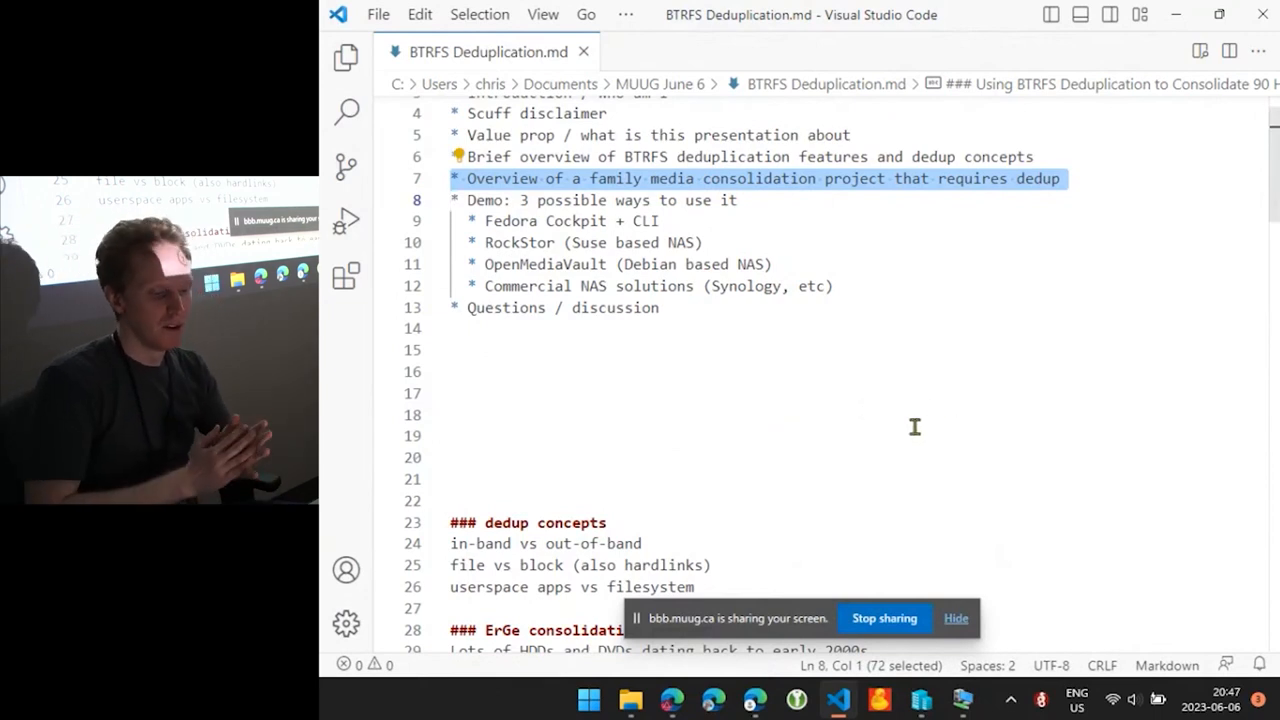
pyautogui.moveTo(864, 492)
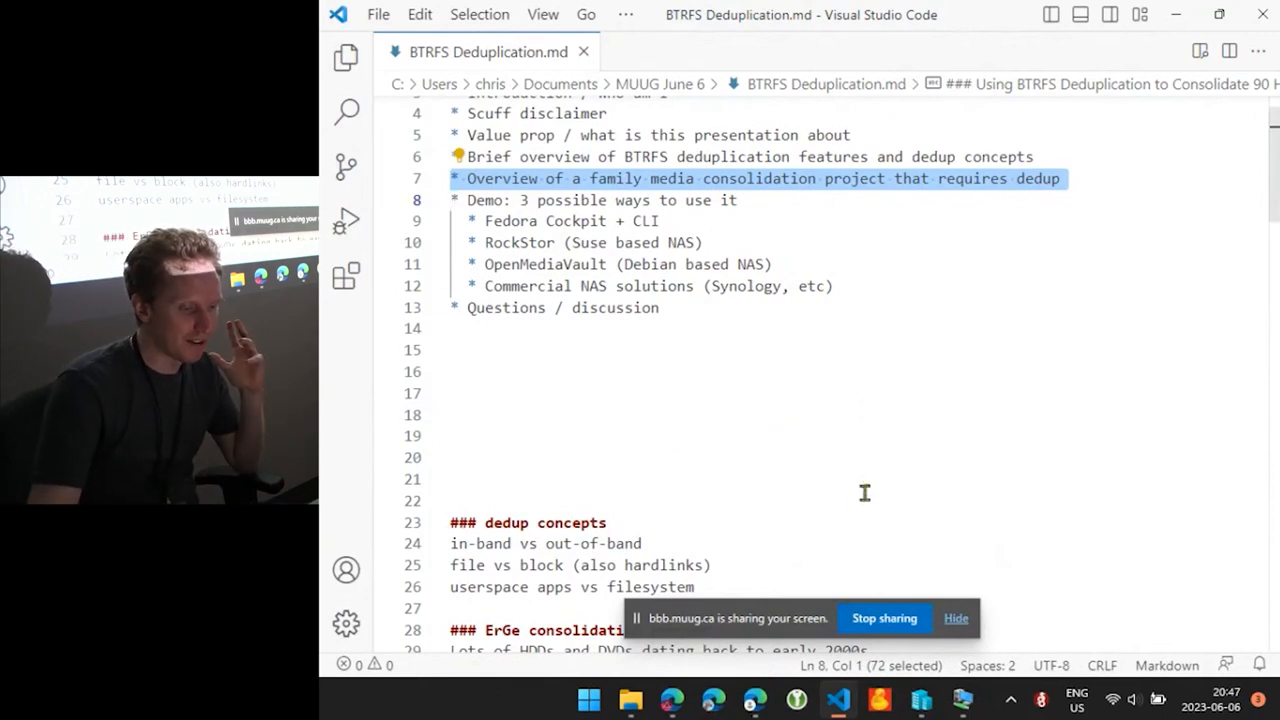
pyautogui.scroll(-3)
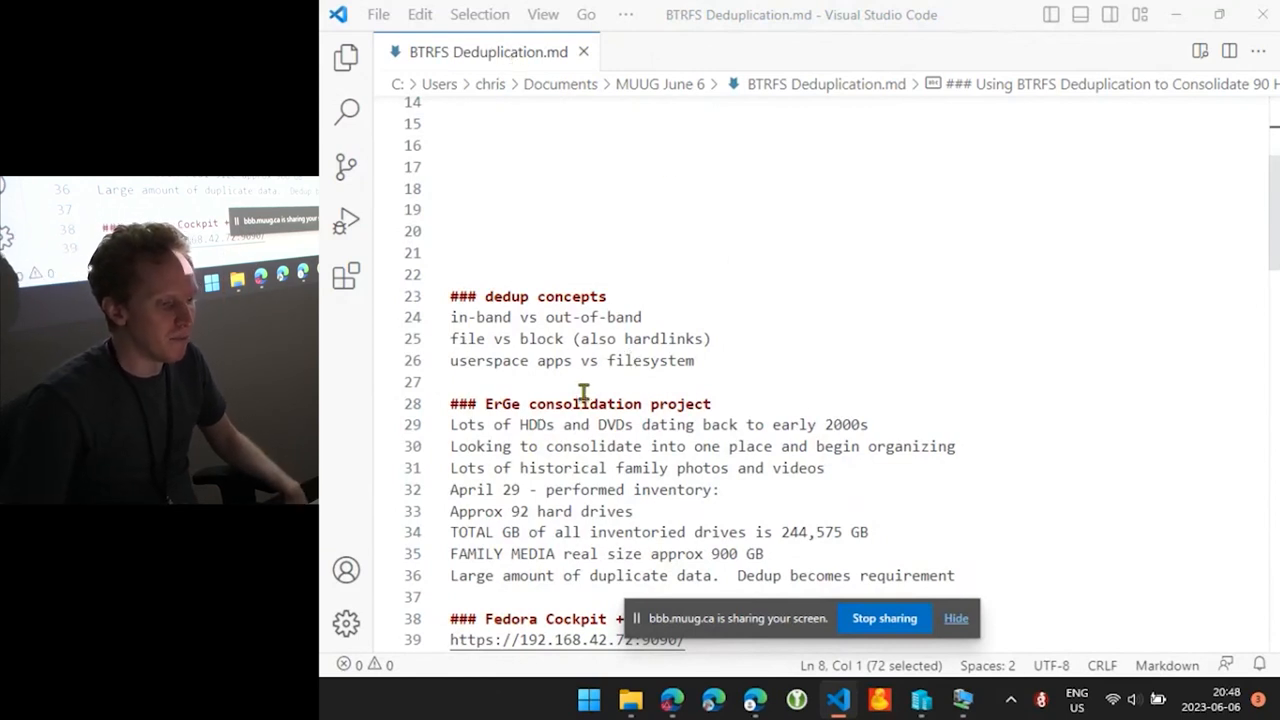
pyautogui.click(584, 404)
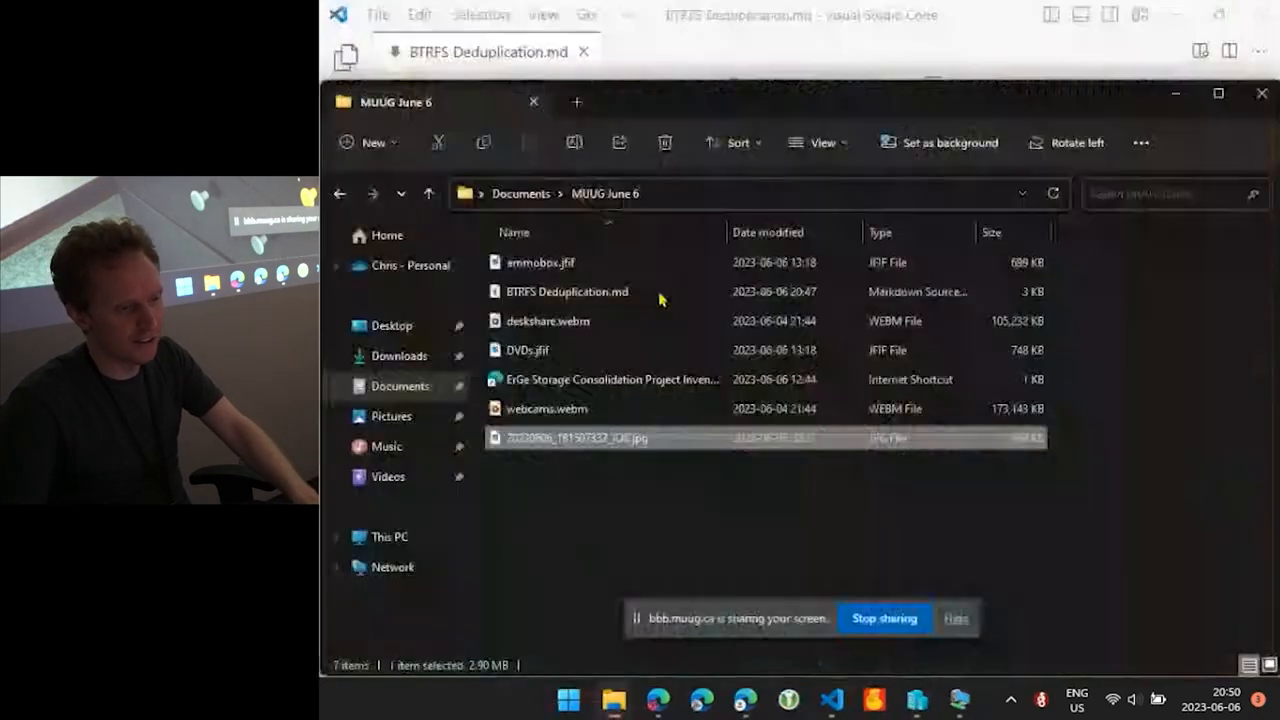
pyautogui.doubleClick(540, 262)
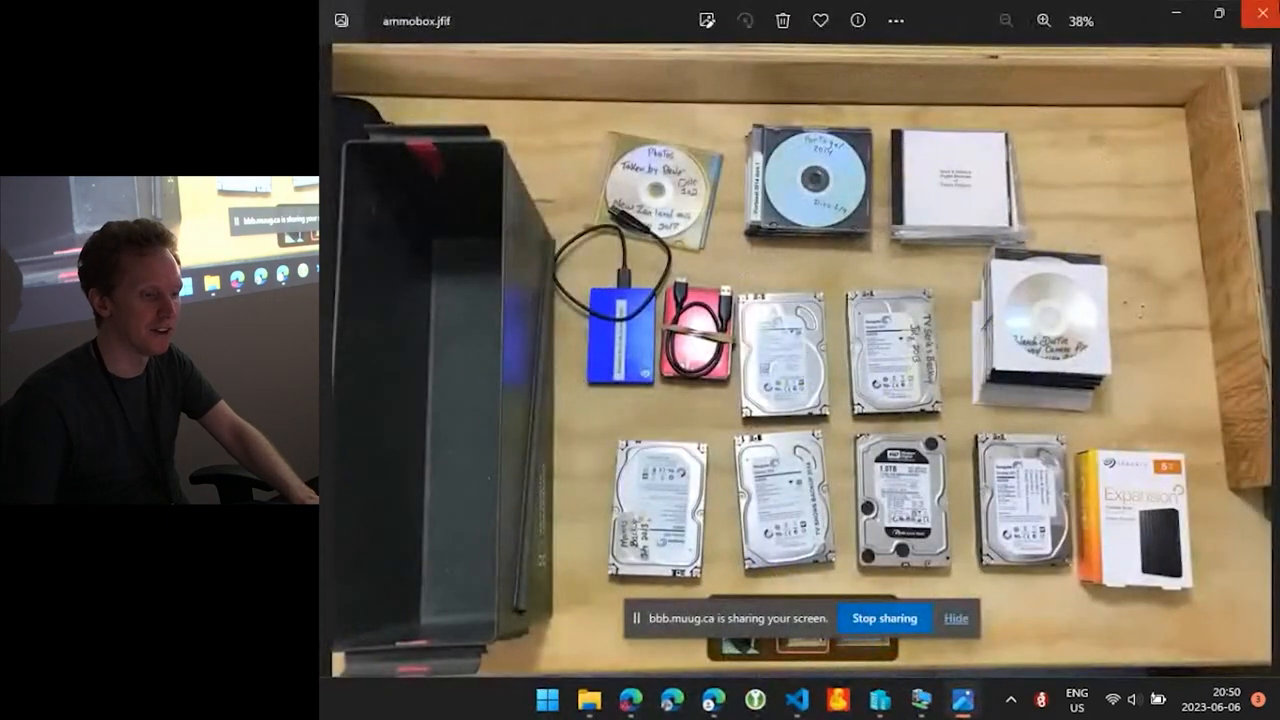
pyautogui.click(1260, 14)
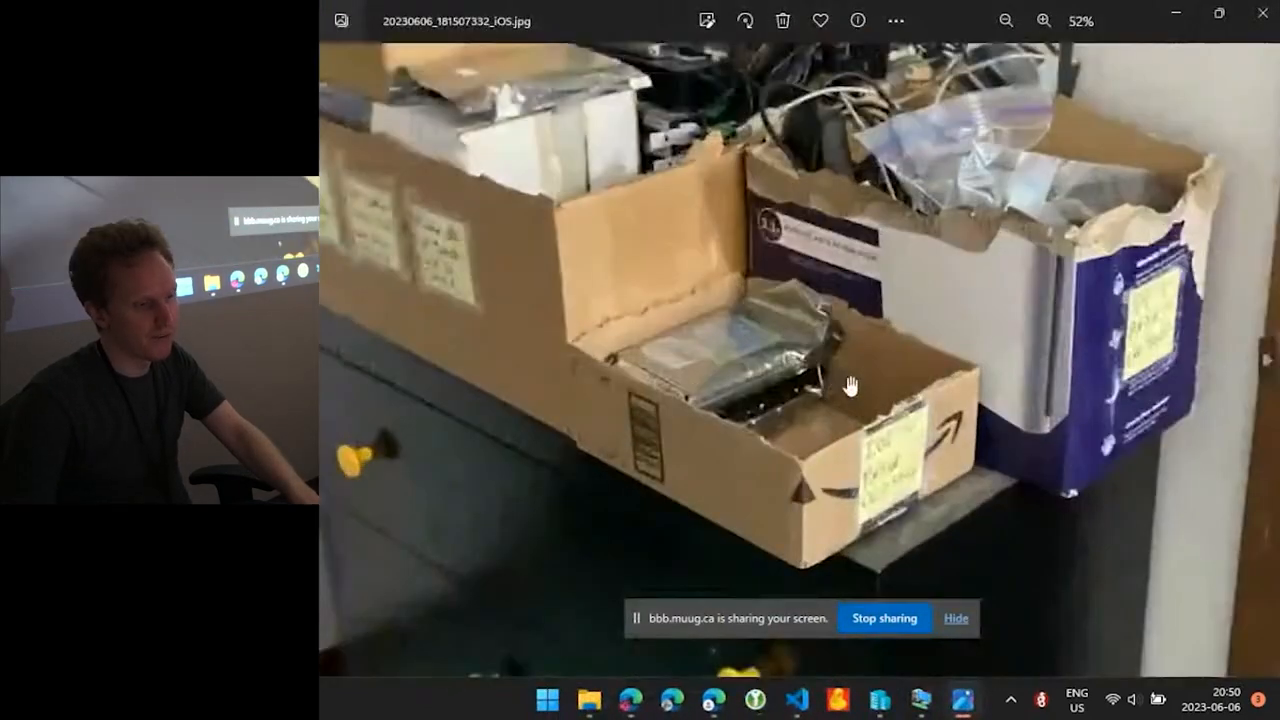
pyautogui.click(1004, 20)
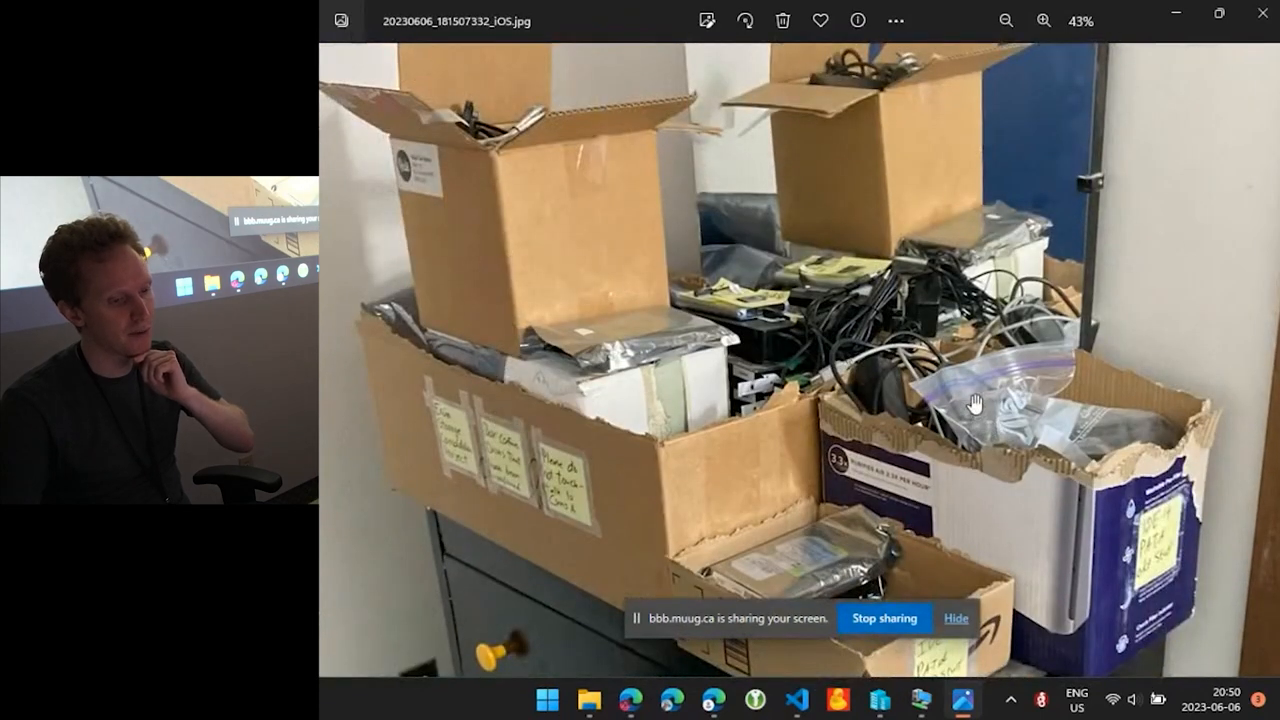
pyautogui.moveTo(712, 312)
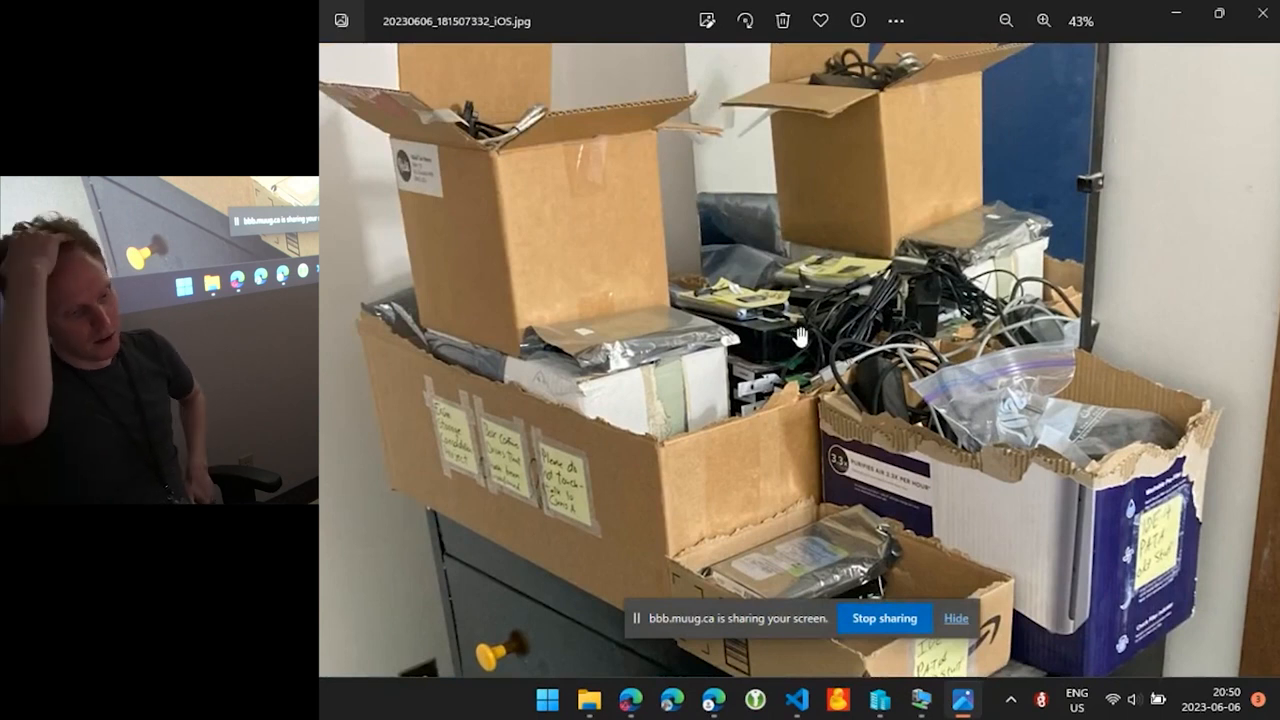
pyautogui.moveTo(860, 180)
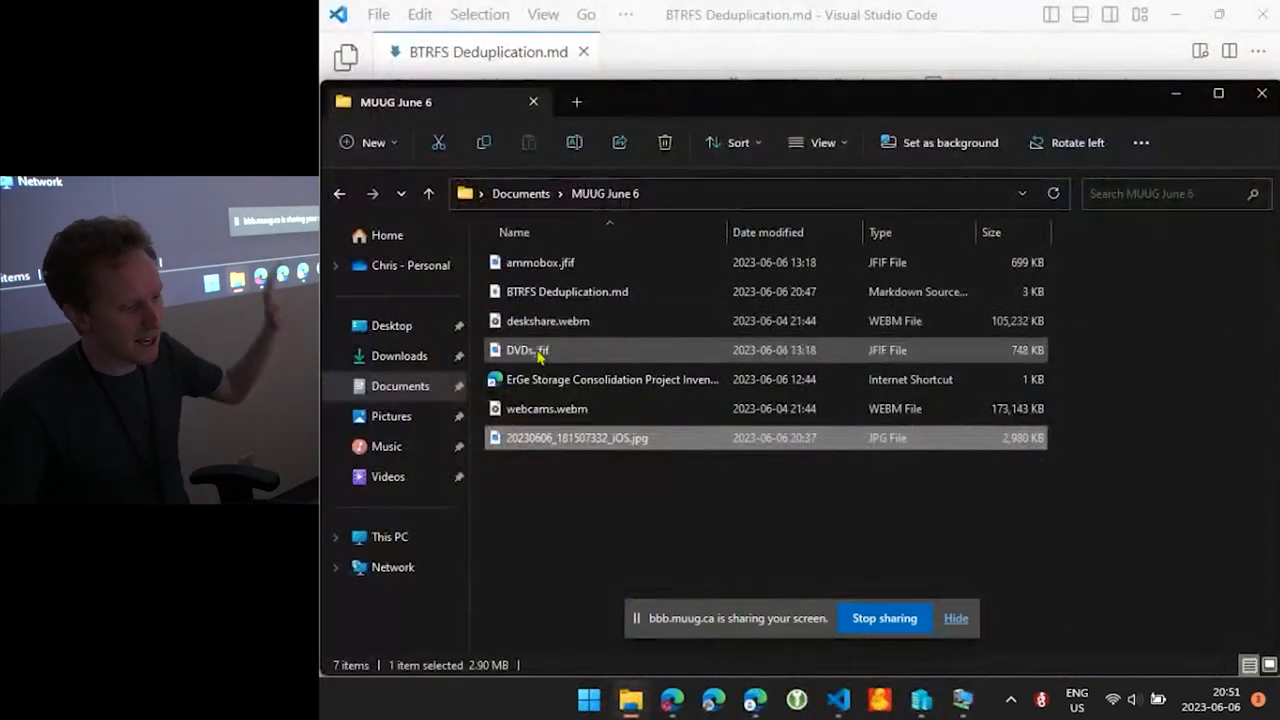
# View one of the inventory photos in Microsoft Photos
pyautogui.doubleClick(528, 350)
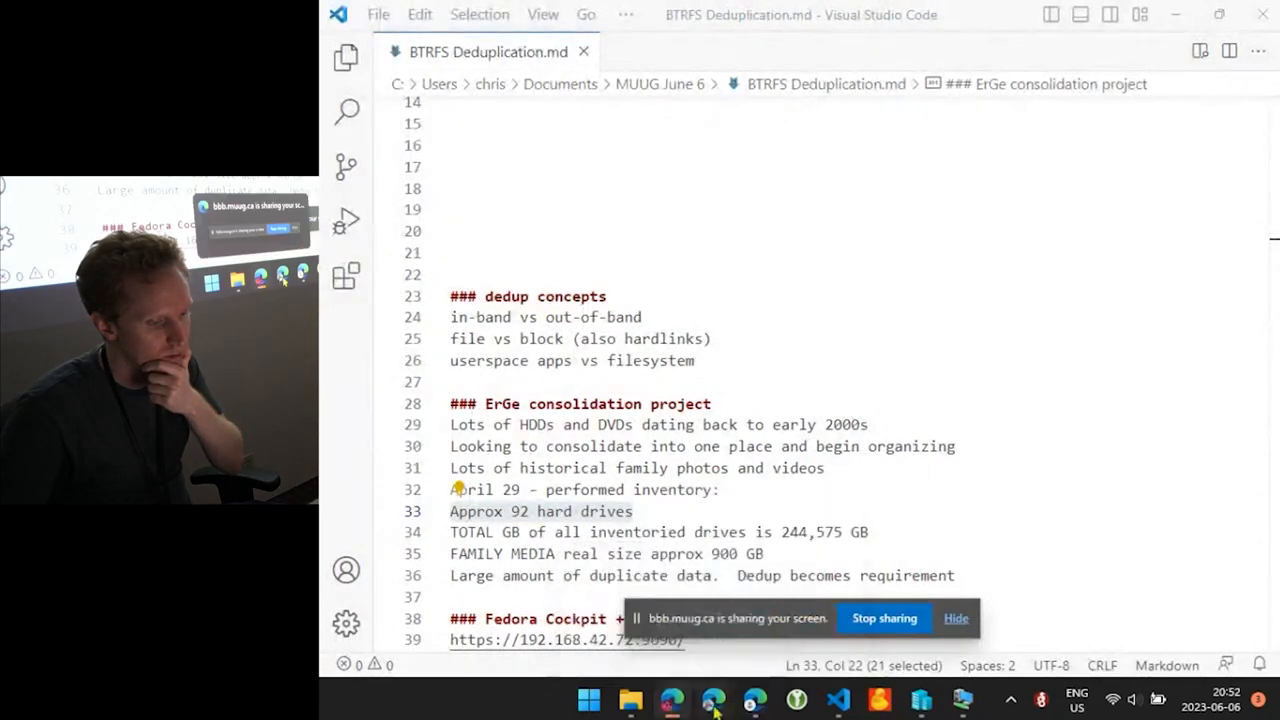
# Briefly show the web browser, then return to the deduplication notes and scroll them
pyautogui.click(712, 700)
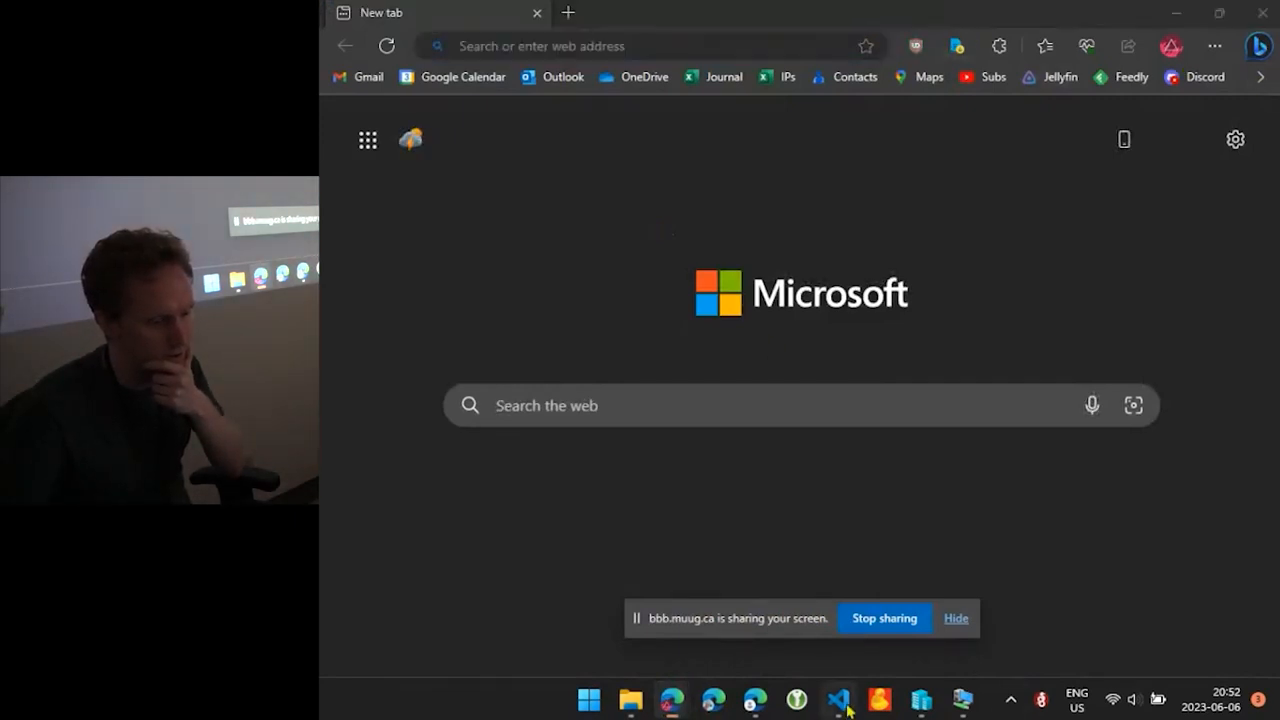
pyautogui.click(836, 700)
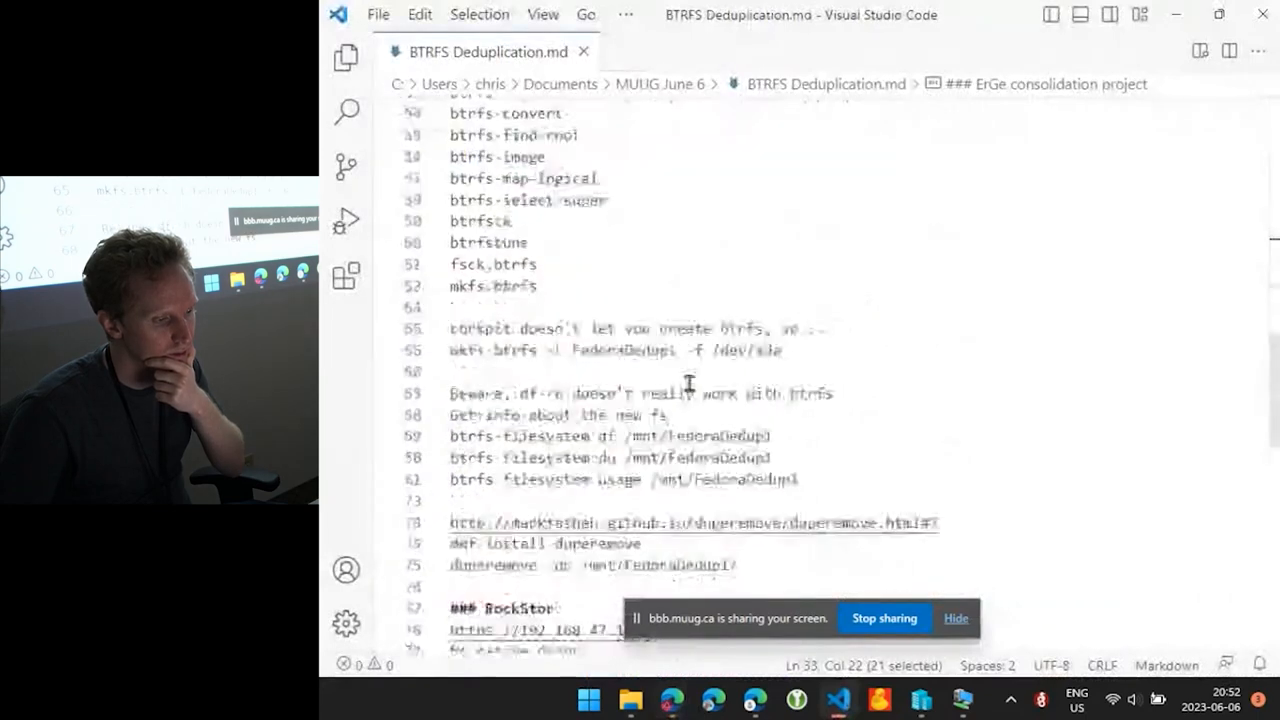
pyautogui.scroll(-3)
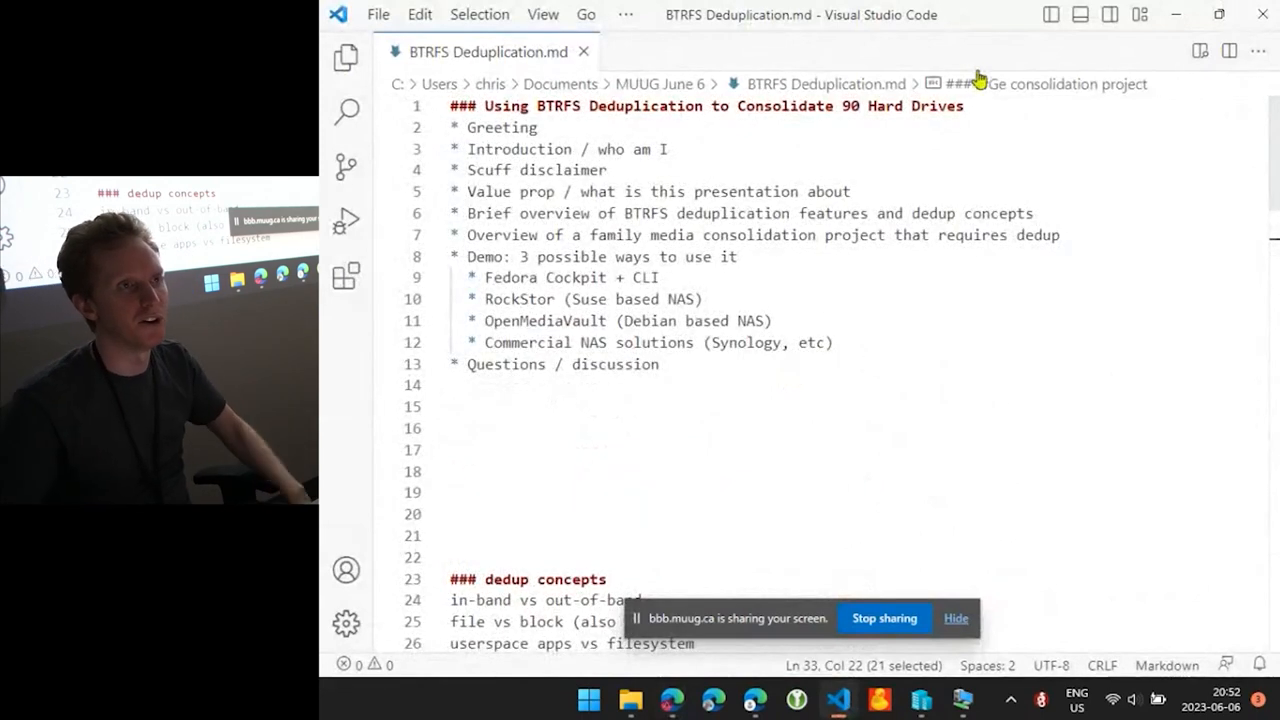
pyautogui.moveTo(976, 84)
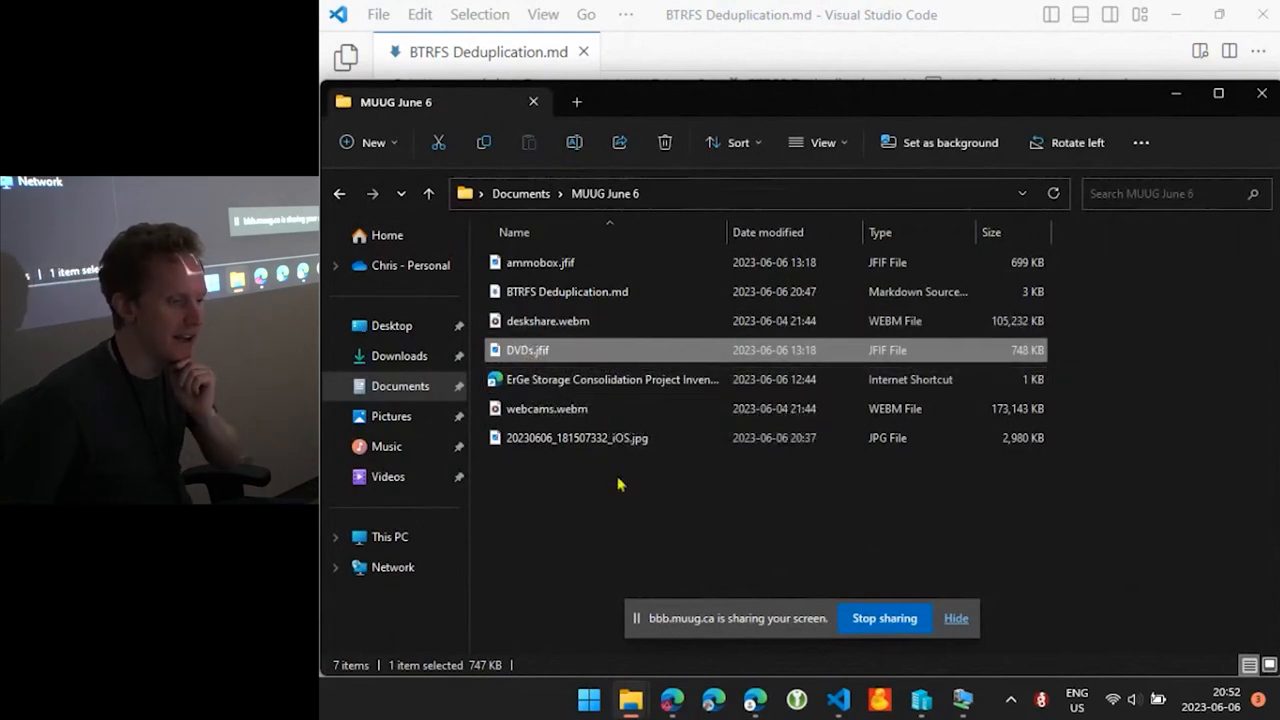
# View the iOS jpg of drive boxes on the dresser enlarged in Photos
pyautogui.doubleClick(576, 438)
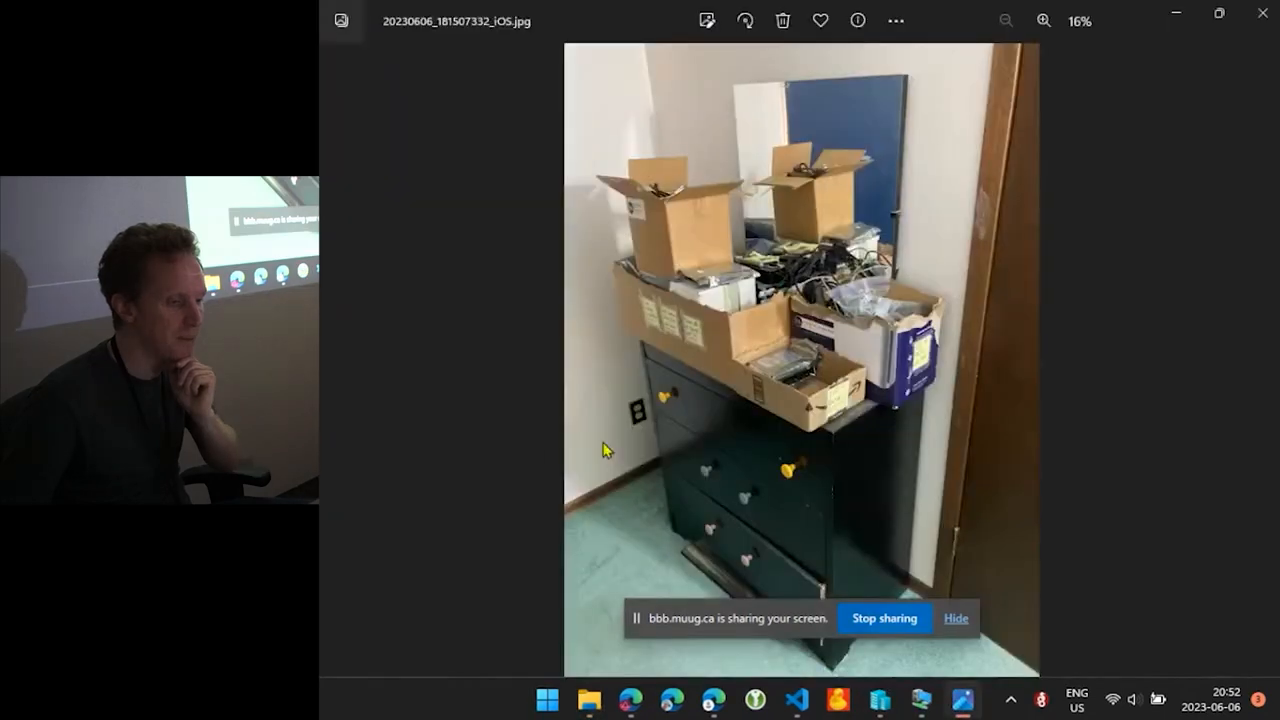
pyautogui.click(1044, 20)
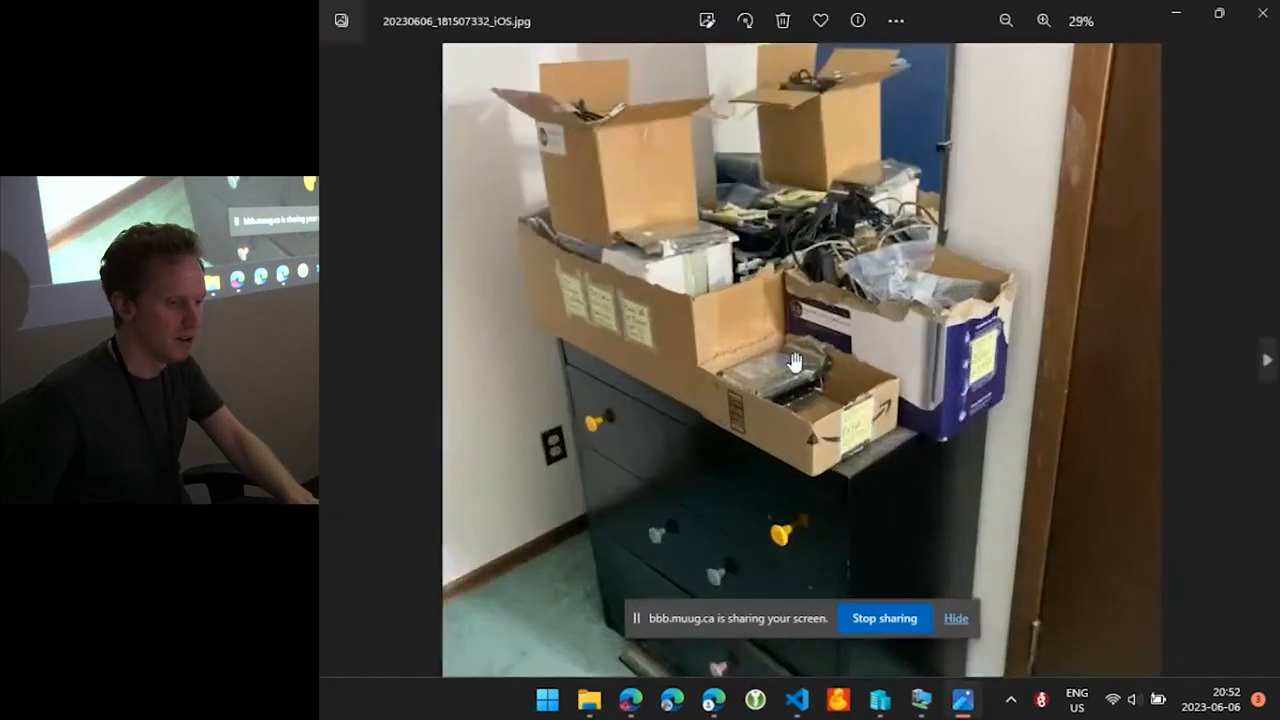
pyautogui.click(1044, 20)
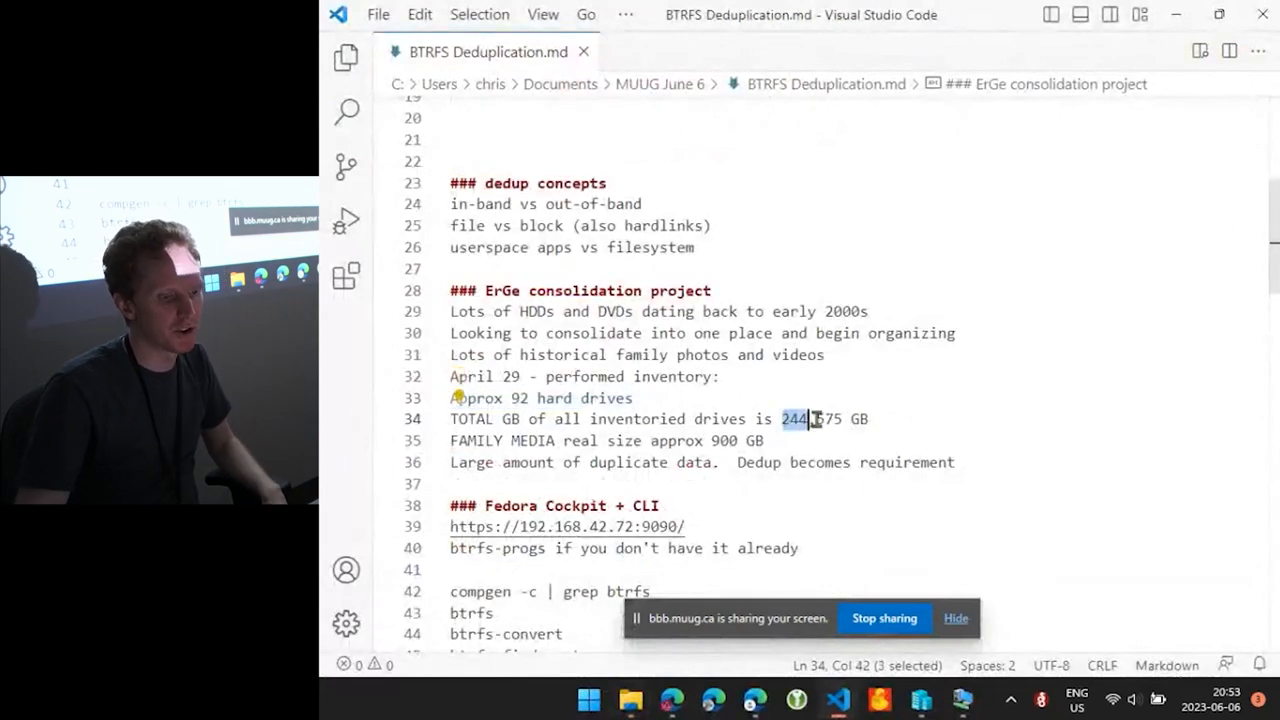
# Highlight the drive total of 244,575 GB in the consolidation notes
pyautogui.moveTo(810, 420); pyautogui.dragTo(844, 420)
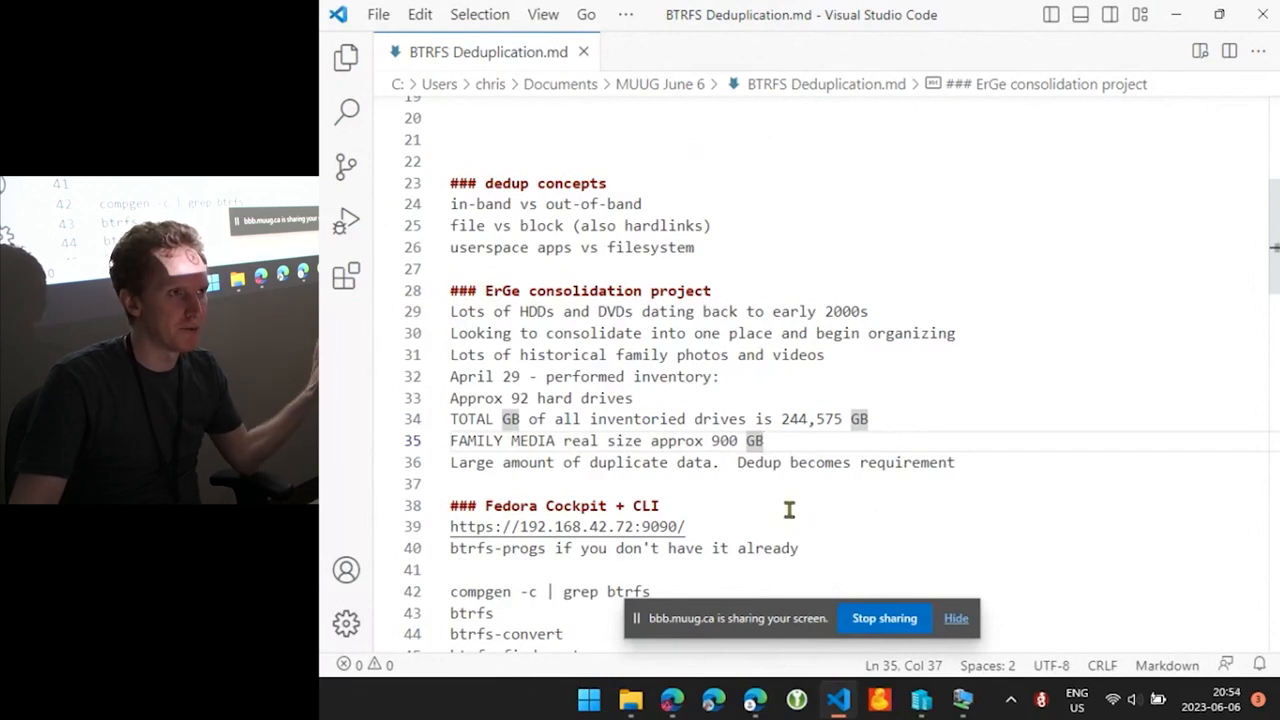
pyautogui.moveTo(700, 660)
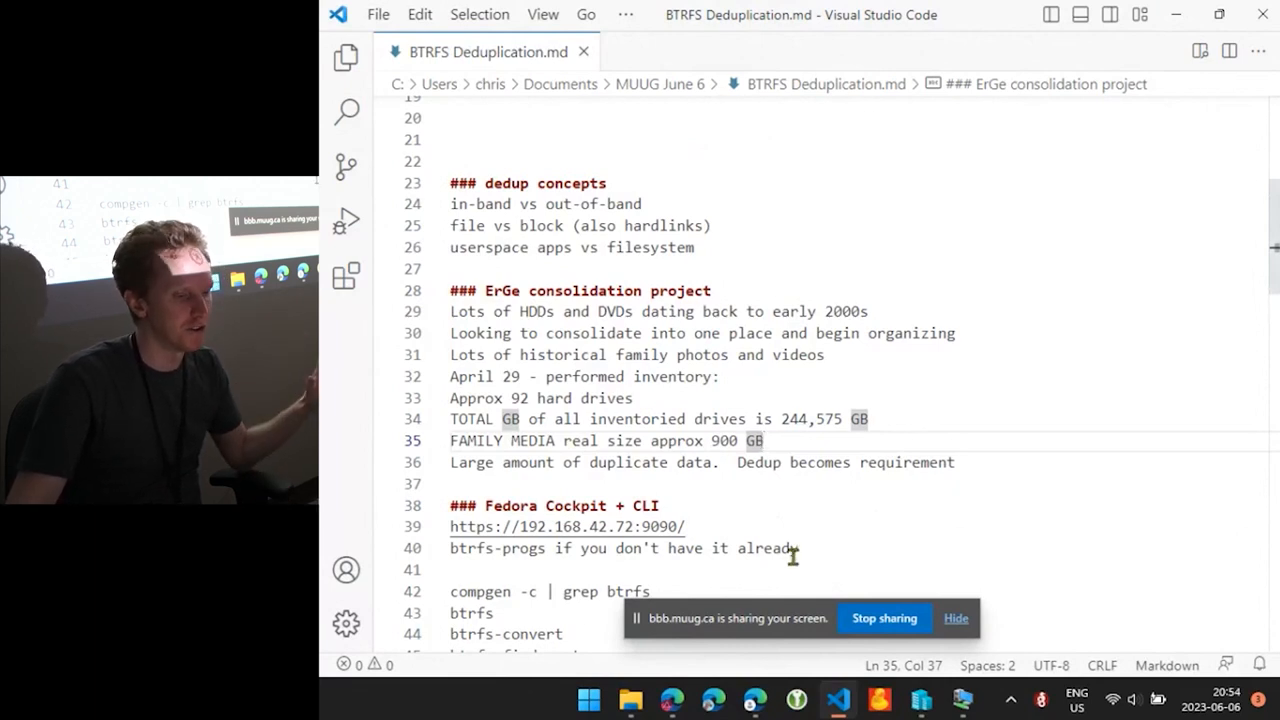
pyautogui.moveTo(814, 528)
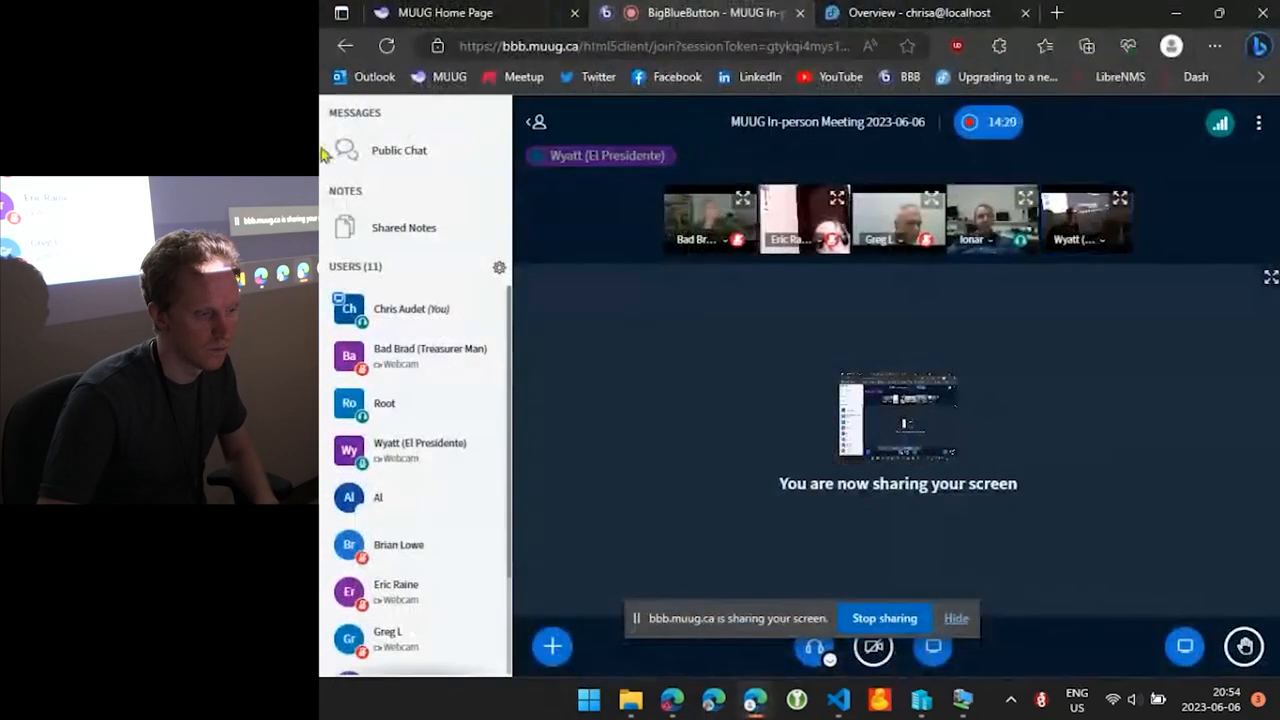
# Show the Cockpit 'Overview - chrisa@localhost' page for the Fedora 38 server
pyautogui.click(398, 150)
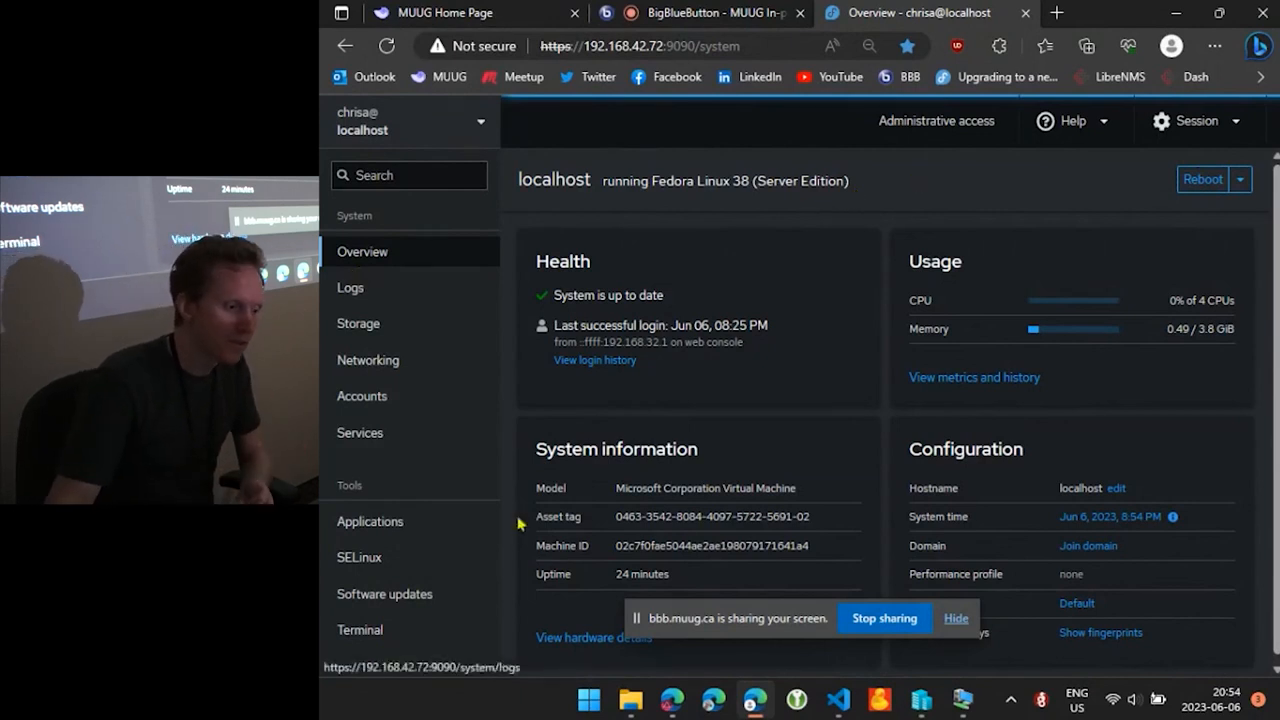
pyautogui.moveTo(658, 444)
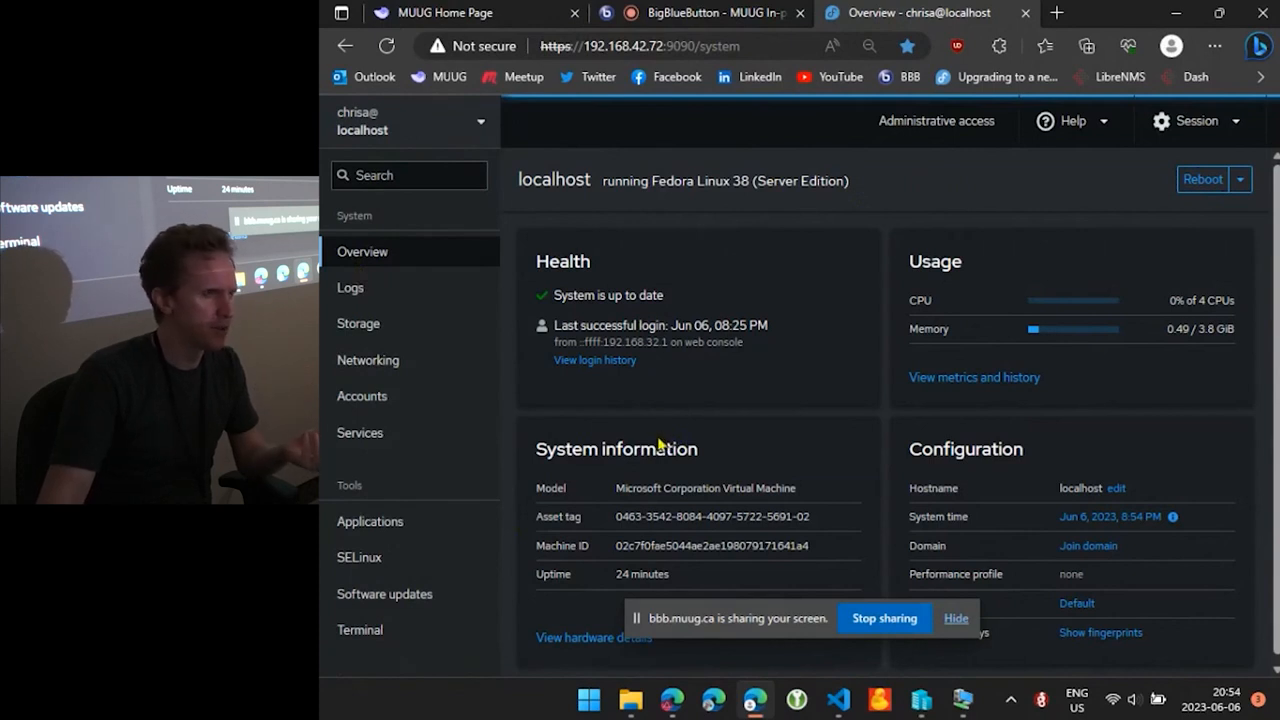
pyautogui.moveTo(656, 440)
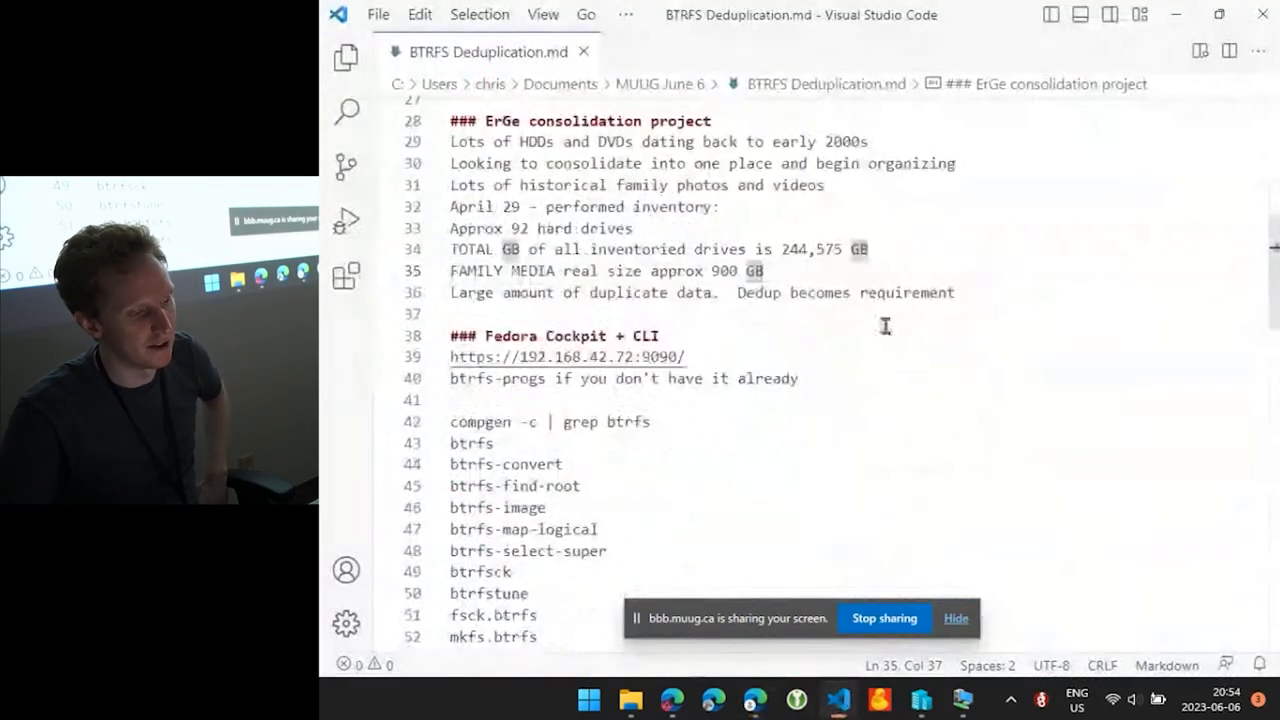
# Scroll the notes to the compgen btrfs command list and return to the Cockpit overview
pyautogui.scroll(-3)
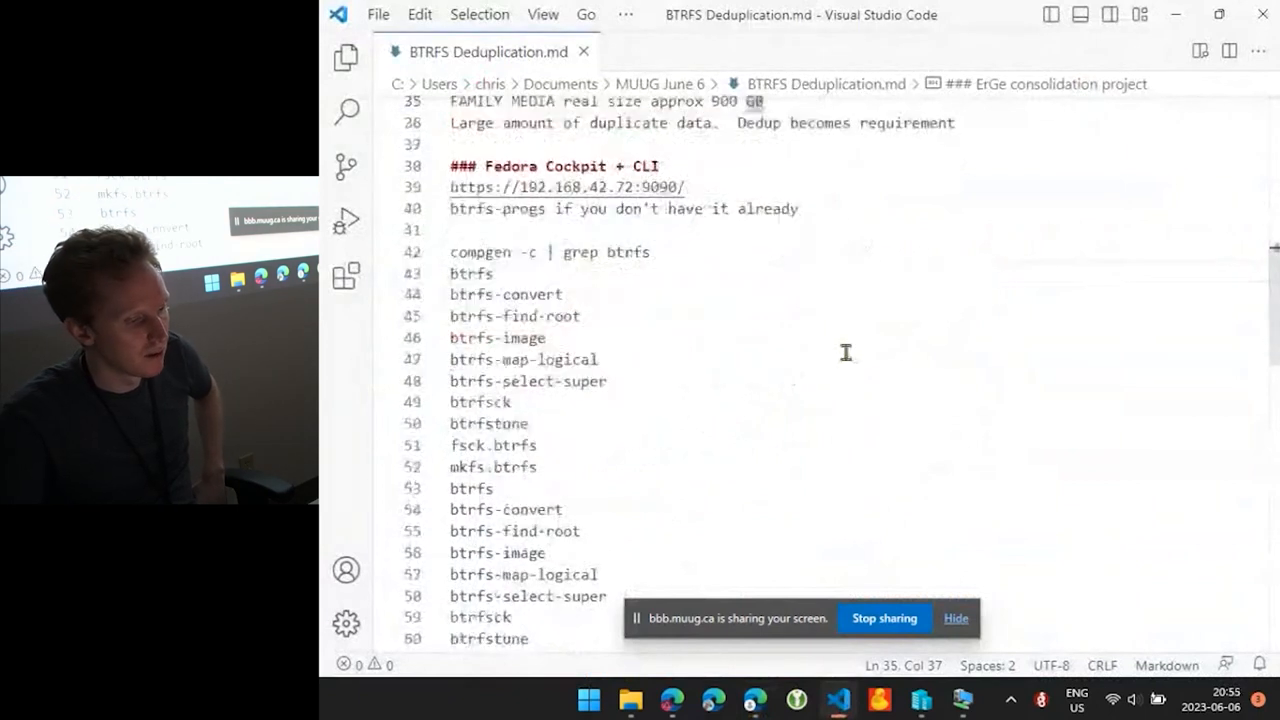
pyautogui.doubleClick(496, 208)
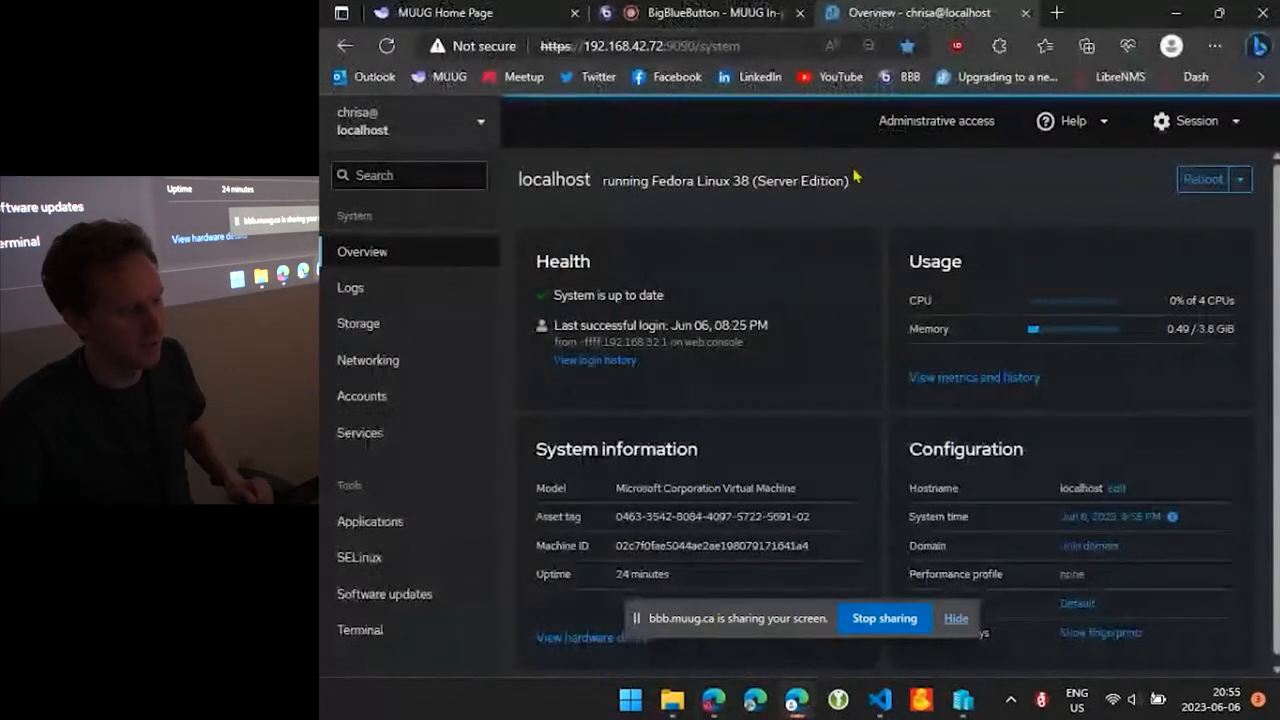
# Get a root shell in the Cockpit terminal with sudo su -
pyautogui.click(360, 628)
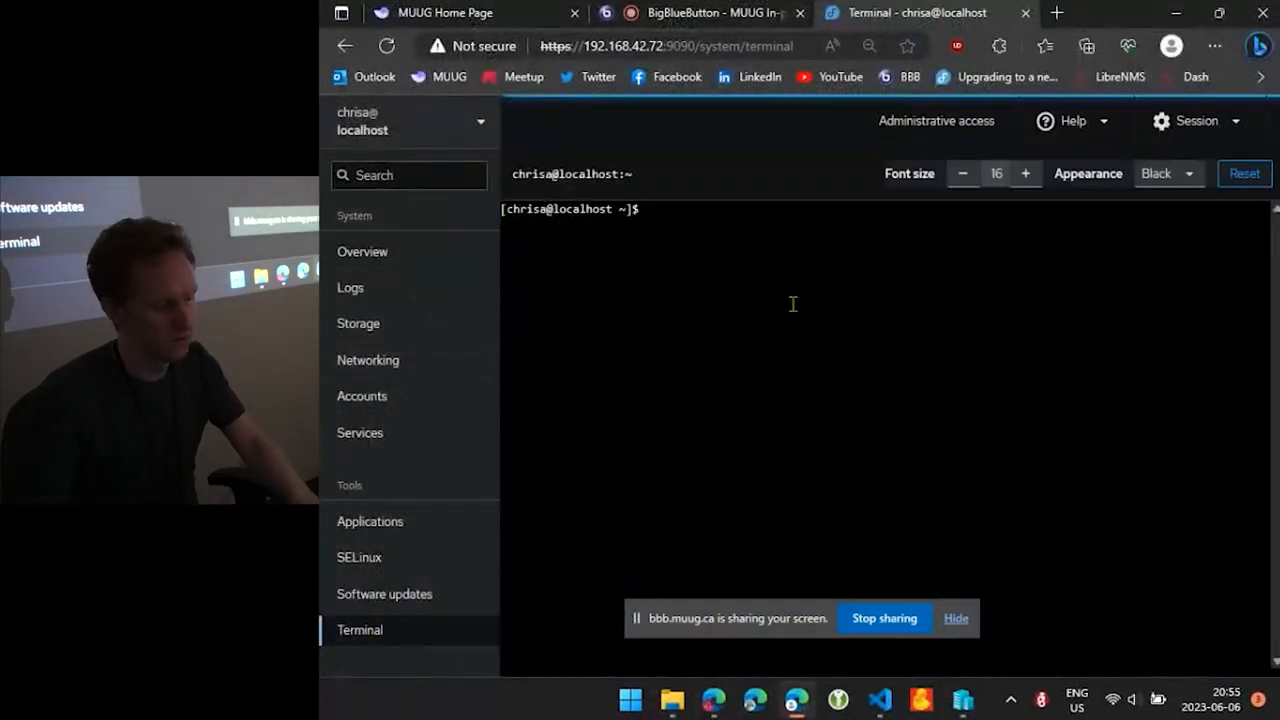
pyautogui.write('sudo su -')
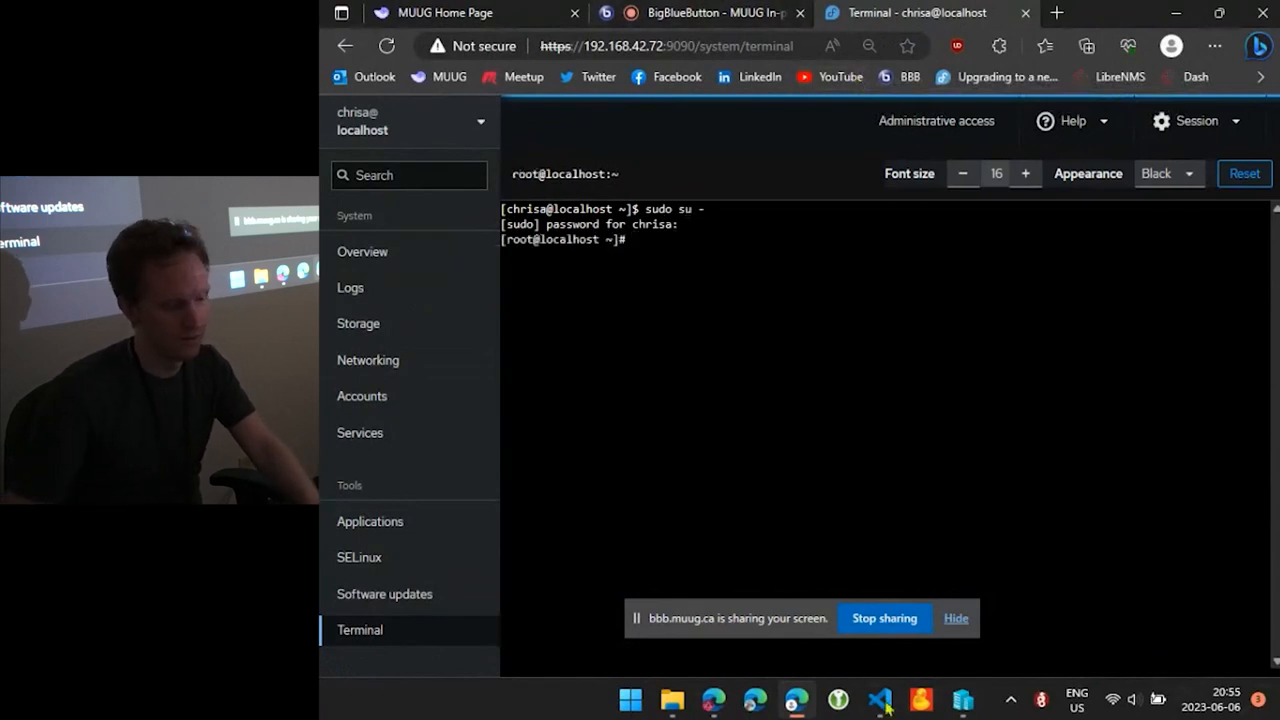
pyautogui.click(878, 700)
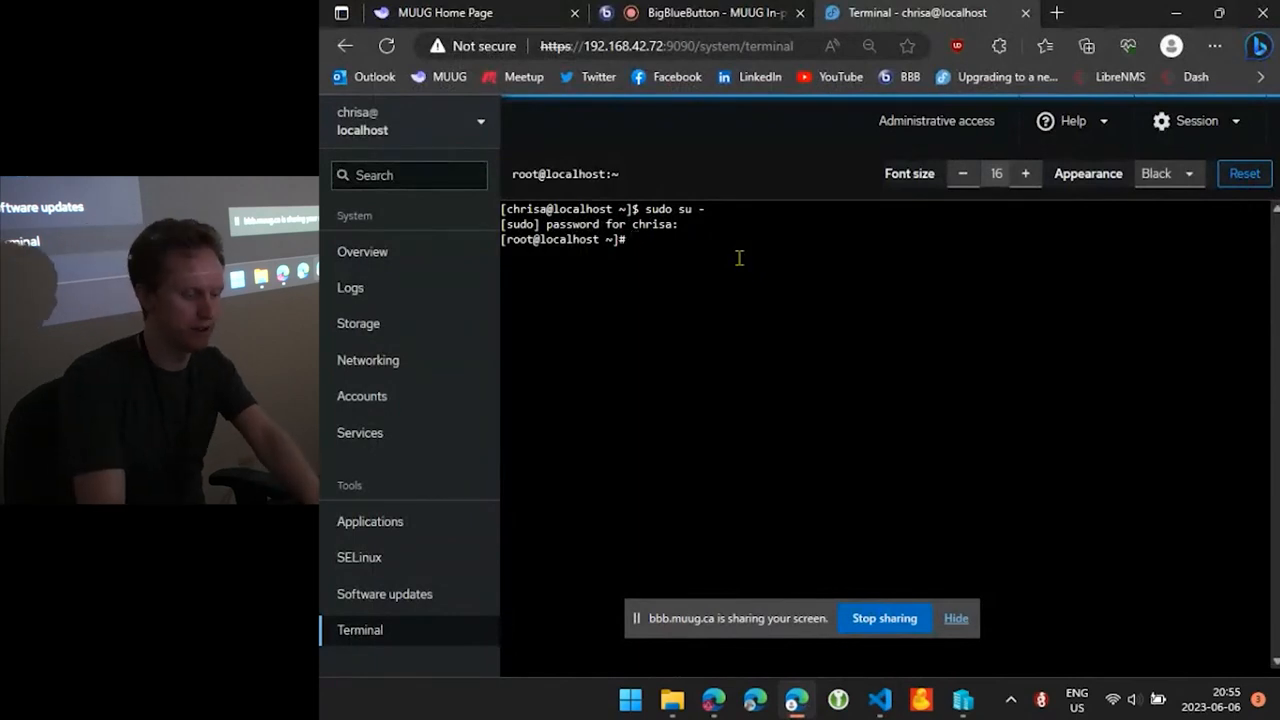
# Confirm btrfs-progs 6.3.1 is installed using dnf list | grep btrfs-progs
pyautogui.write('dnf list |')
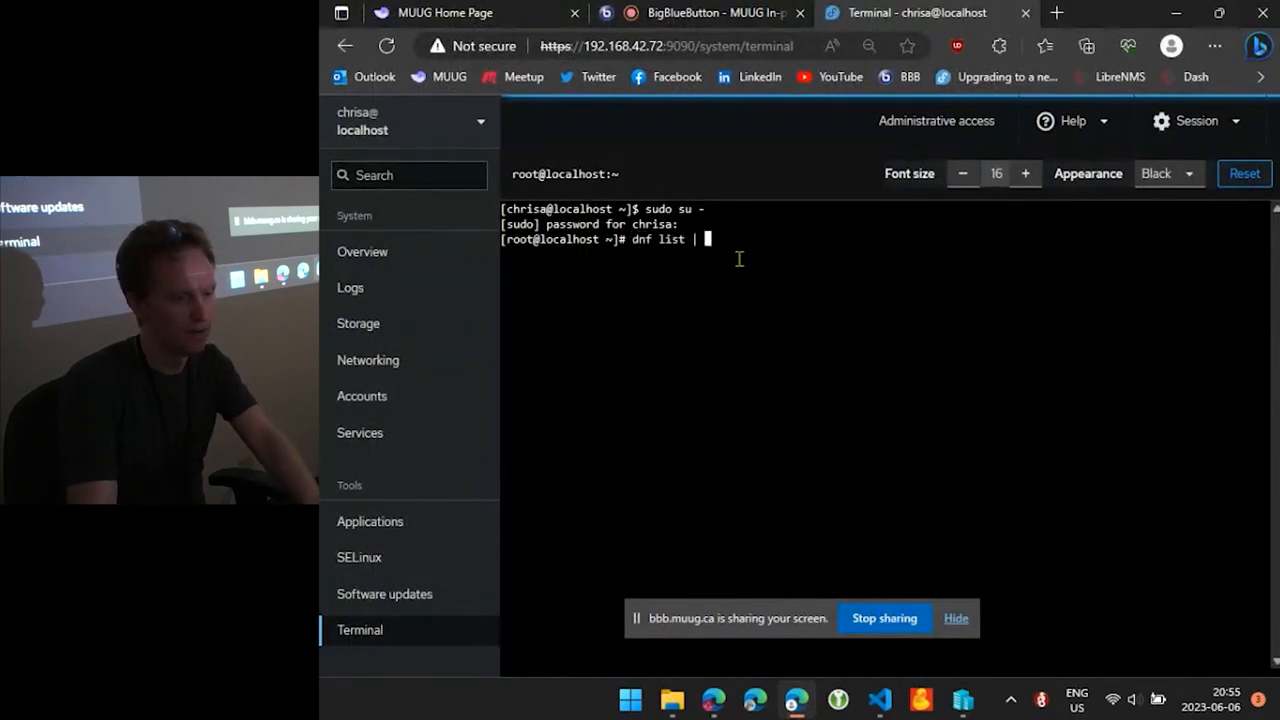
pyautogui.write('grep btrfs-progs')
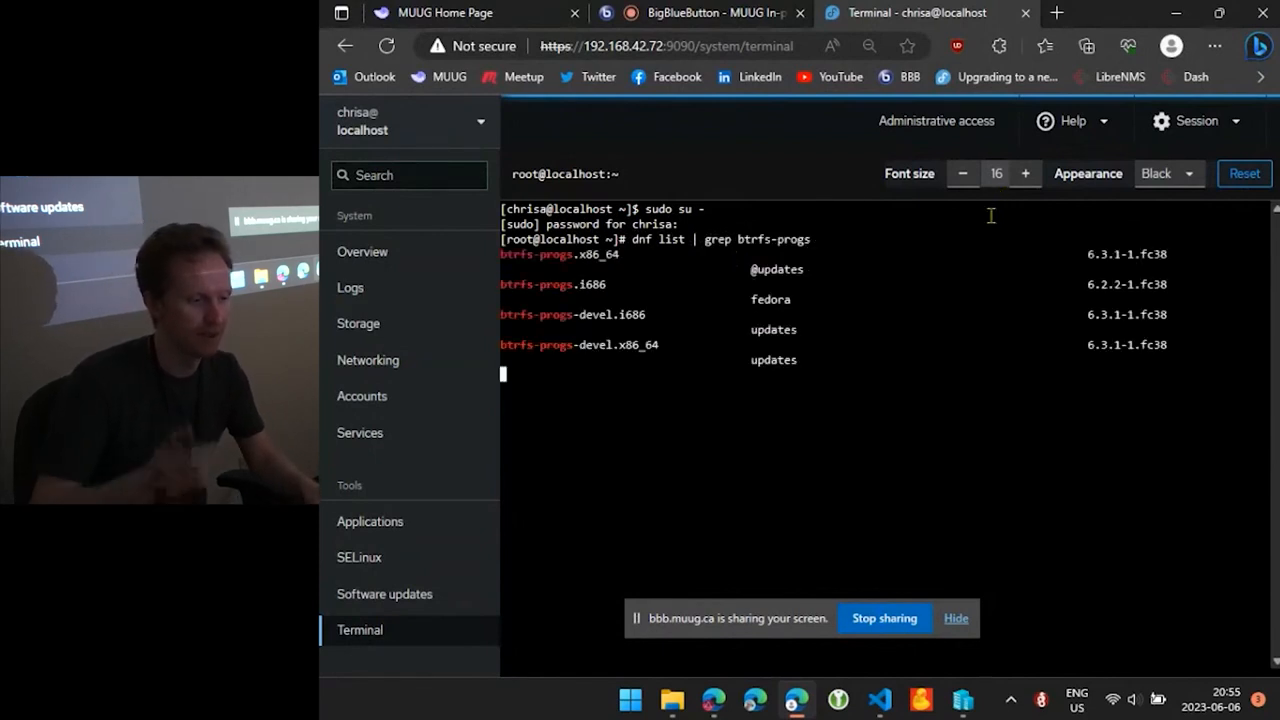
pyautogui.write('dnf list | grep btrfs-progs')
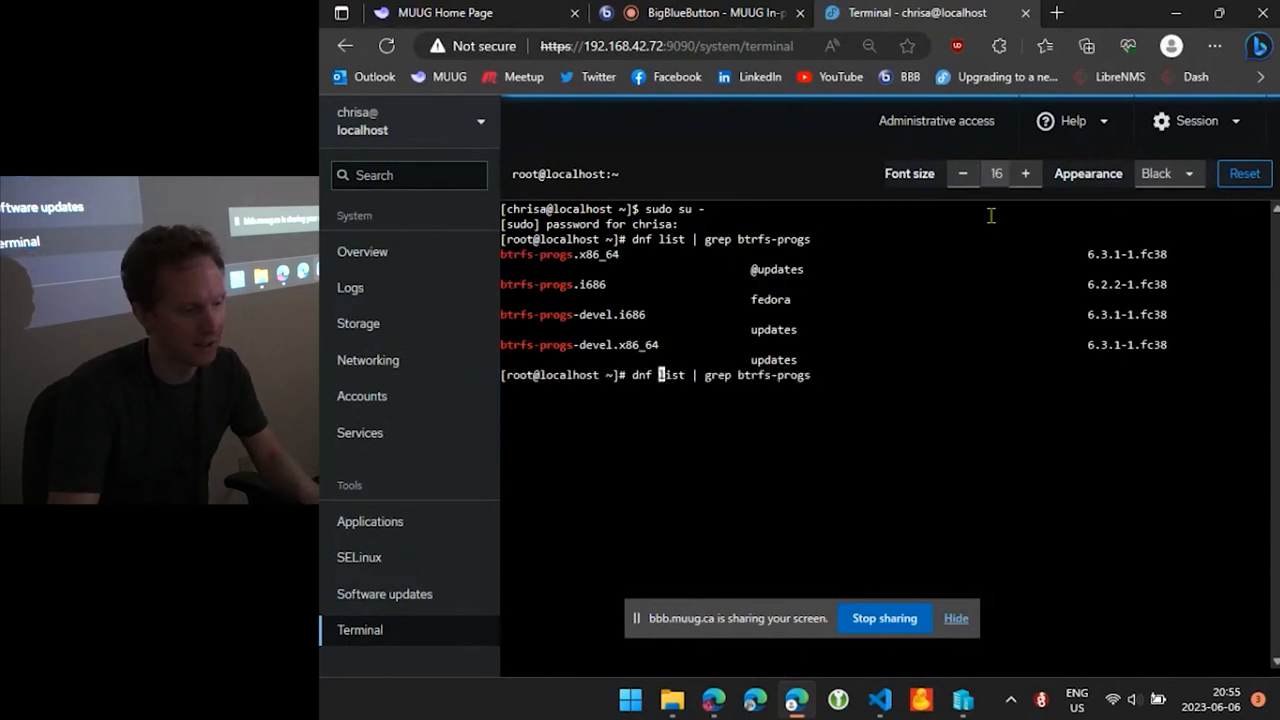
pyautogui.write('installed')
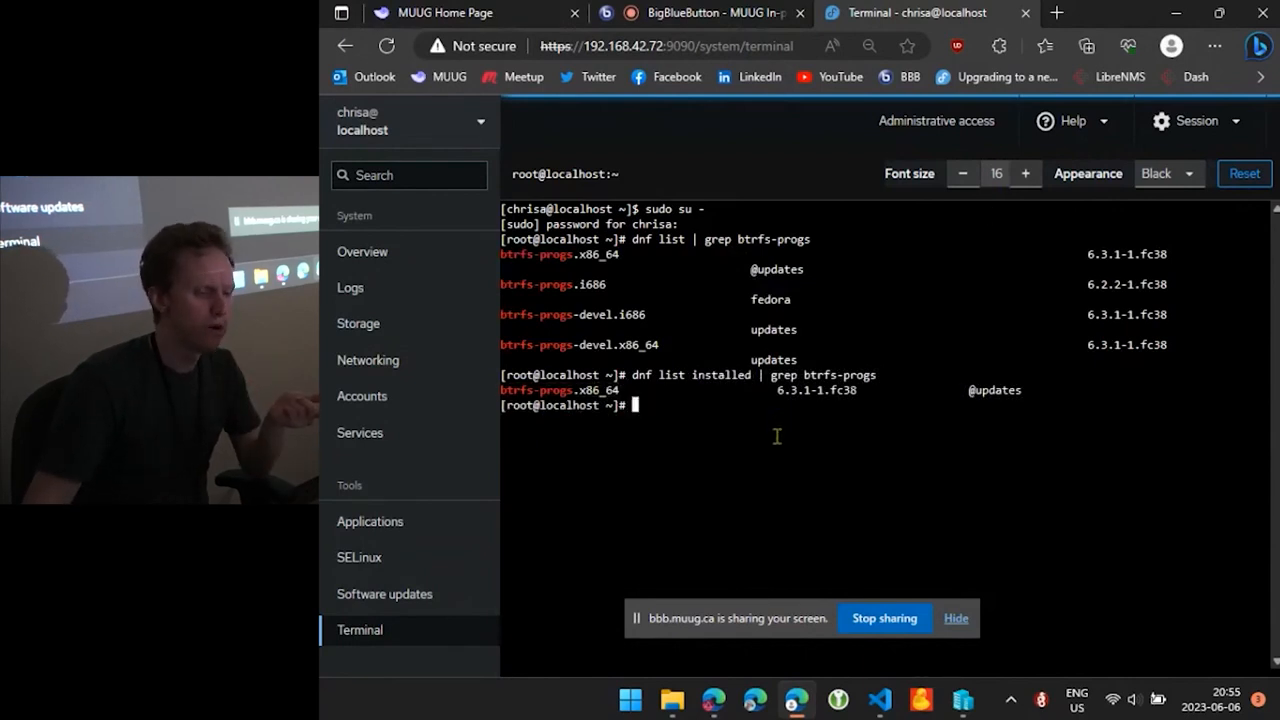
pyautogui.write('clear')
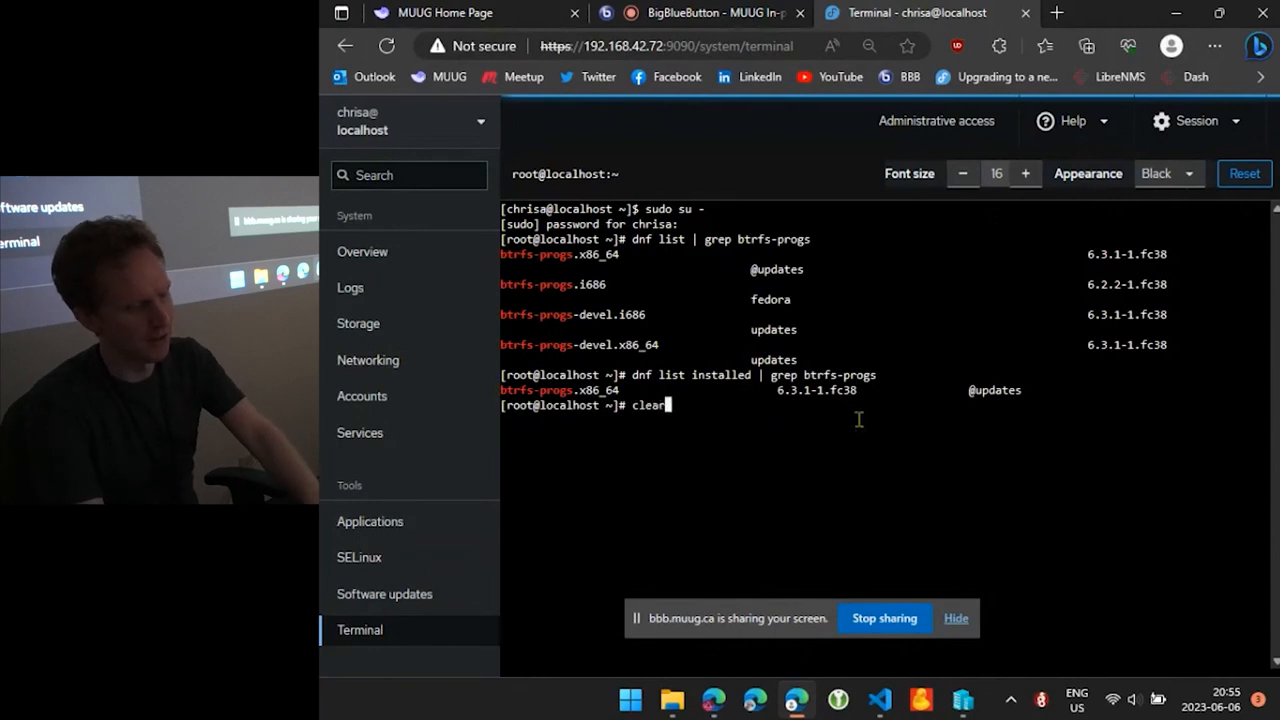
pyautogui.press('Enter')
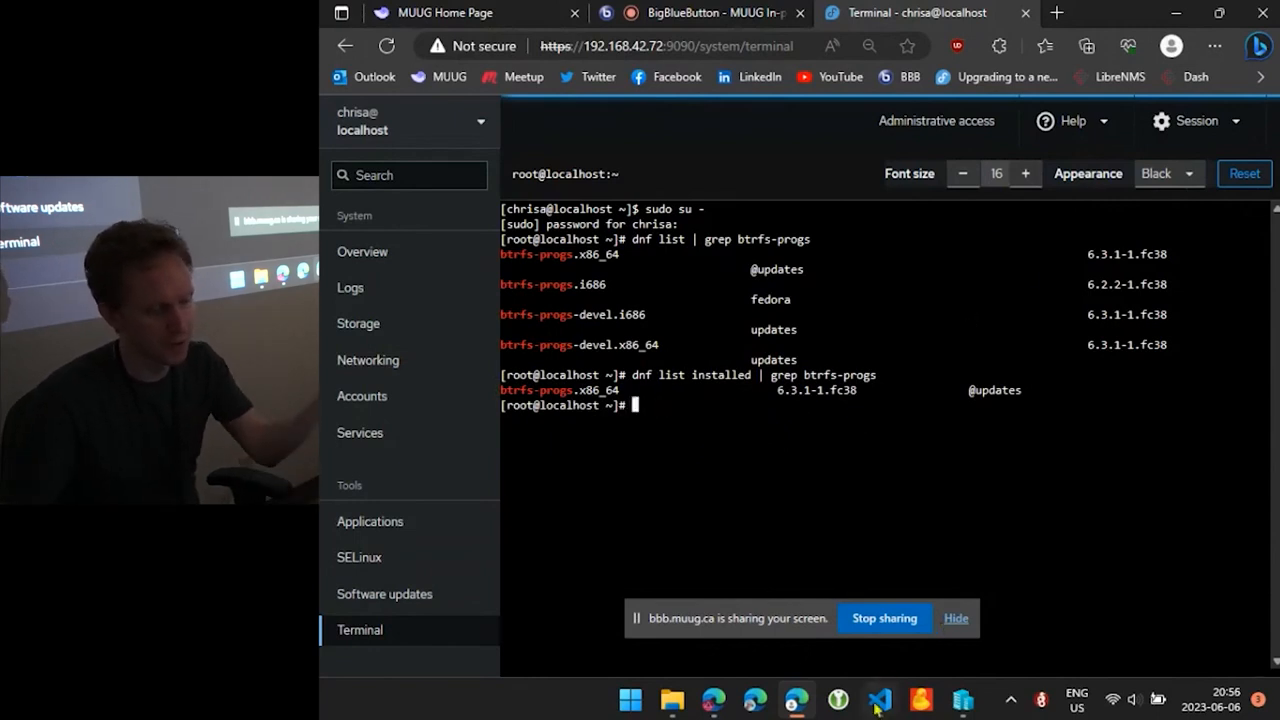
# Look over the VS Code colour theme list, then return to the notes at btrfs-progs
pyautogui.click(878, 700)
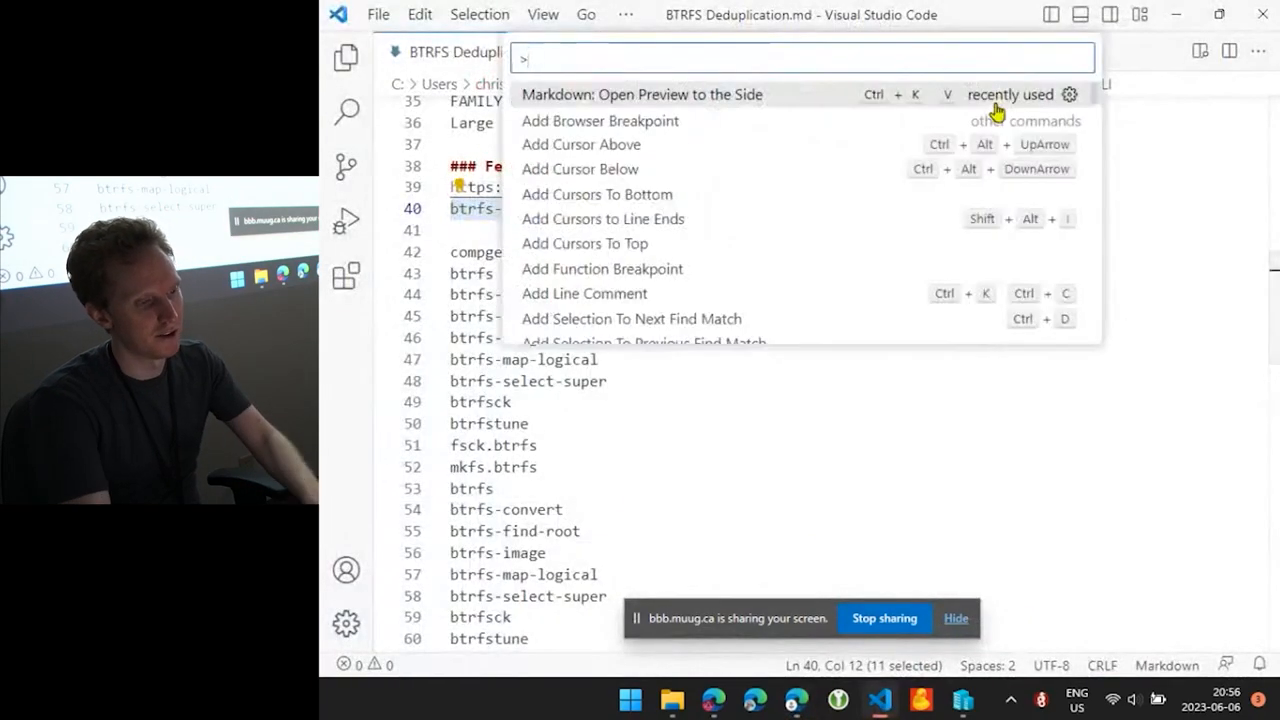
pyautogui.write('theme')
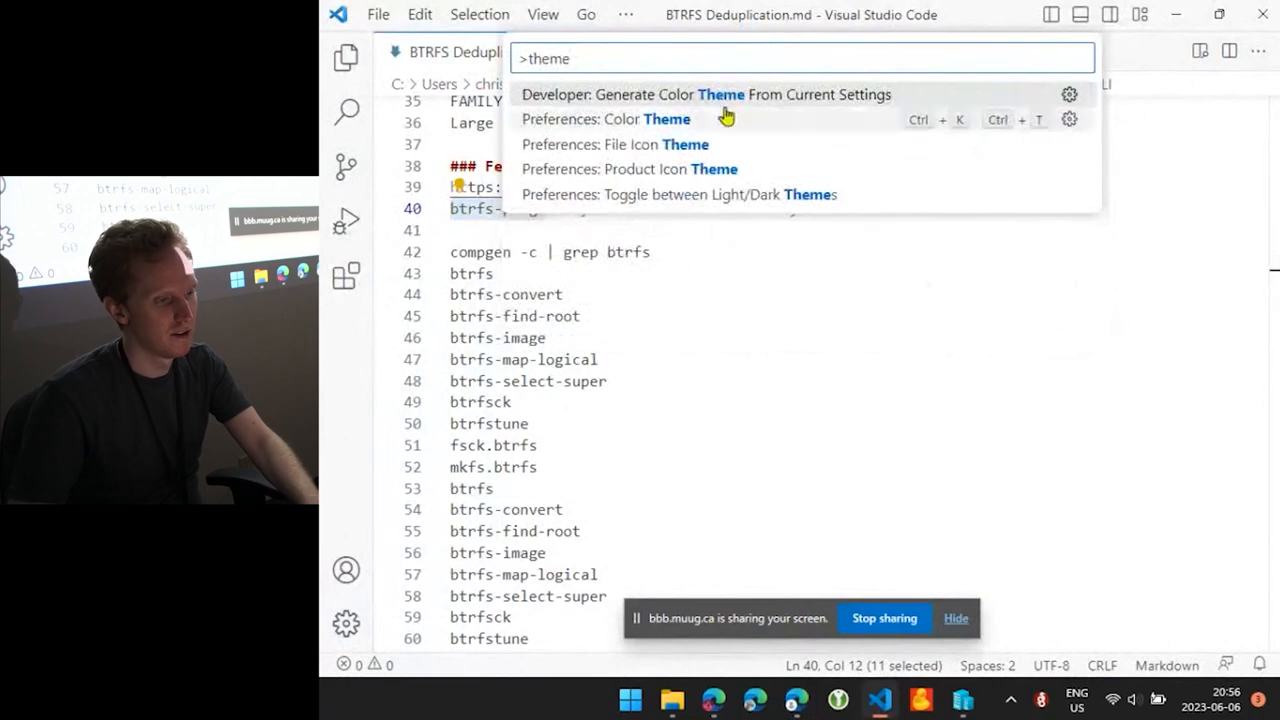
pyautogui.click(604, 120)
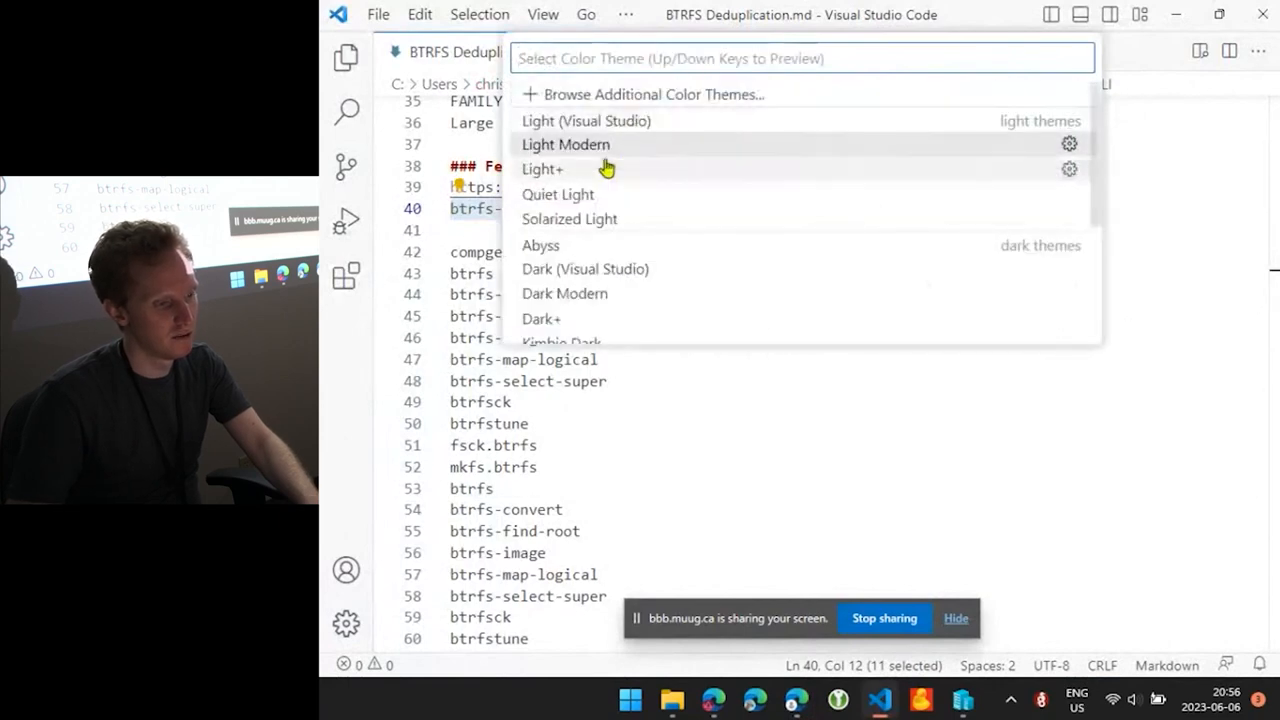
pyautogui.press('Escape')
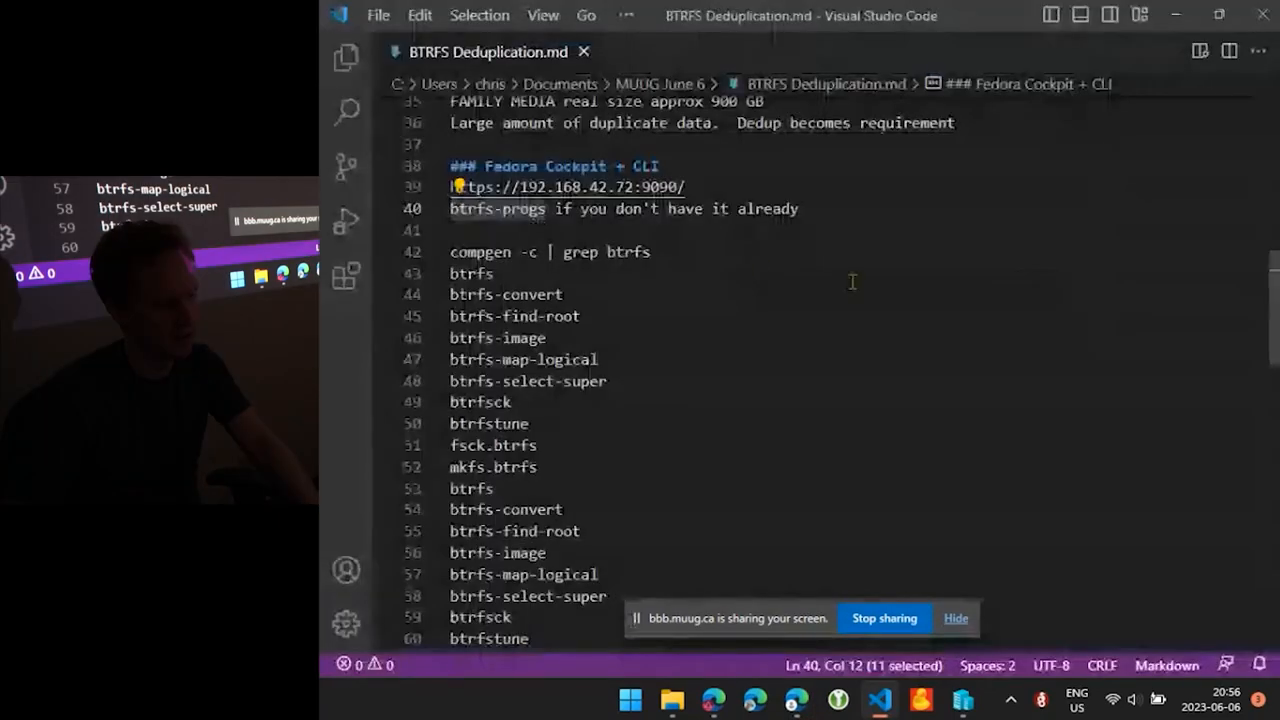
pyautogui.scroll(-3)
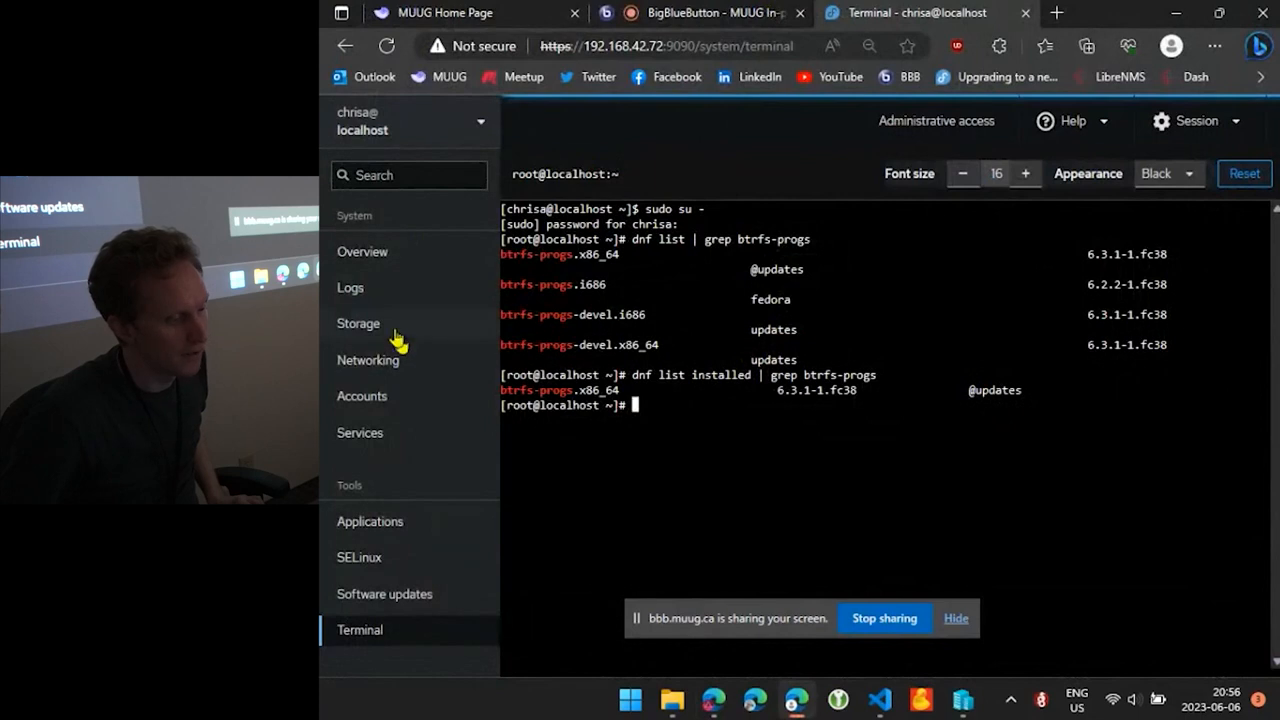
# Show Cockpit Storage and the details of the 17.2 GB virtual disk /dev/sdb
pyautogui.click(358, 324)
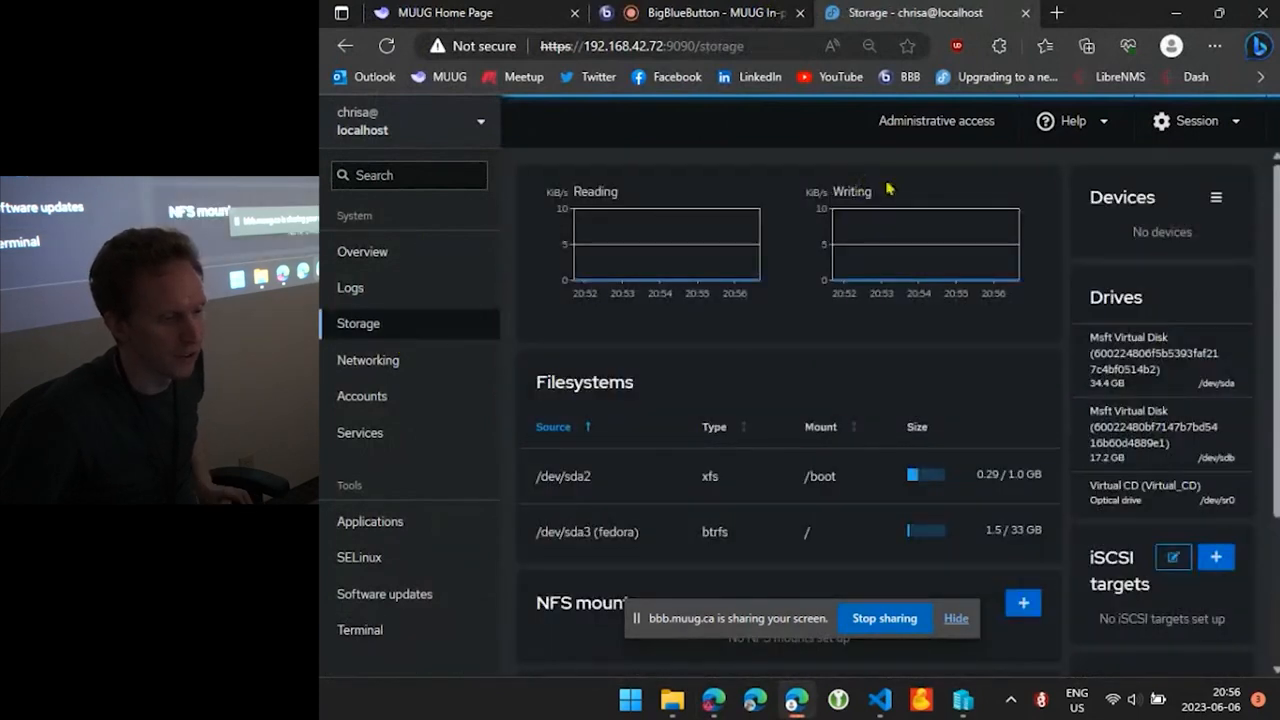
pyautogui.moveTo(900, 344)
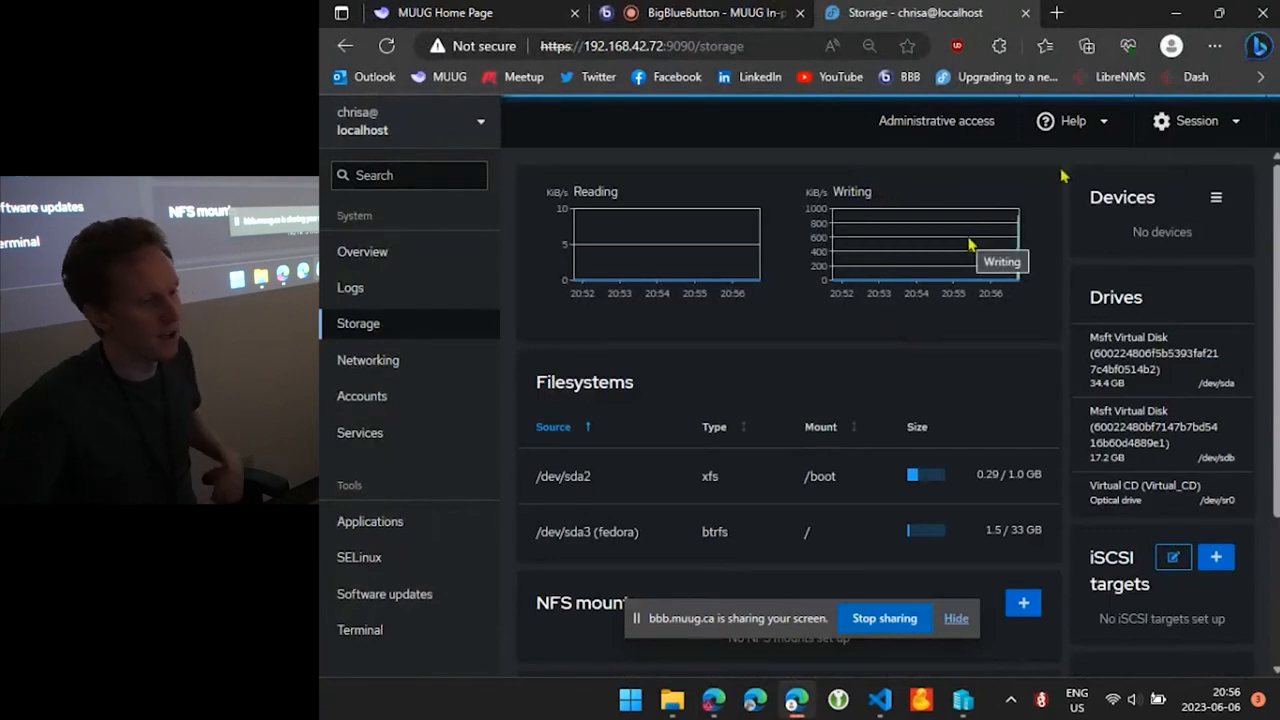
pyautogui.moveTo(1220, 220)
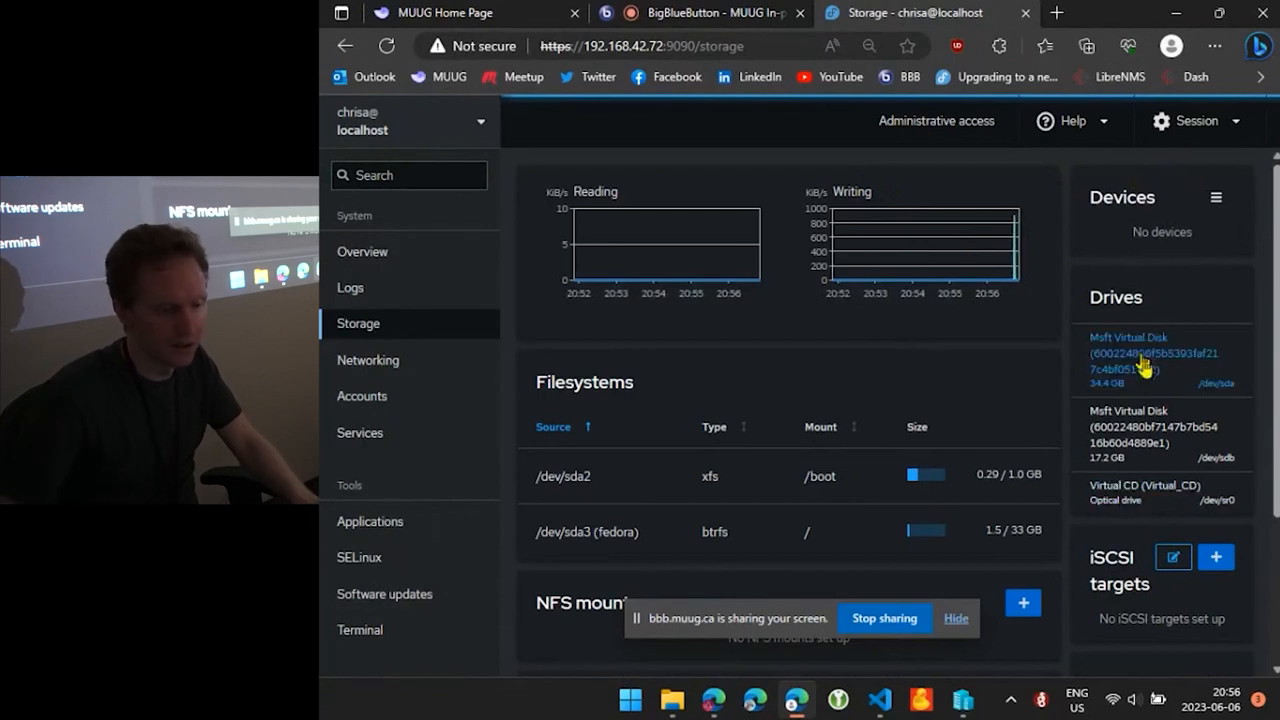
pyautogui.moveTo(1156, 456)
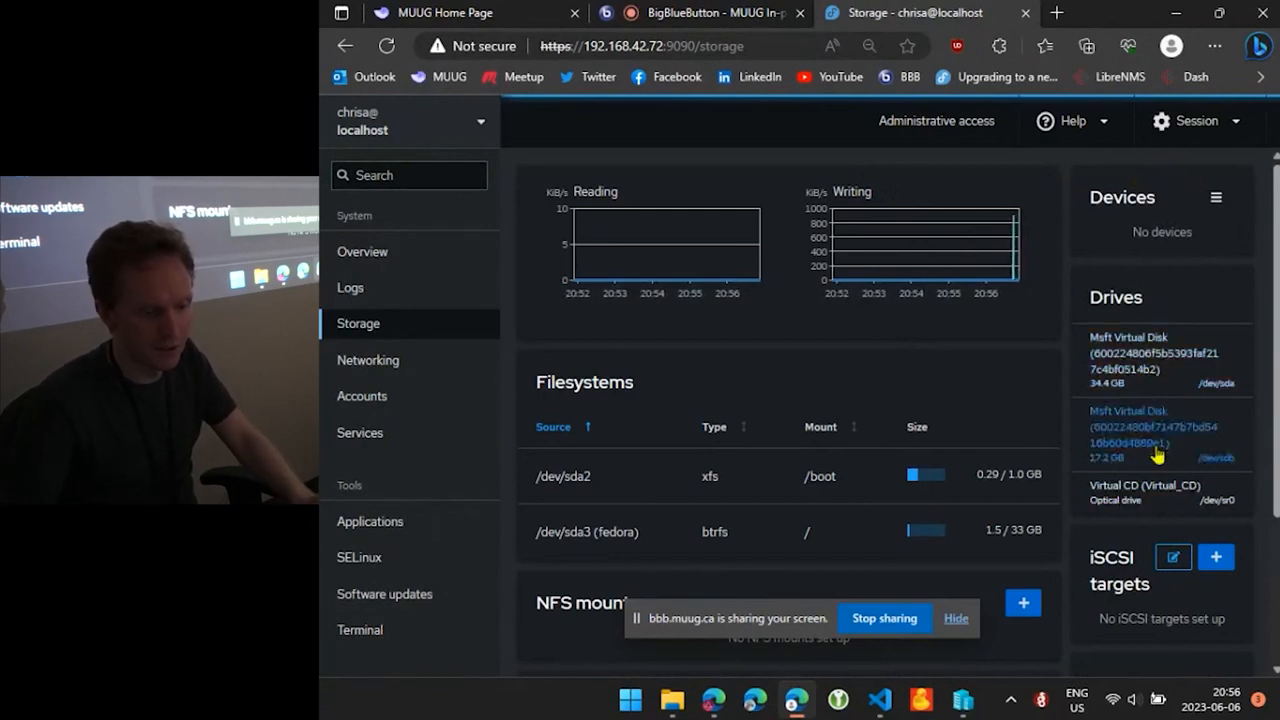
pyautogui.click(1150, 436)
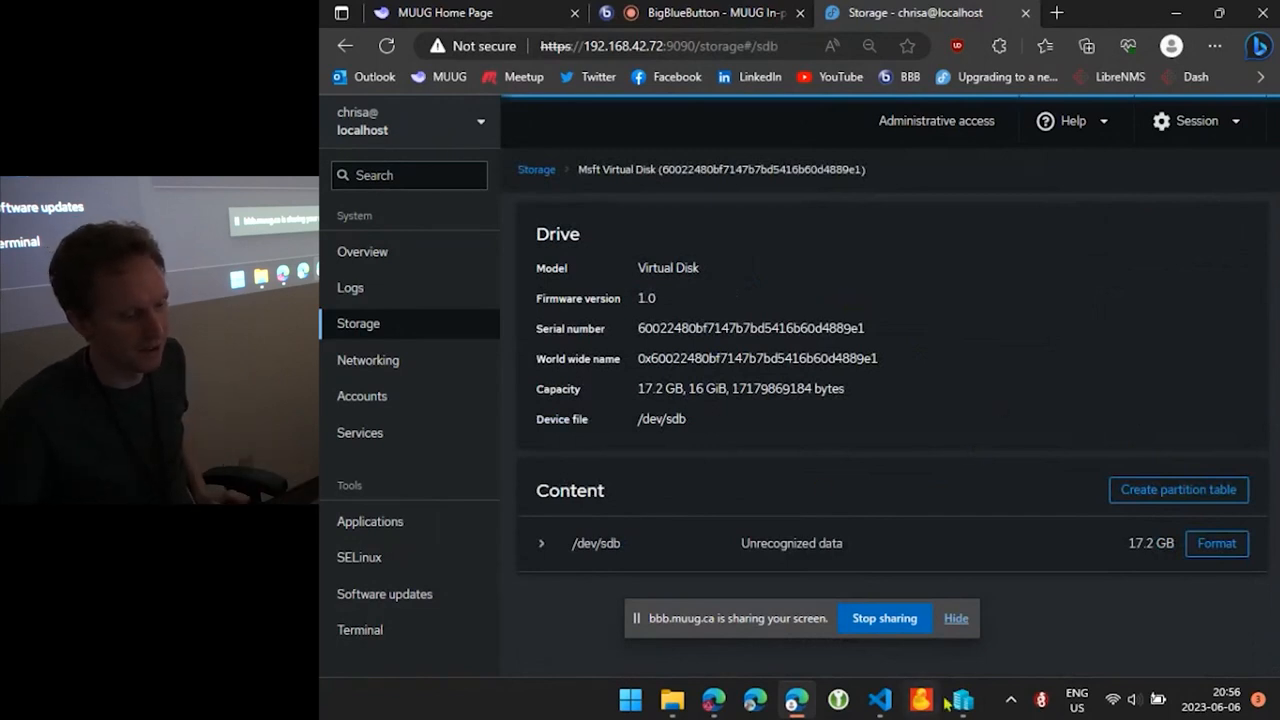
# Run mkfs.btrfs -L FedoraDedup1 -f /dev/sda in the terminal, hitting 'Device or resource busy', then return to /dev/sdb
pyautogui.click(962, 700)
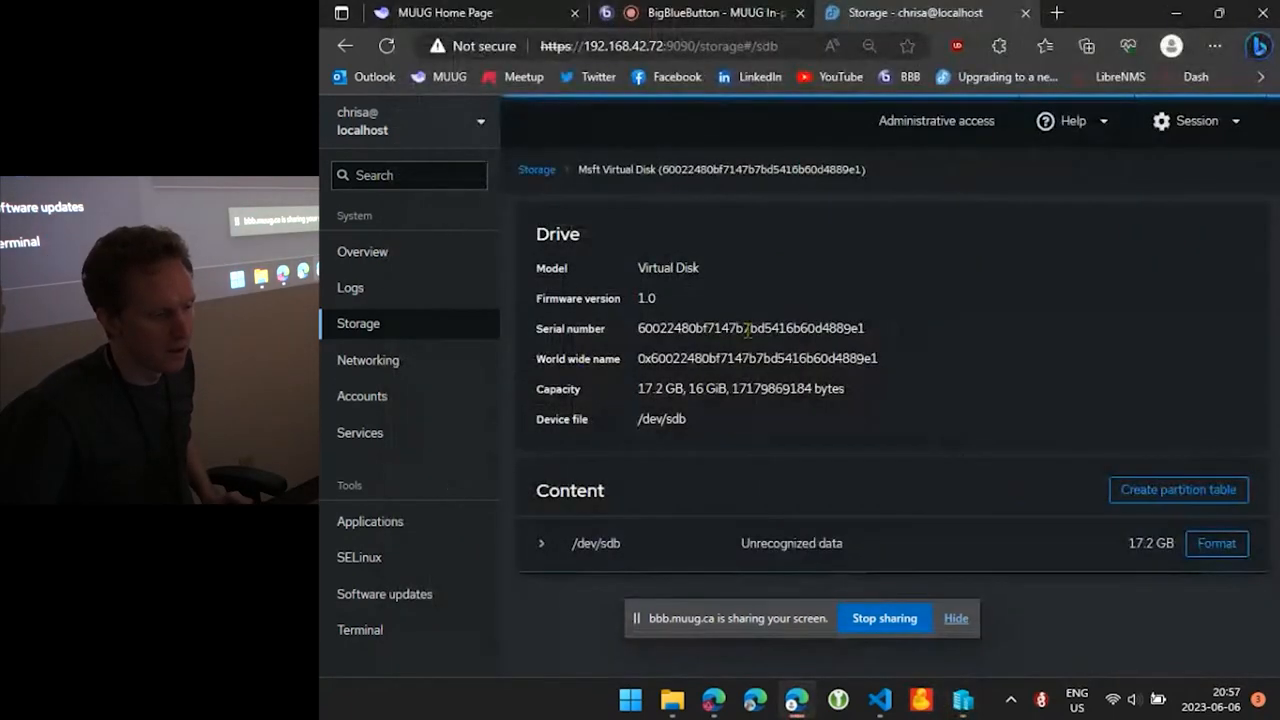
pyautogui.moveTo(698, 544)
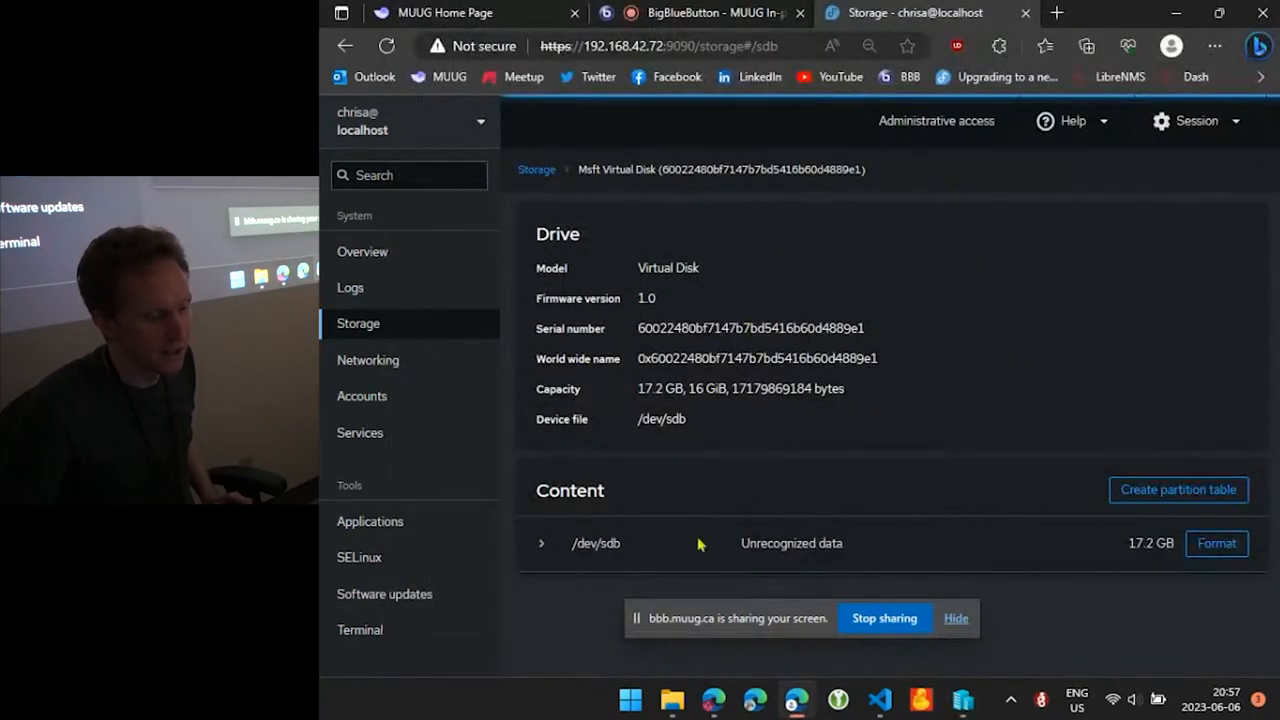
pyautogui.click(878, 700)
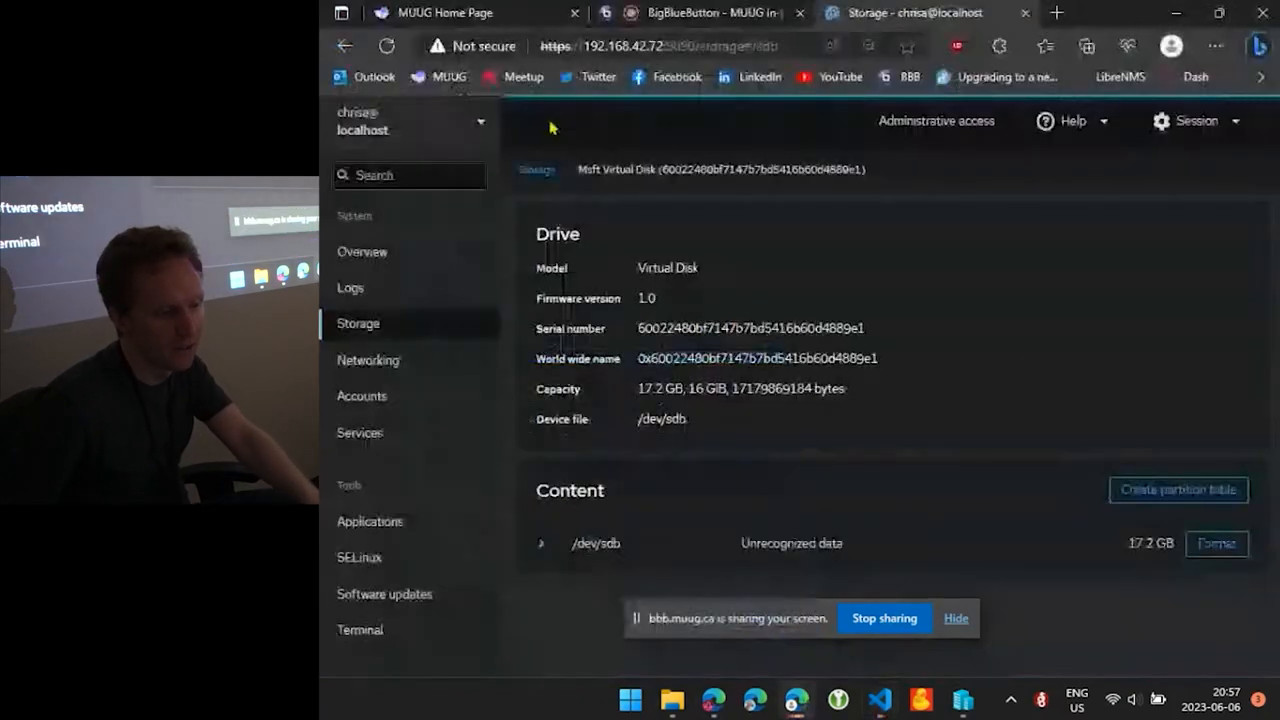
pyautogui.click(360, 628)
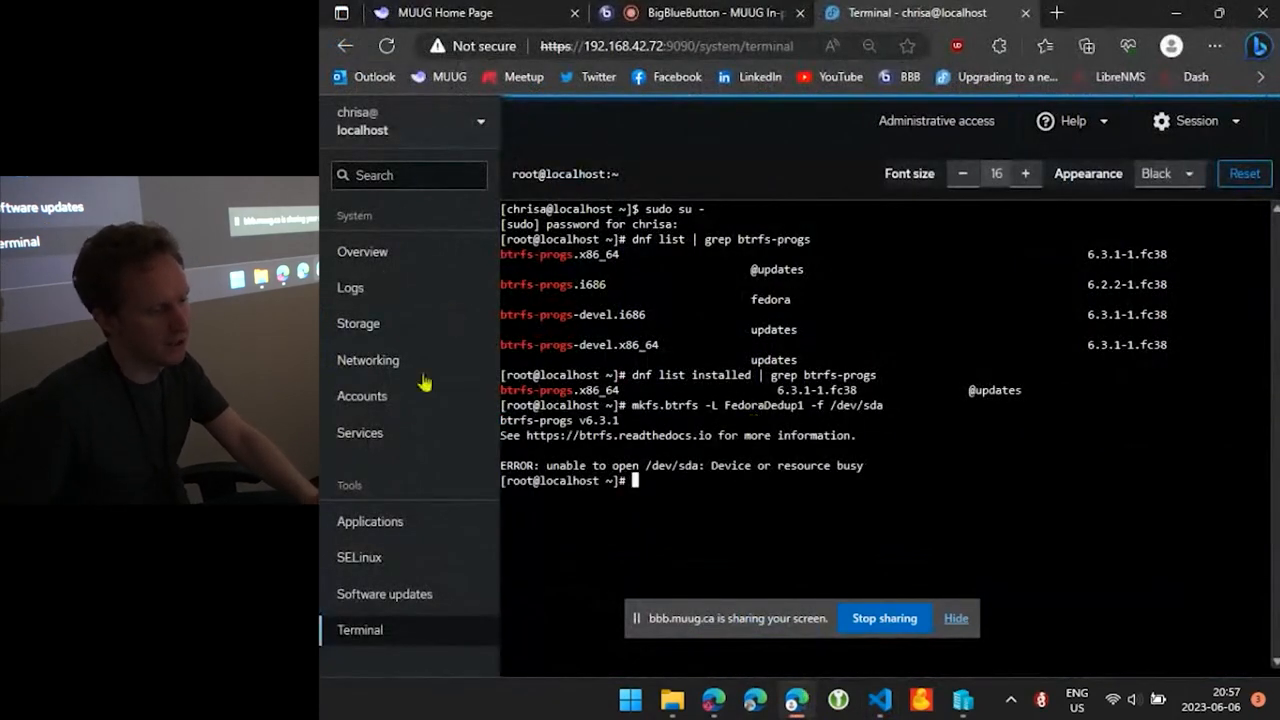
pyautogui.click(358, 324)
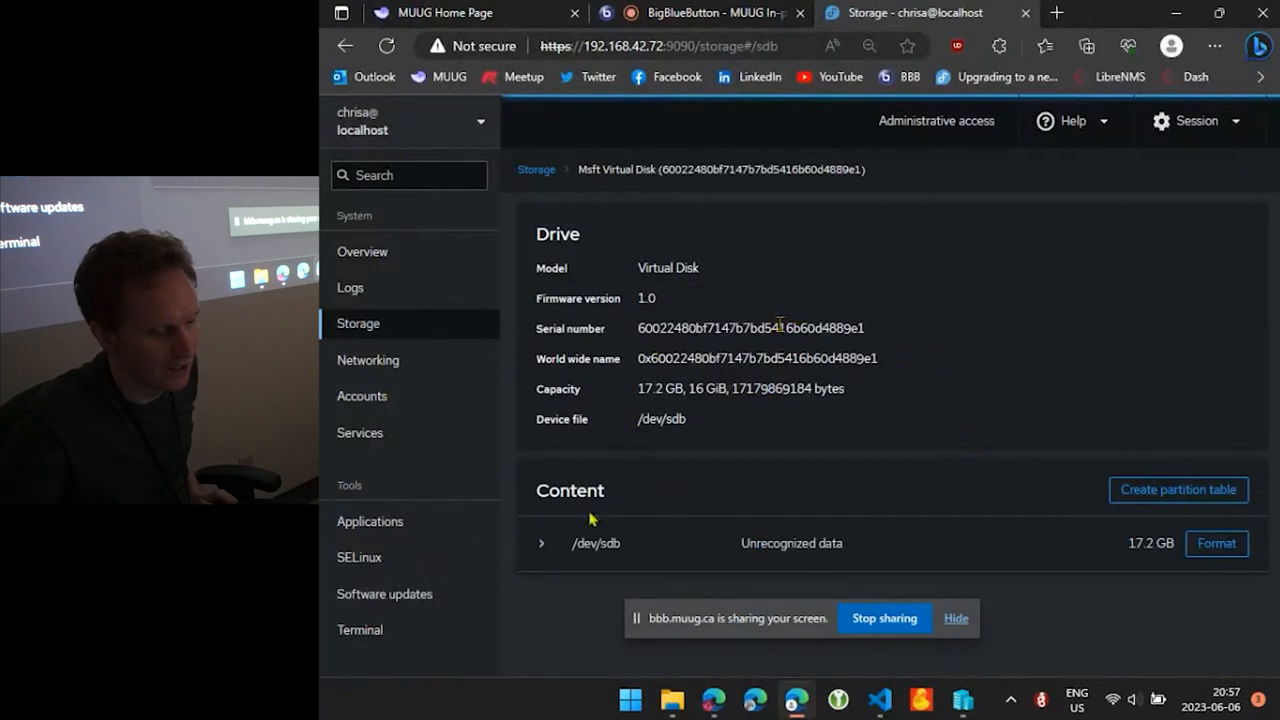
# Initialize /dev/sdb with a 'Compatible with all systems and devices (MBR)' partition table
pyautogui.click(1178, 488)
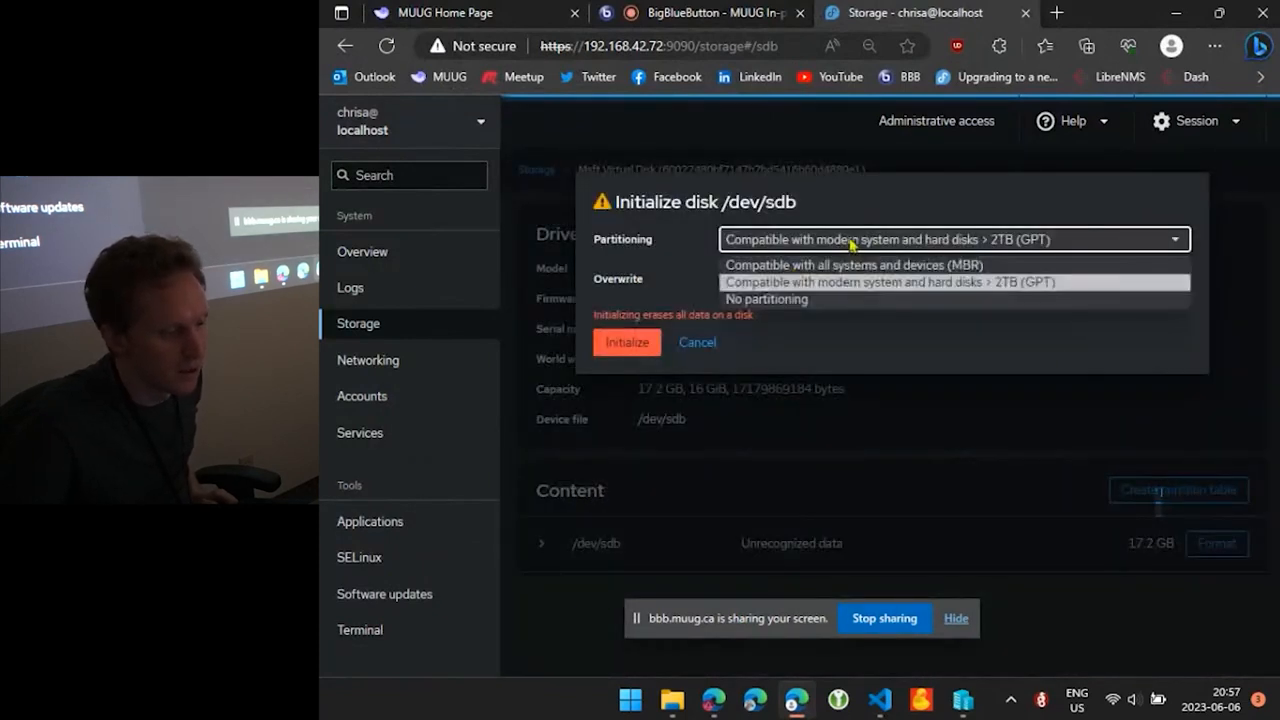
pyautogui.click(852, 264)
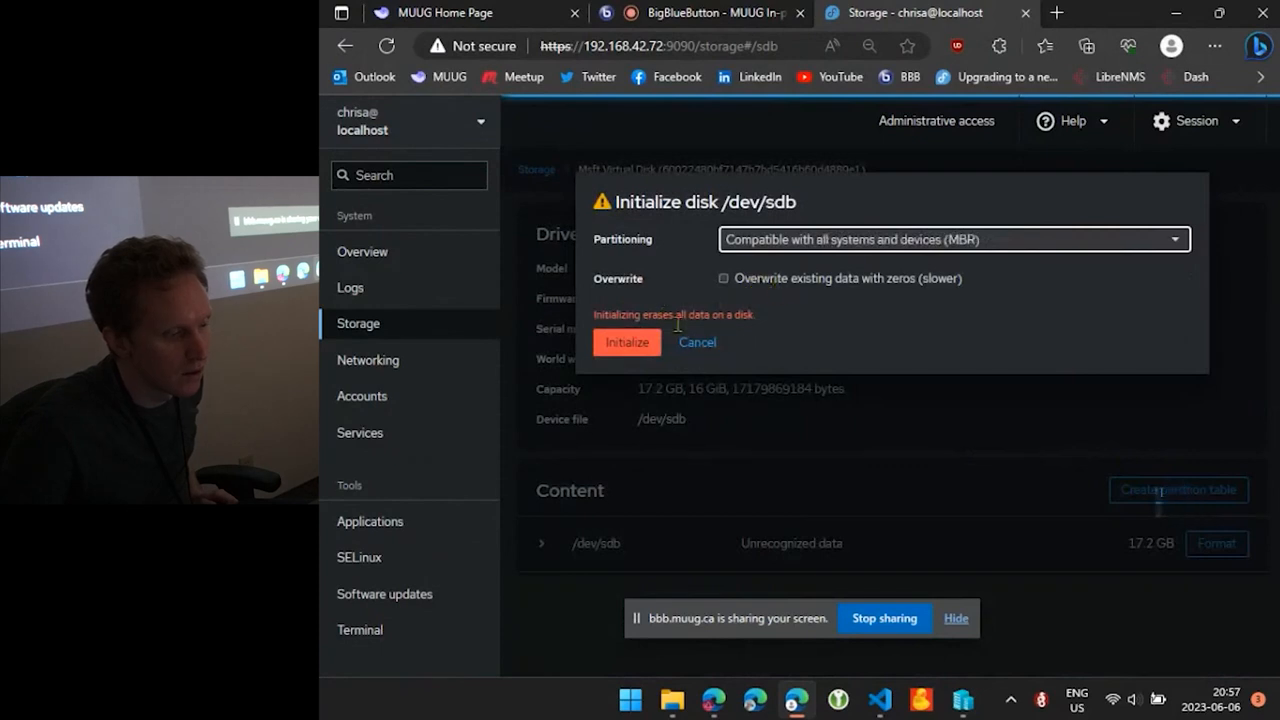
pyautogui.click(628, 342)
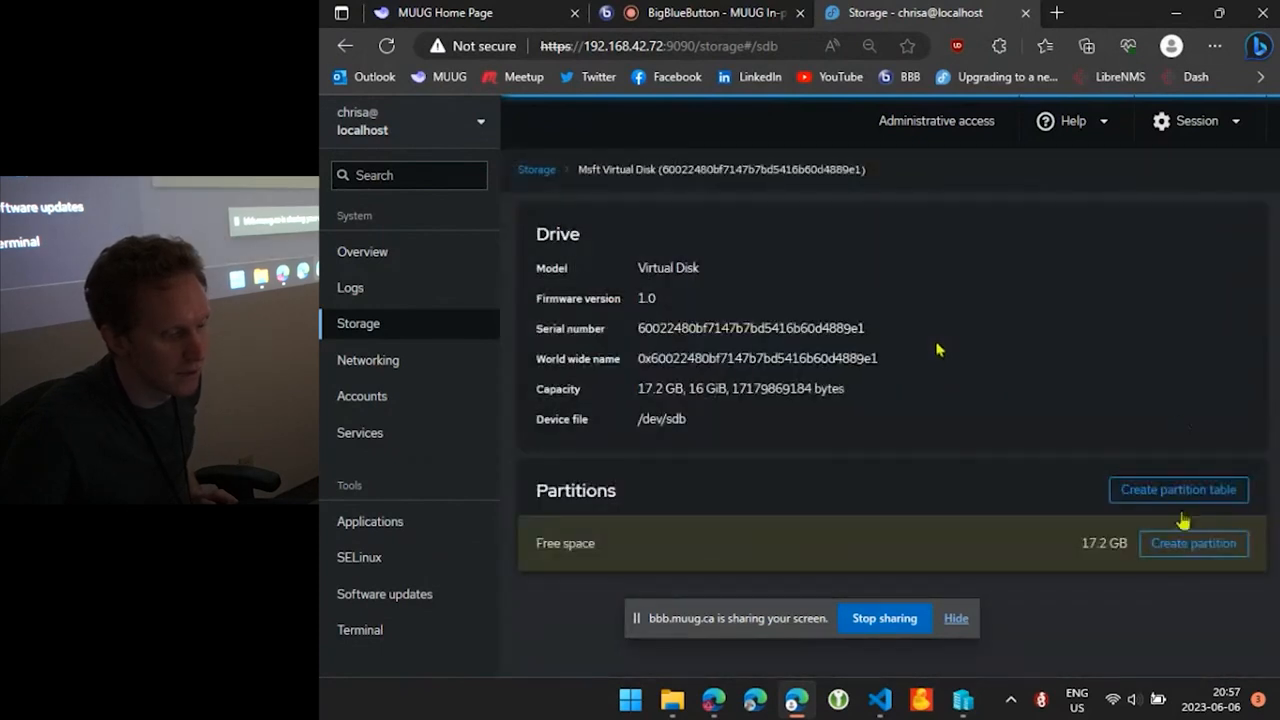
# Fill a new partition on /dev/sdb: name FedoraDedup2, mount point /mnt/FedoraDedup2, XFS type, 17.2 GB
pyautogui.click(1192, 544)
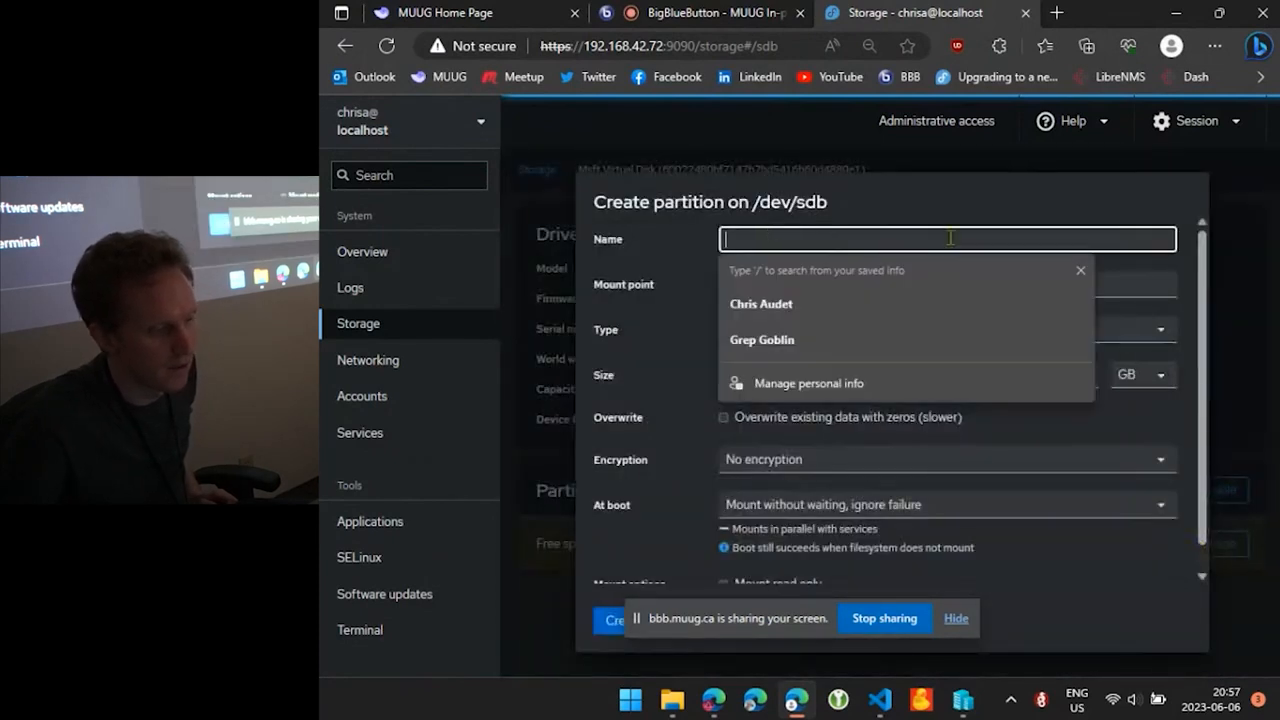
pyautogui.write('FedoraDedup2')
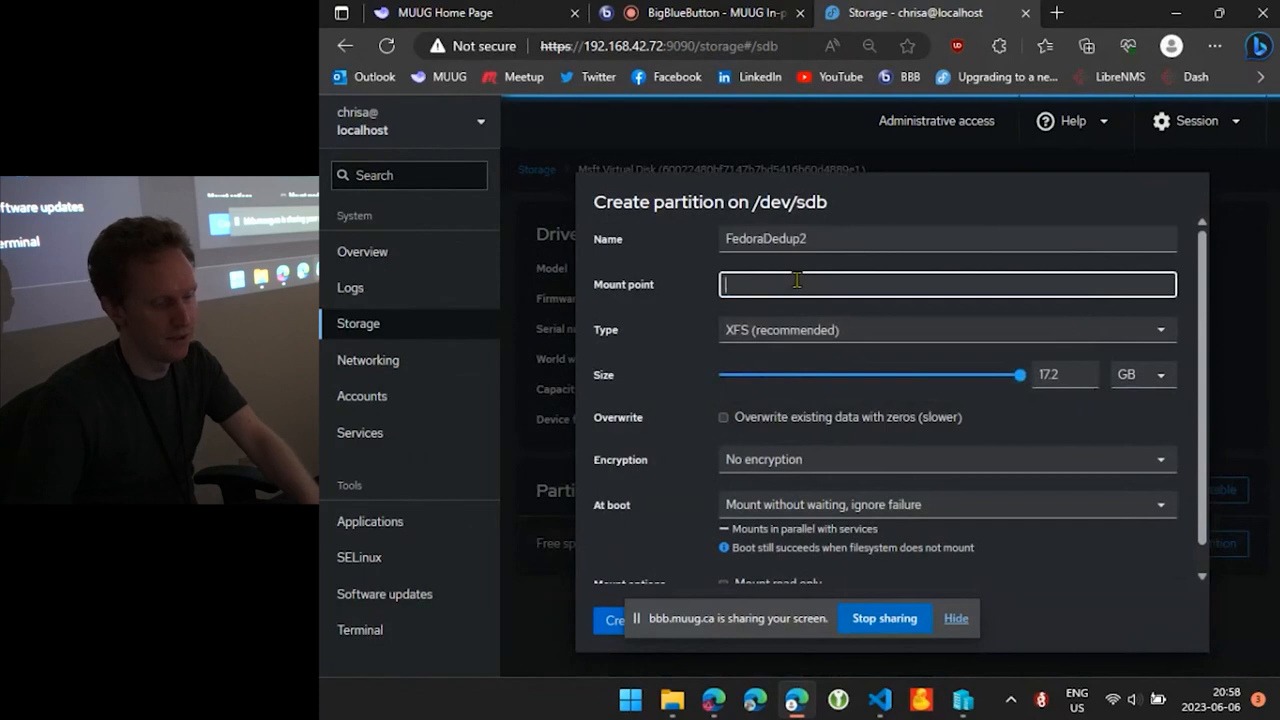
pyautogui.write('/mnt/FedoraDedup')
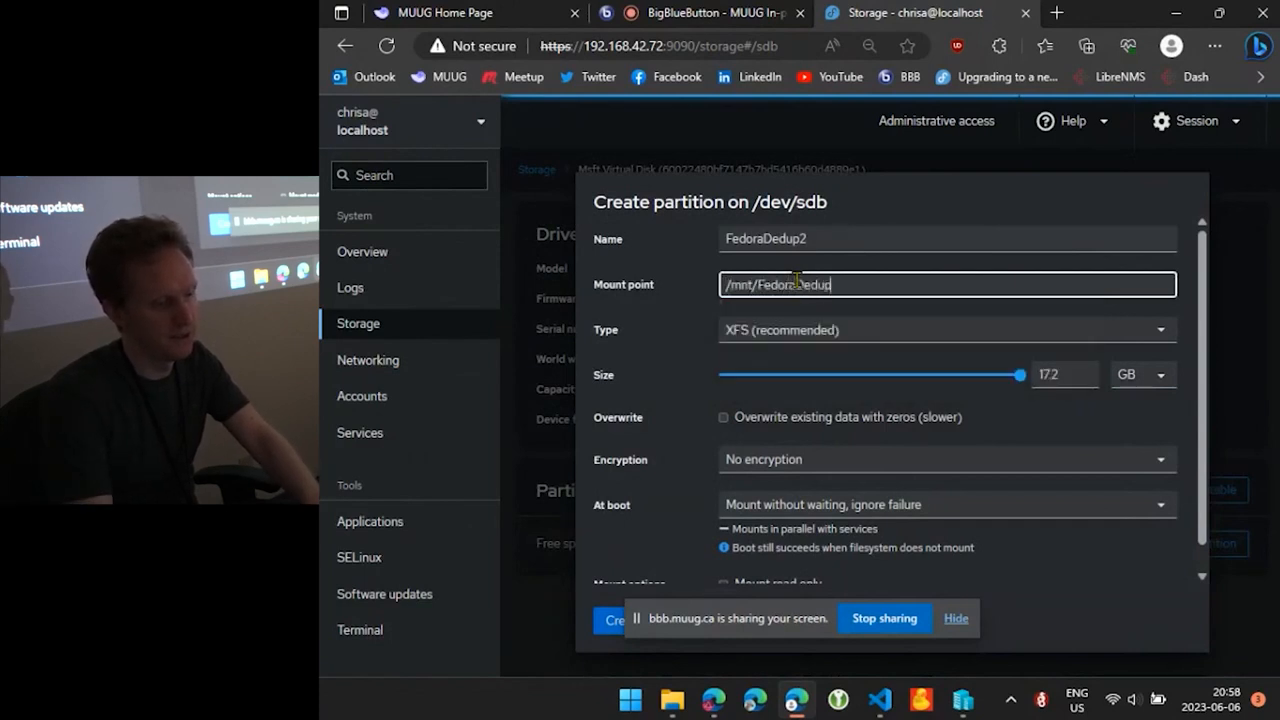
pyautogui.click(946, 330)
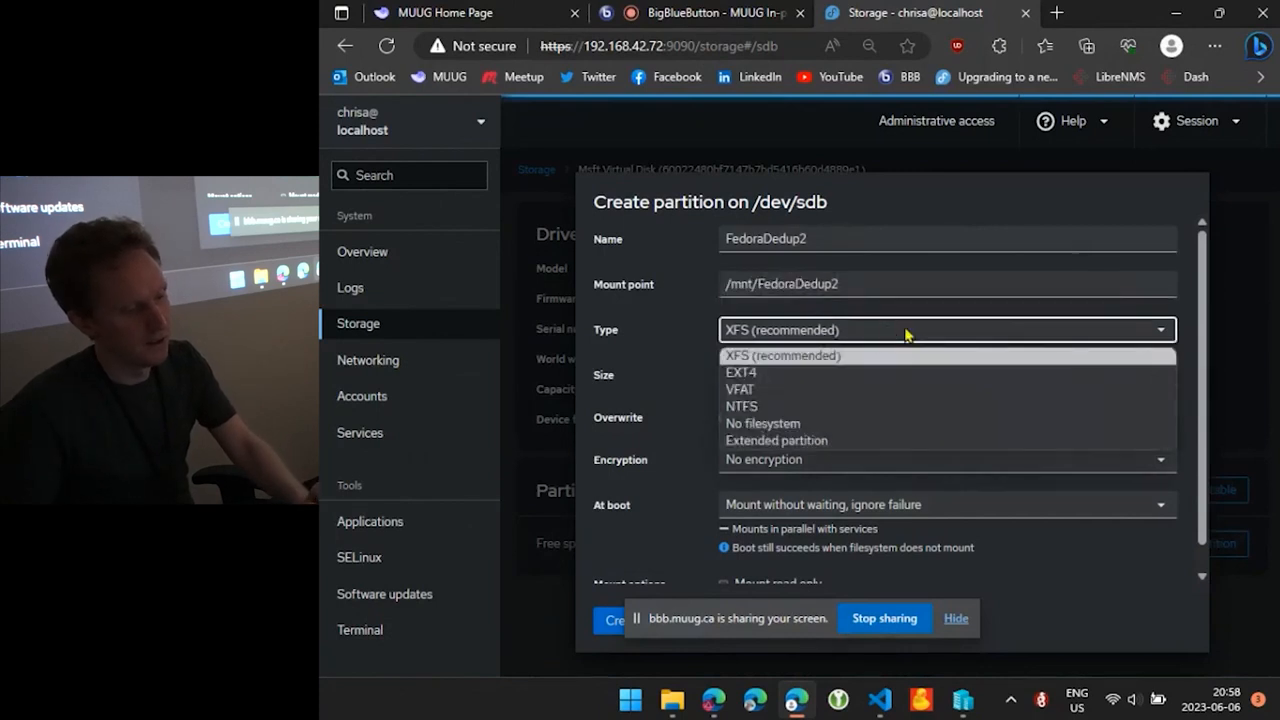
pyautogui.moveTo(878, 388)
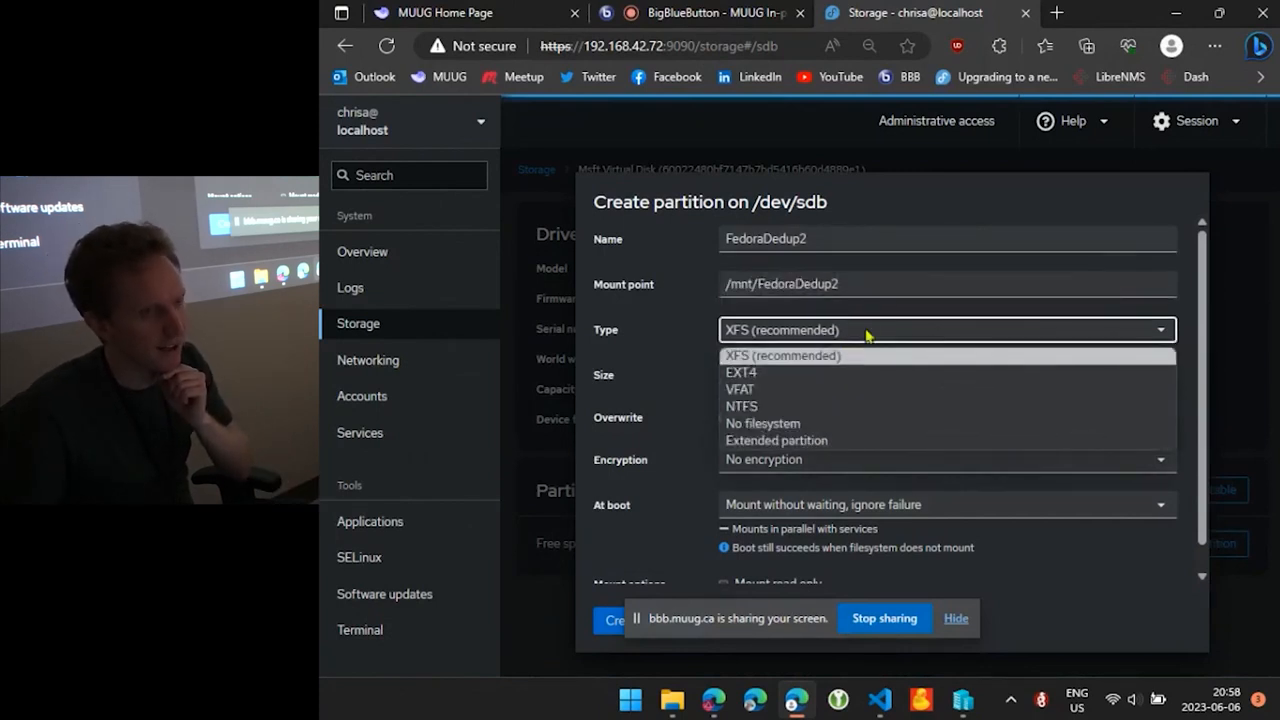
pyautogui.moveTo(848, 328)
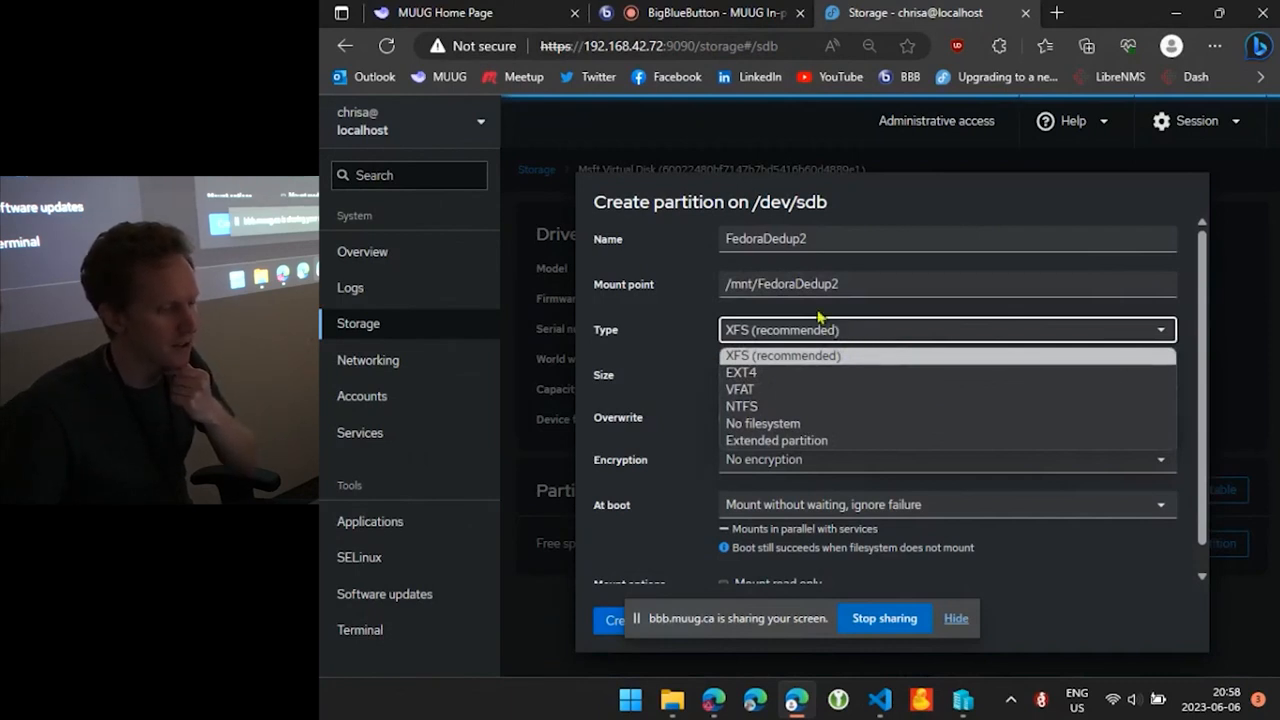
pyautogui.click(780, 356)
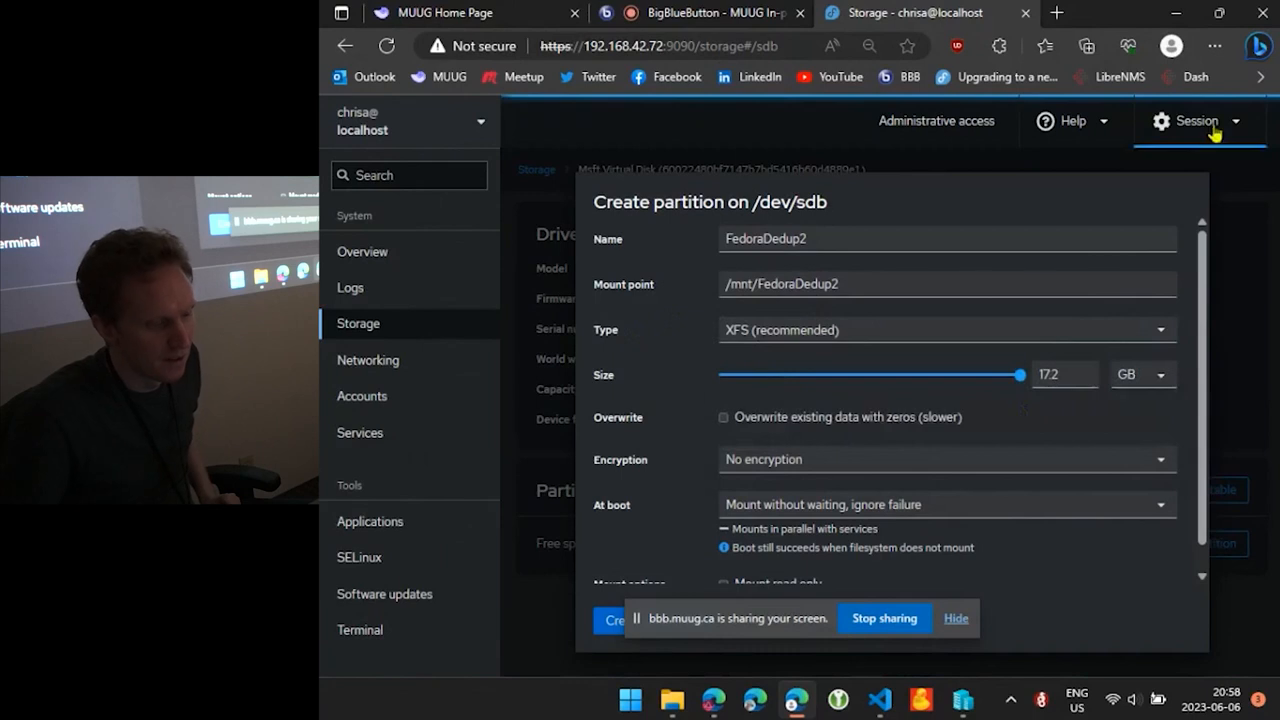
pyautogui.moveTo(1218, 310)
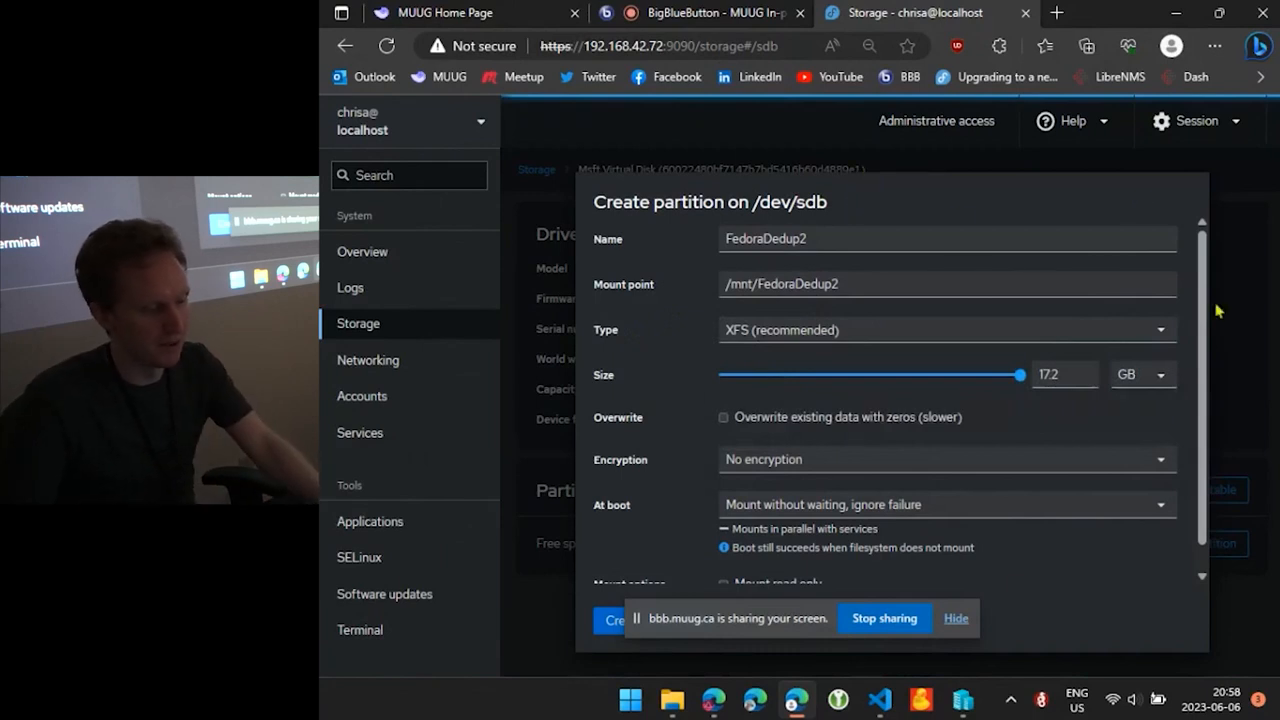
pyautogui.moveTo(402, 608)
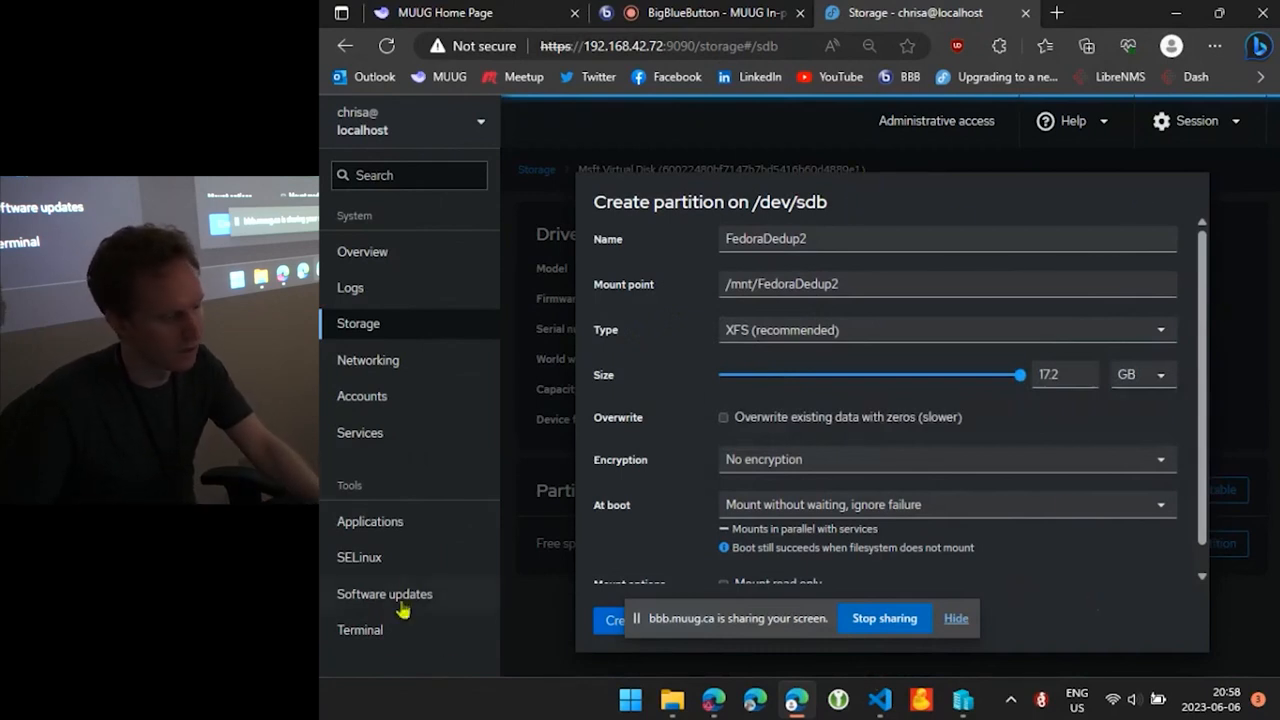
# Run mkfs.btrfs -L FedoraDedup1 -f /dev/sdb in the terminal and return to Storage
pyautogui.click(360, 628)
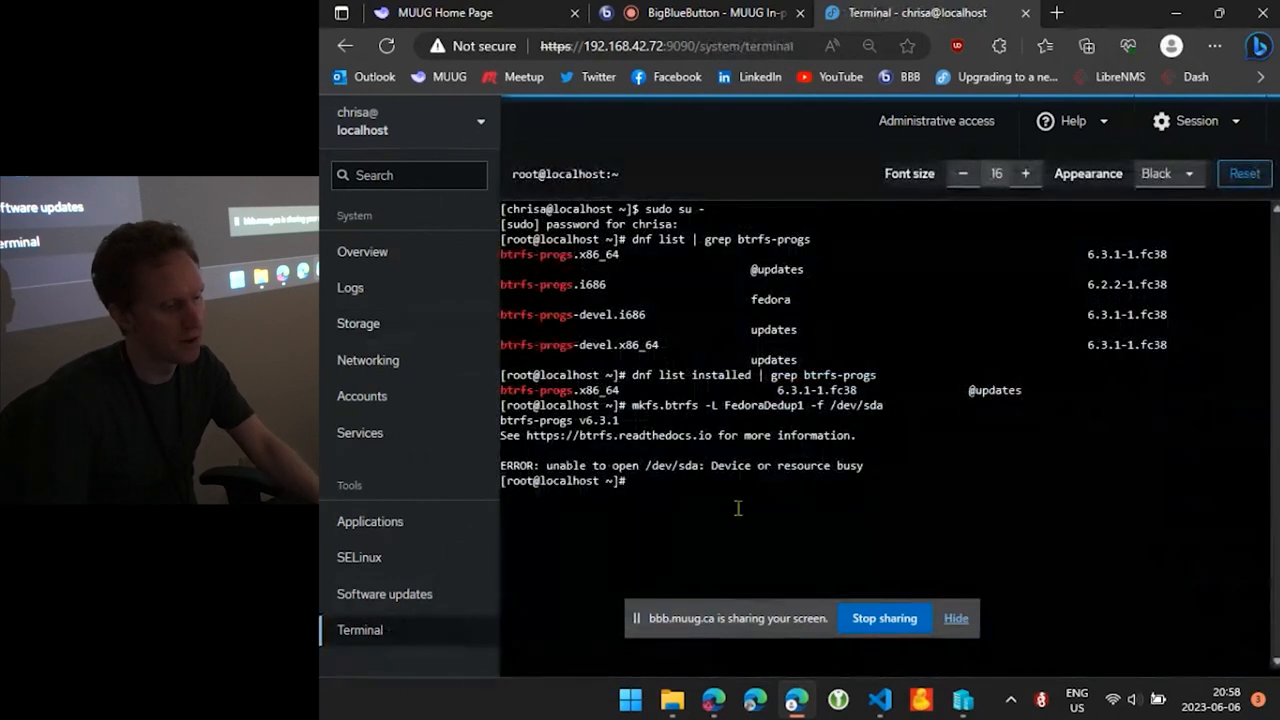
pyautogui.write('mkfs.btrfs -L FedoraDedup1 -f /dev/sdb')
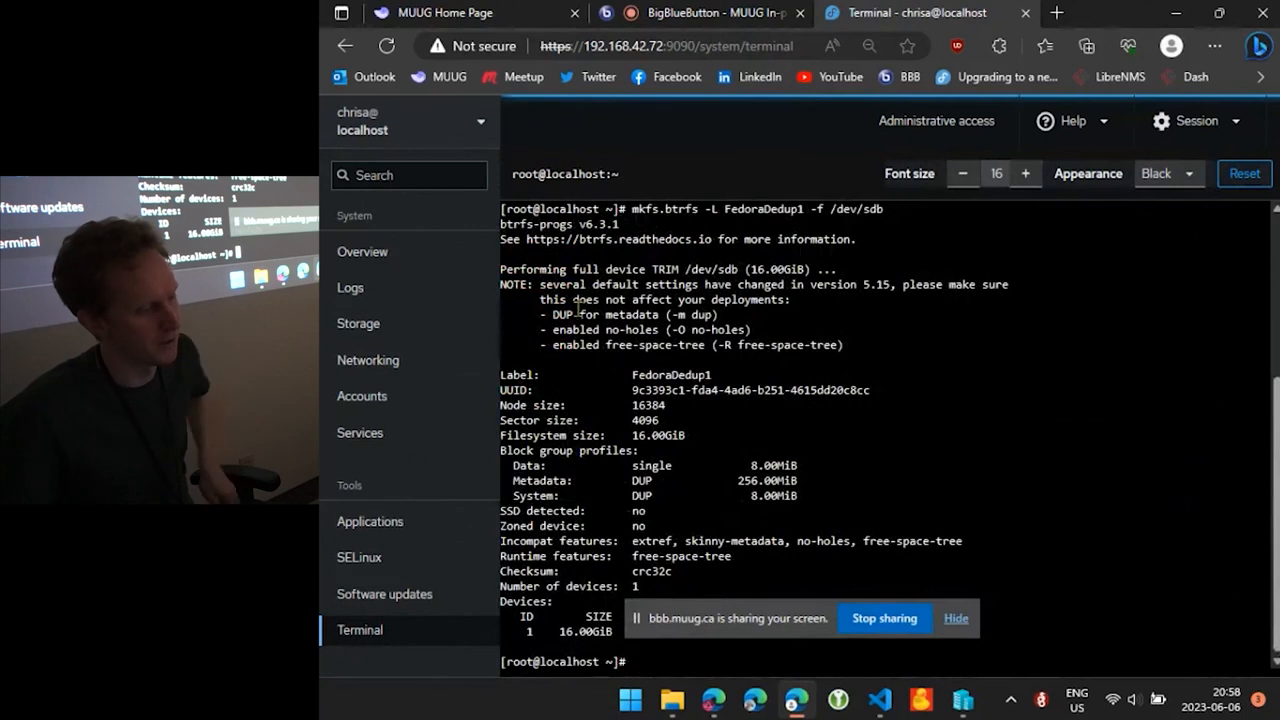
pyautogui.moveTo(410, 436)
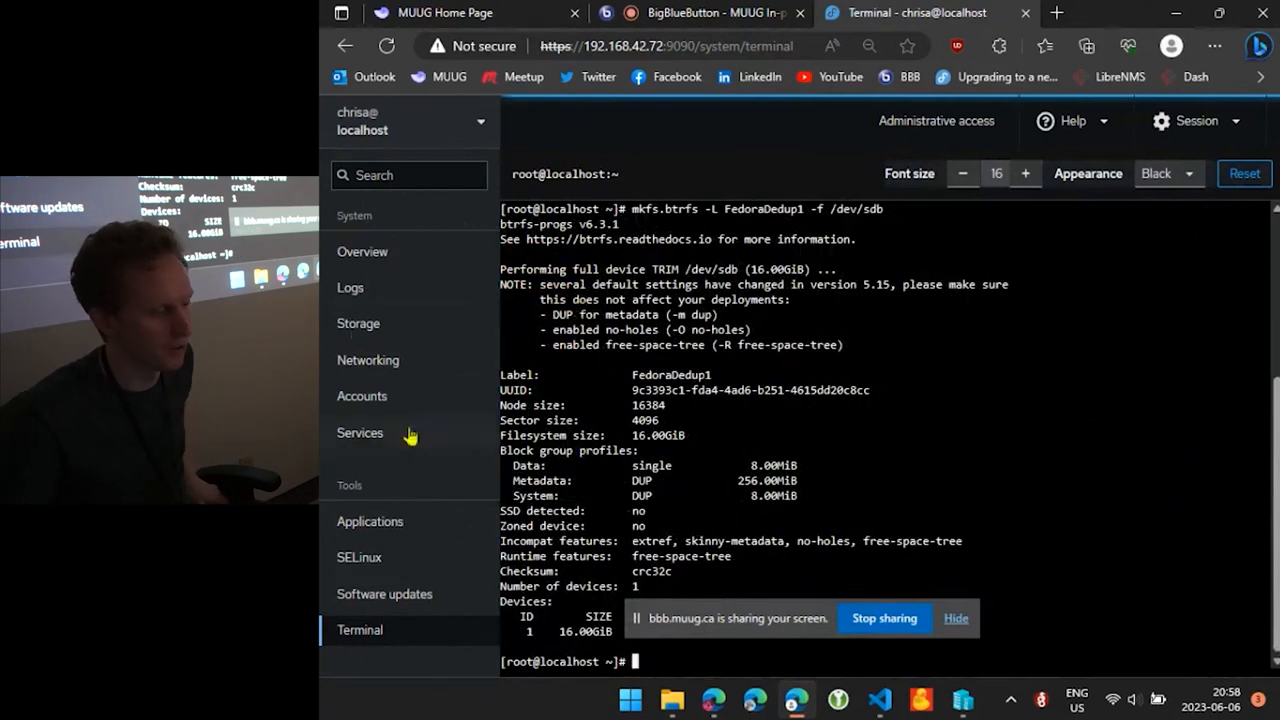
pyautogui.click(358, 324)
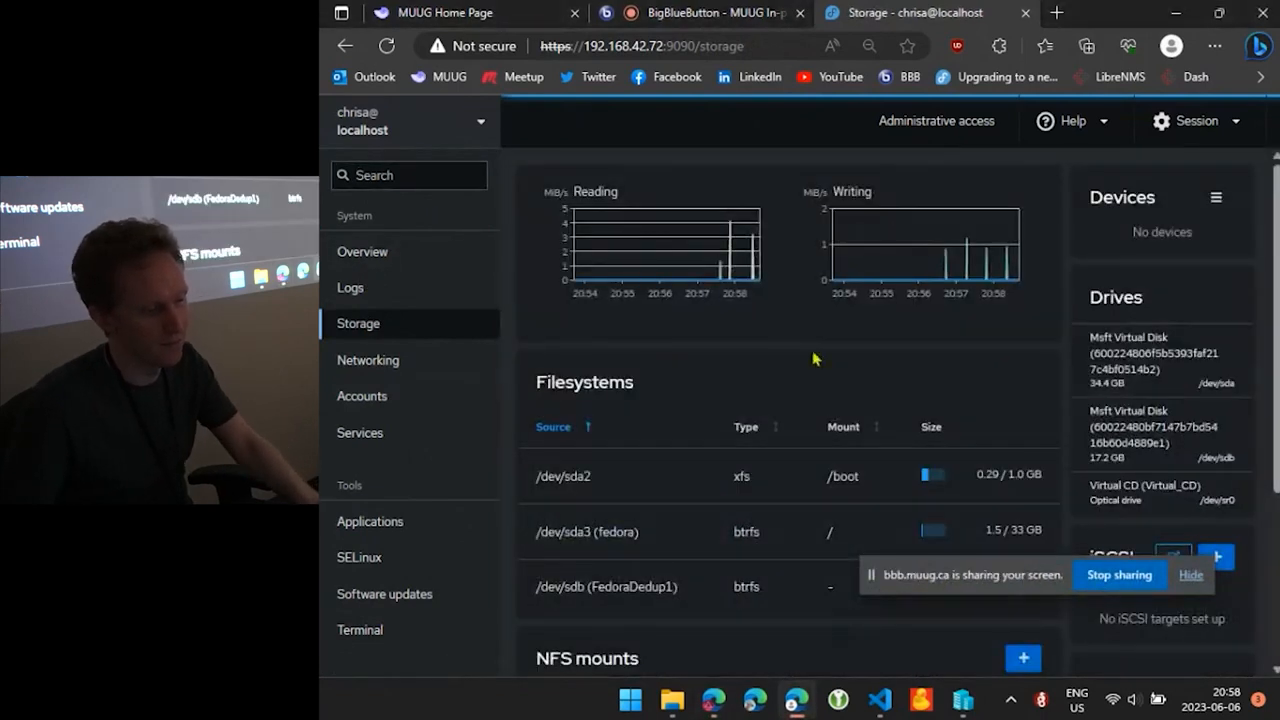
# Expand the btrfs filesystem row on /dev/sdb, showing label FedoraDedup1 with no permanent mount point
pyautogui.scroll(-3)
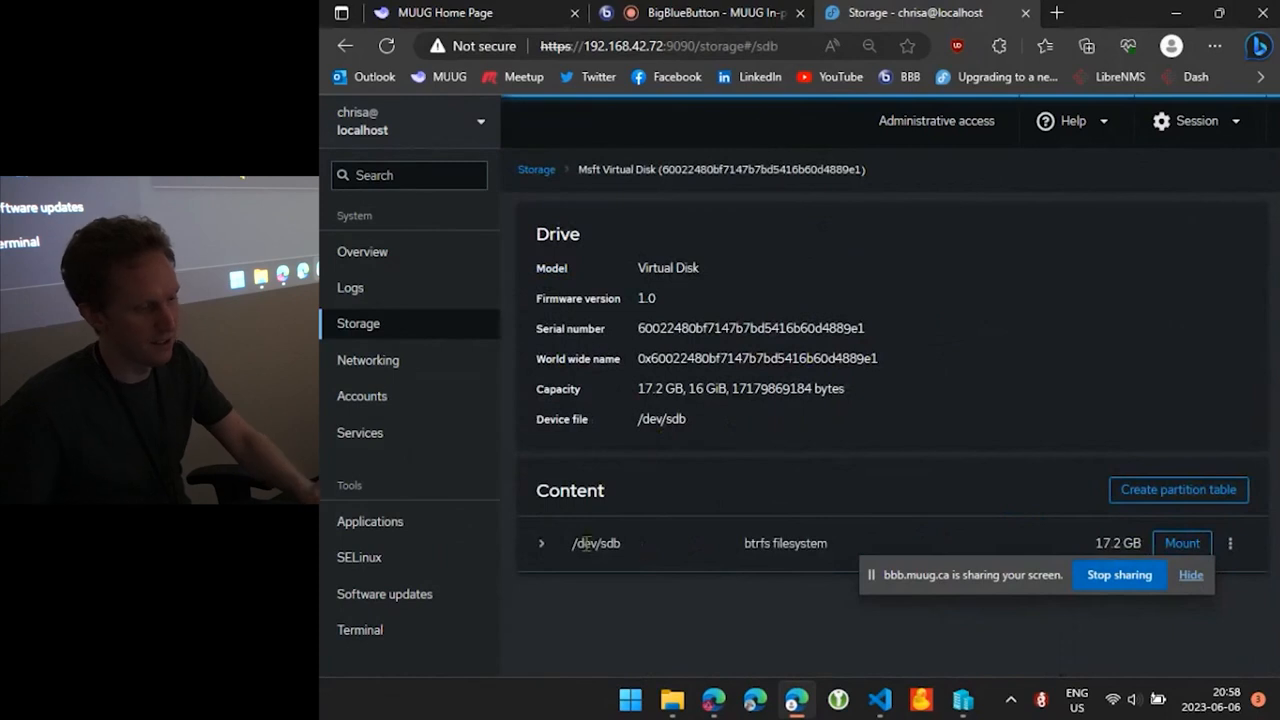
pyautogui.doubleClick(784, 544)
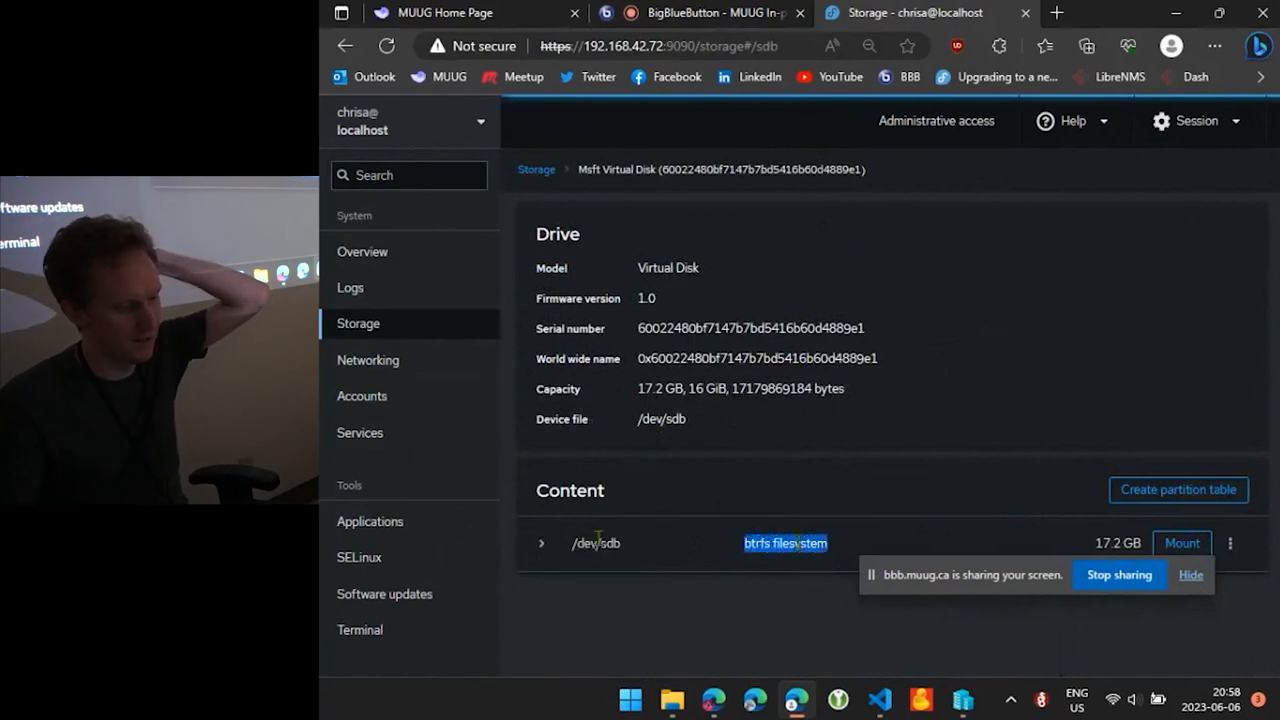
pyautogui.click(540, 544)
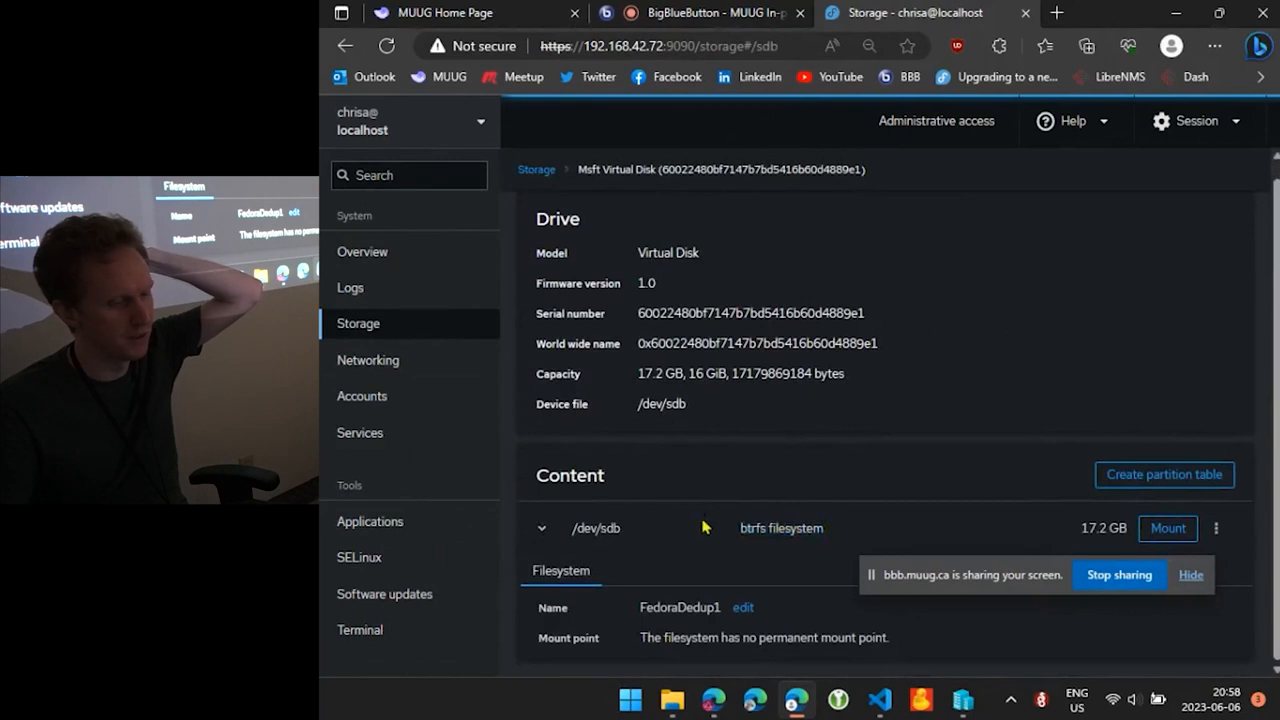
pyautogui.moveTo(700, 520)
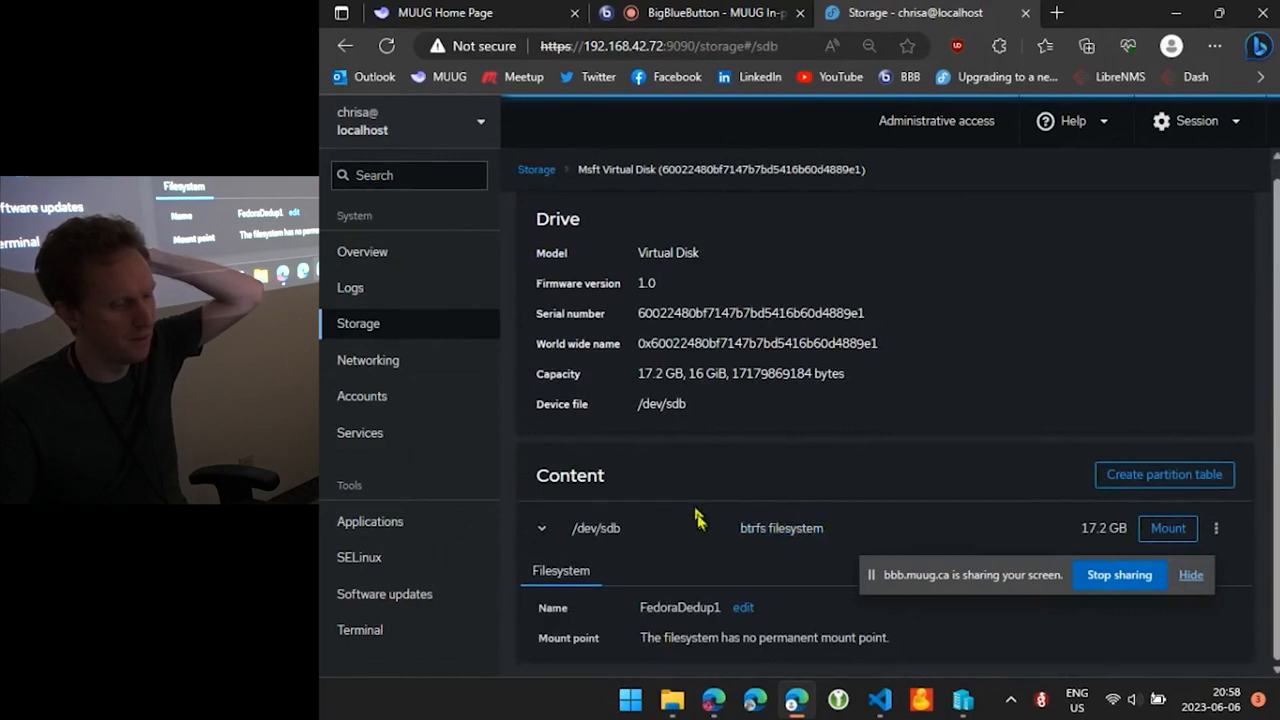
# Mount the /dev/sdb btrfs filesystem at /mnt/FedoraDedup2
pyautogui.click(1168, 528)
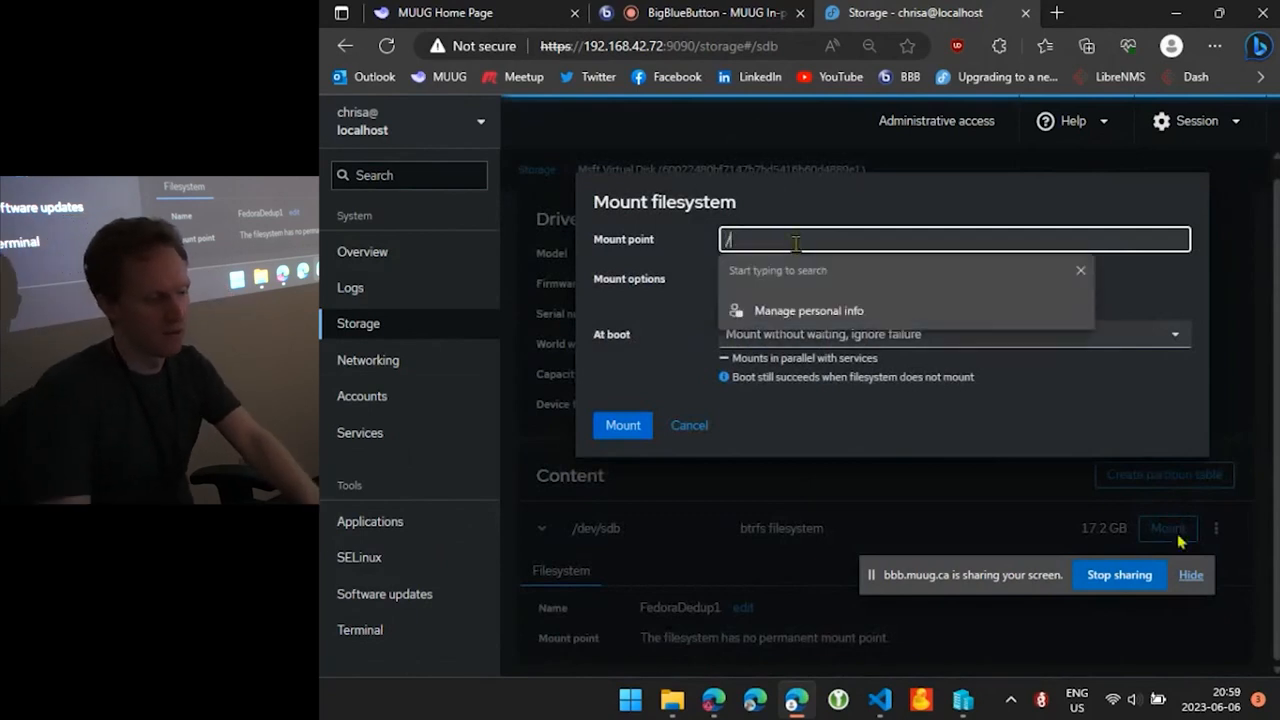
pyautogui.write('mnt/')
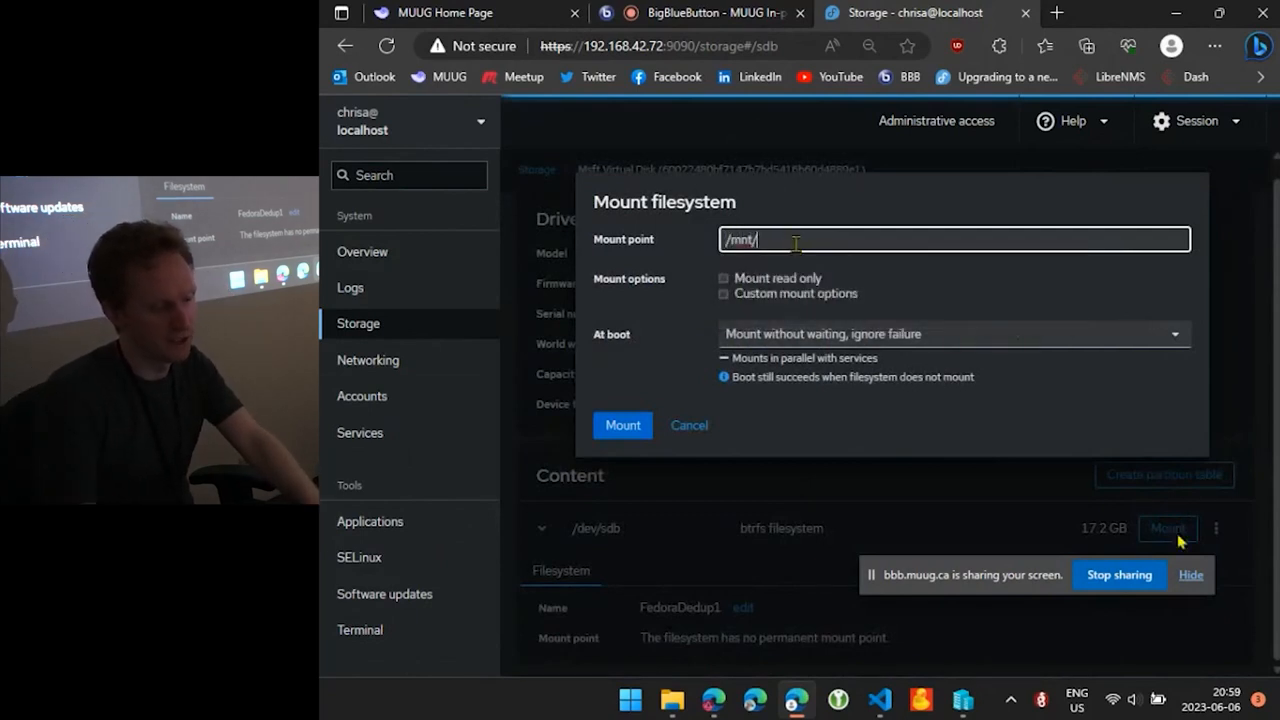
pyautogui.write('FedoraDedup2')
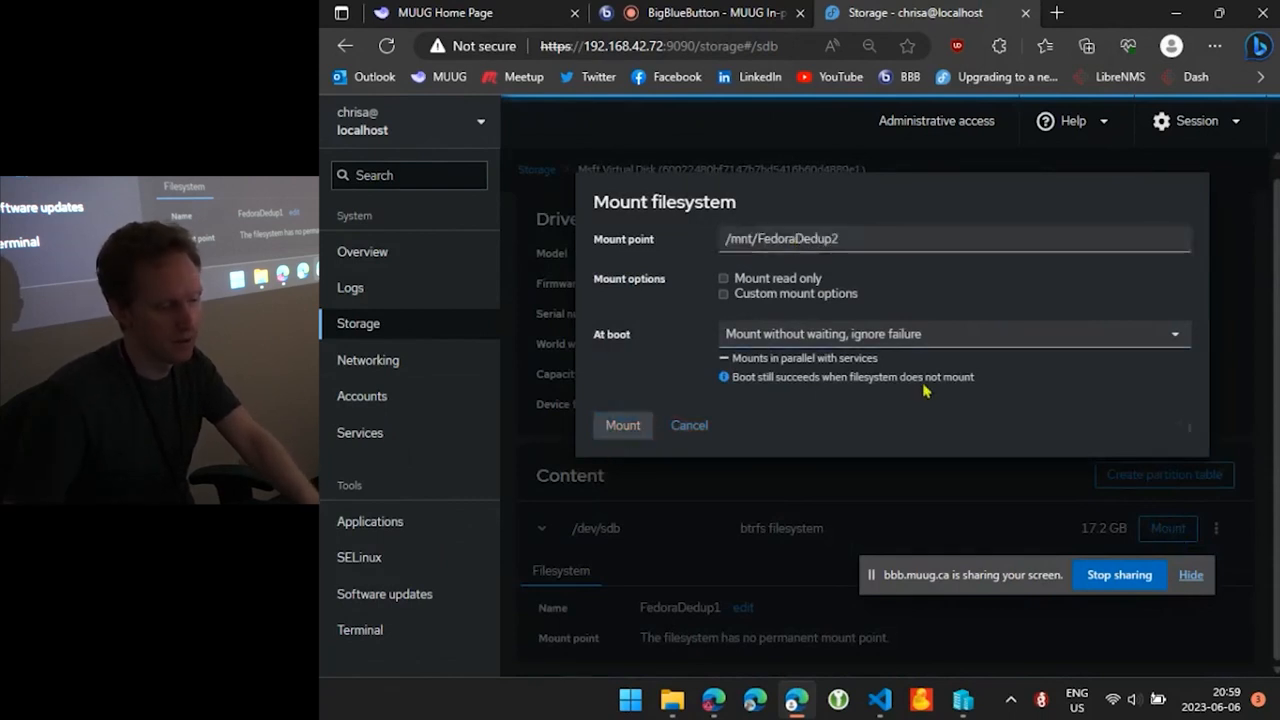
pyautogui.click(622, 424)
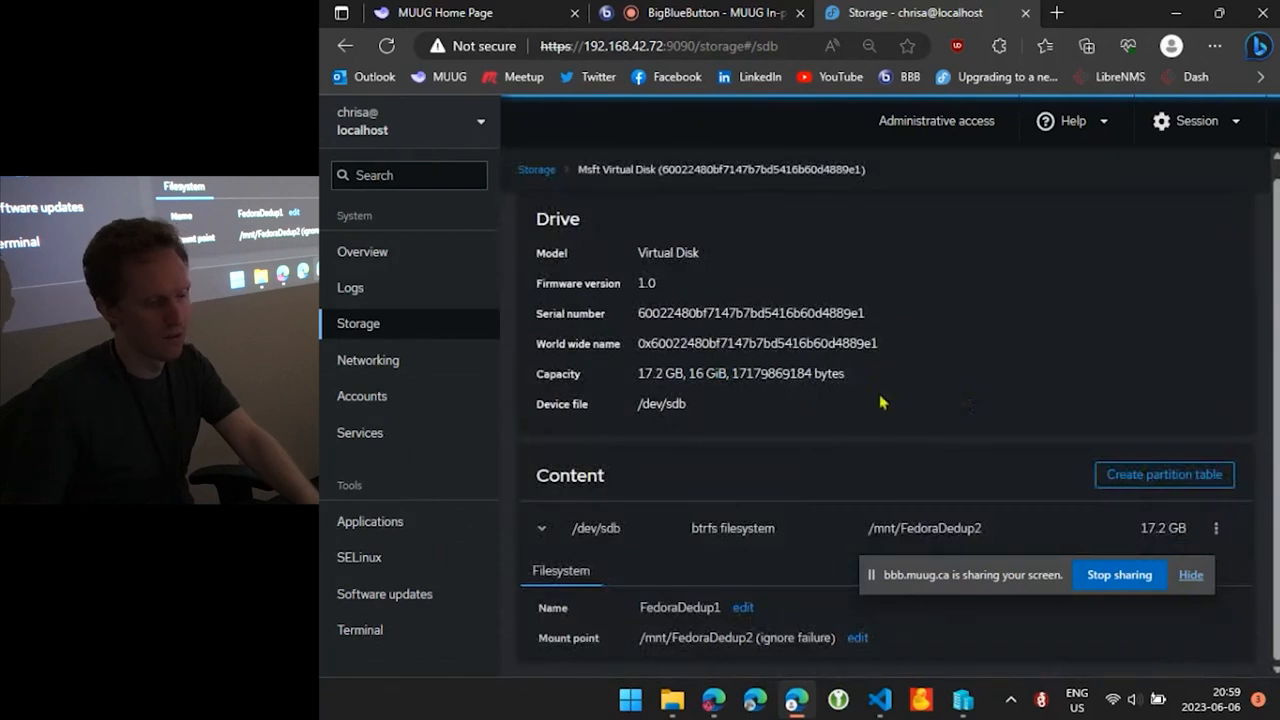
pyautogui.moveTo(866, 380)
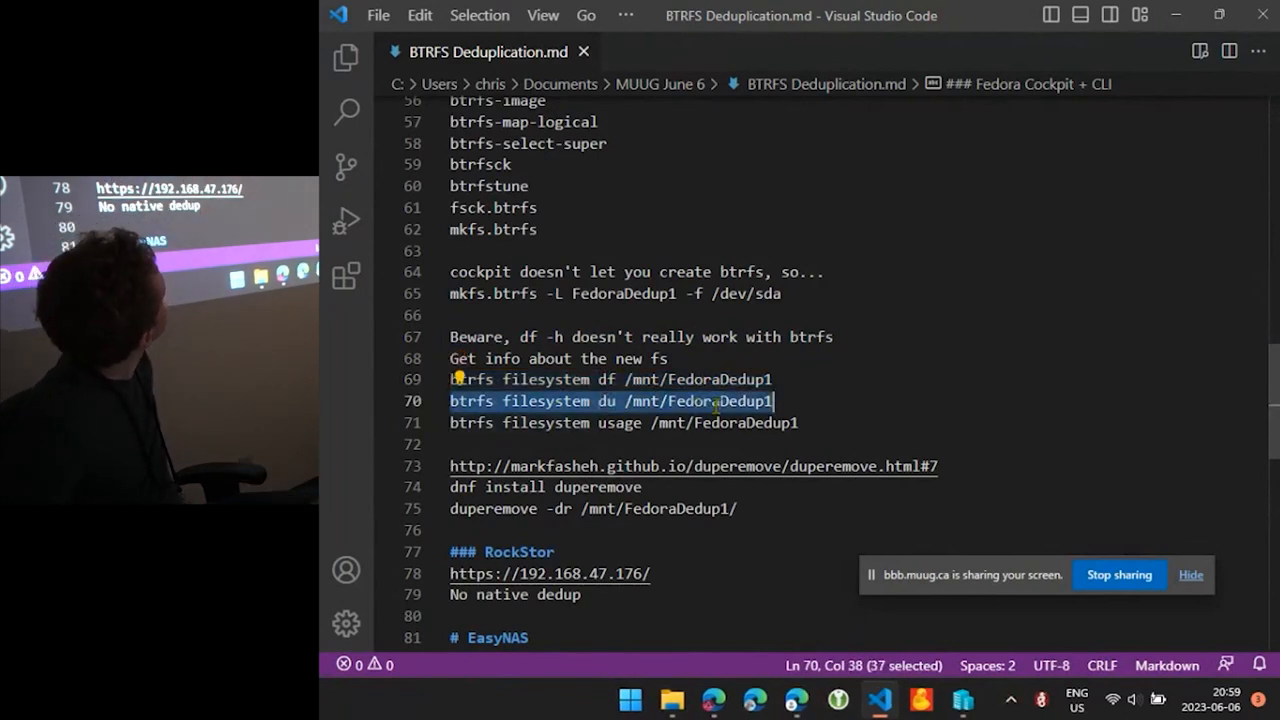
pyautogui.moveTo(344, 344)
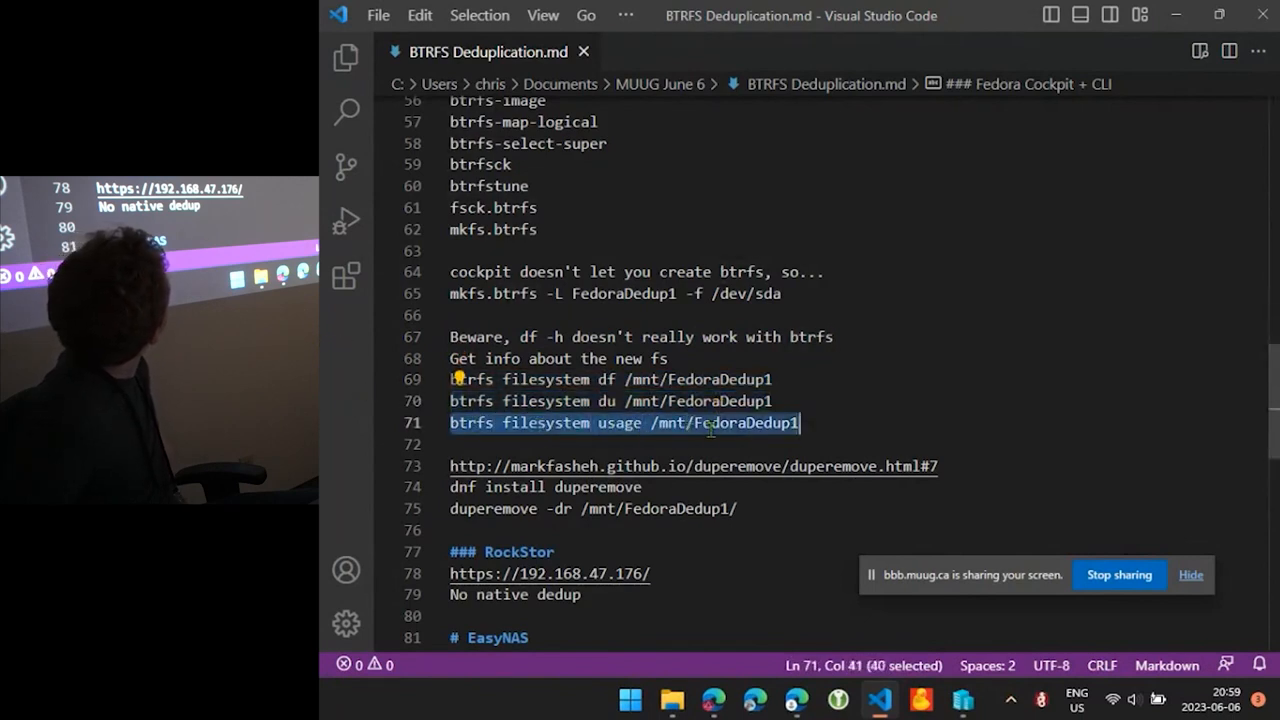
# Copy the 'btrfs filesystem usage /mnt/FedoraDedup1' line from the deduplication notes
pyautogui.rightClick(710, 422)
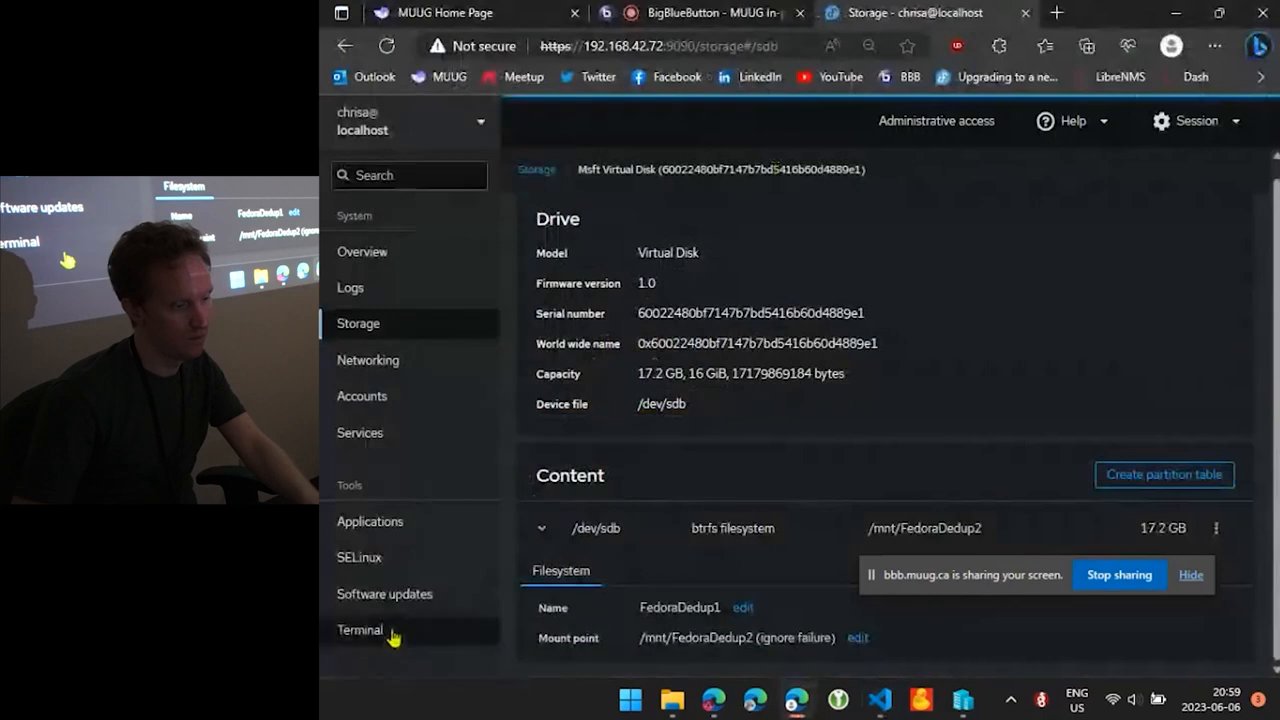
# Run btrfs filesystem usage /mnt/FedoraDedup2 in the terminal, showing 16 GiB with 288 KiB used
pyautogui.click(360, 628)
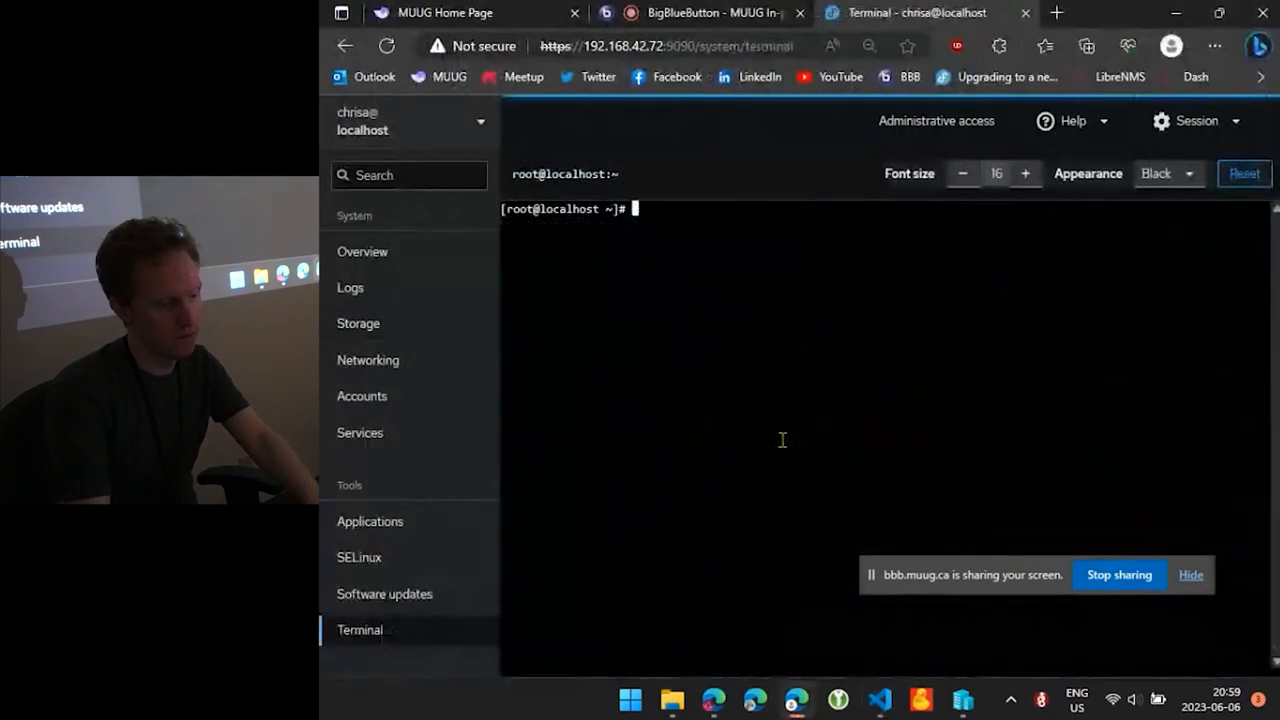
pyautogui.write('btrfs filesystem usage /mnt/FedoraDedup')
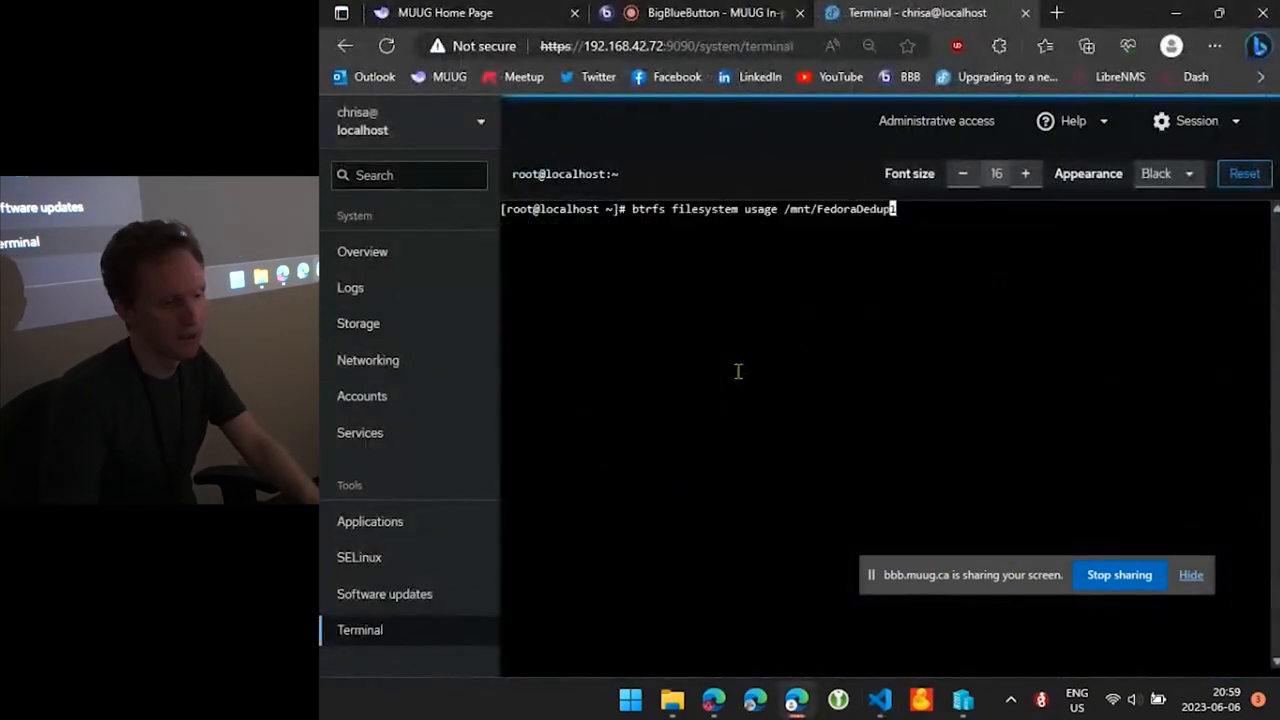
pyautogui.write('2')
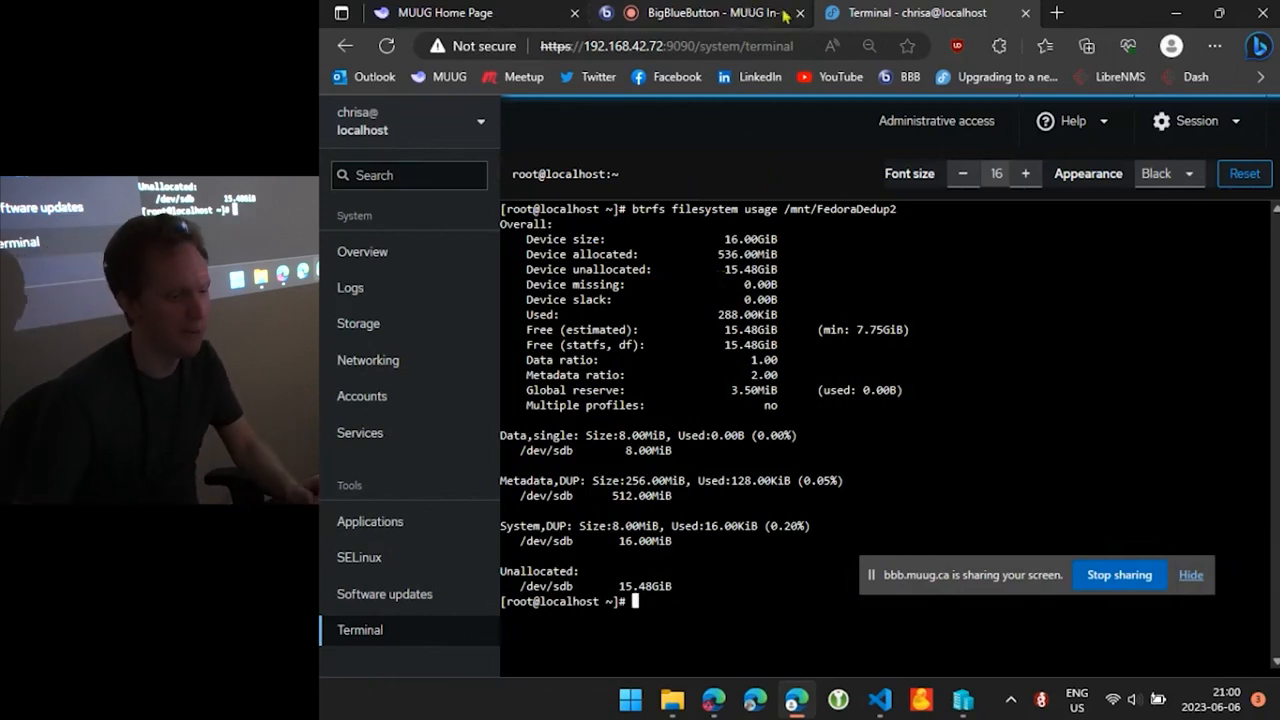
pyautogui.moveTo(878, 700)
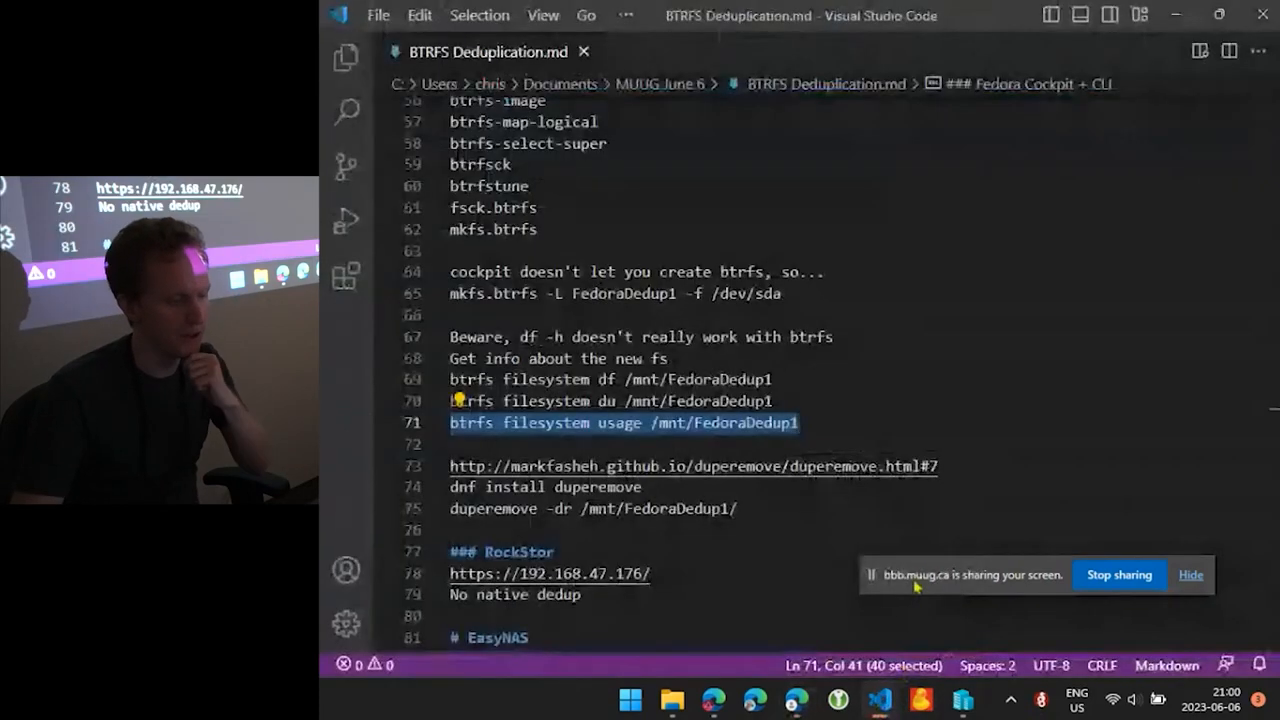
# Follow the BTRFS documentation Deduplication link from the notes' recommended reading
pyautogui.click(464, 488)
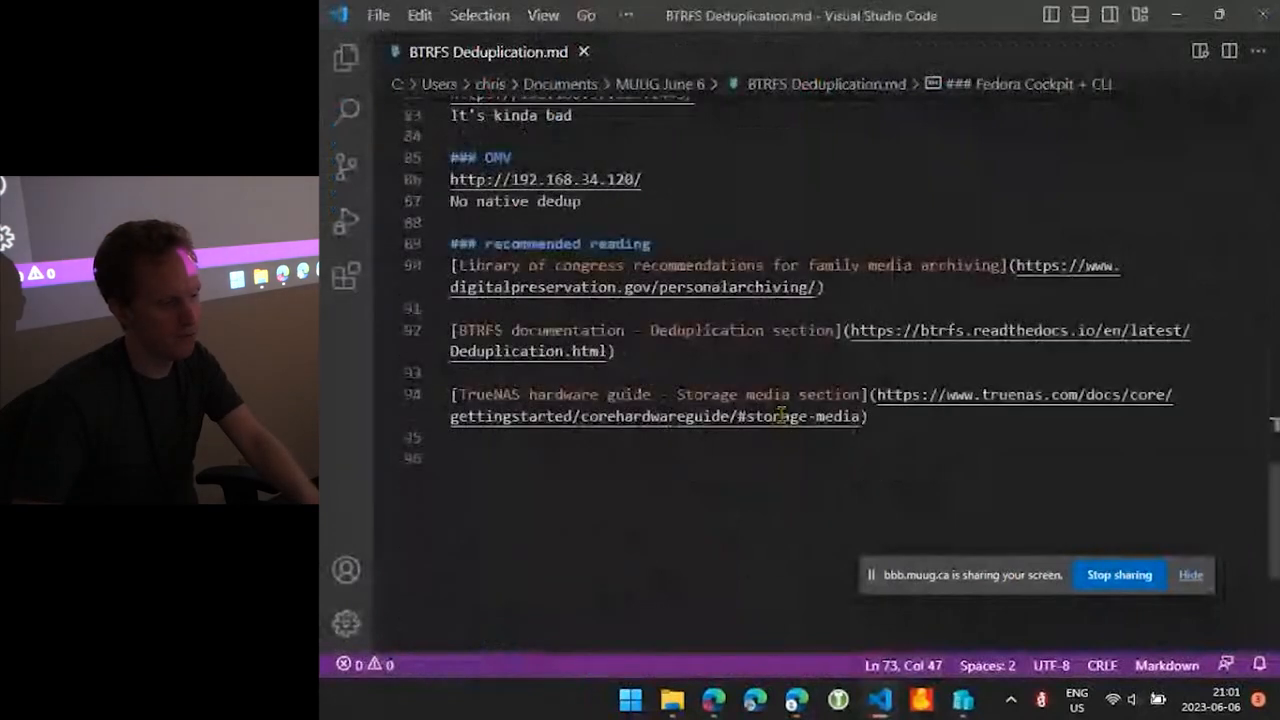
pyautogui.moveTo(920, 330)
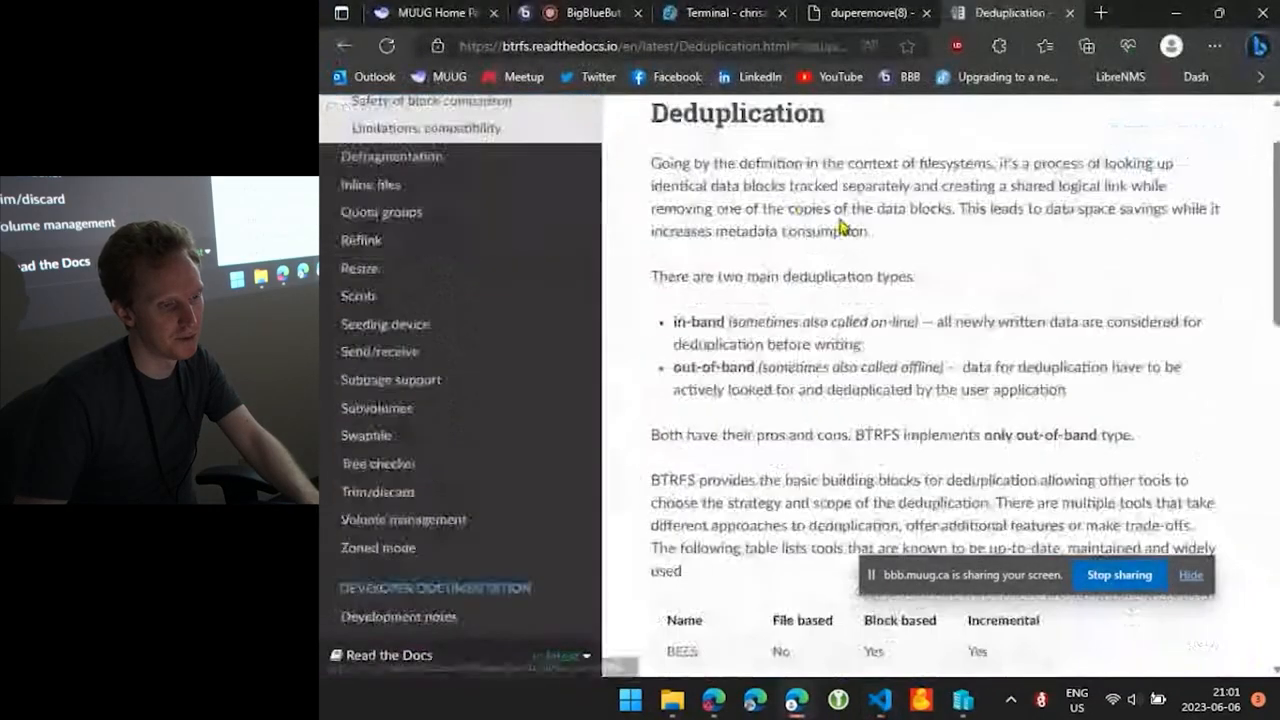
# Scroll the BTRFS Deduplication page past the tools table (BEES, duperemove) to file-based deduplication
pyautogui.scroll(-3)
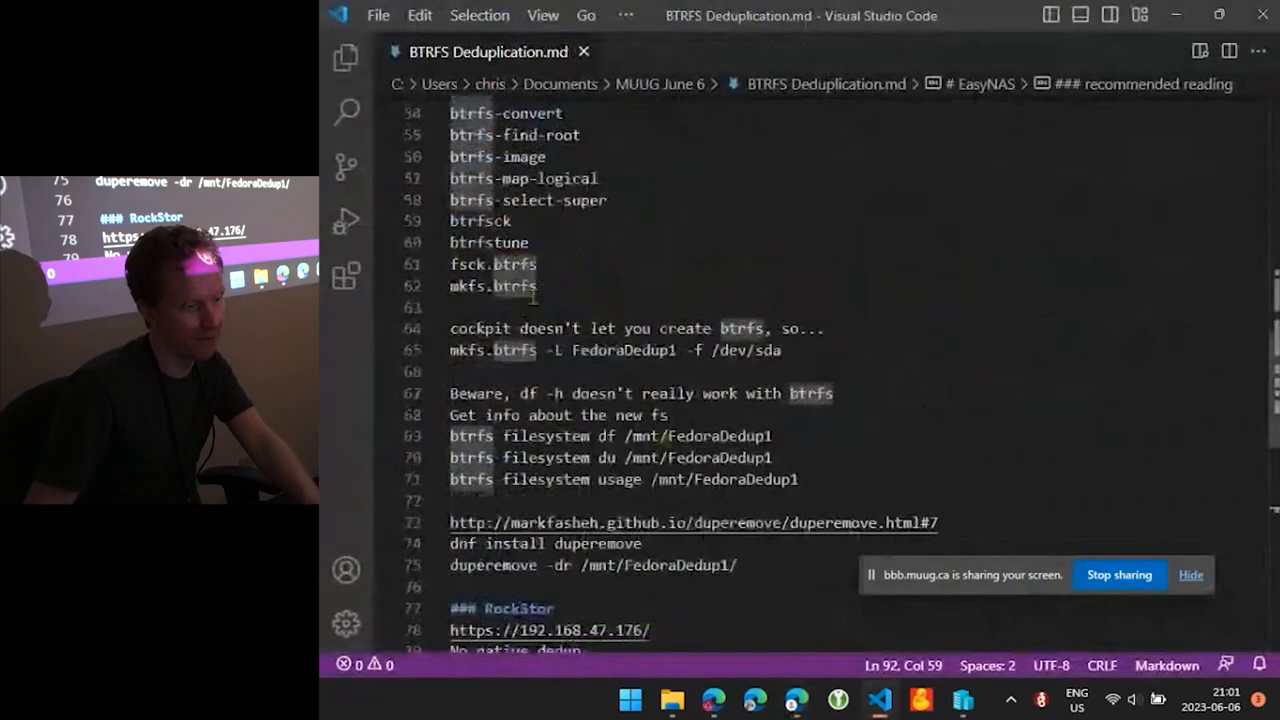
pyautogui.scroll(-3)
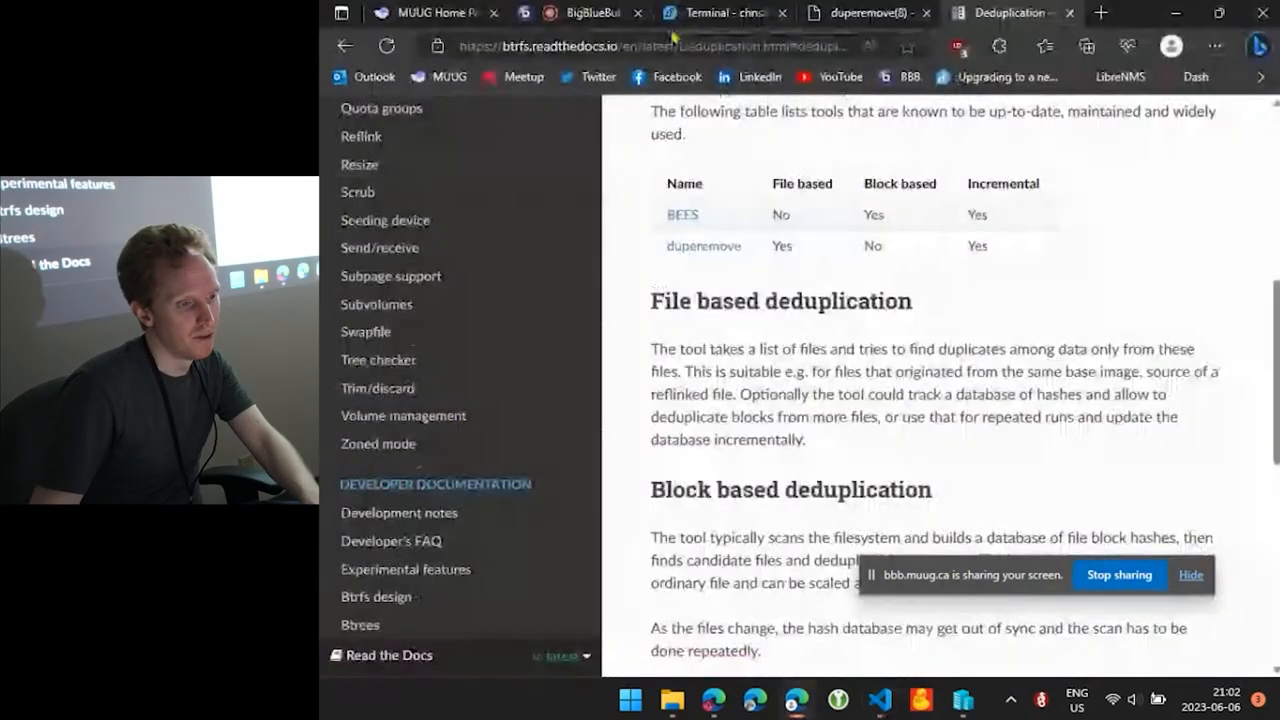
# Install duperemove with dnf and run duperemove -dr over /mnt/FedoraDedup2/ in the terminal
pyautogui.click(720, 12)
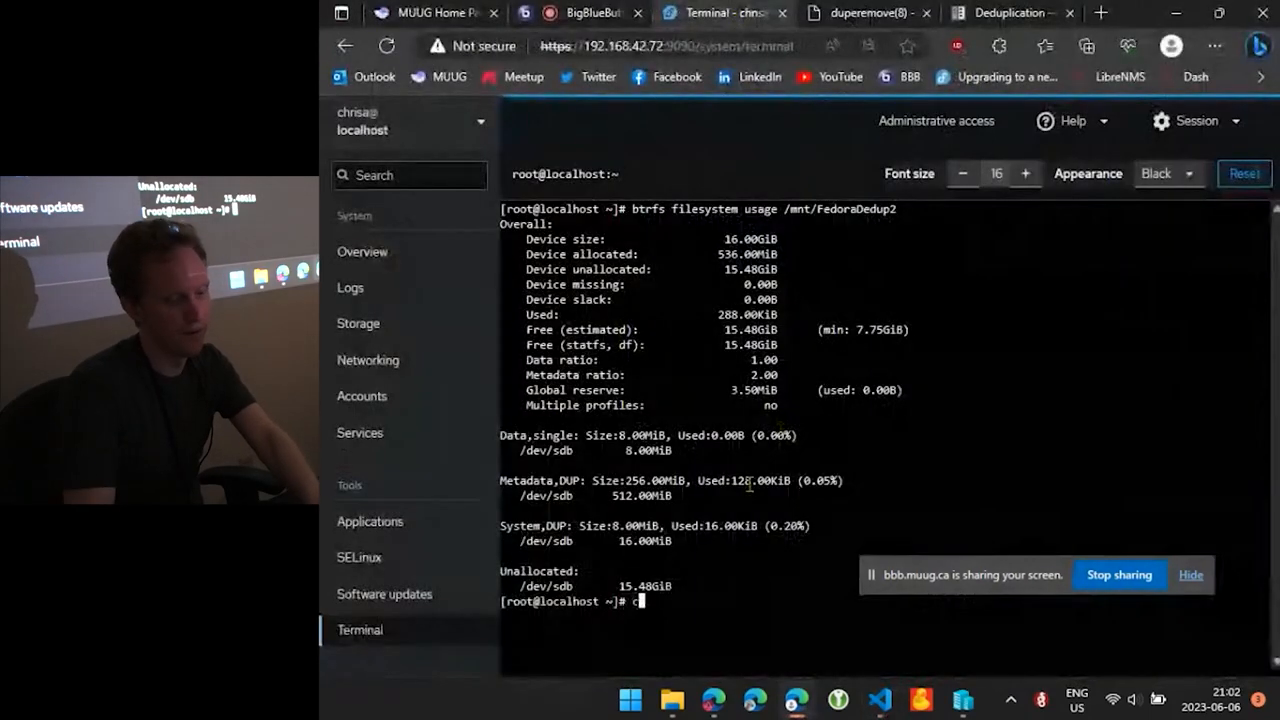
pyautogui.write('dnf install duperemove')
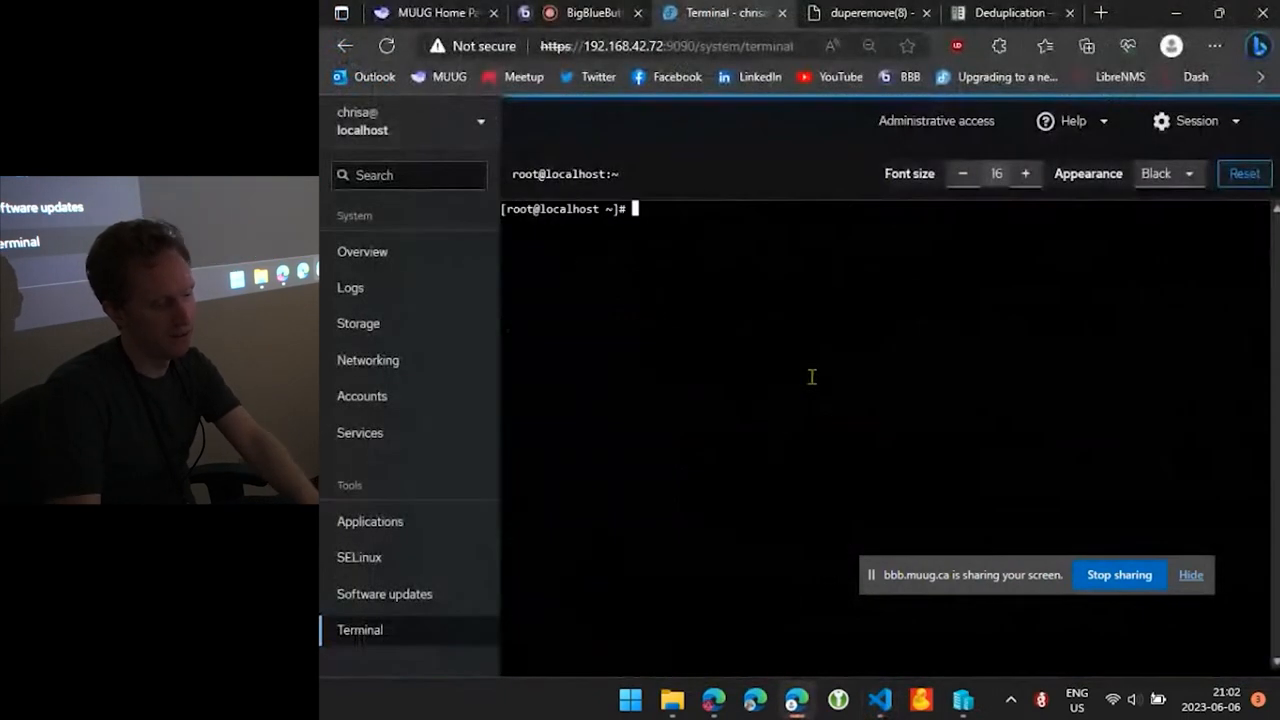
pyautogui.write('duperemove -dr /mnt/FedoraDedup2/')
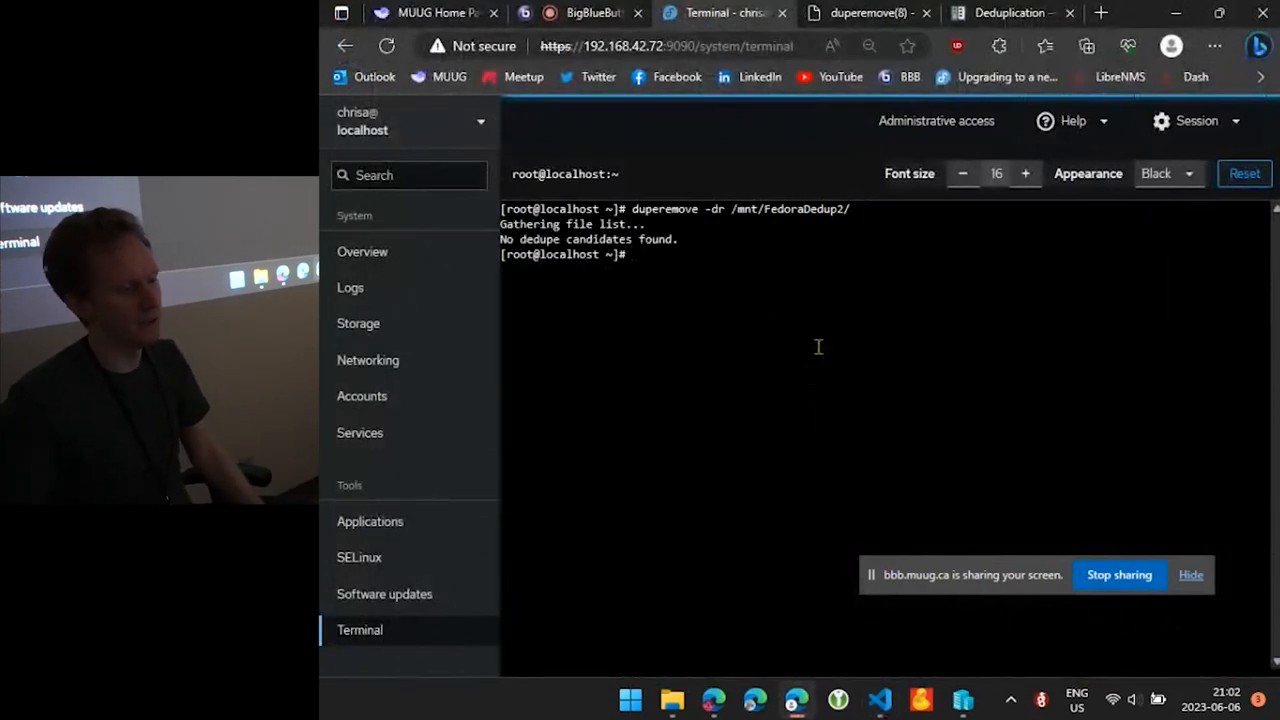
pyautogui.moveTo(778, 640)
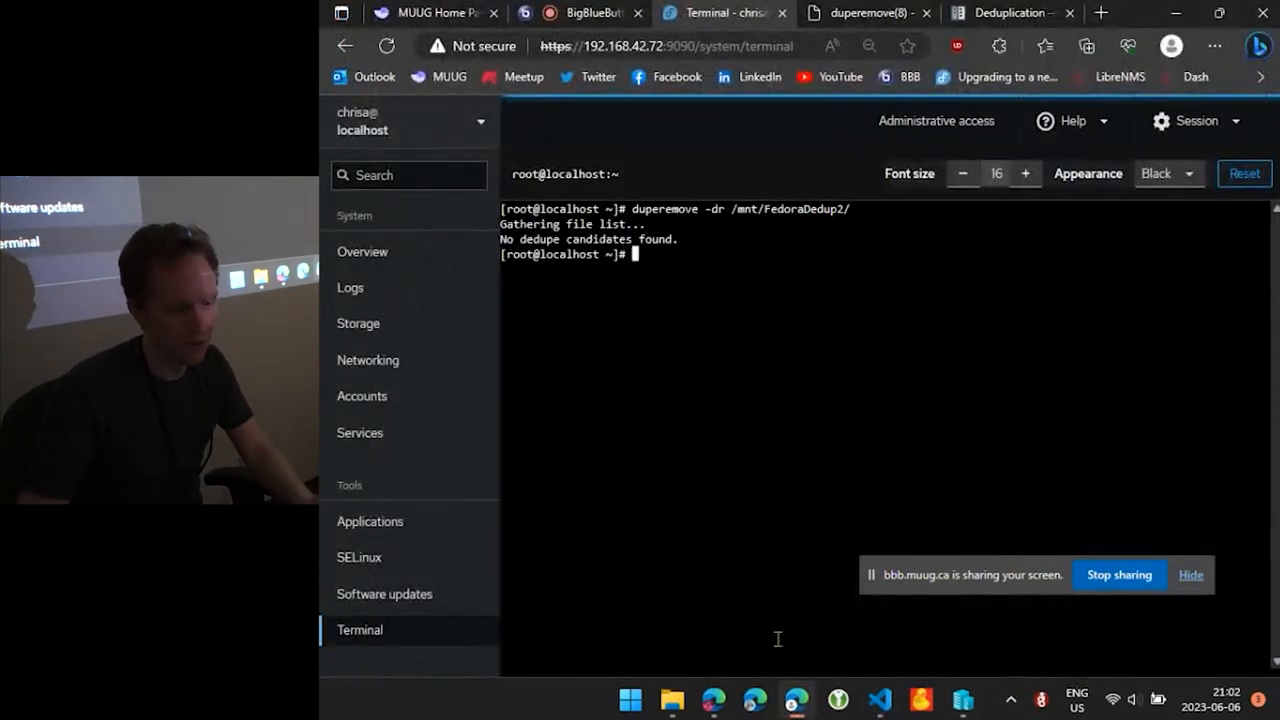
pyautogui.moveTo(390, 298)
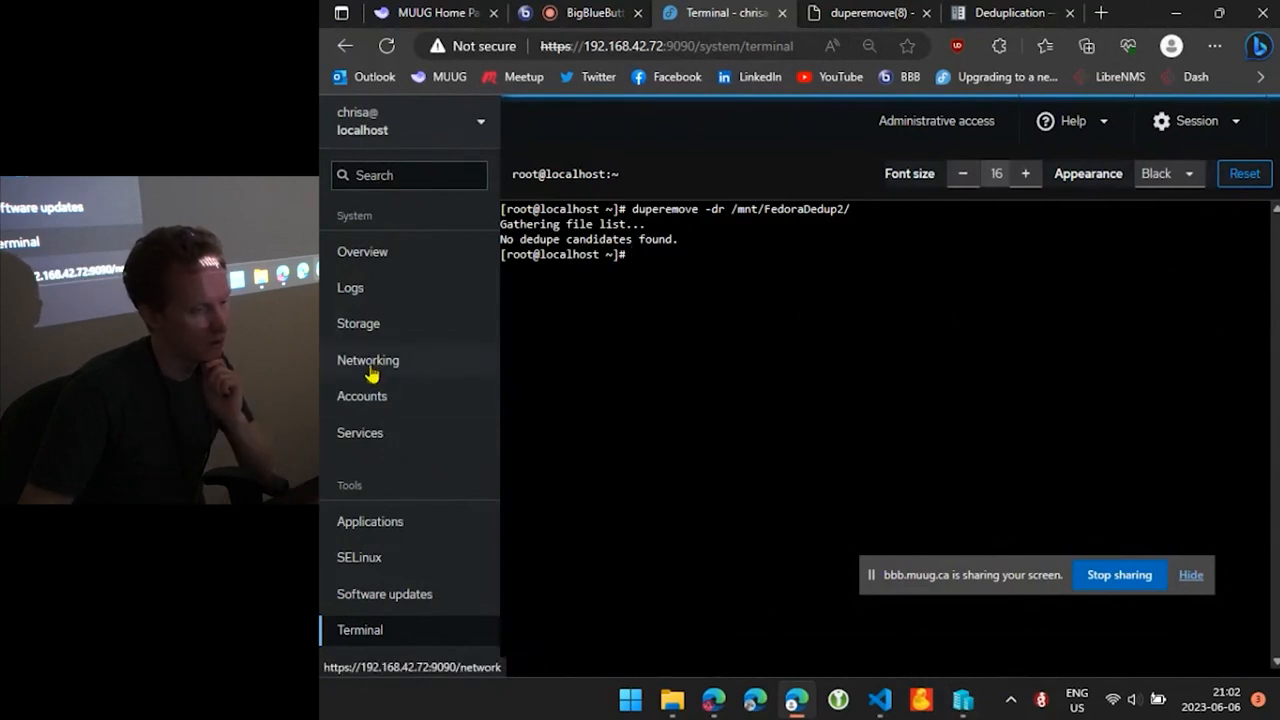
# View the Accounts list and root's Super User details, then return to the deduplication notes
pyautogui.click(362, 396)
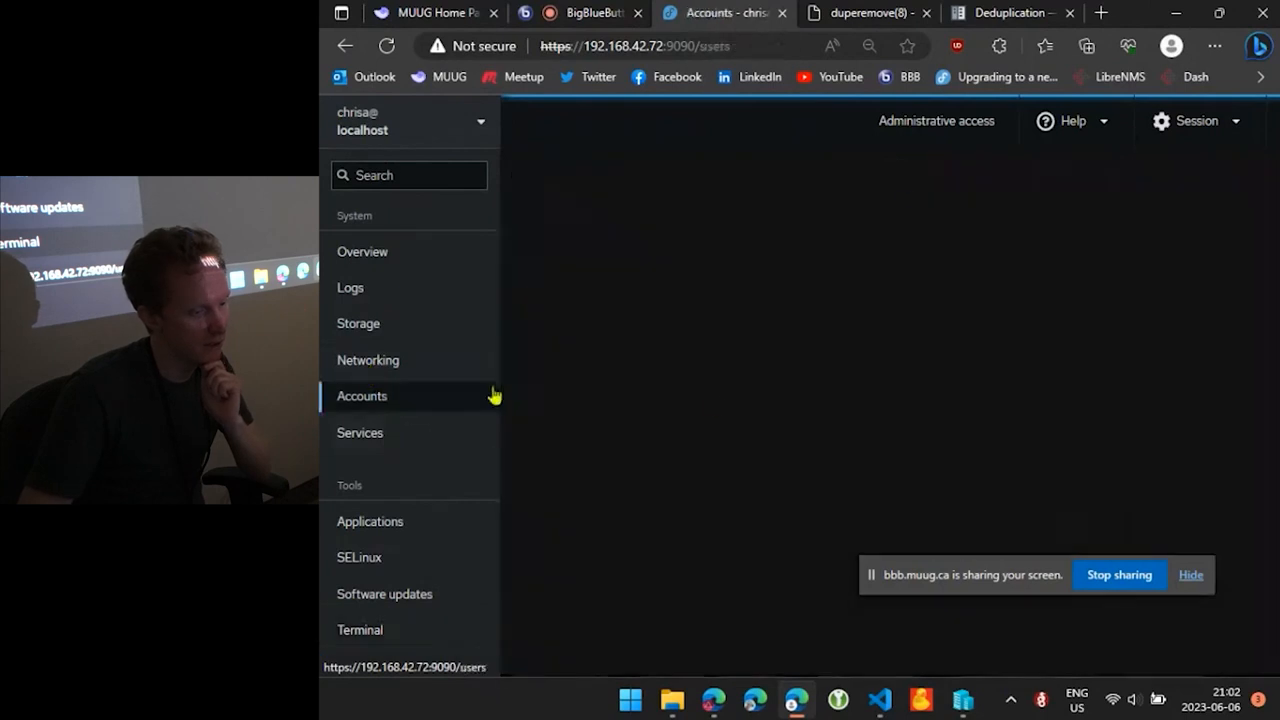
pyautogui.click(362, 396)
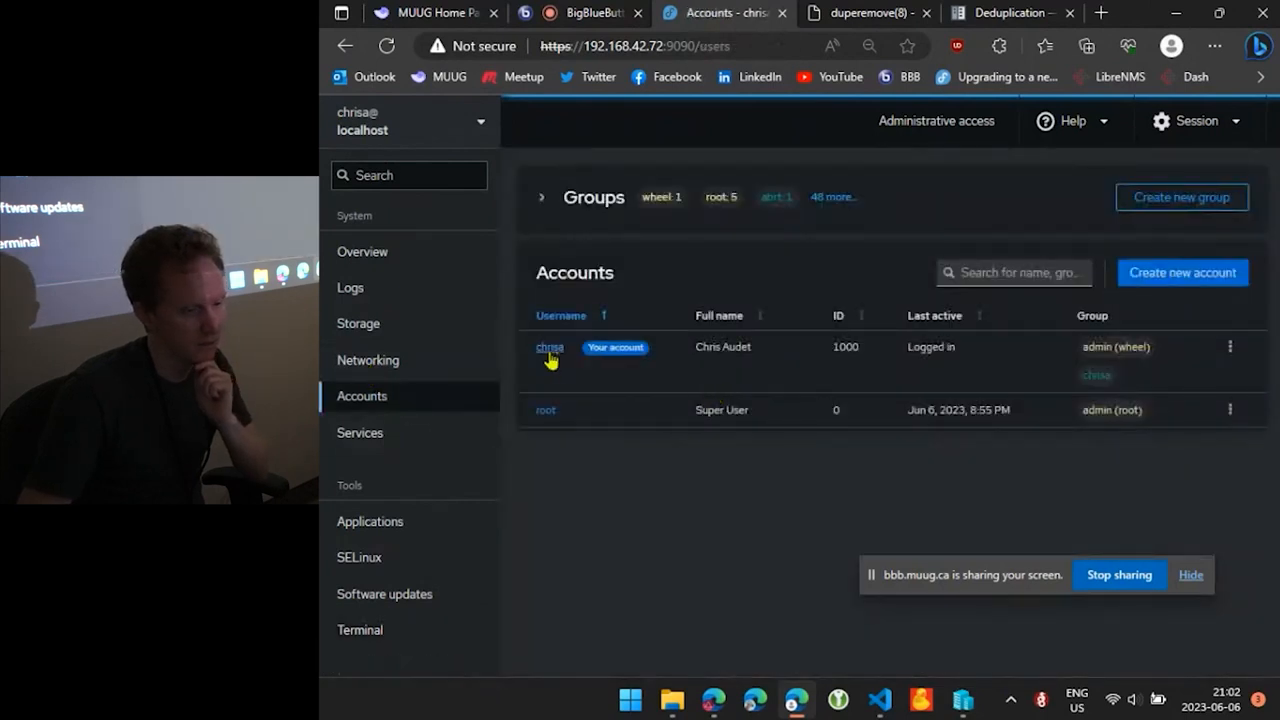
pyautogui.click(546, 408)
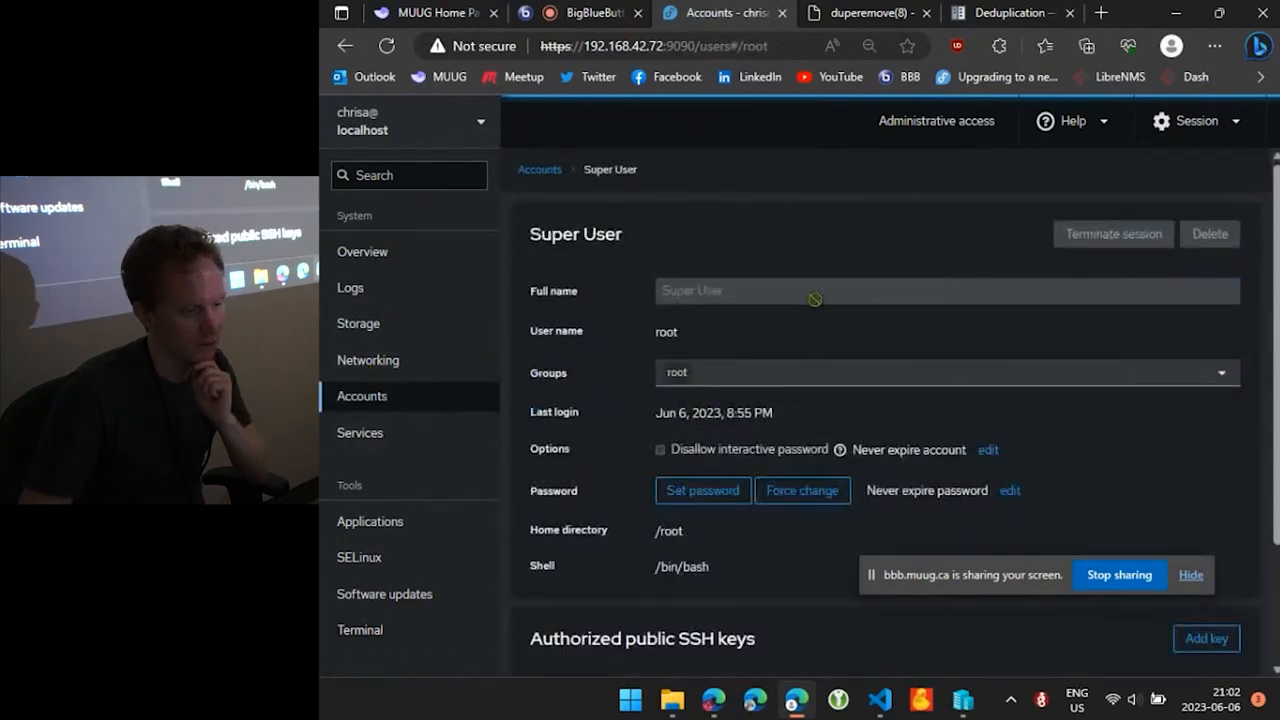
pyautogui.click(1206, 638)
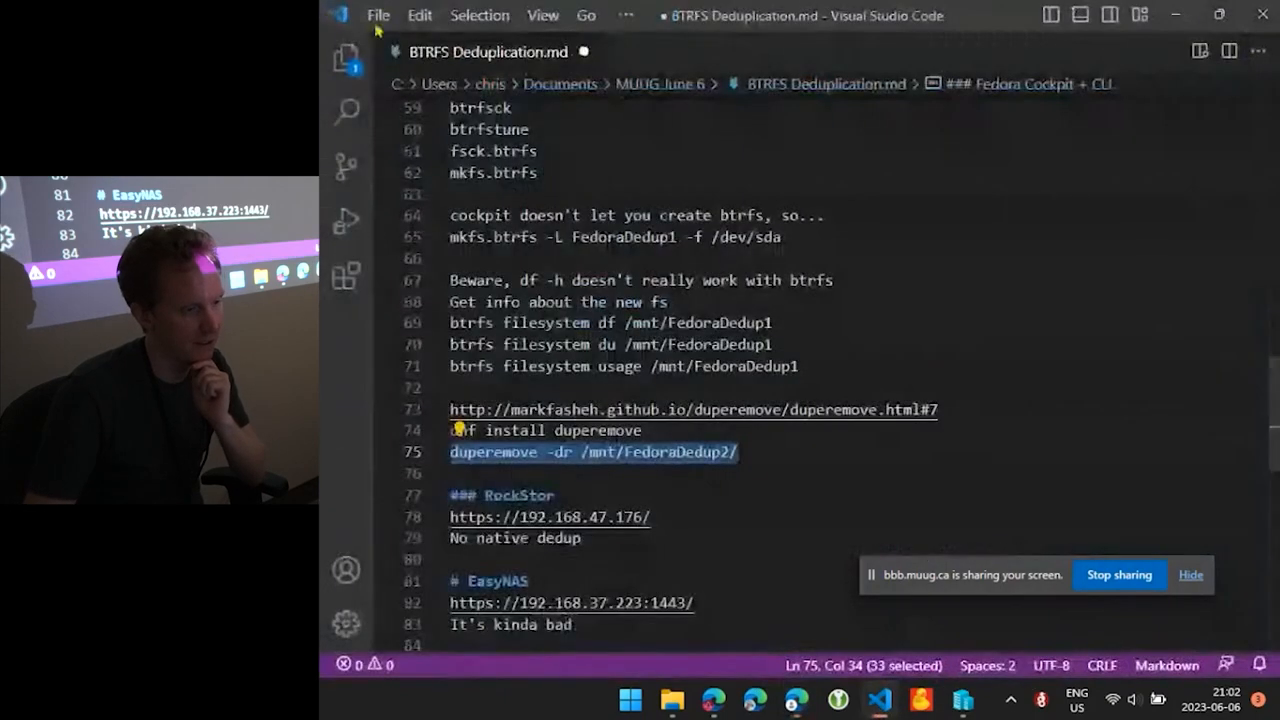
# Browse the recently opened notes files from the File menu
pyautogui.click(378, 16)
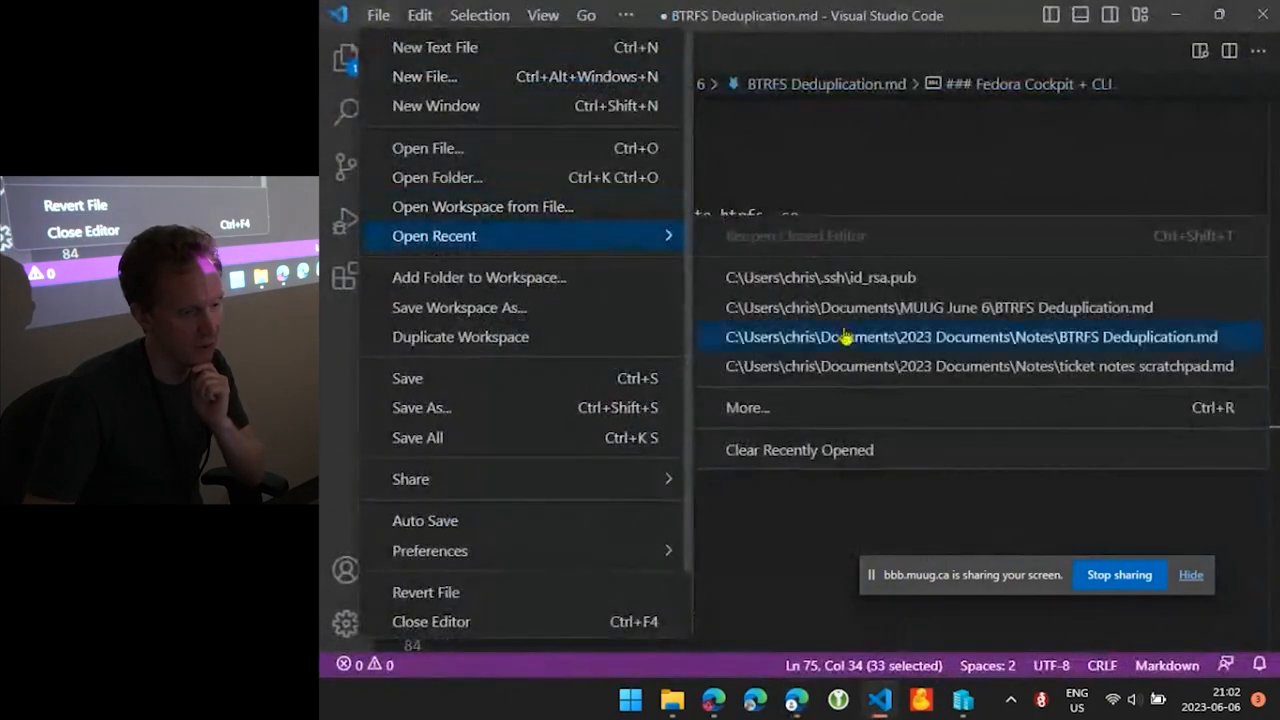
pyautogui.click(820, 276)
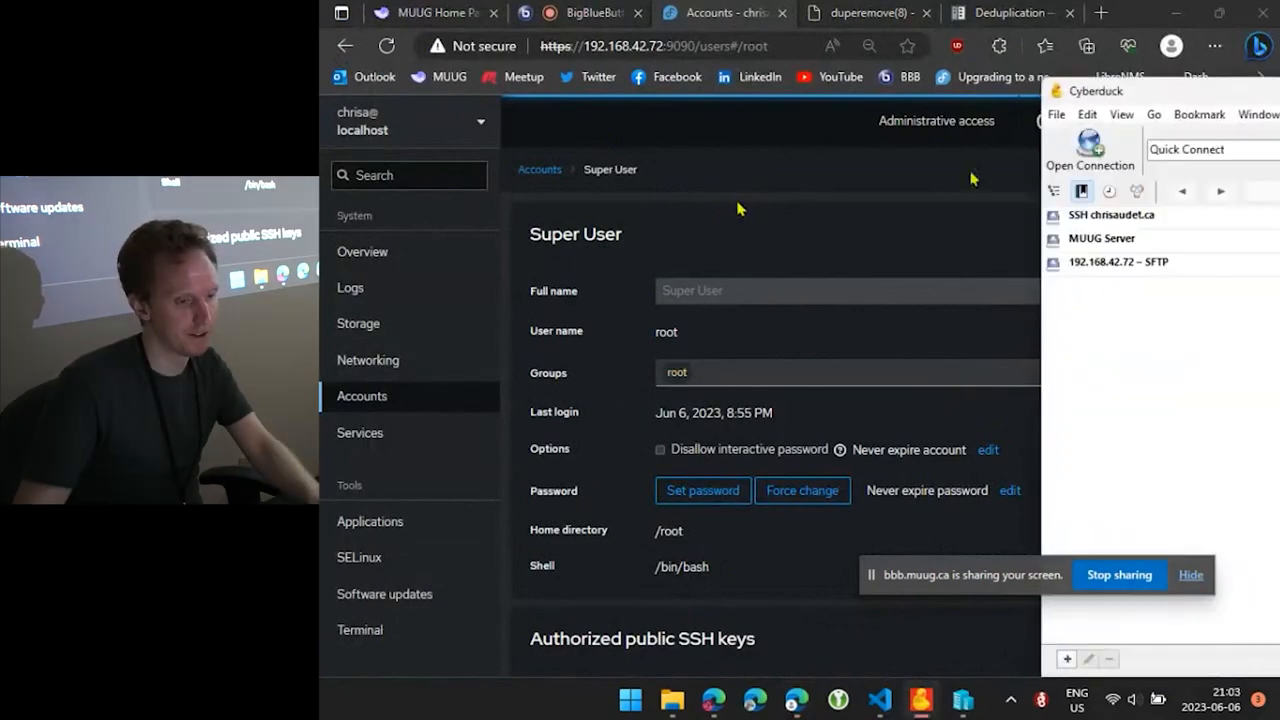
# Connect to the 192.168.42.72 SFTP bookmark and browse into /mnt/FedoraDedup2
pyautogui.click(720, 72)
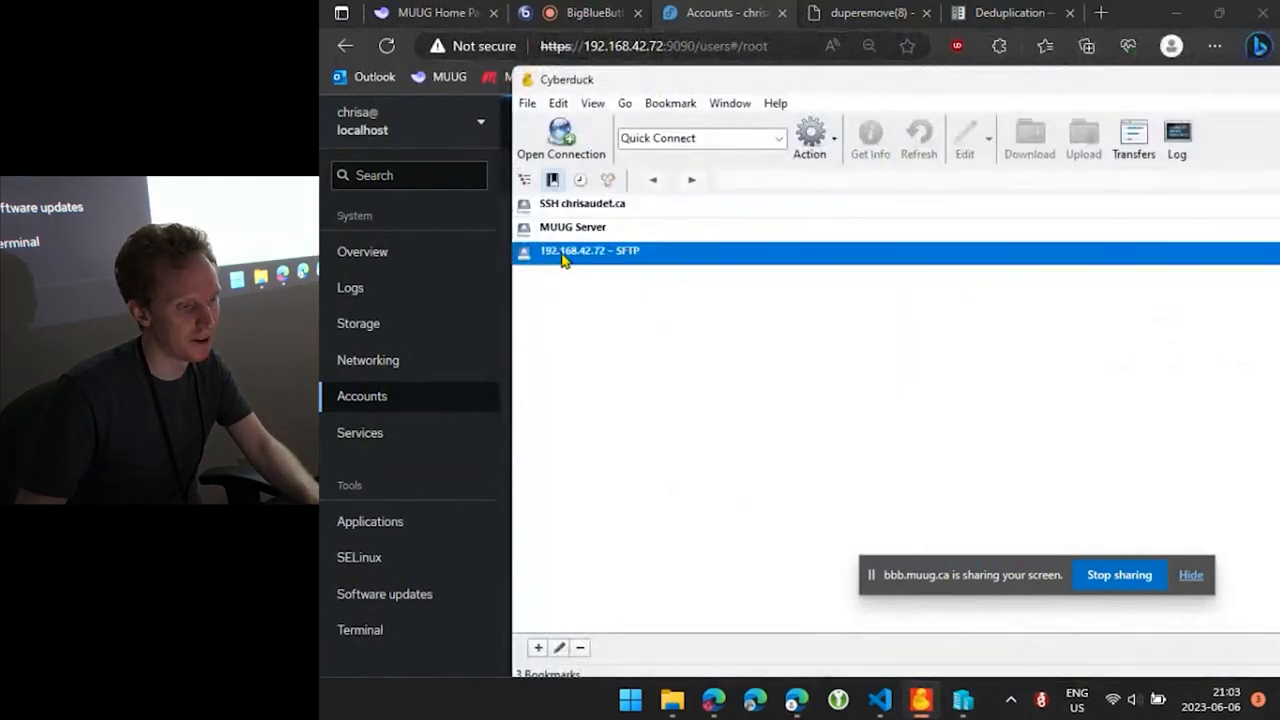
pyautogui.doubleClick(590, 252)
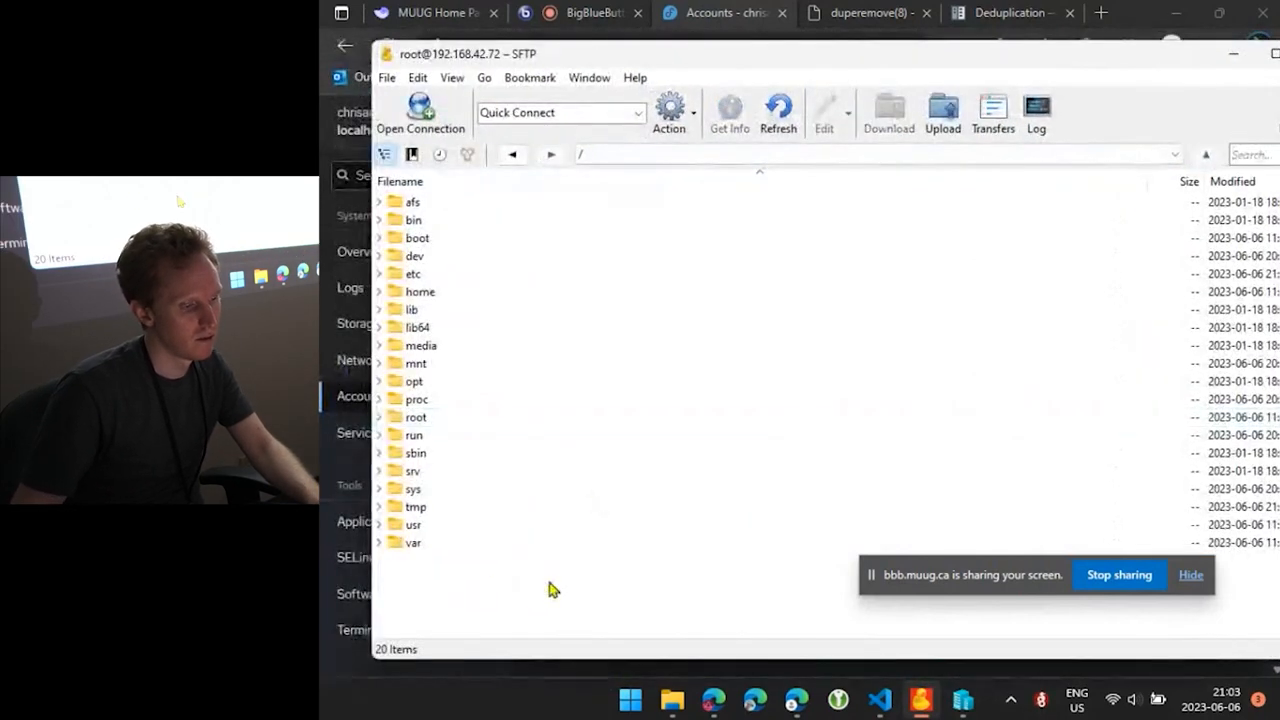
pyautogui.click(416, 364)
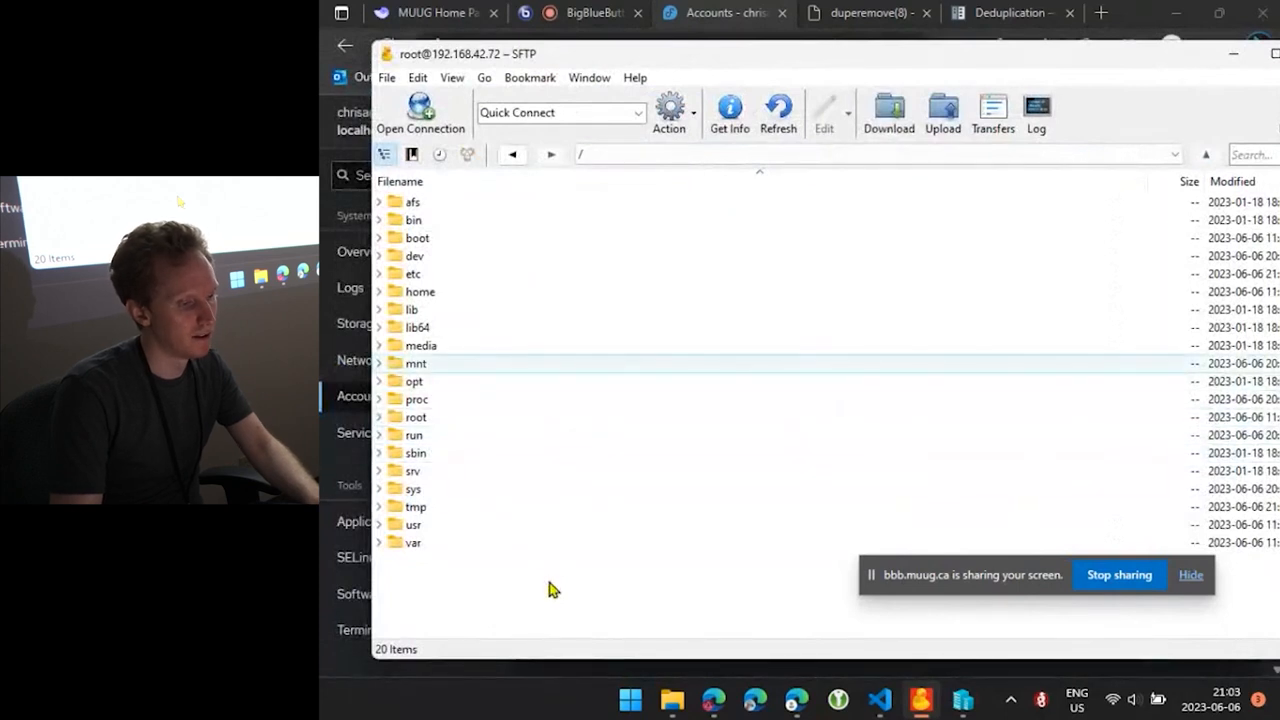
pyautogui.doubleClick(416, 364)
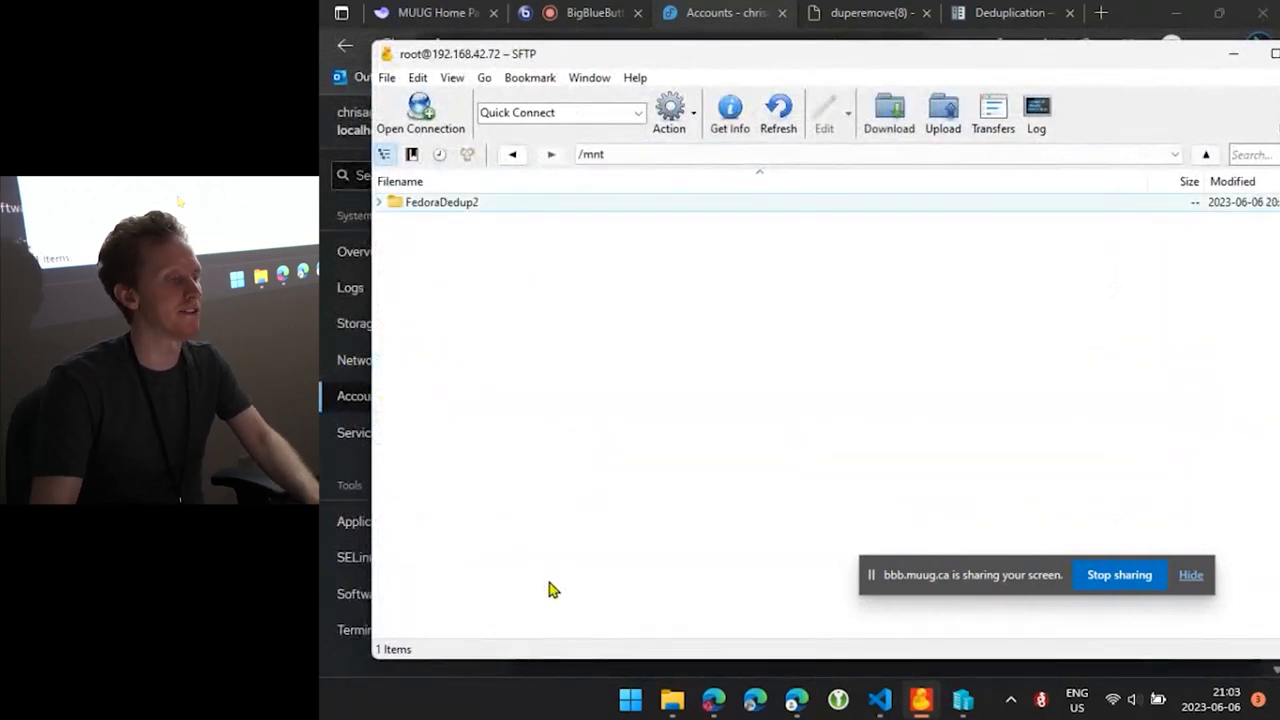
pyautogui.doubleClick(442, 202)
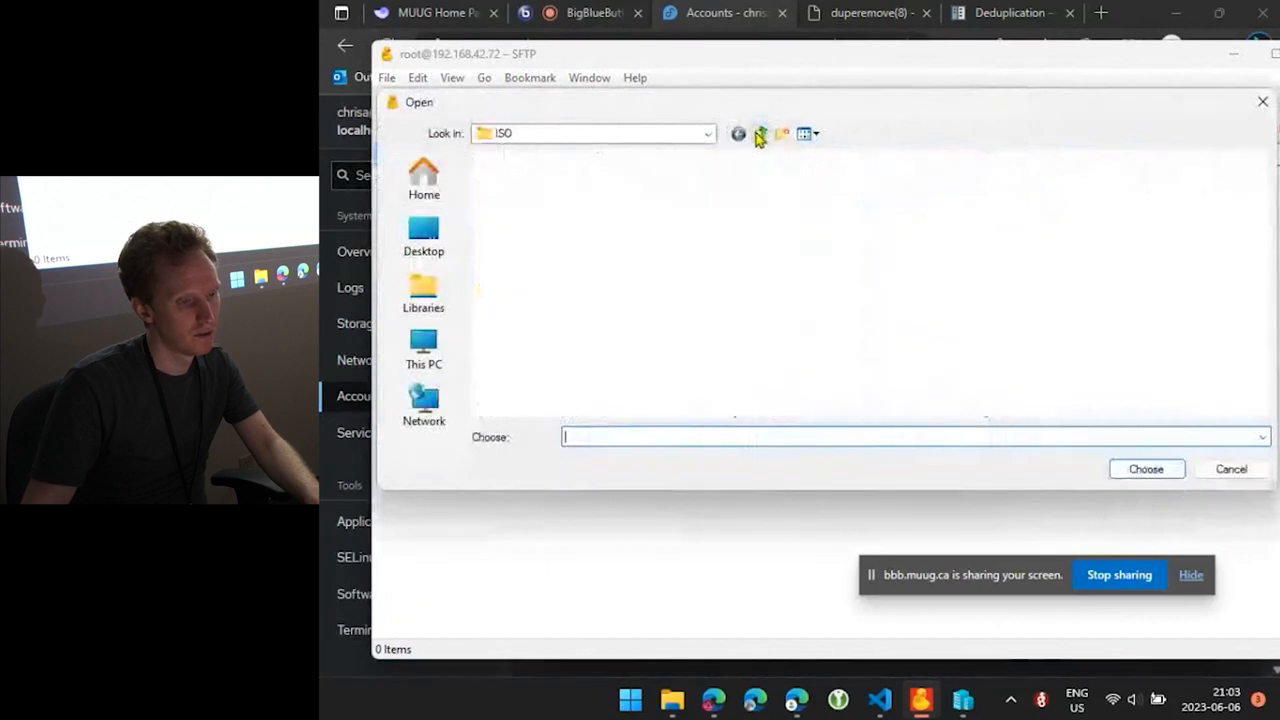
# Choose webcams - Copy (2).webm from the MUUG June 6 folder and upload it to the server
pyautogui.click(760, 132)
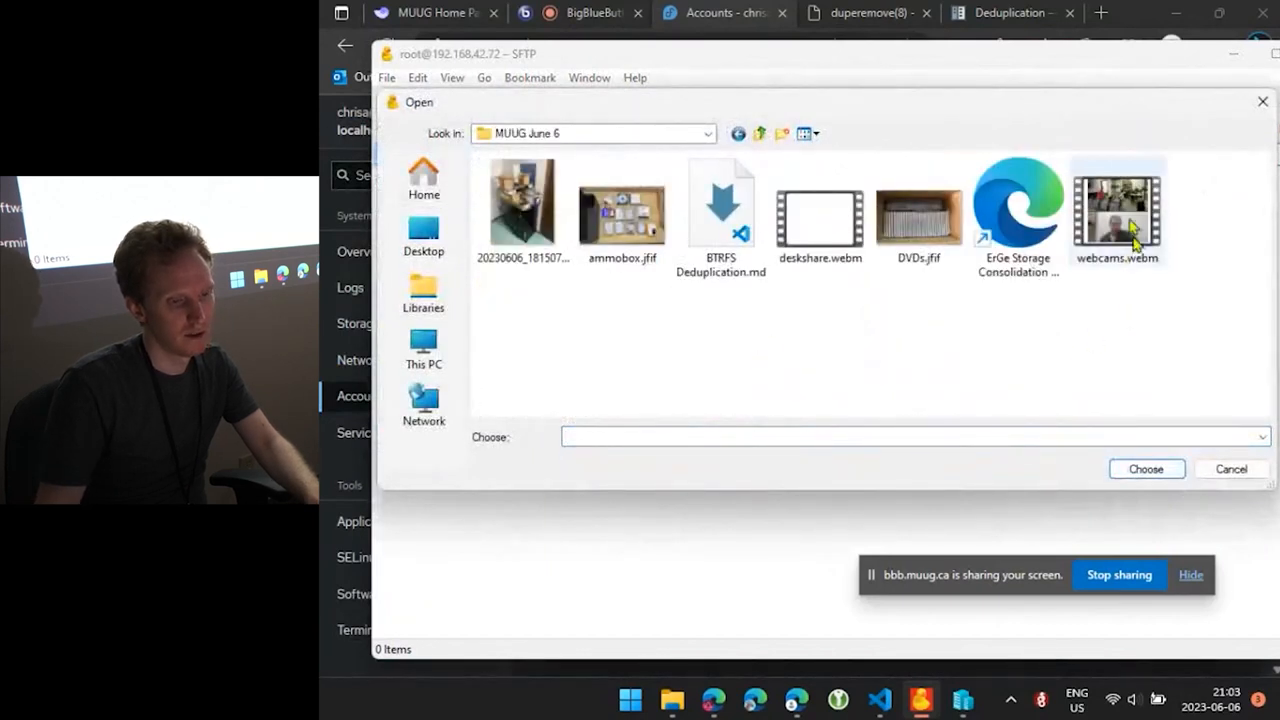
pyautogui.click(1116, 206)
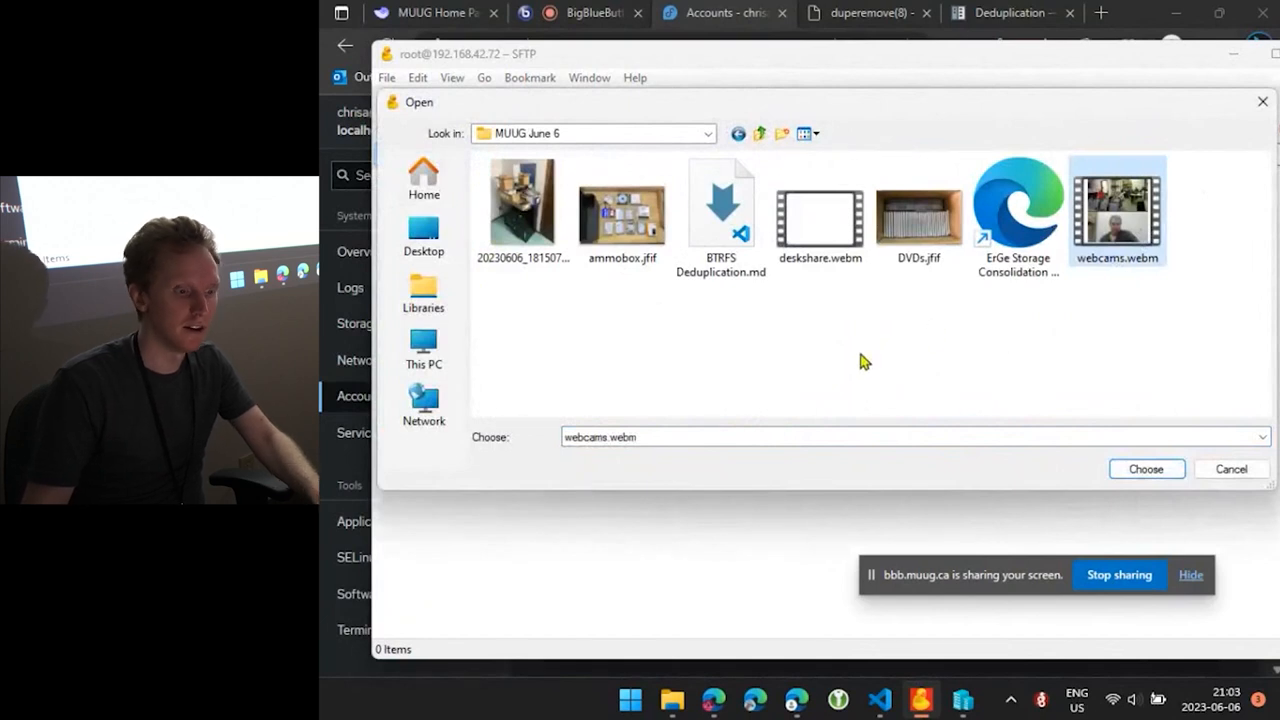
pyautogui.moveTo(868, 344)
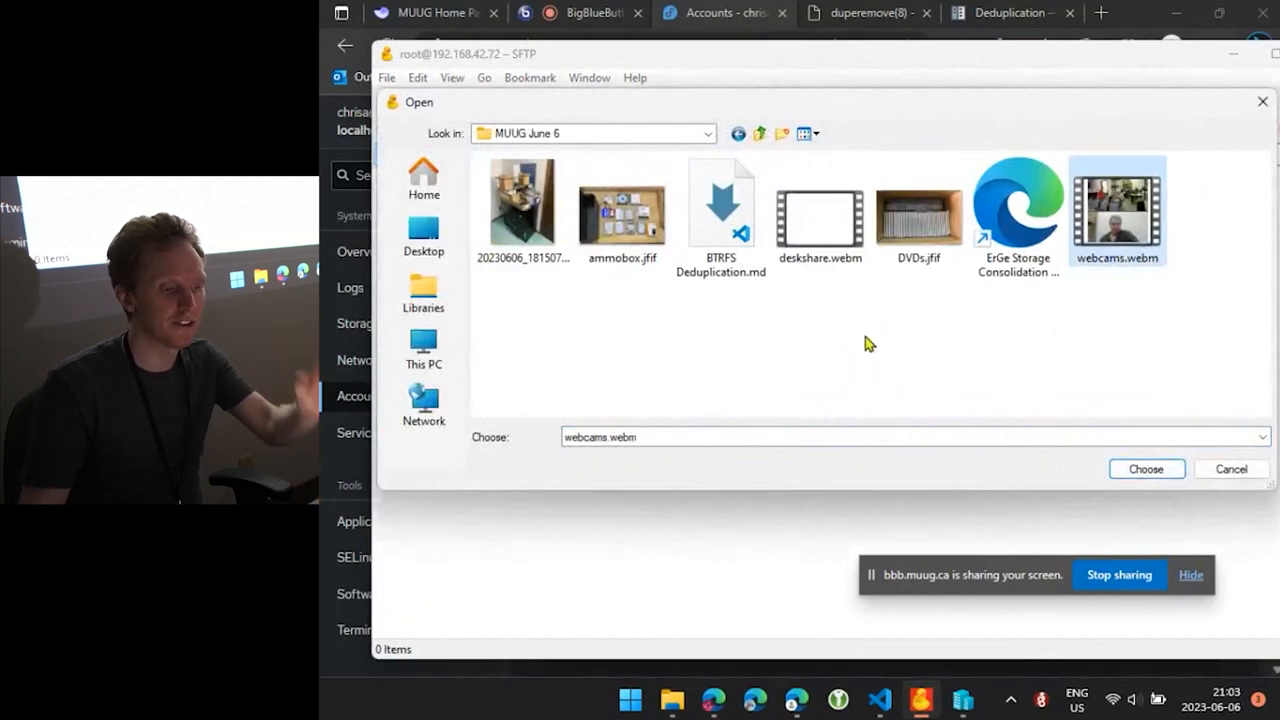
pyautogui.moveTo(904, 336)
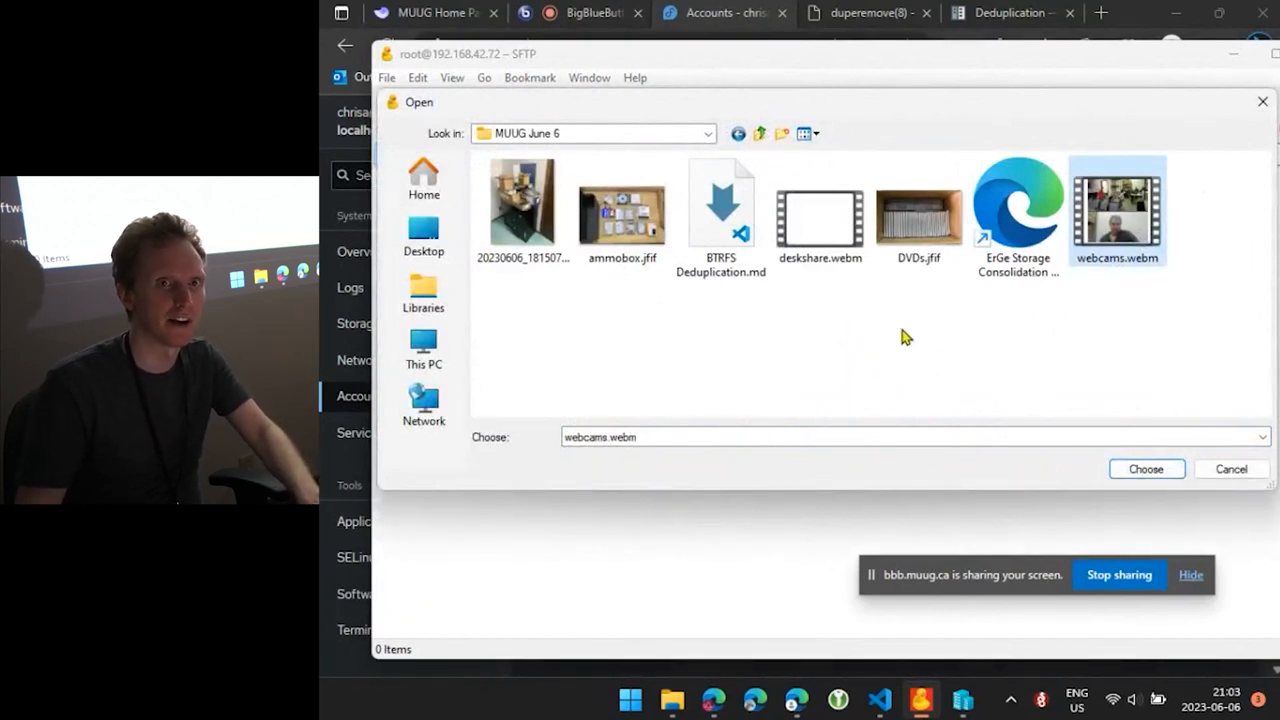
pyautogui.moveTo(1160, 292)
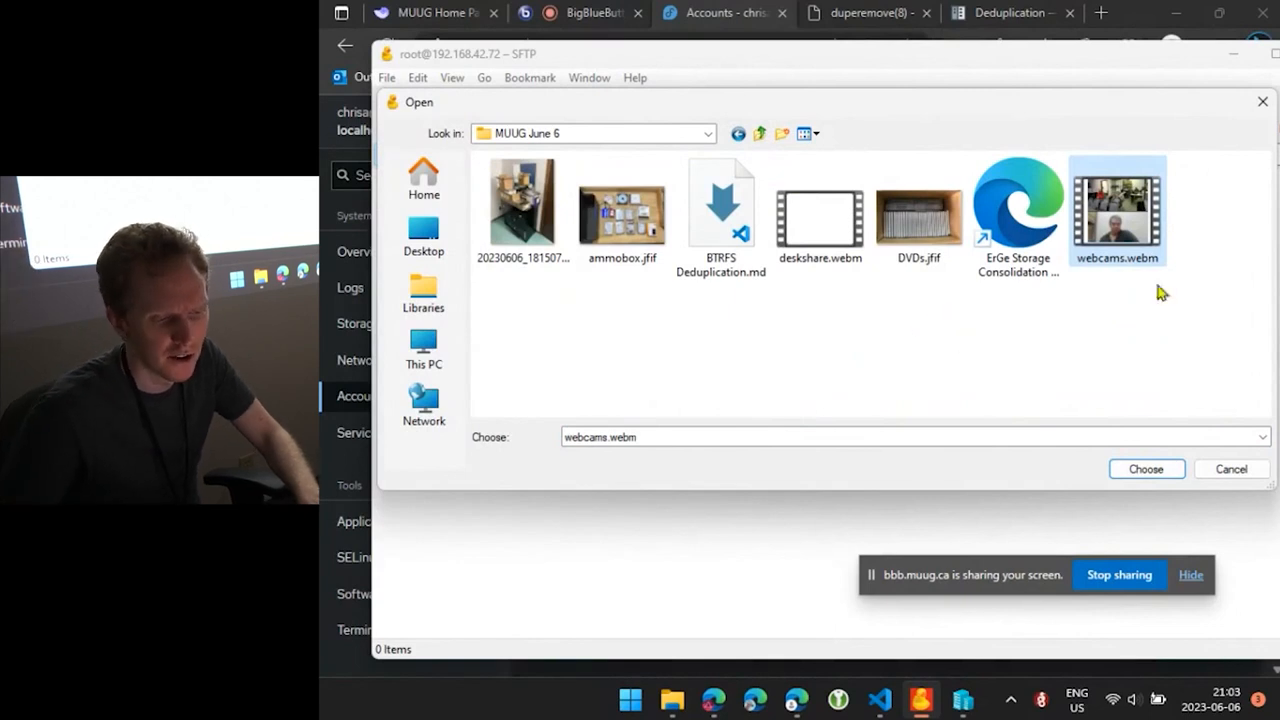
pyautogui.click(1146, 468)
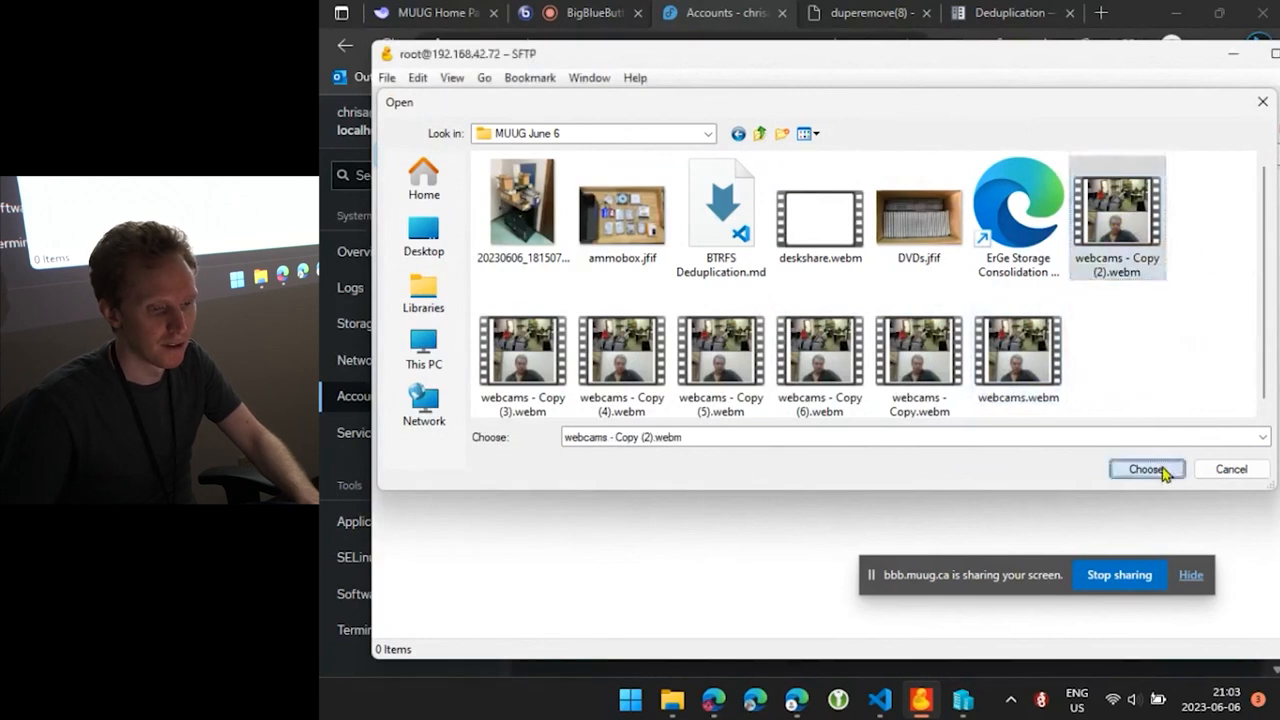
pyautogui.click(1146, 468)
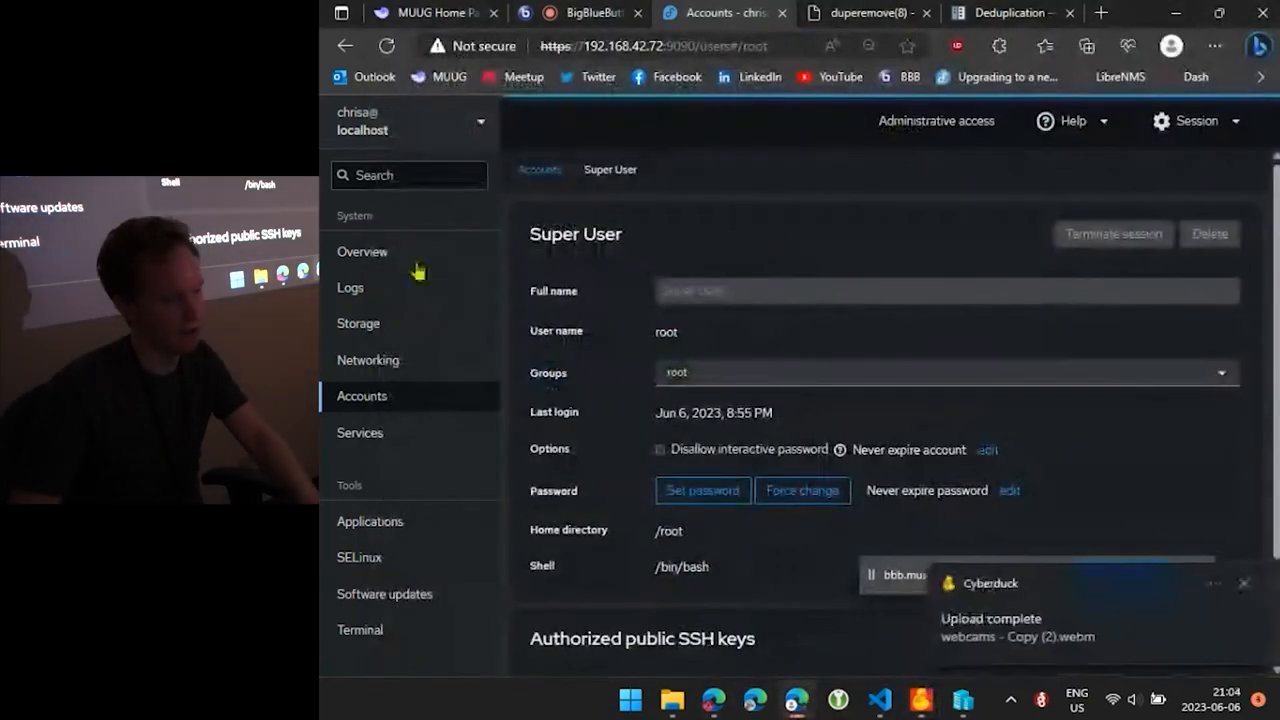
# Rerun the duperemove -dr scan on /mnt/FedoraDedup2/ from the server terminal
pyautogui.click(360, 628)
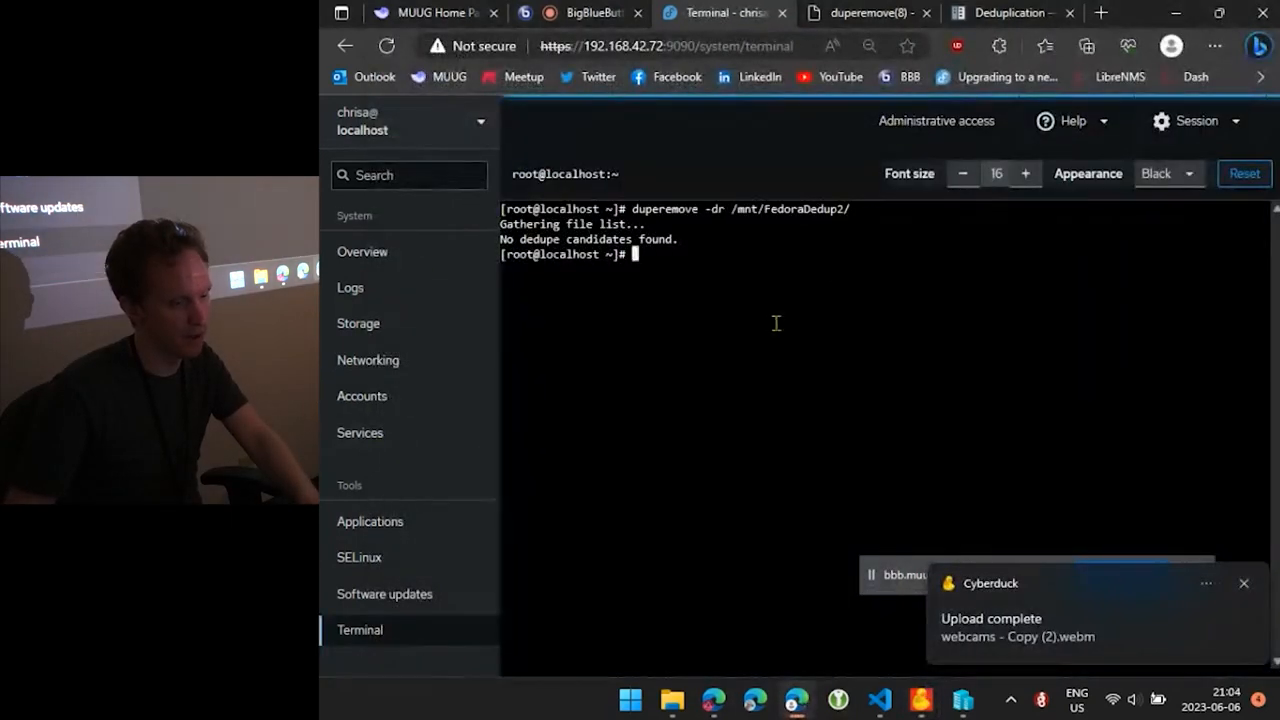
pyautogui.press('enter')
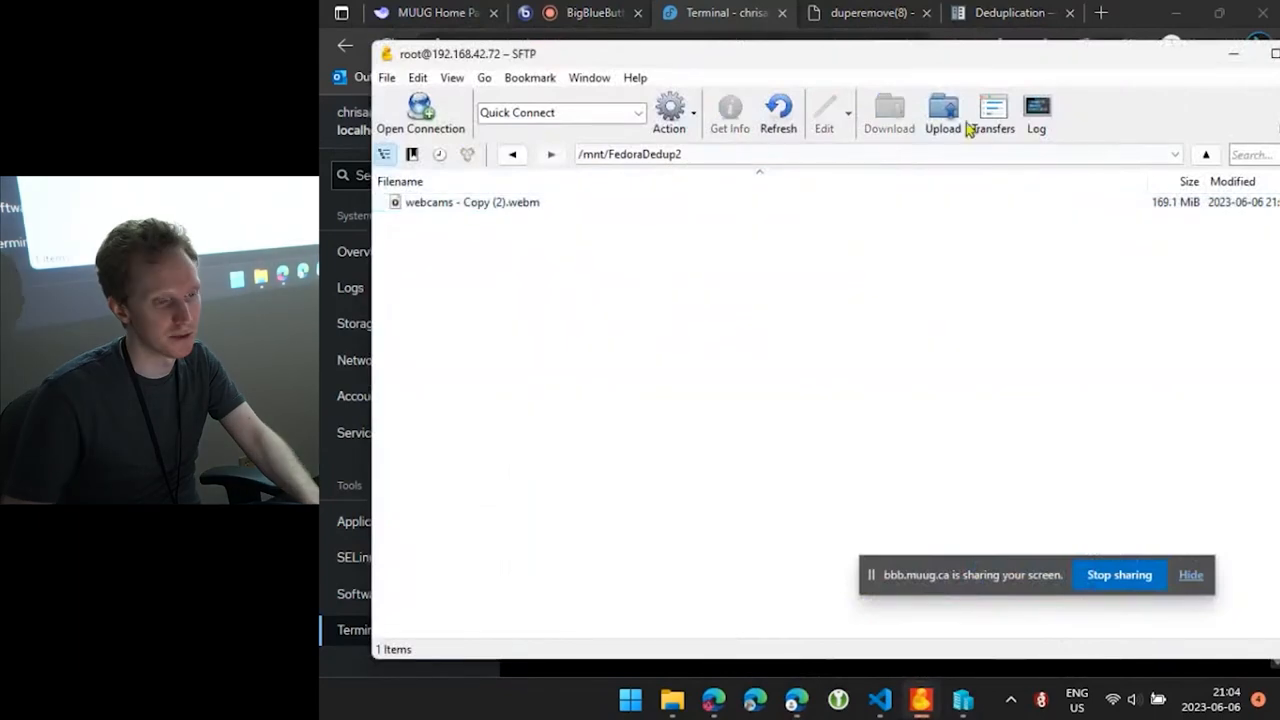
# Upload webcams - Copy.webm and webcams.webm to /mnt/FedoraDedup2, then return to the Cockpit terminal
pyautogui.click(940, 112)
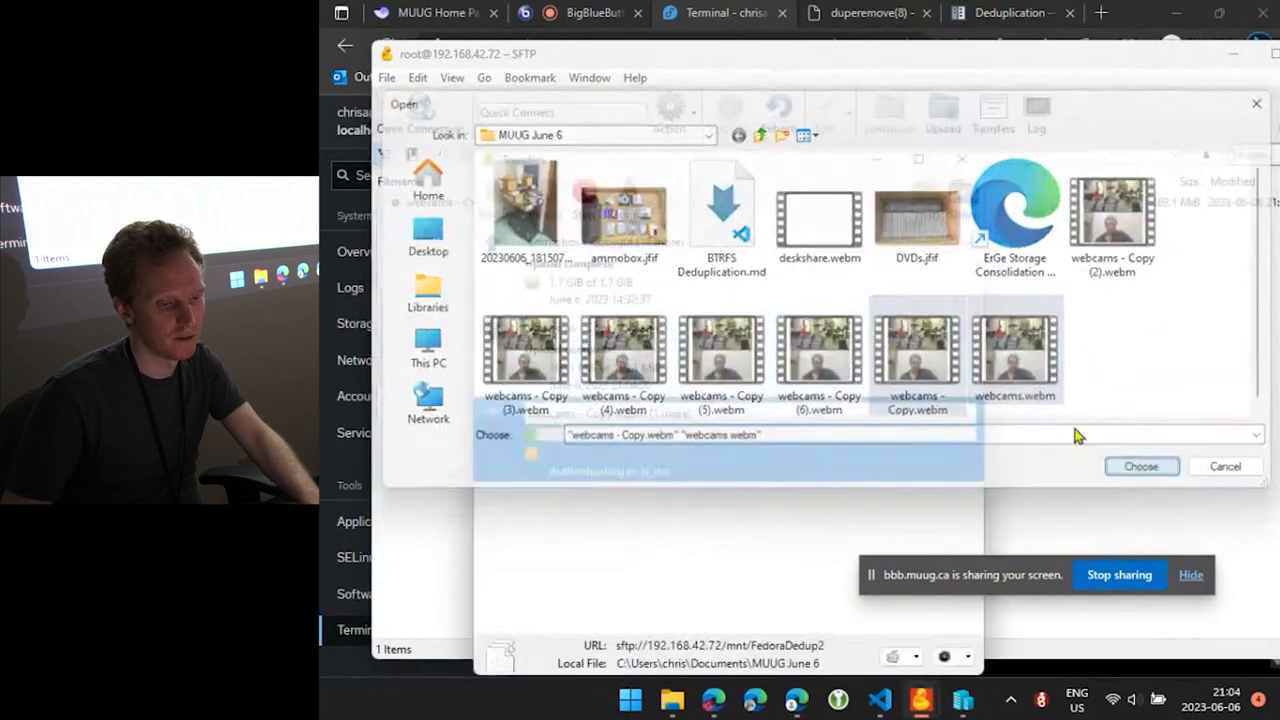
pyautogui.click(1140, 466)
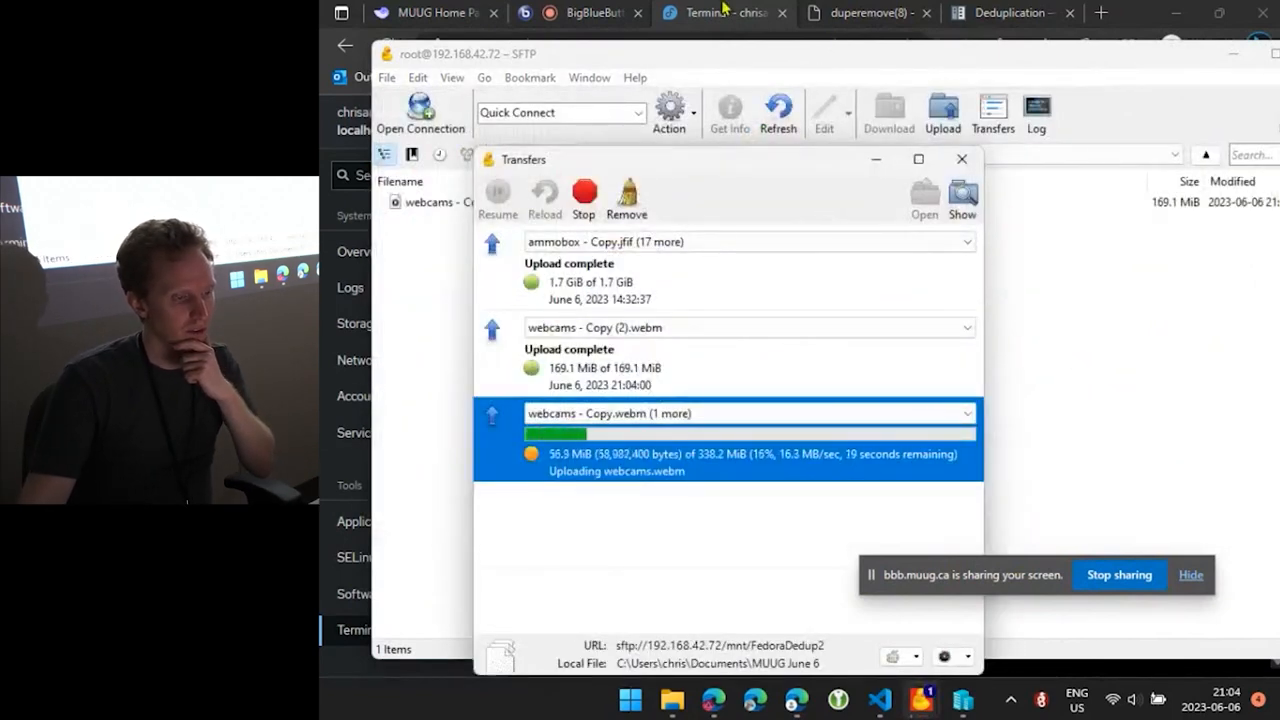
pyautogui.click(720, 12)
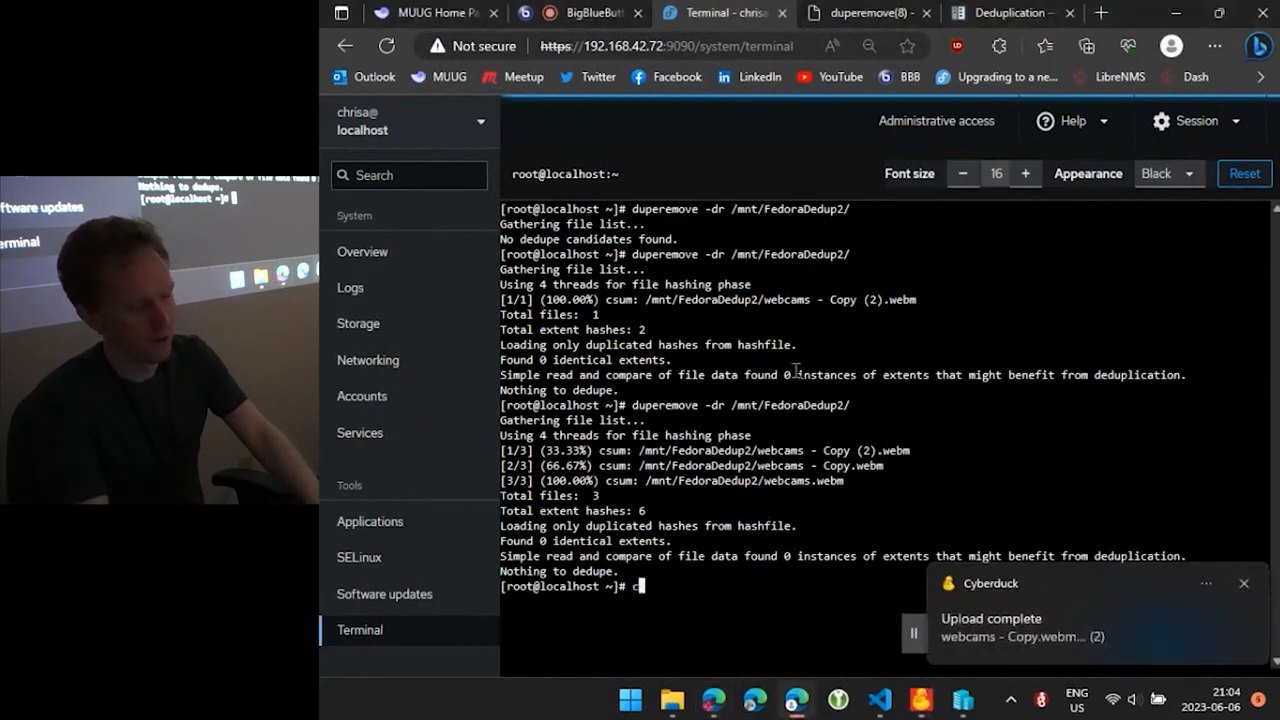
# Clear the terminal before showing btrfs filesystem usage for /mnt/FedoraDedup2
pyautogui.write('lear')
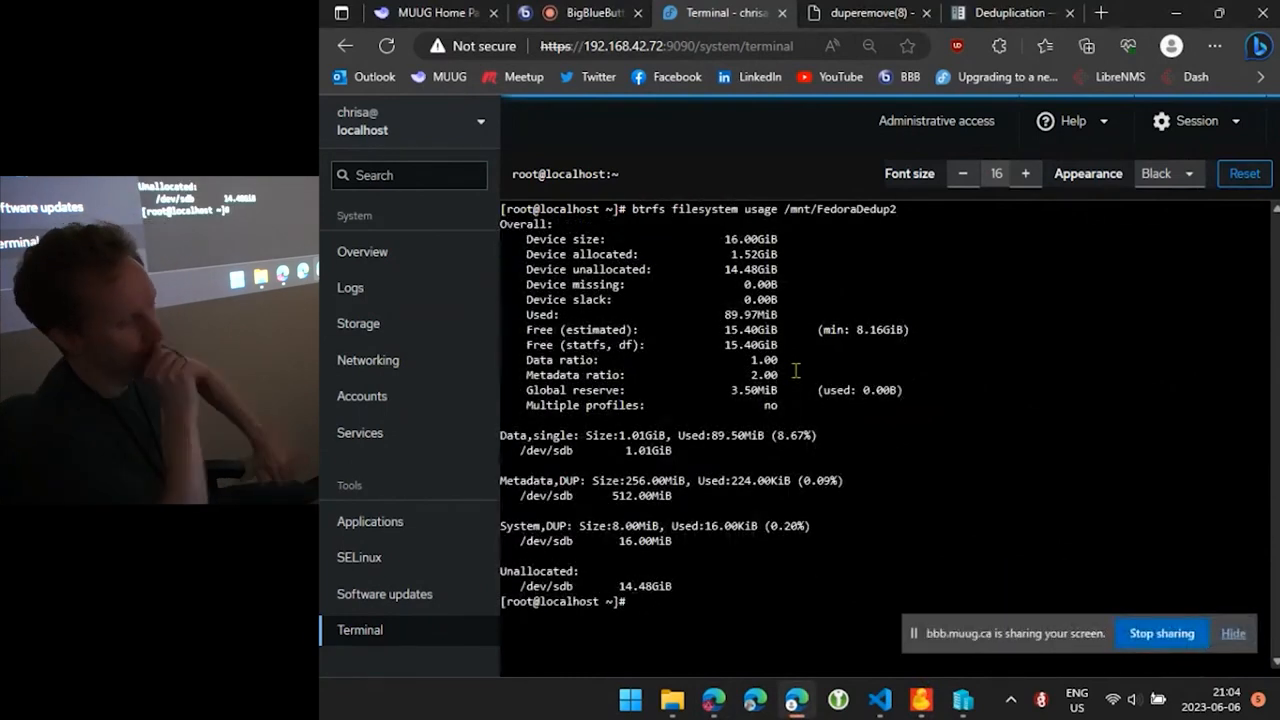
pyautogui.moveTo(704, 312)
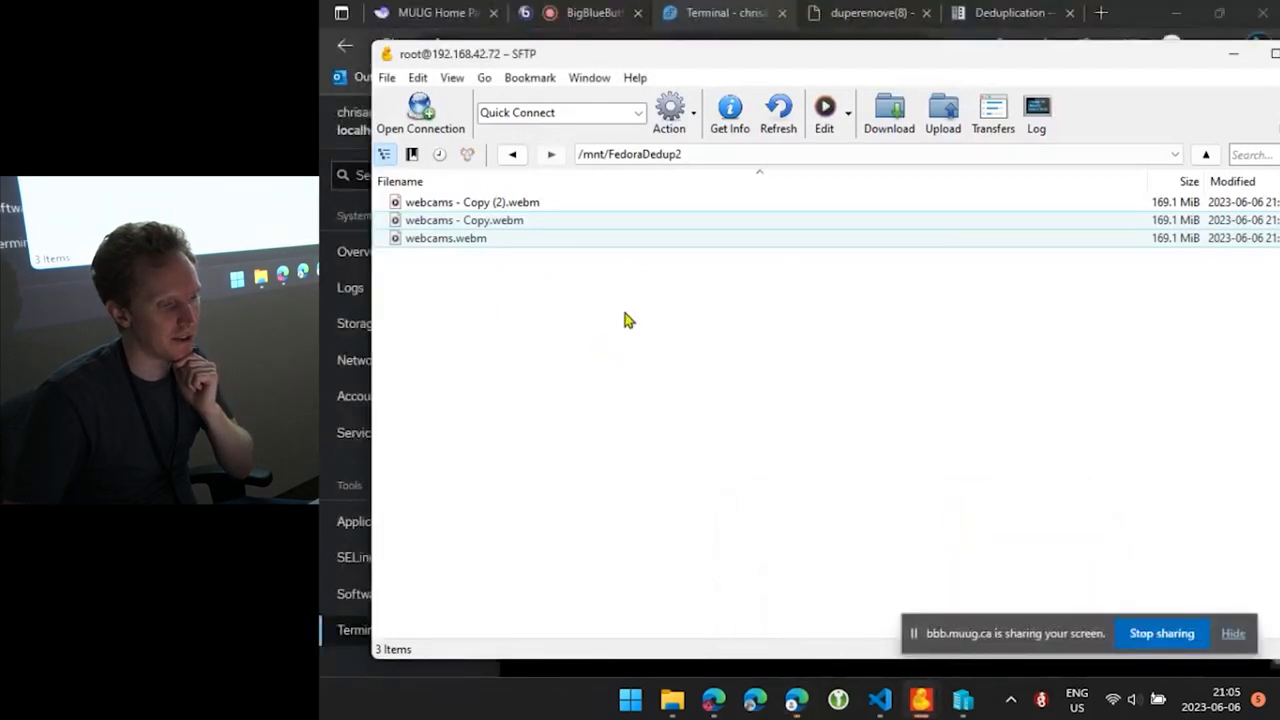
pyautogui.moveTo(670, 330)
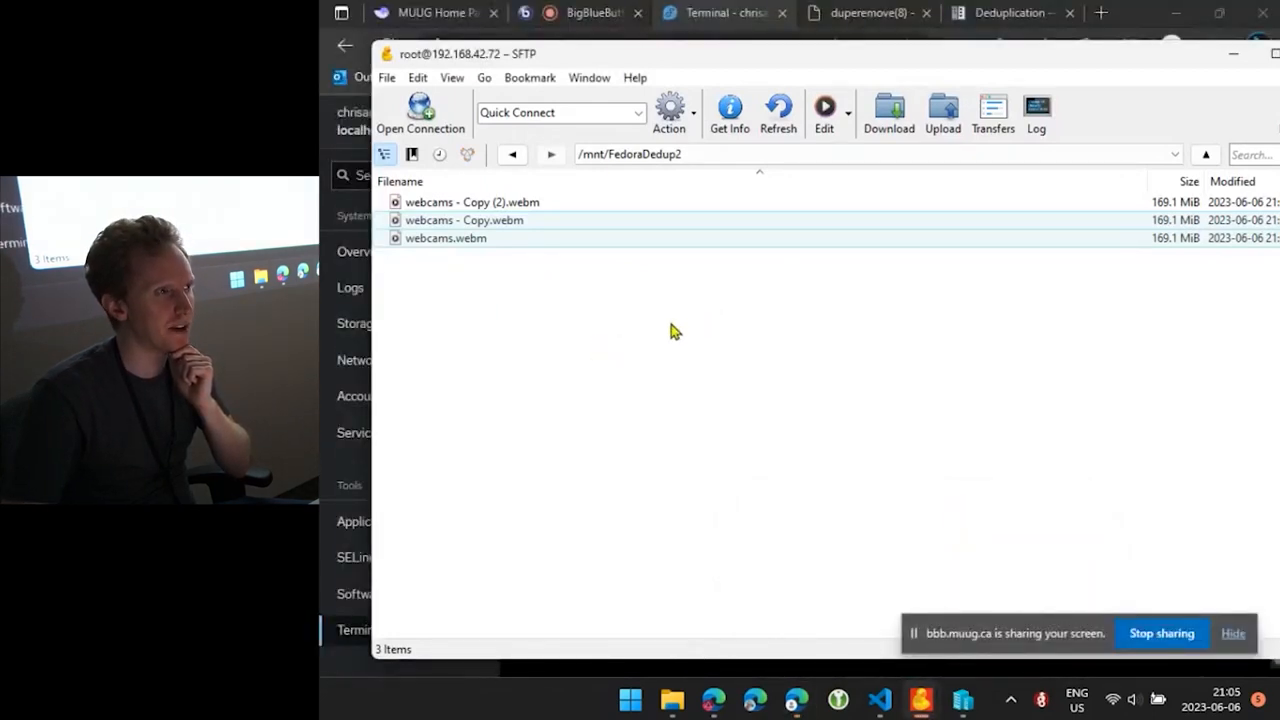
pyautogui.moveTo(648, 338)
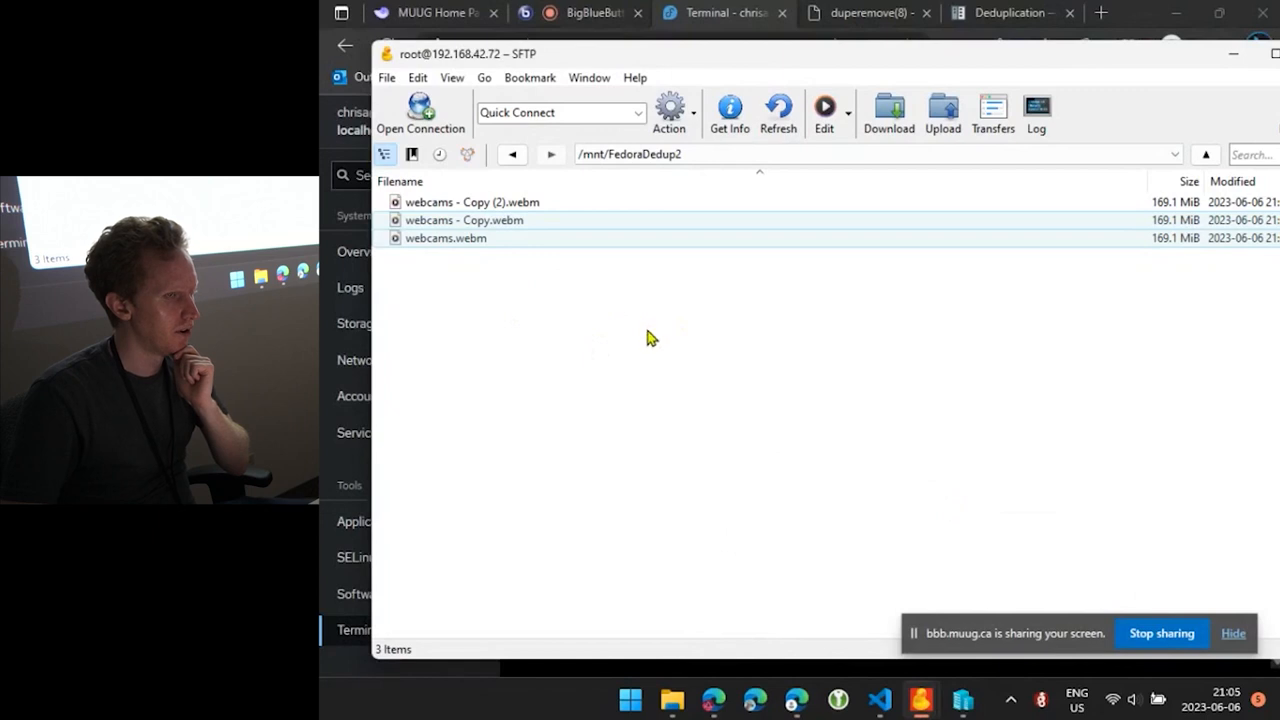
pyautogui.moveTo(644, 340)
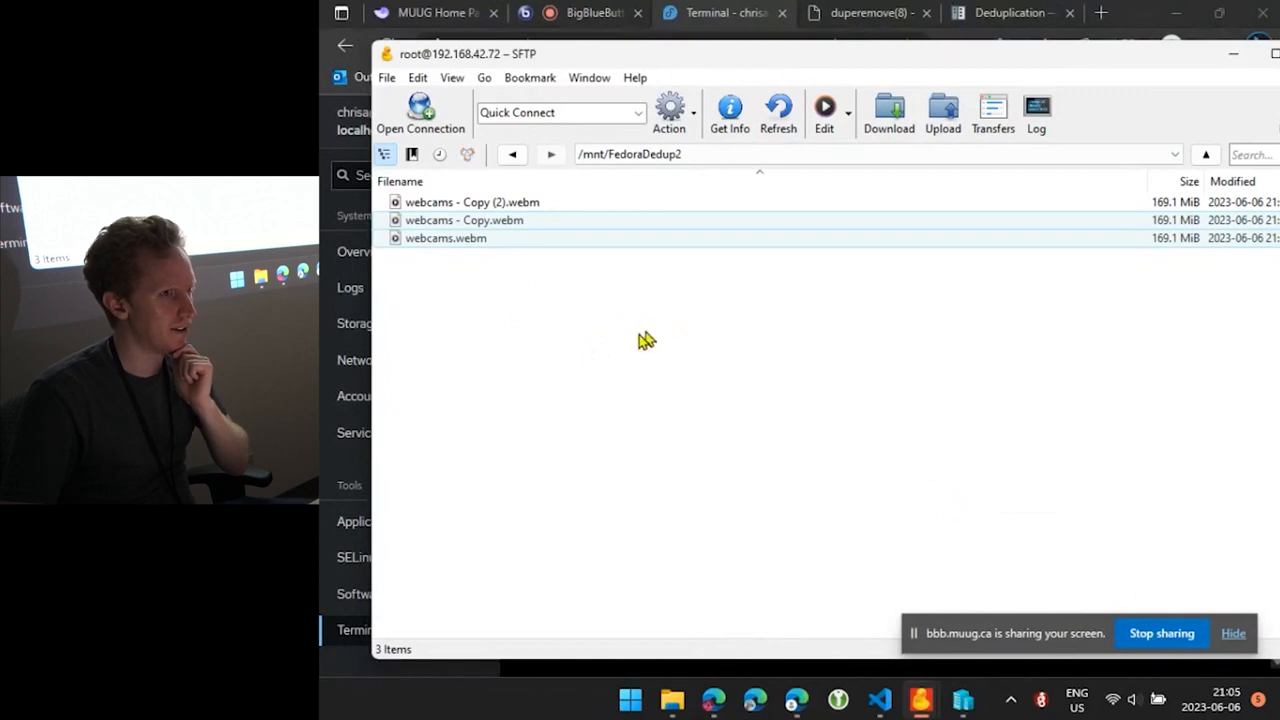
pyautogui.moveTo(644, 340)
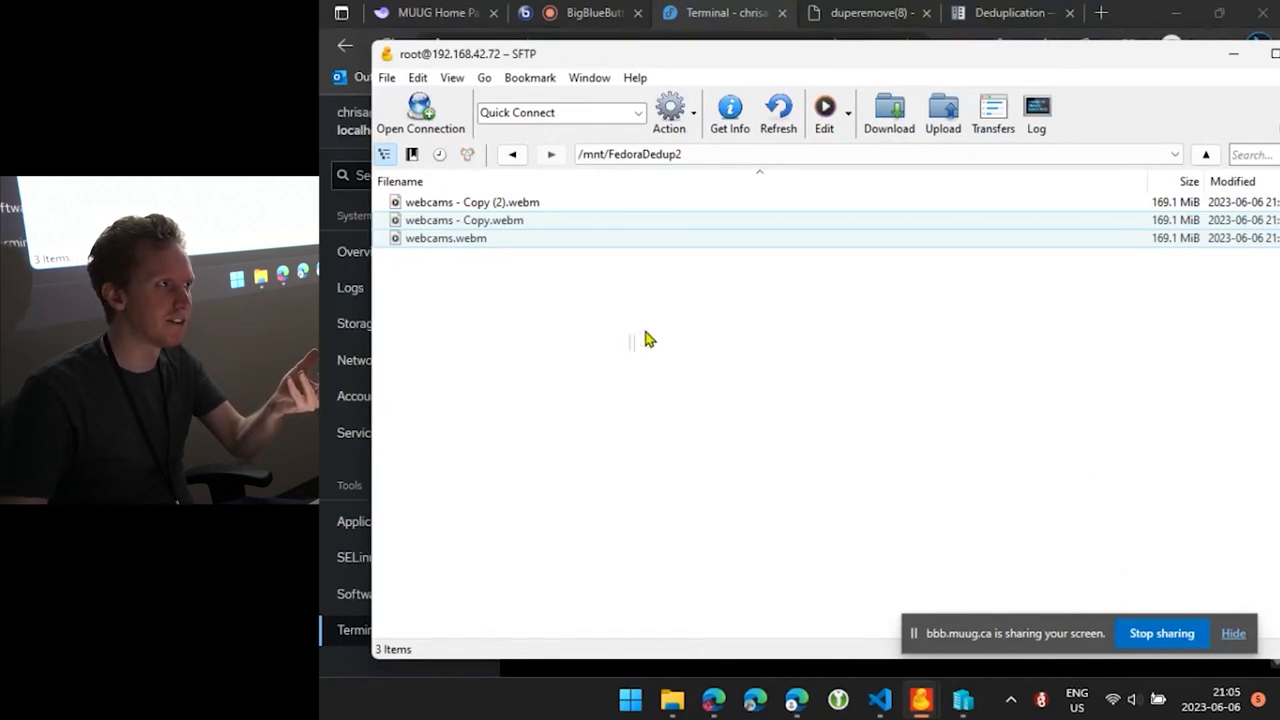
pyautogui.moveTo(638, 344)
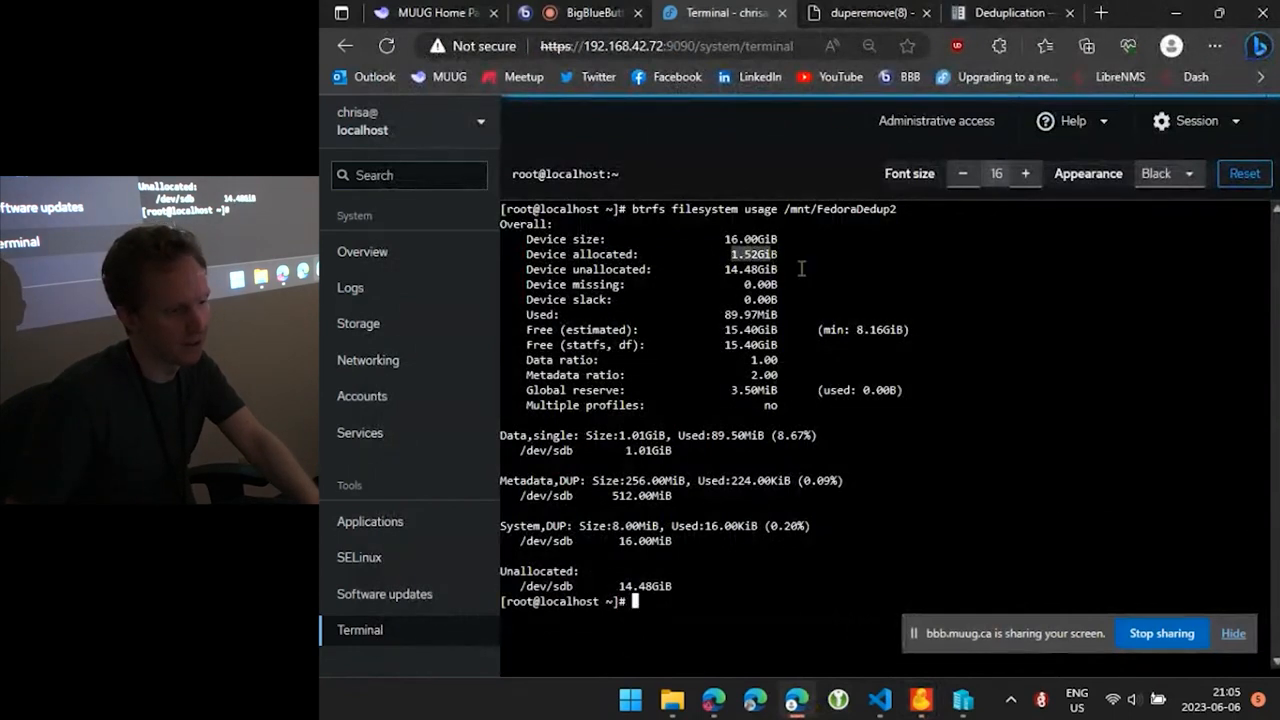
# Run duperemove -dr over /mnt/FedoraDedup2/, which finds 0 identical extents and nothing to dedupe
pyautogui.write('duperemove -dr /mnt/FedoraDedup2/')
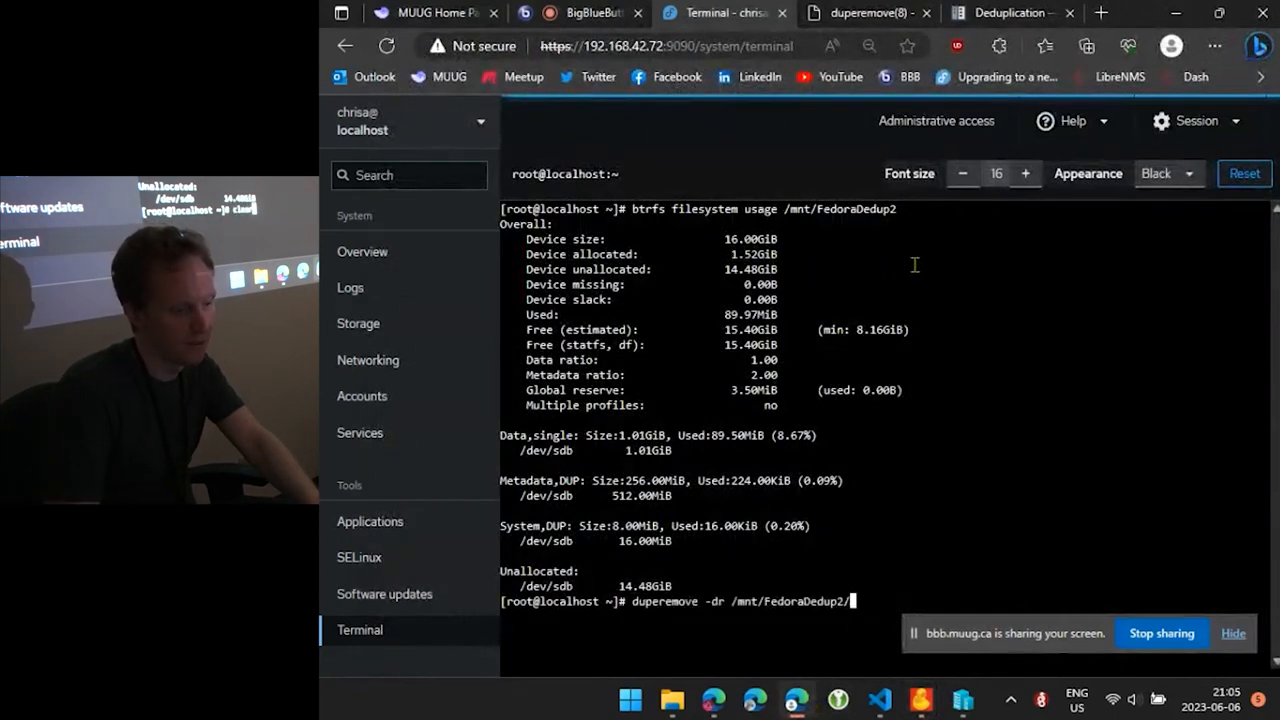
pyautogui.press('Return')
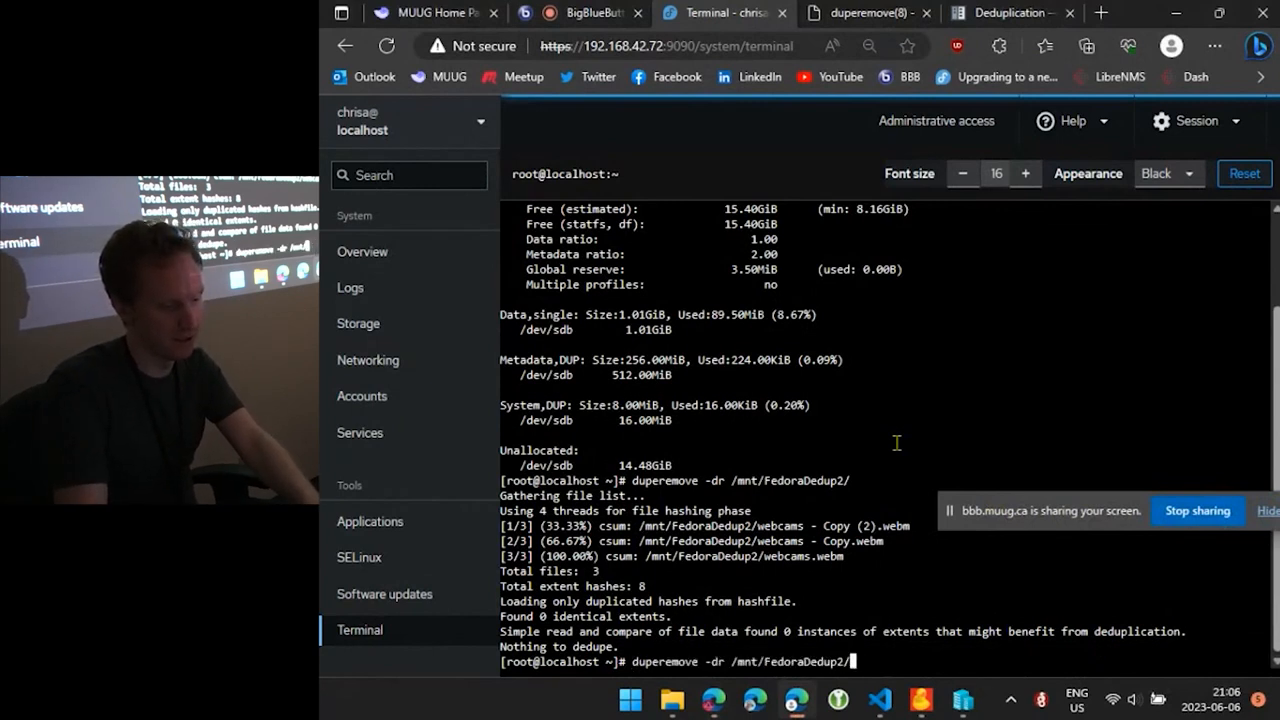
pyautogui.write('webcam')
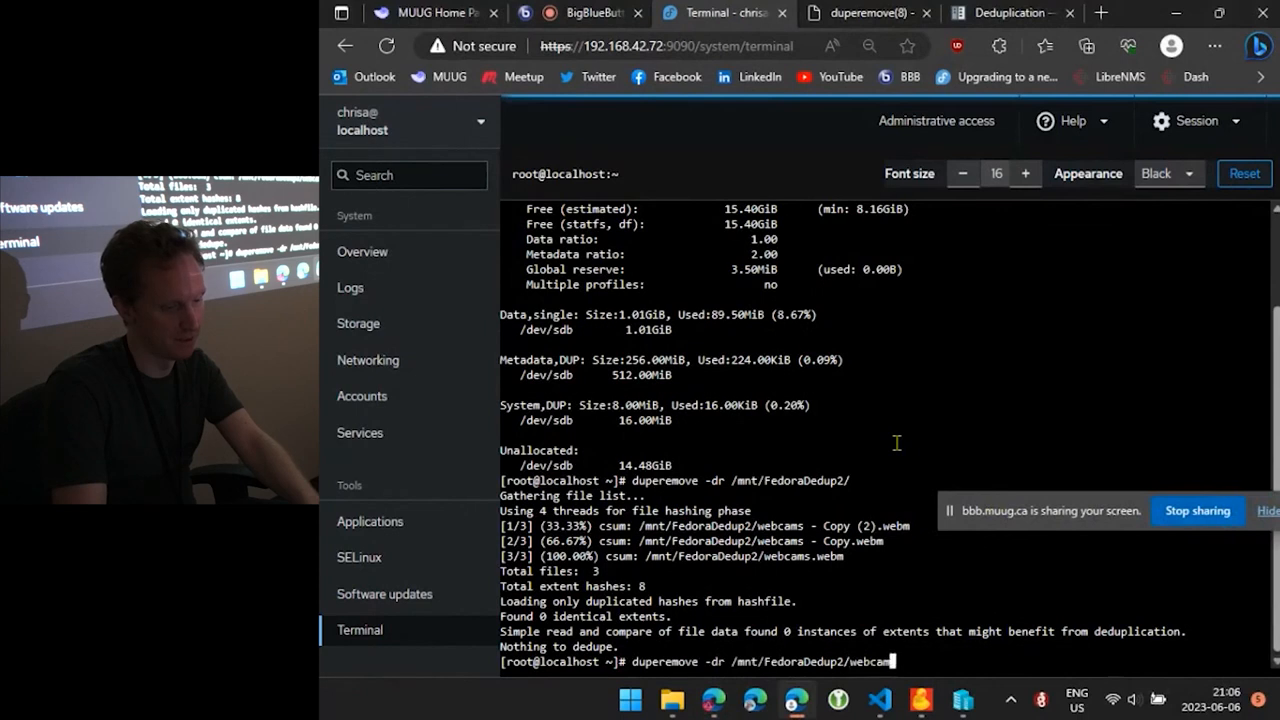
pyautogui.press('BackSpace')
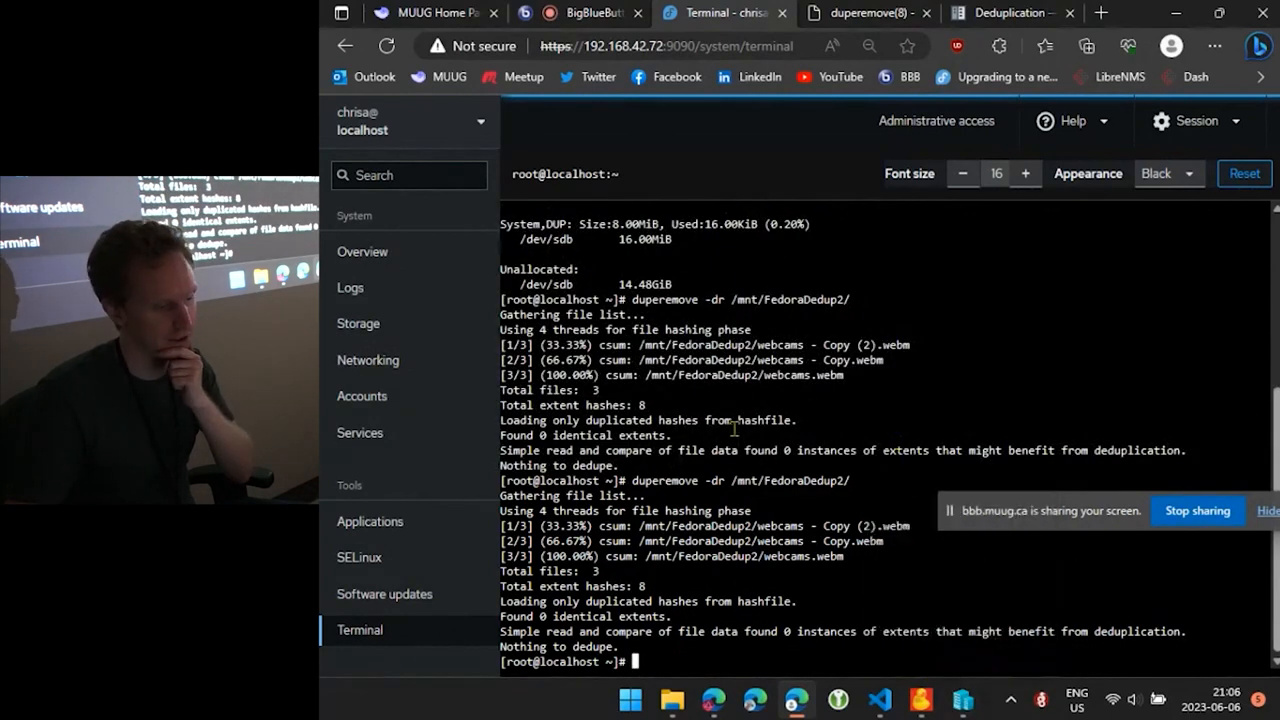
# Show btrfs filesystem usage at about 508.6 MiB used, highlight Device allocated, then clear the terminal
pyautogui.write('btrfs filesystem usage /mnt/FedoraDedup2')
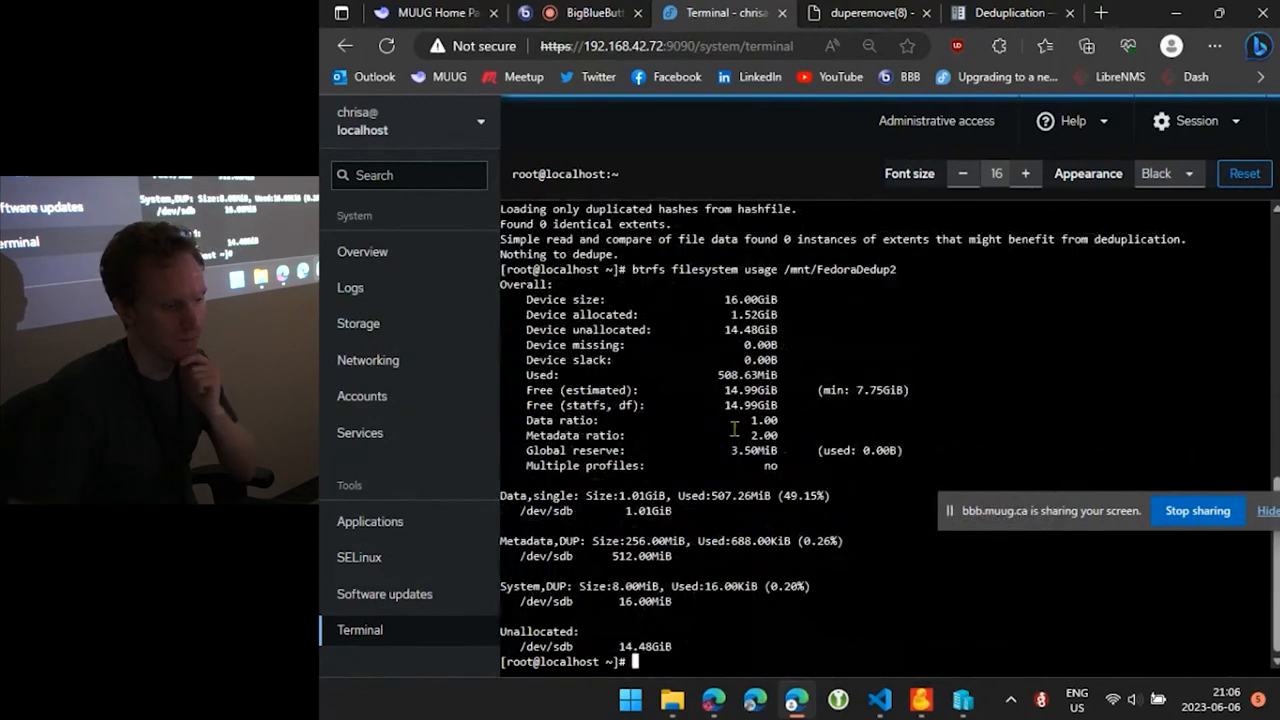
pyautogui.doubleClick(752, 314)
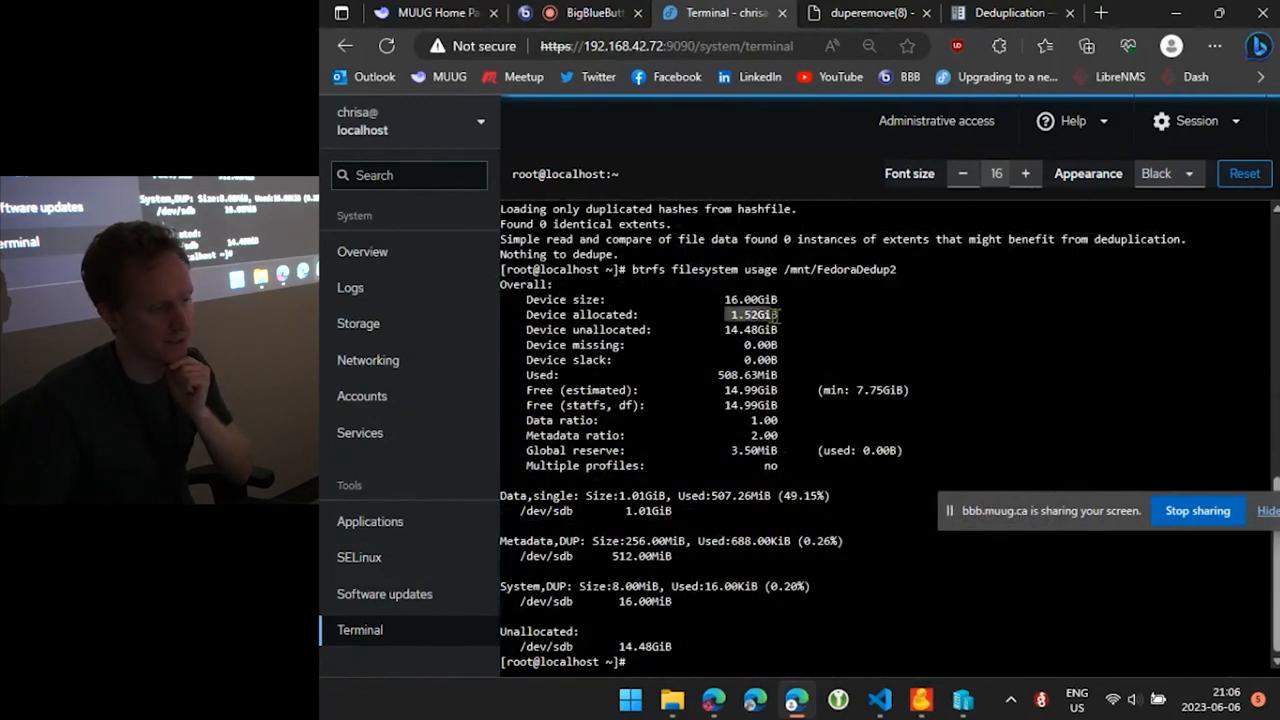
pyautogui.write('duperemove -dr /mnt/FedoraDedup2/')
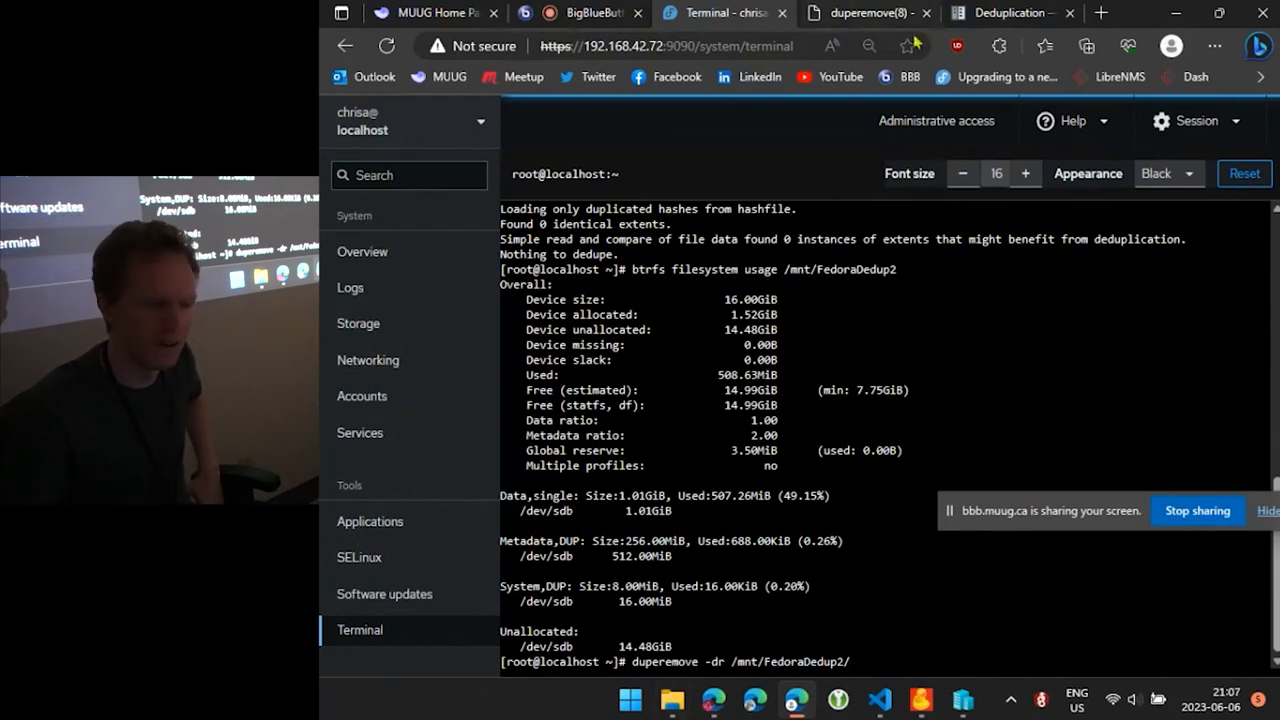
pyautogui.moveTo(936, 120)
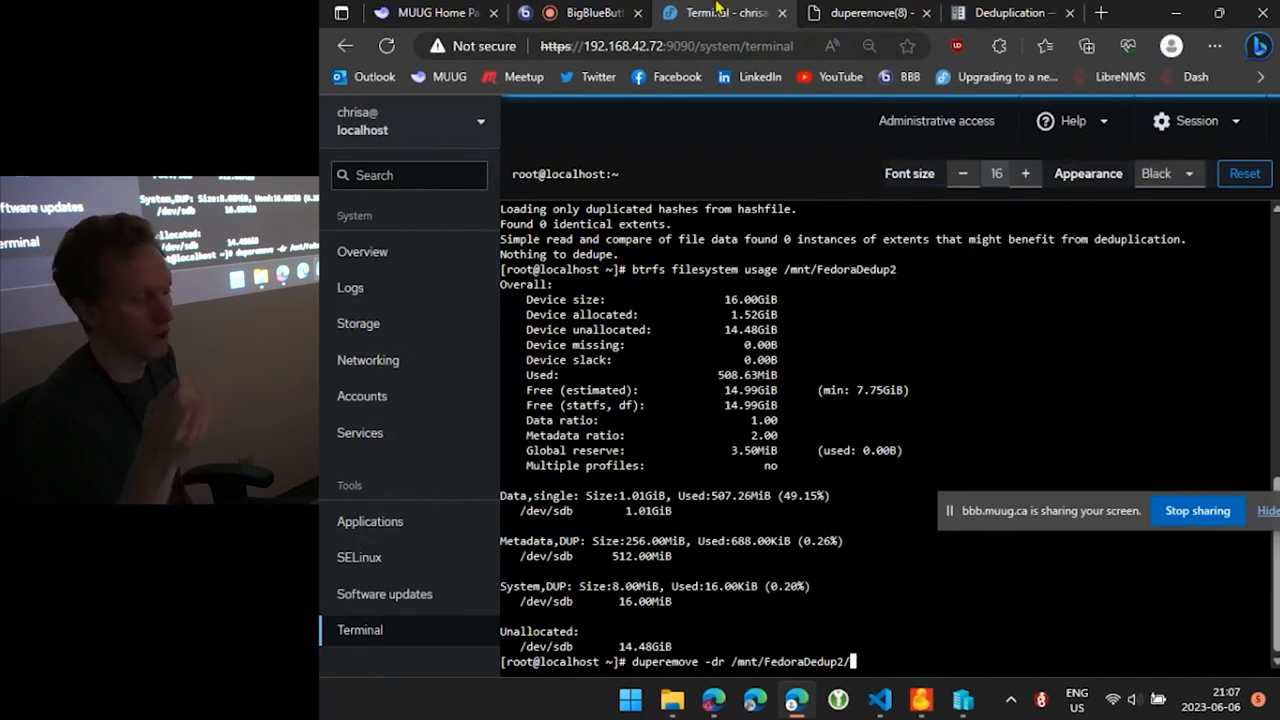
pyautogui.press('ctrl+c')
pyautogui.write('cd /')
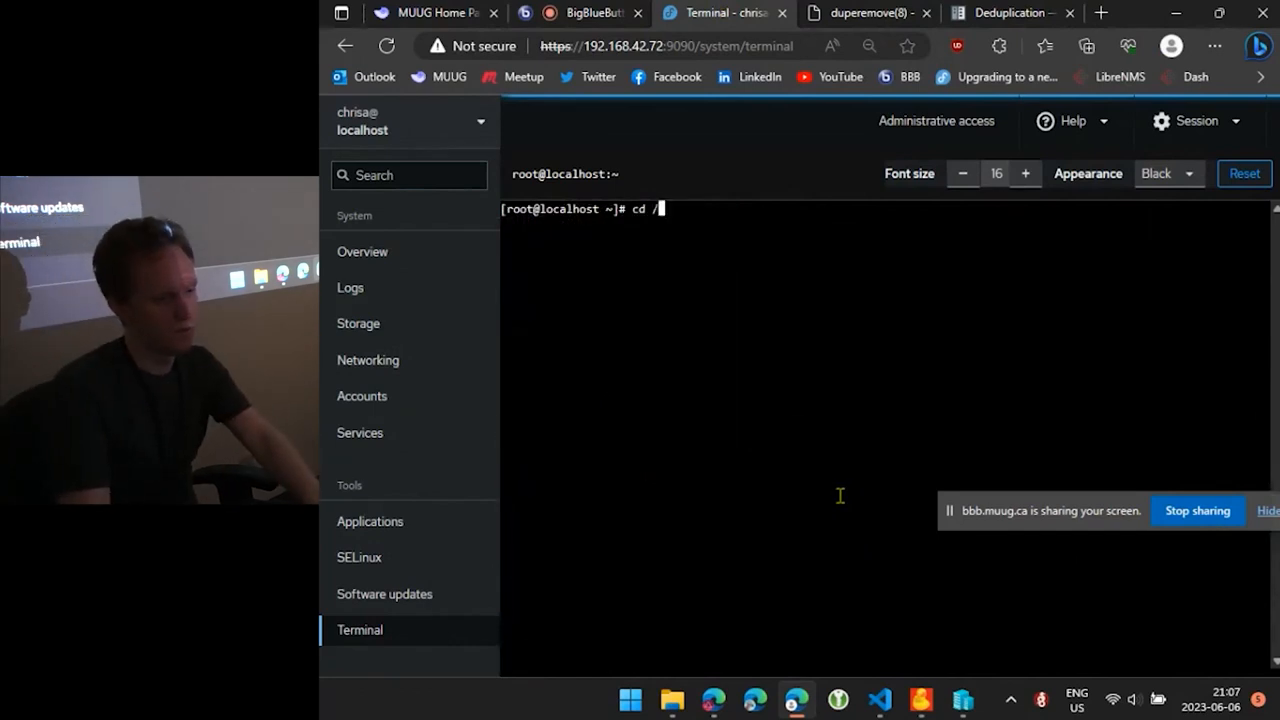
# Show identical md5 checksums for the three recordings in /mnt/FedoraDedup2, then exit the root shell
pyautogui.write('mnt/FedoraDedup2/')
pyautogui.write('ls')
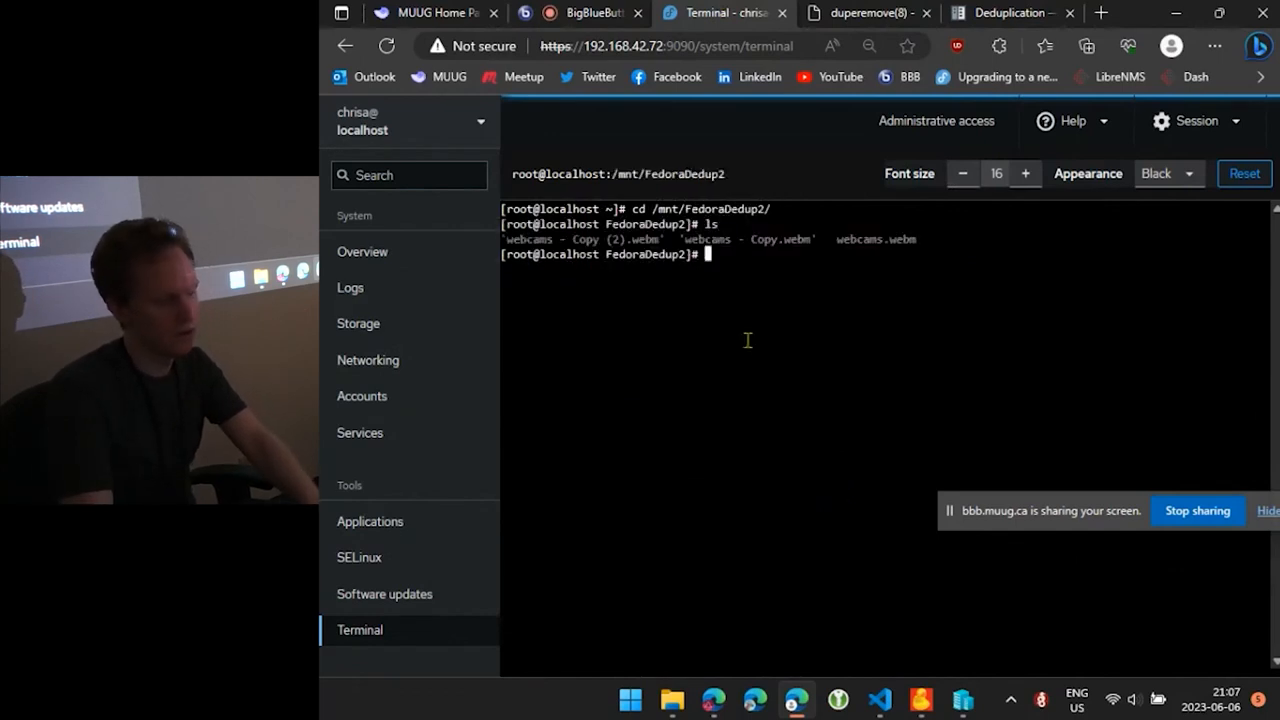
pyautogui.write('md5sum *')
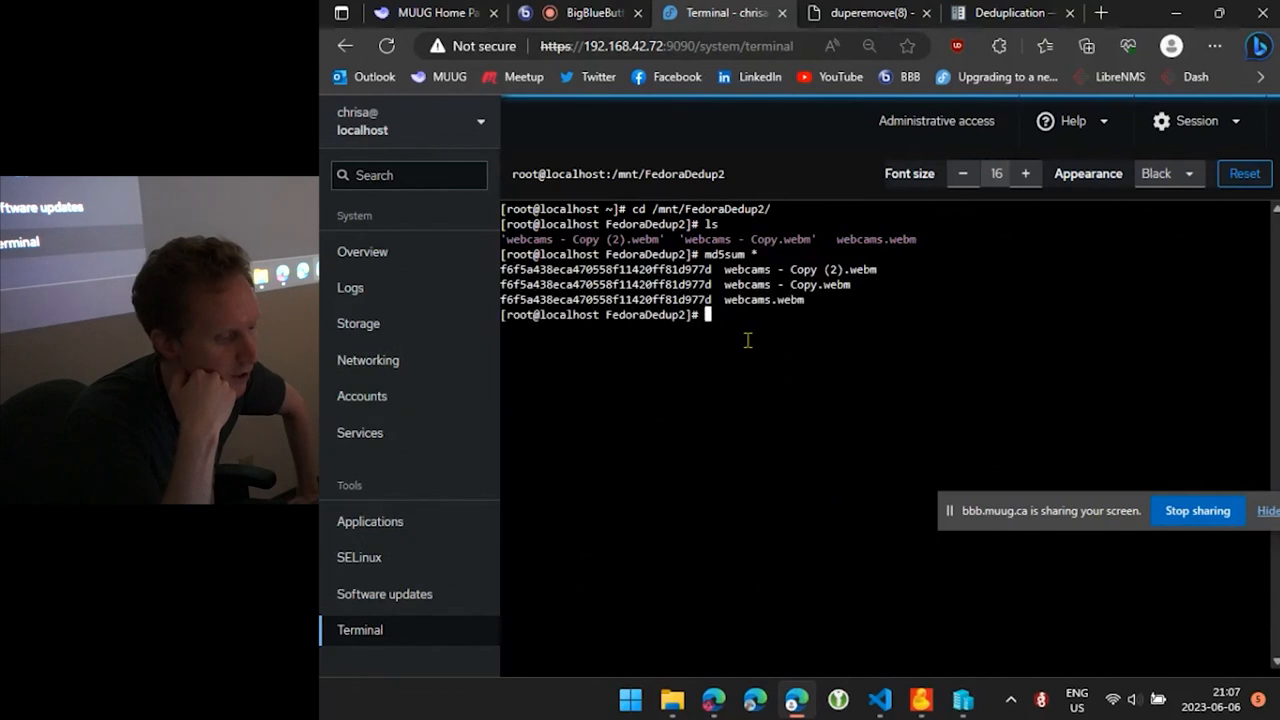
pyautogui.write('exit')
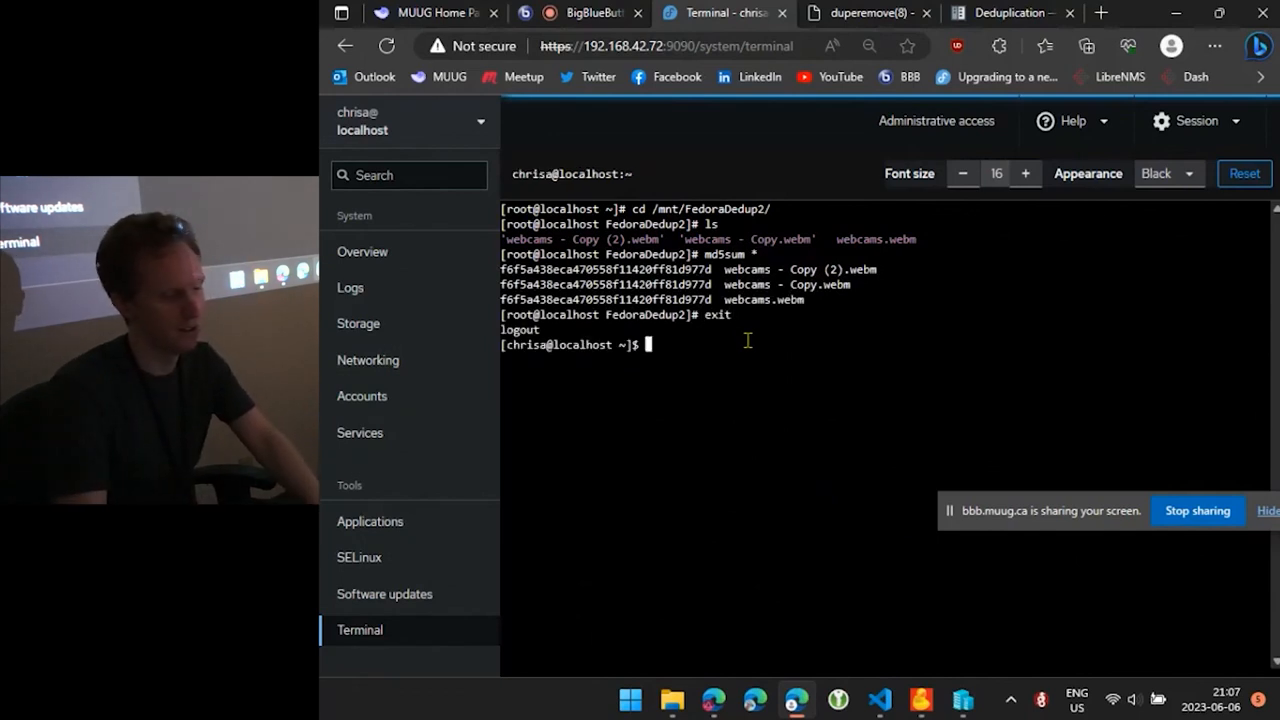
pyautogui.write('sudo')
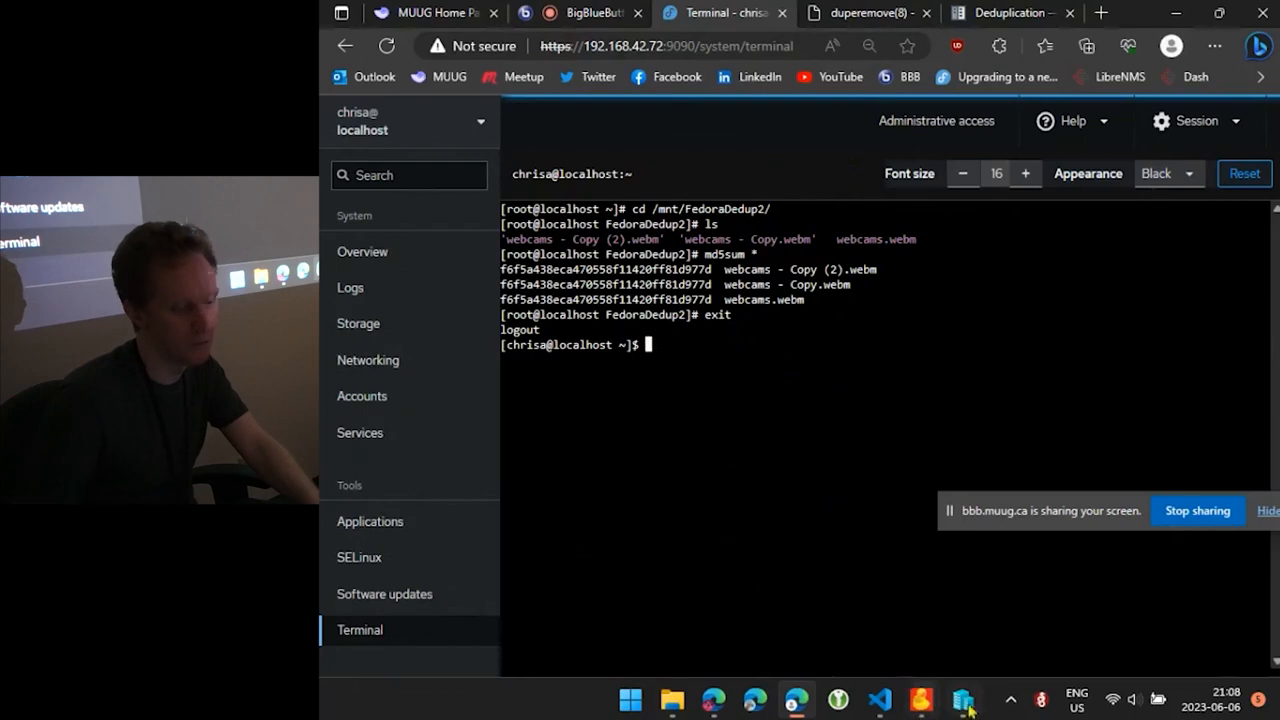
# Switch to Visual Studio Code and view the id_rsa.pub public key tab
pyautogui.click(878, 700)
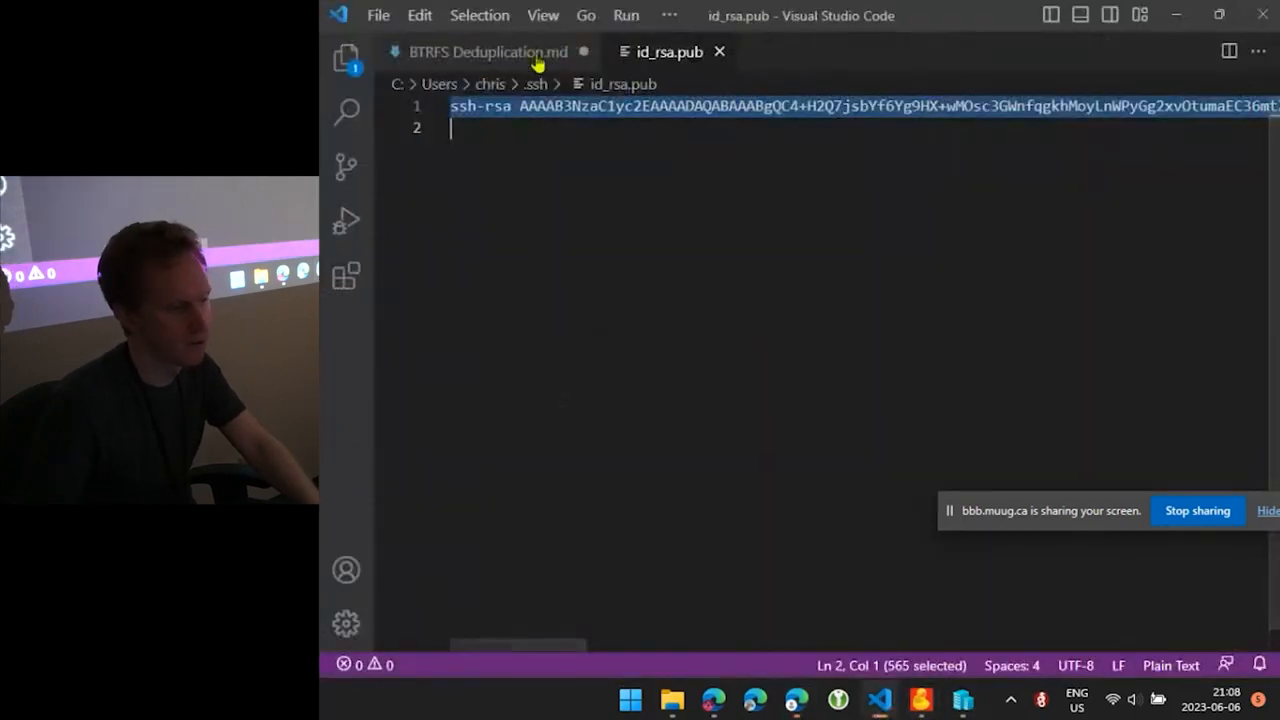
pyautogui.click(488, 52)
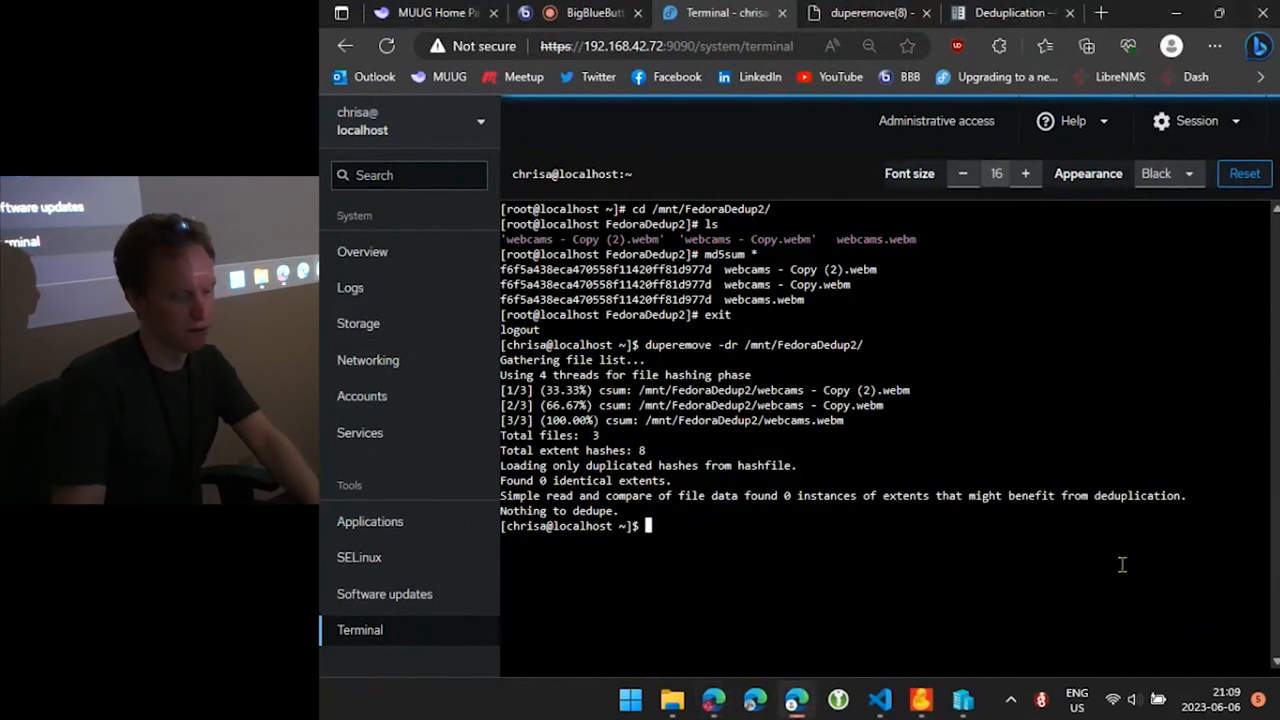
# Run duperemove -dr on /mnt/FedoraDedup2 (nothing to dedupe), then list the home directory with ls -lah
pyautogui.write('duperemove -dr /mnt/FedoraDedup2/')
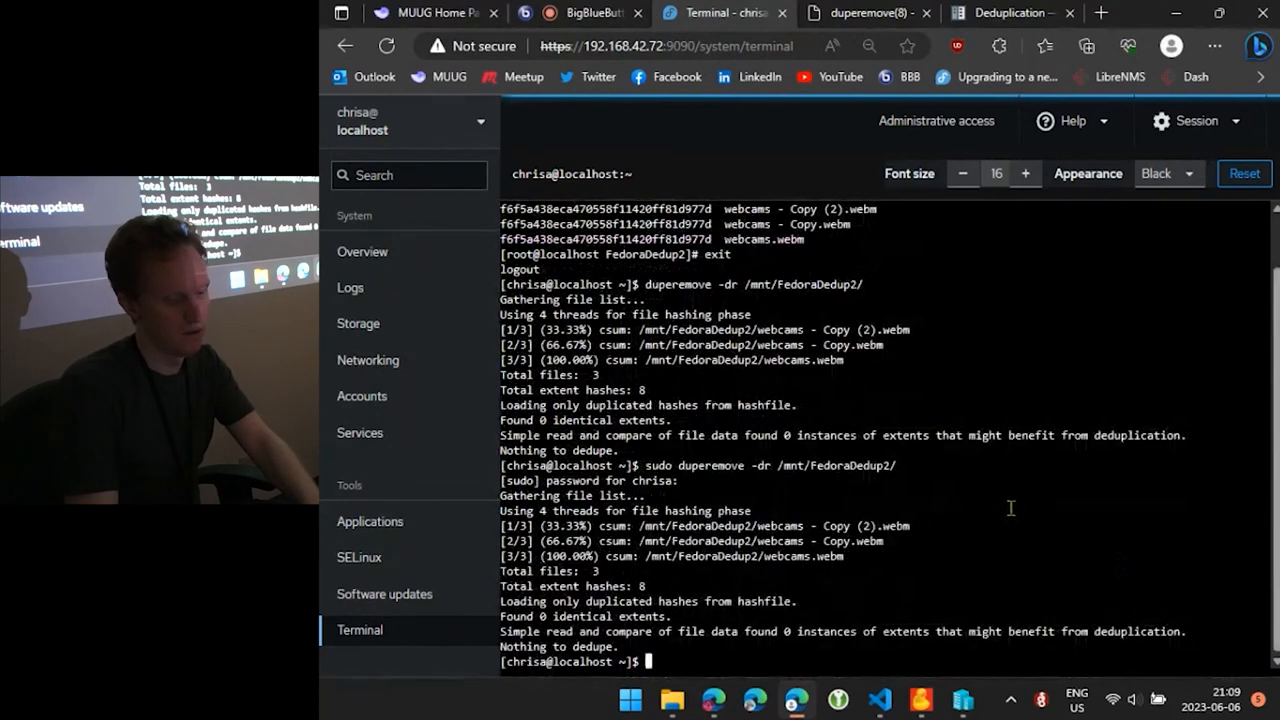
pyautogui.write('ls -lah')
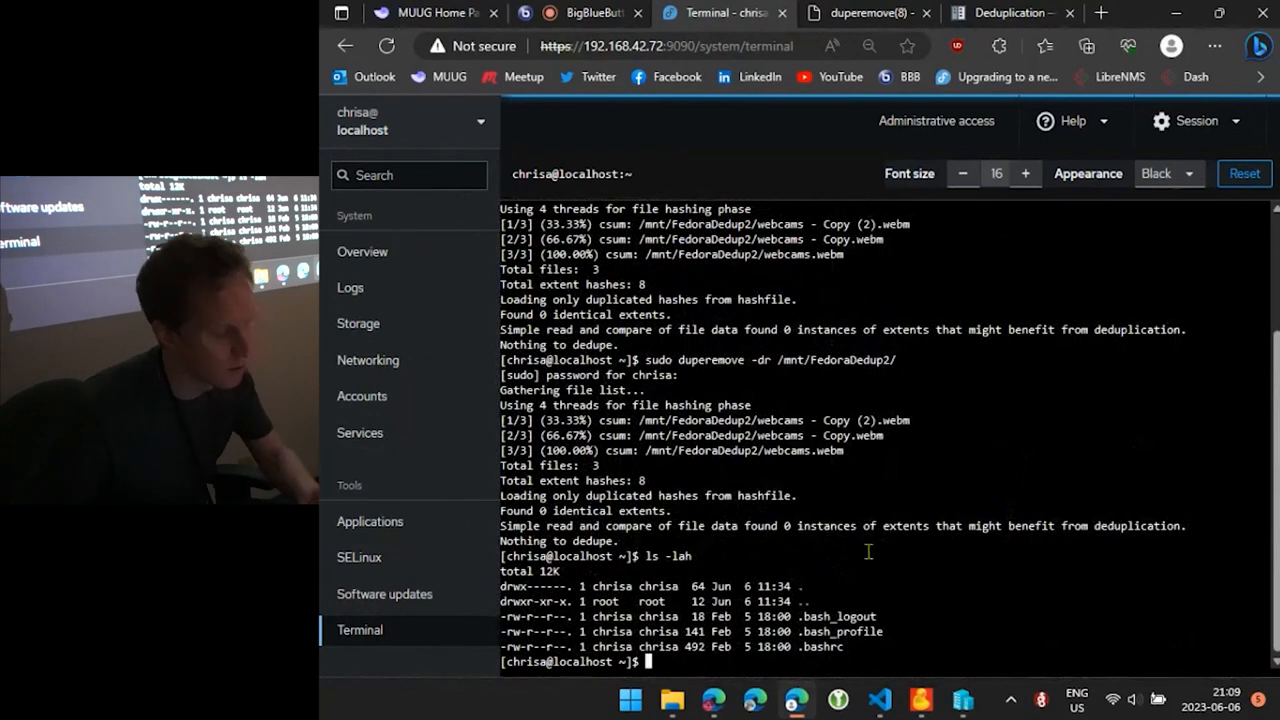
# List /mnt/FedoraDedup2 with ls -lah, then bring up the /dev/sdb storage details
pyautogui.write('ls -lah /')
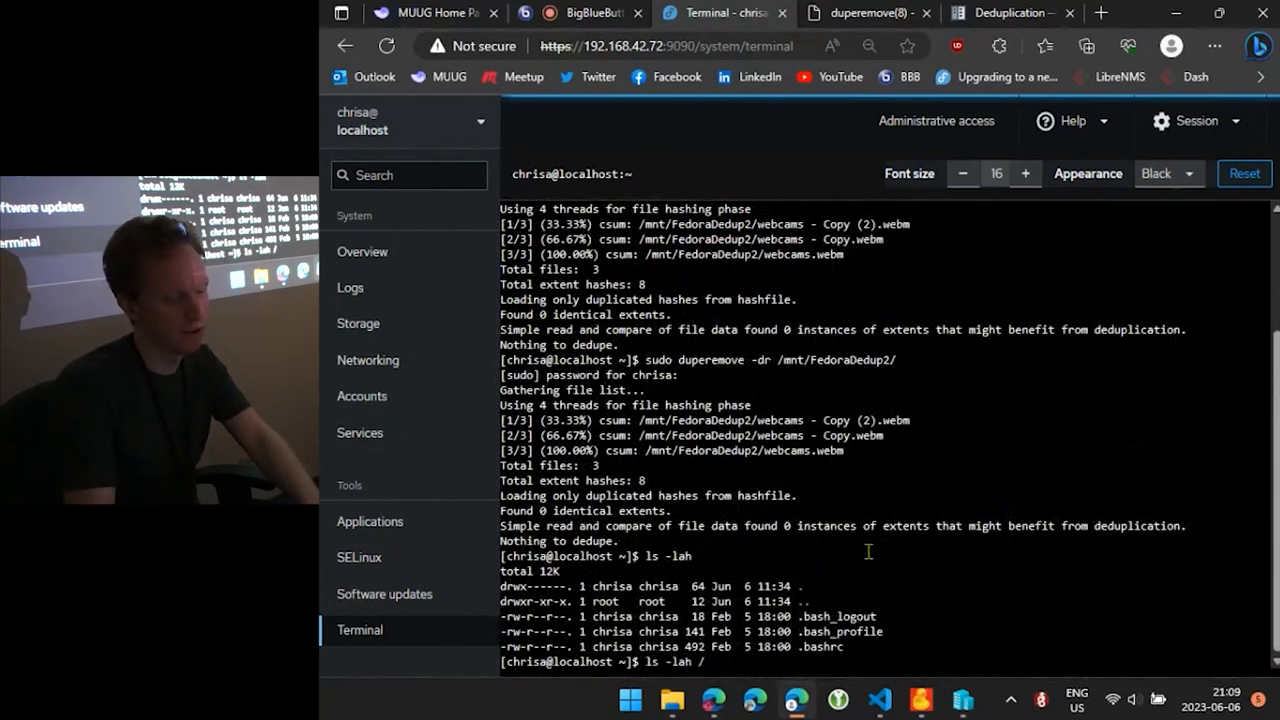
pyautogui.write('mnt/FedoraDedup2/')
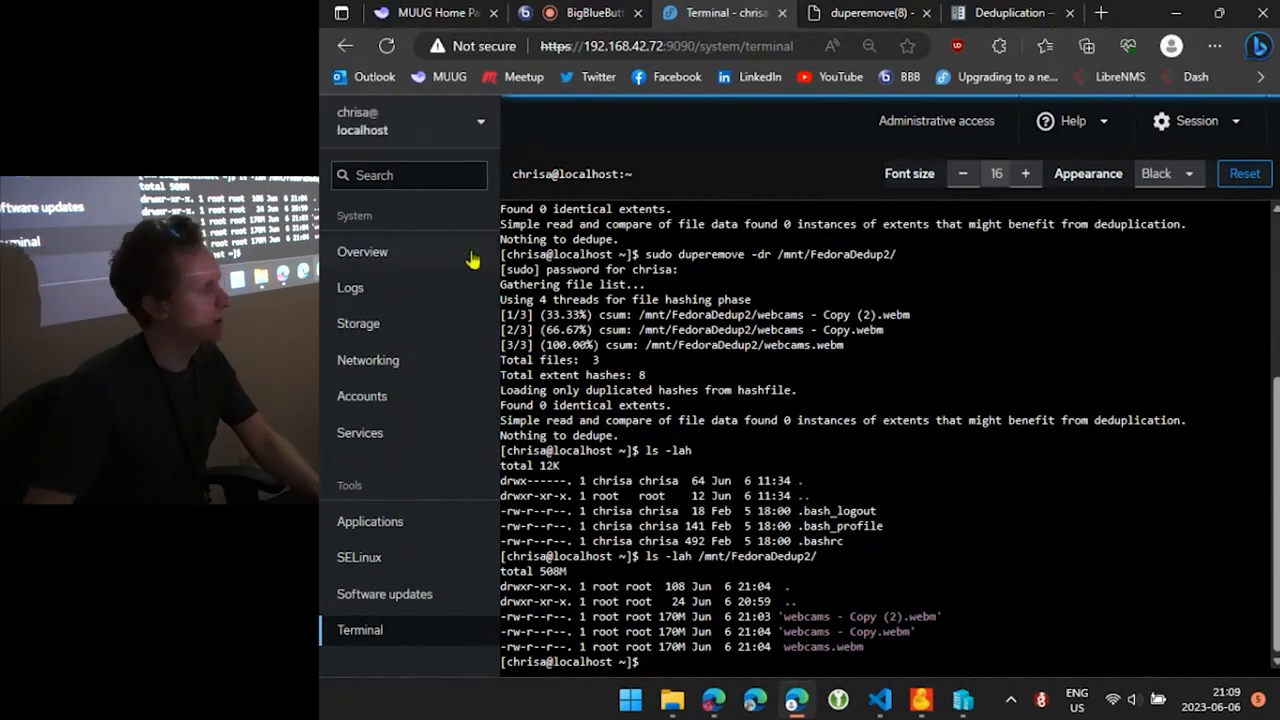
pyautogui.moveTo(440, 272)
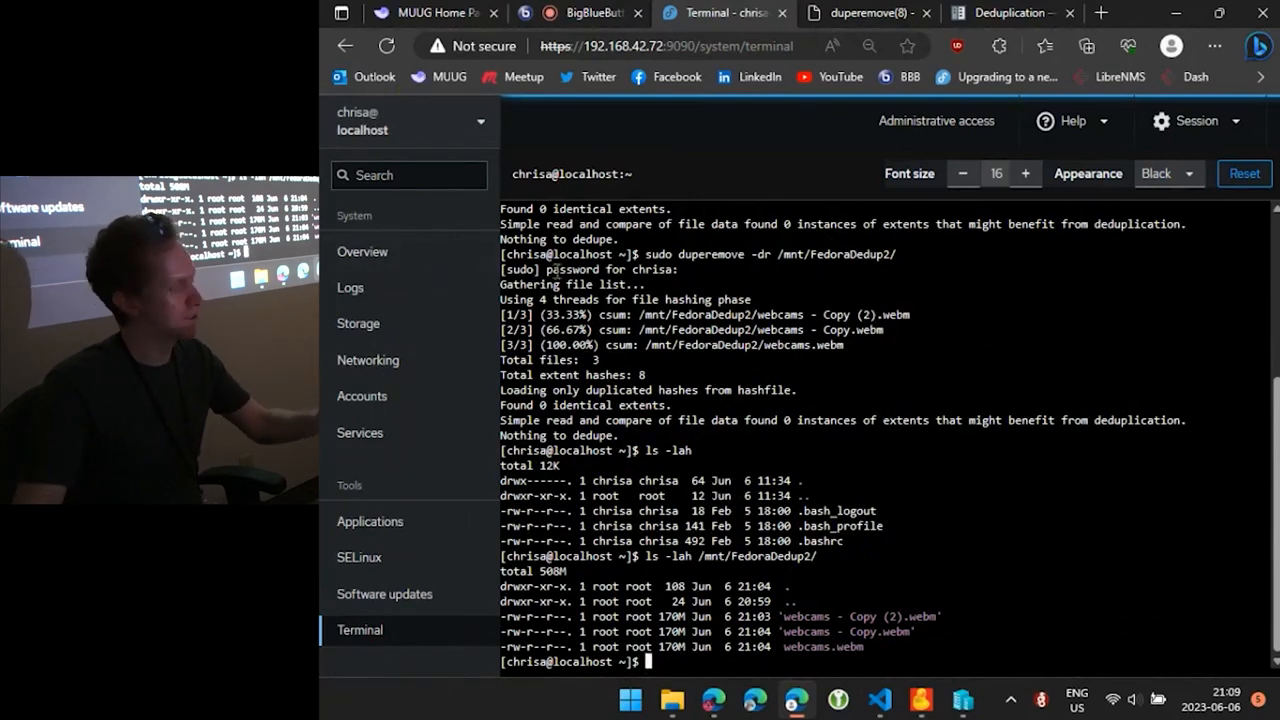
pyautogui.click(358, 324)
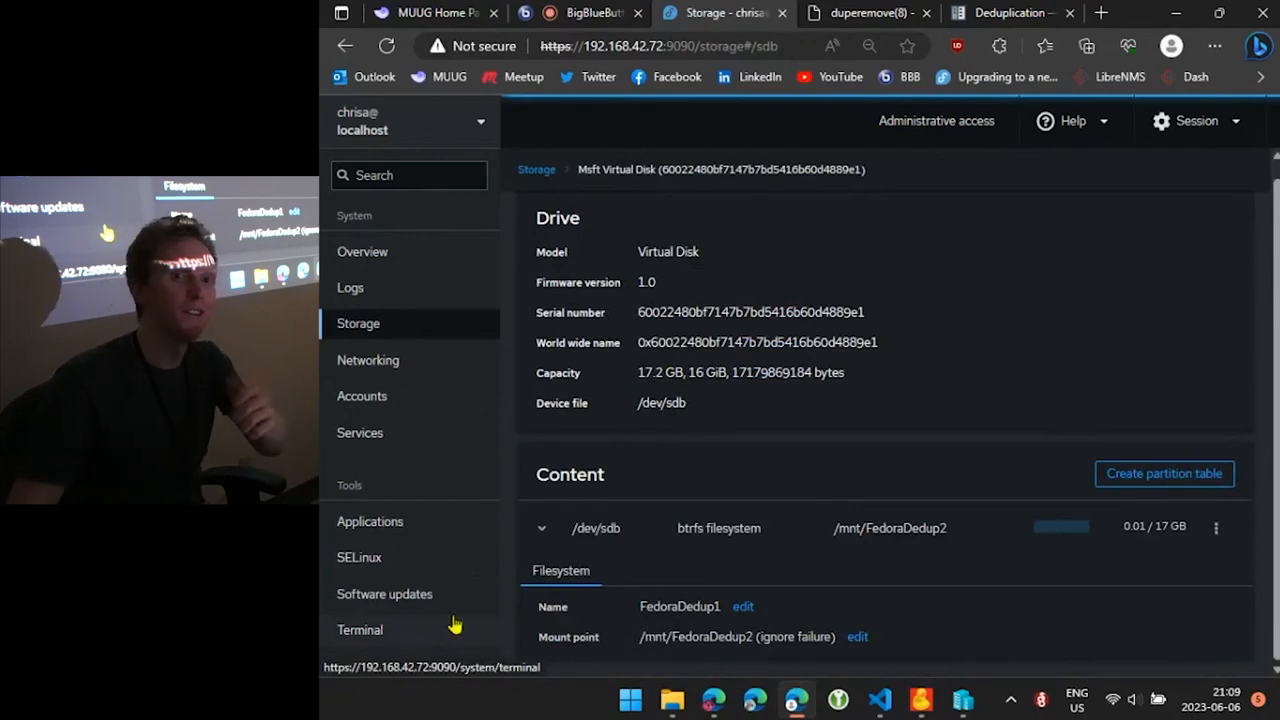
# Return to the Cockpit terminal session from the sidebar
pyautogui.click(360, 628)
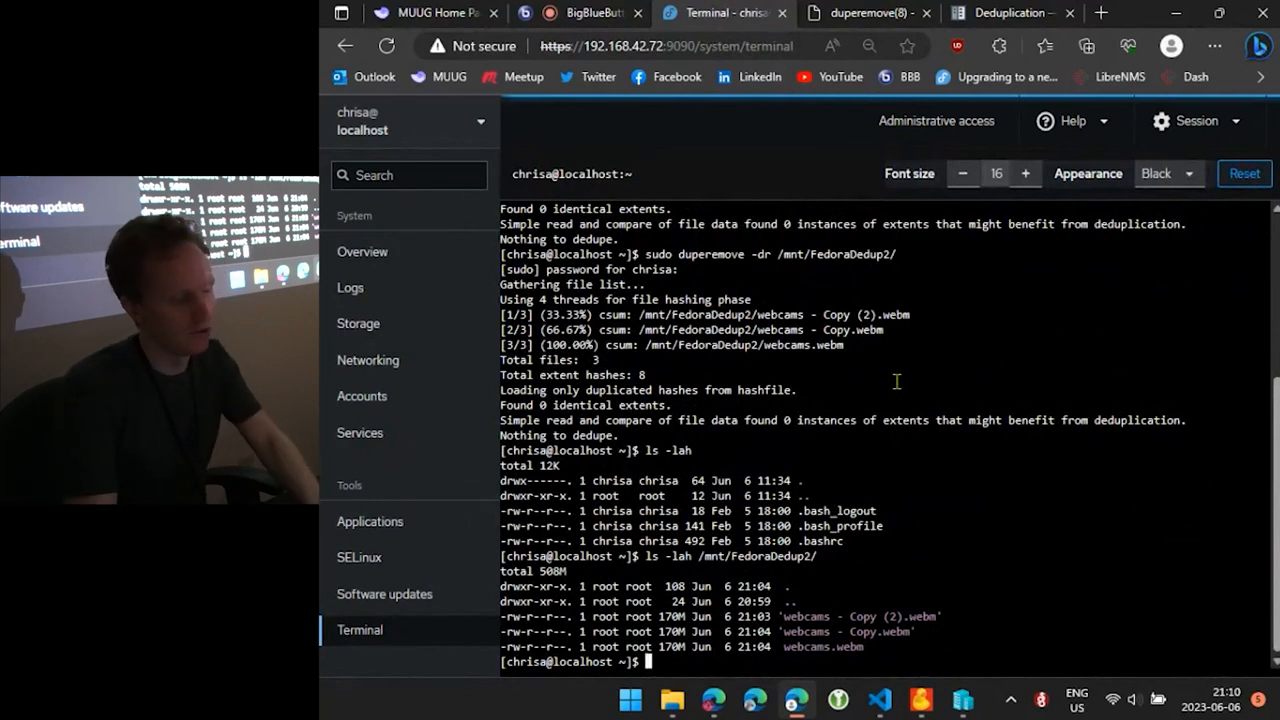
# List /mnt/FedoraDedup2 again, then switch over to the BTRFS Deduplication notes
pyautogui.write('ls -lah /mnt/FedoraDedup2/')
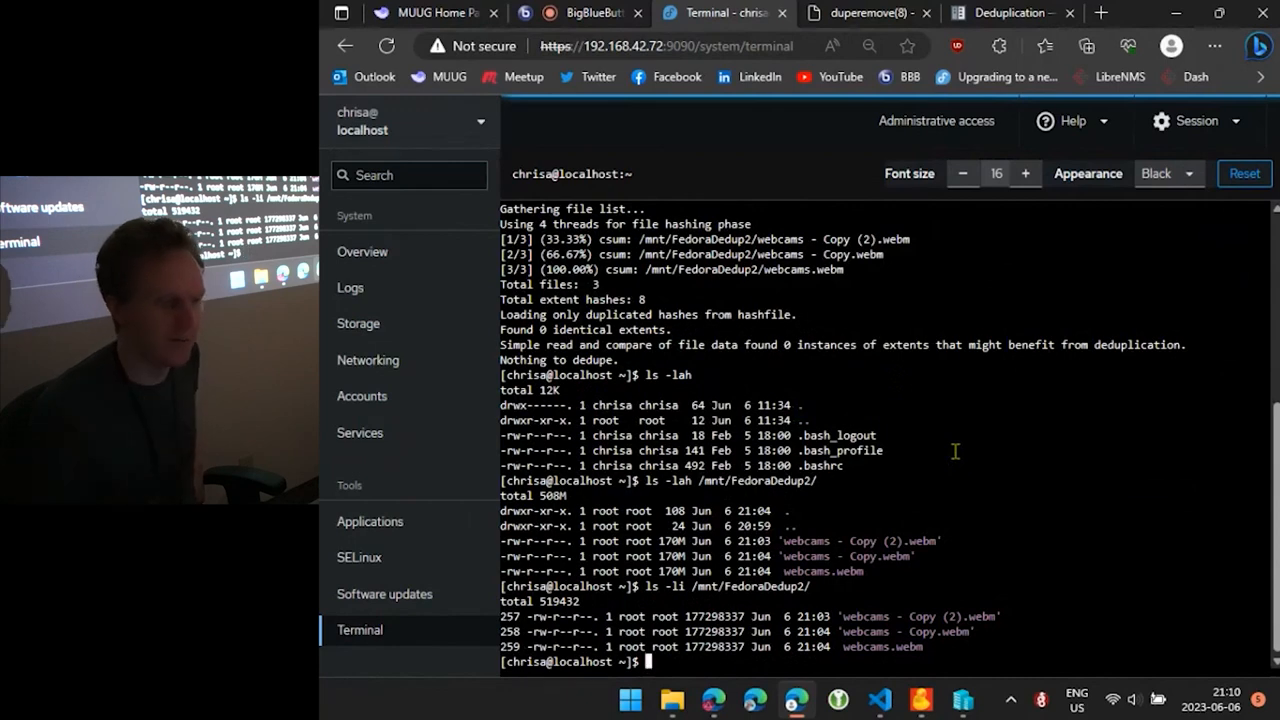
pyautogui.moveTo(870, 12)
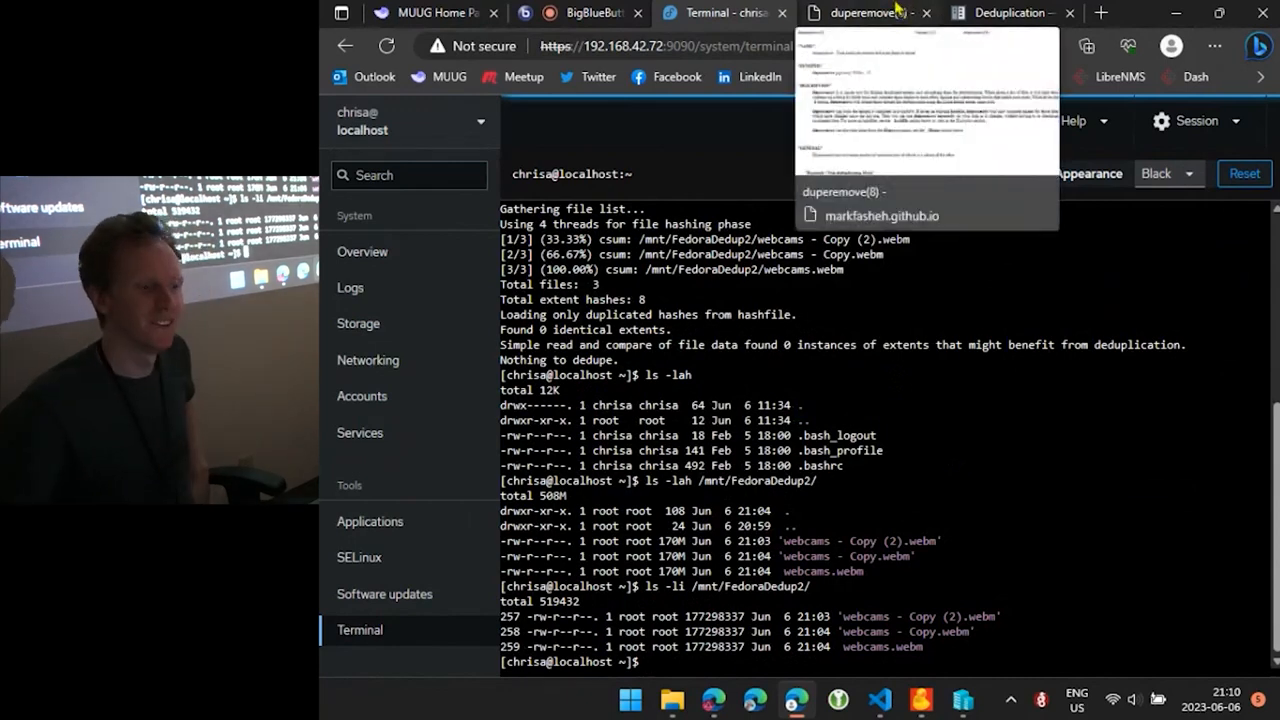
pyautogui.click(1012, 12)
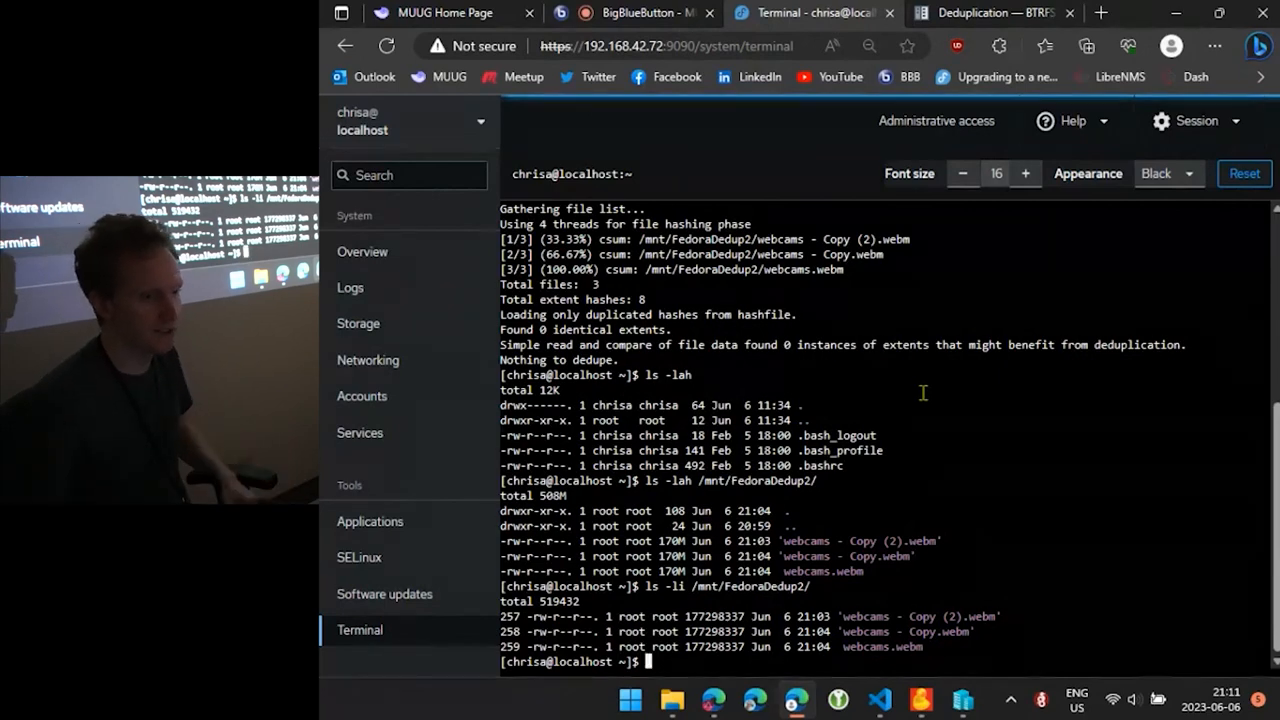
pyautogui.moveTo(828, 204)
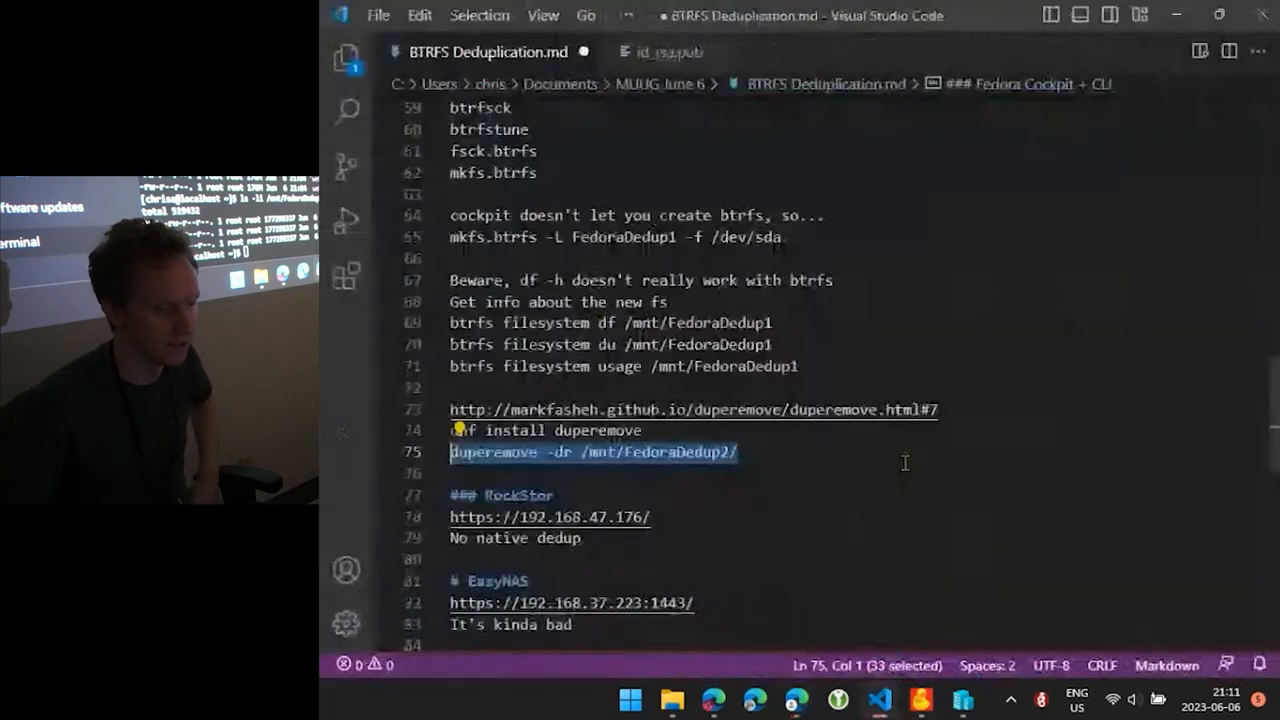
# Scroll the notes to the RockStor and recommended reading section and select RockStor
pyautogui.scroll(-3)
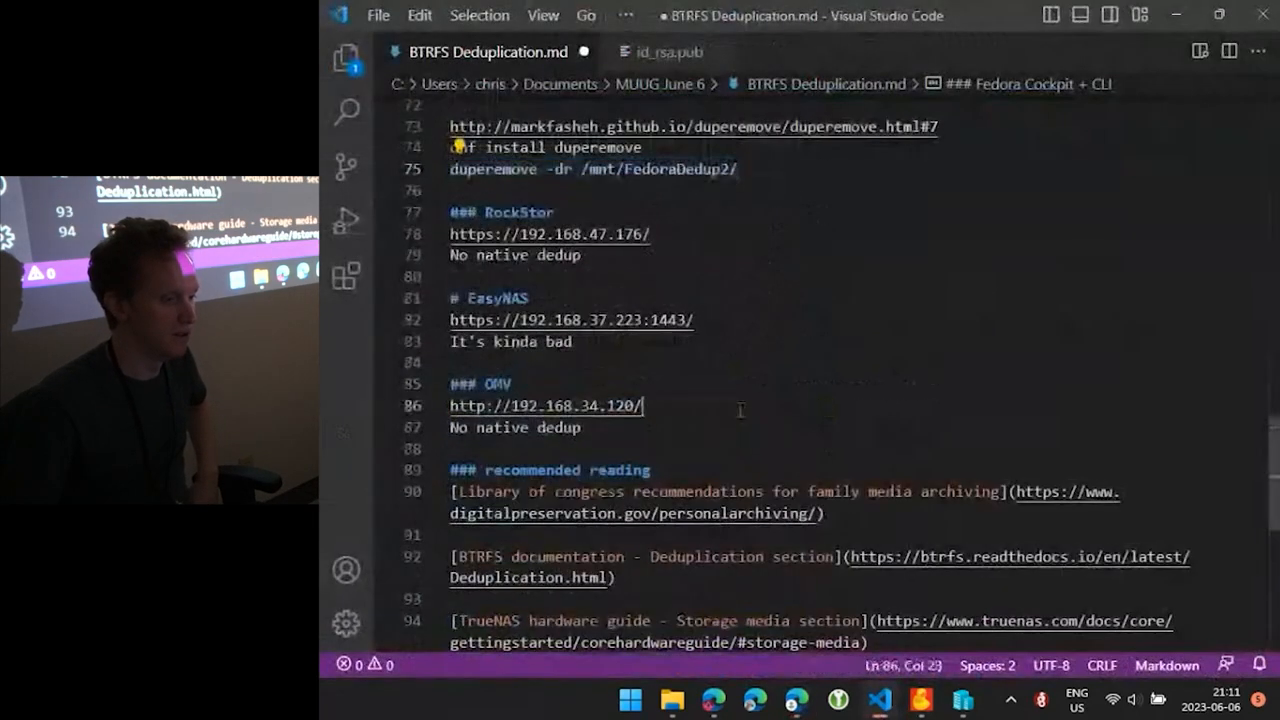
pyautogui.doubleClick(520, 212)
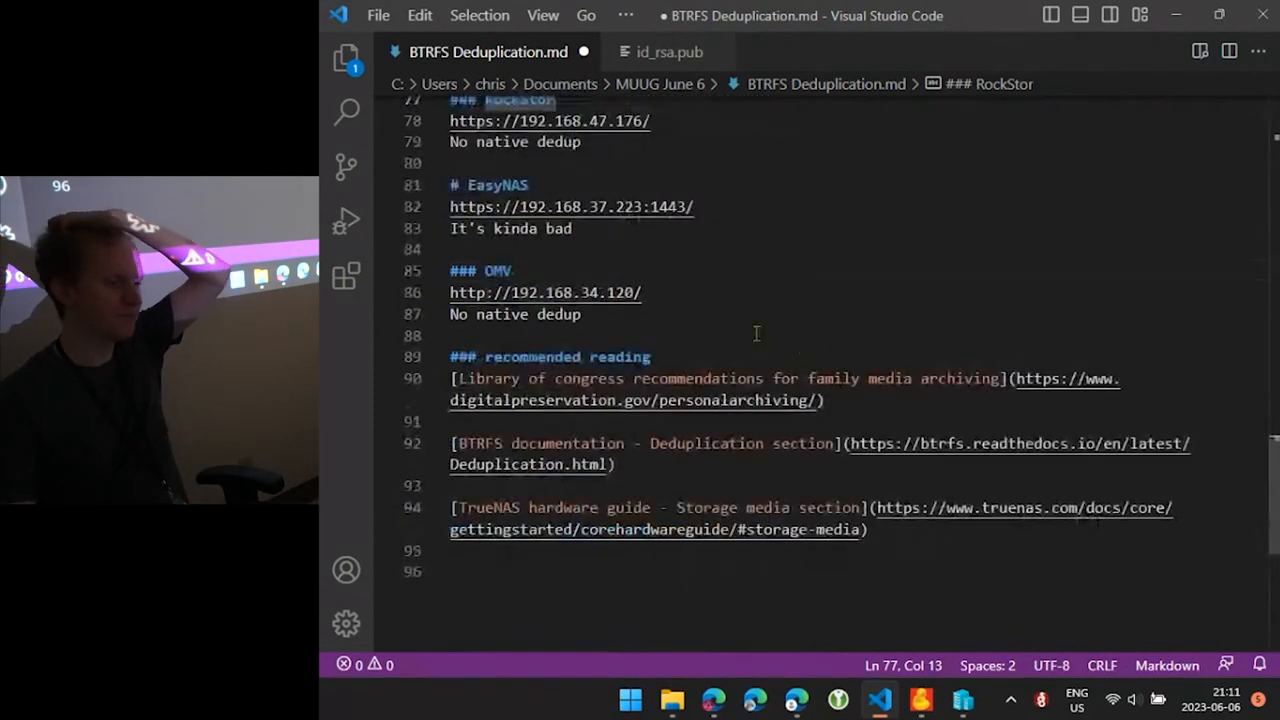
pyautogui.moveTo(800, 344)
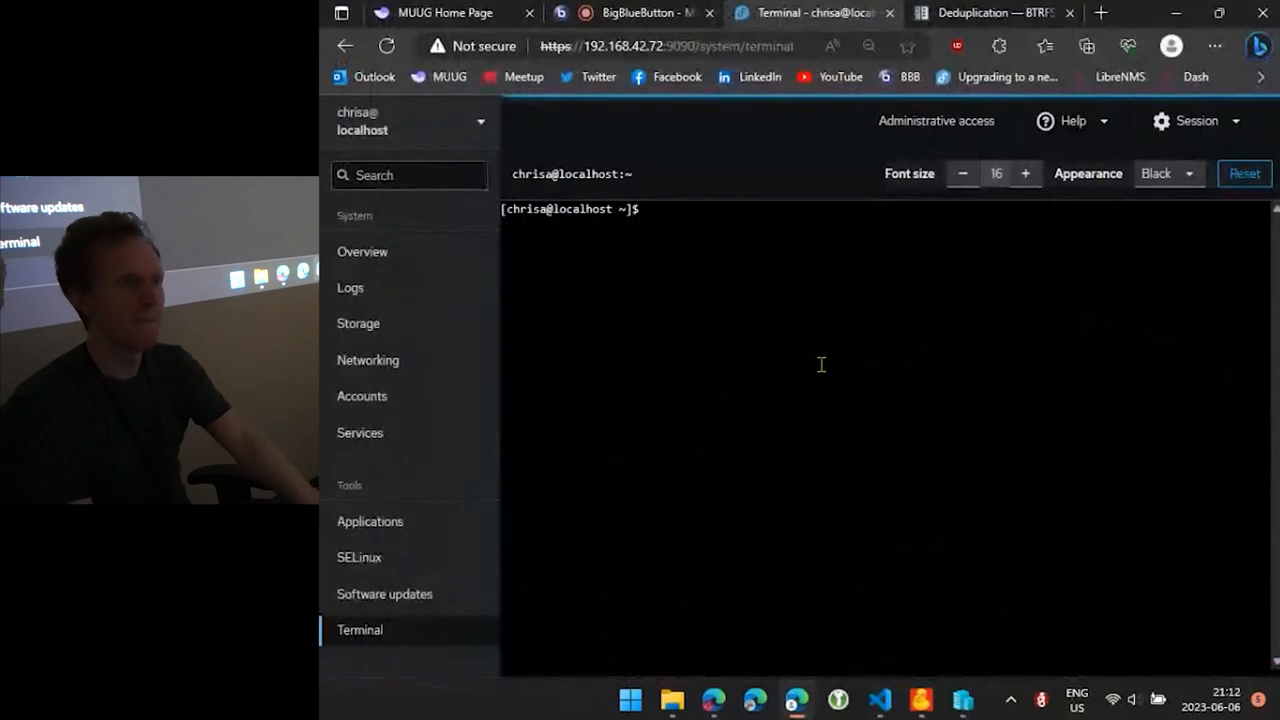
# Get a root shell with sudo su -, then bring up duperemove's help and manual page
pyautogui.write('sudo su -')
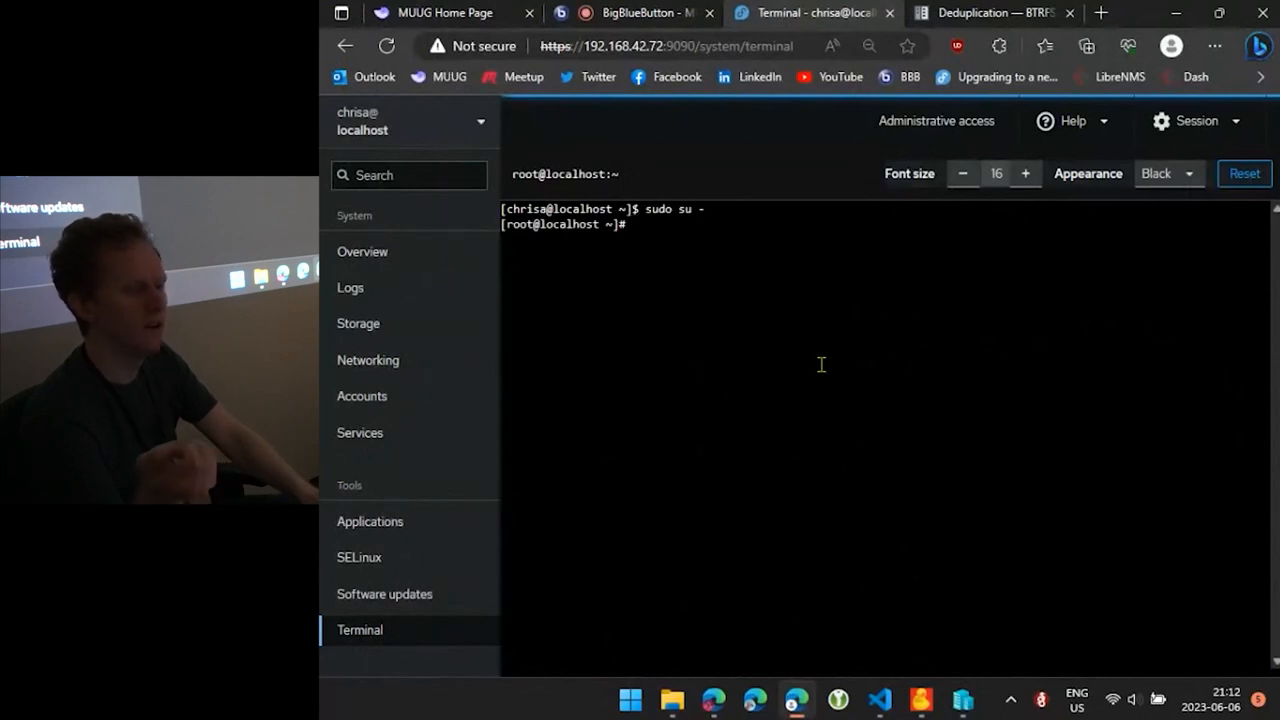
pyautogui.write('md5sum *')
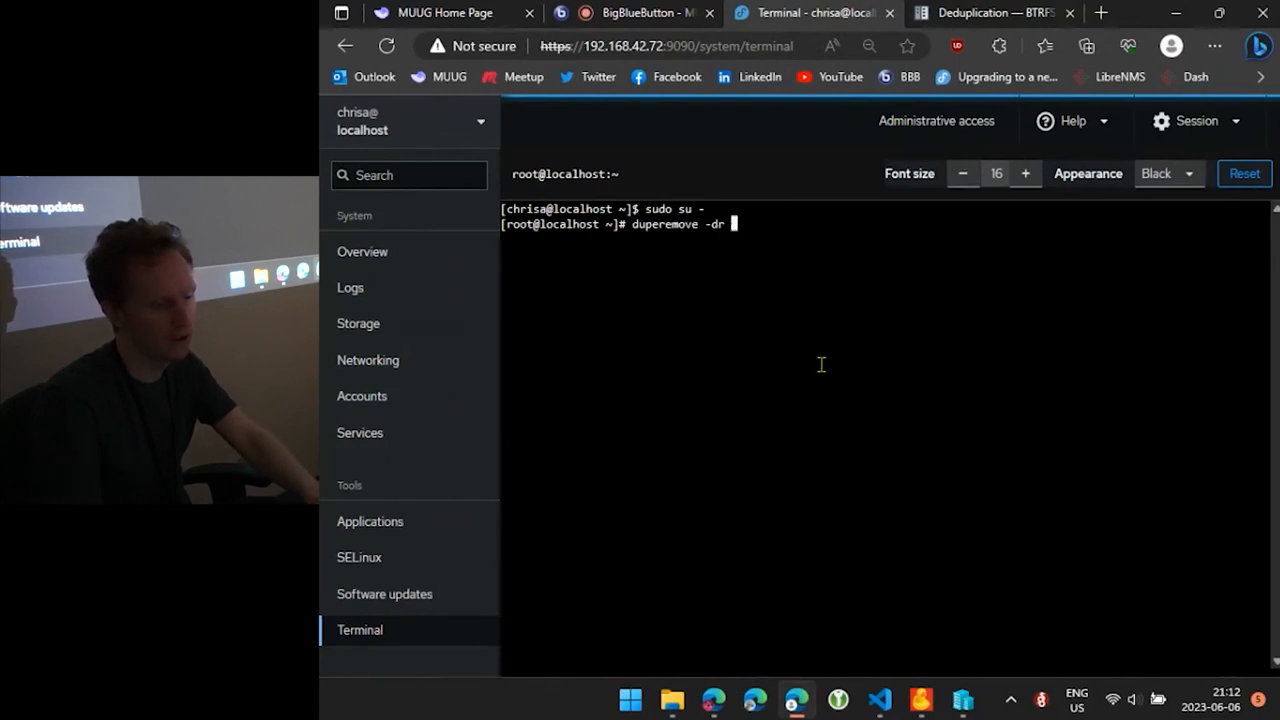
pyautogui.press('Backspace')
pyautogui.write('help')
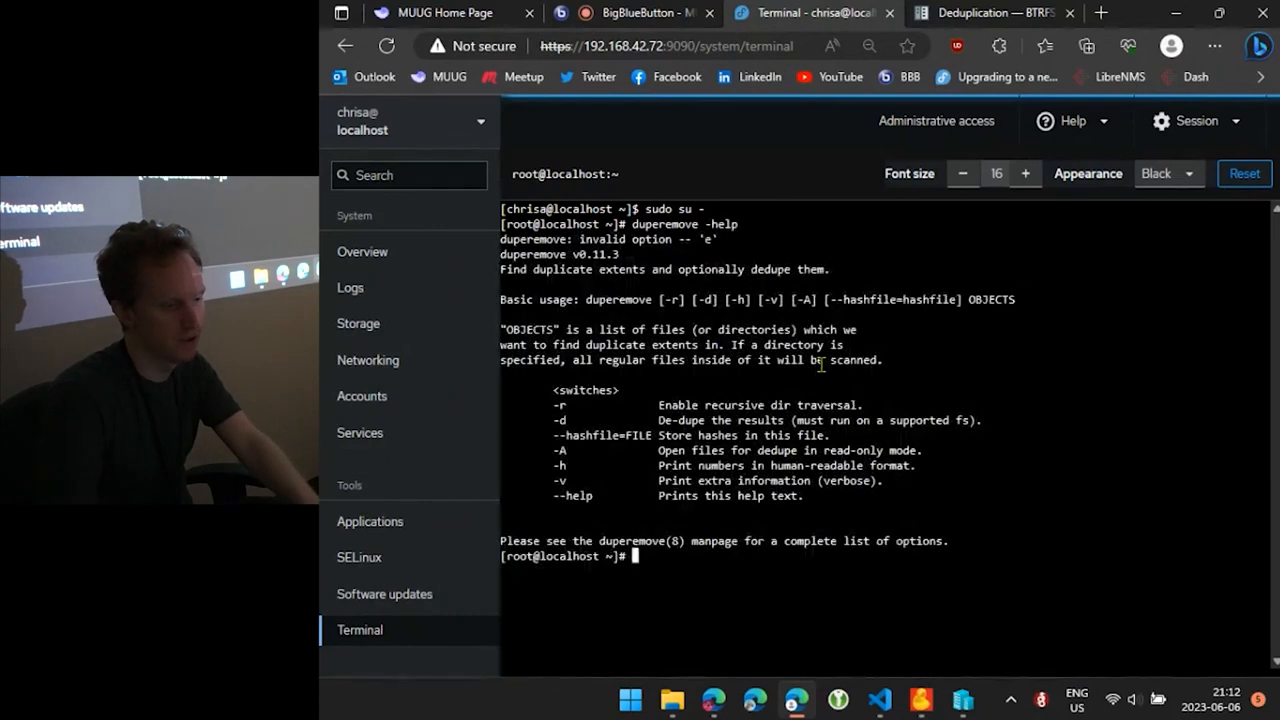
pyautogui.moveTo(550, 432)
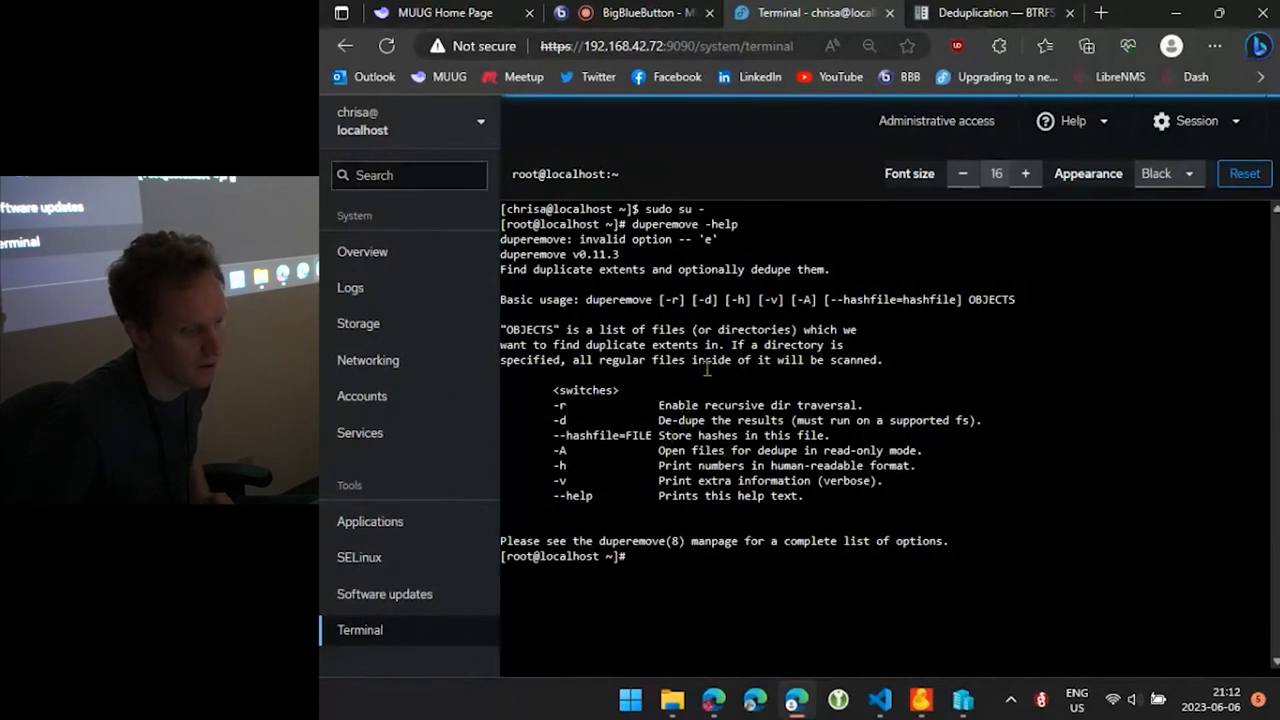
pyautogui.write('duperemove')
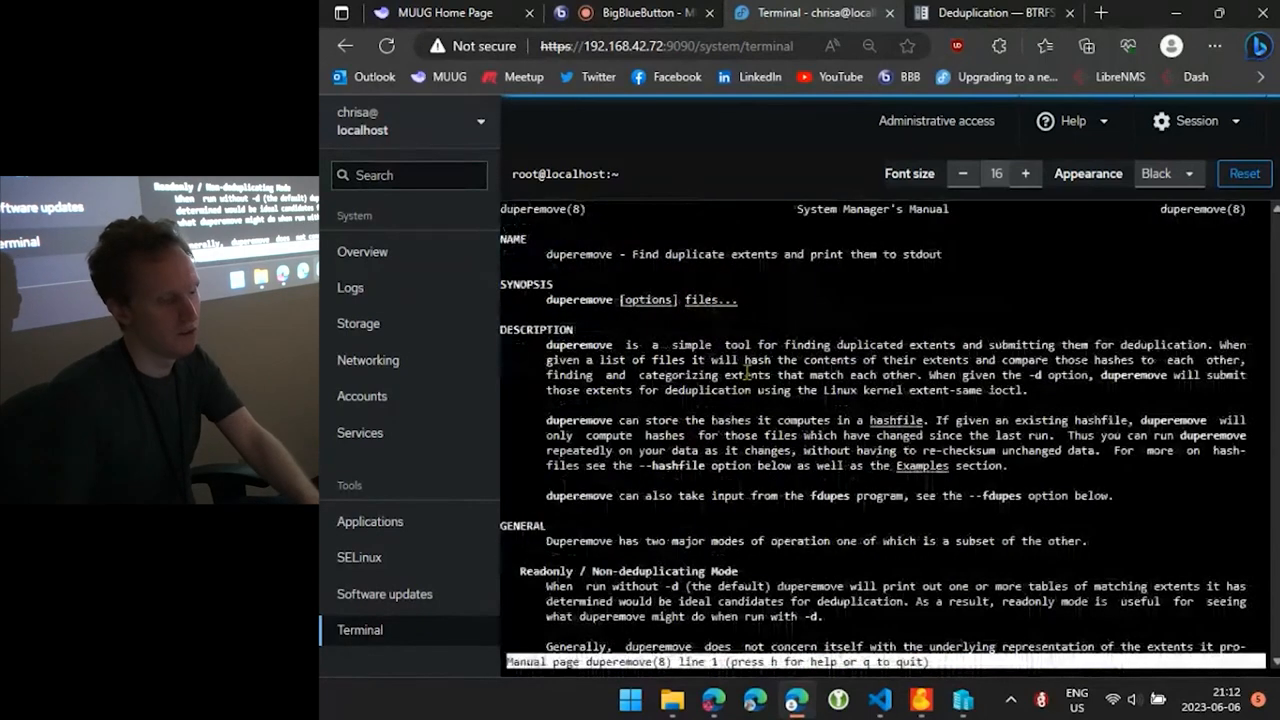
# Scroll through the duperemove manual's options section
pyautogui.scroll(-3)
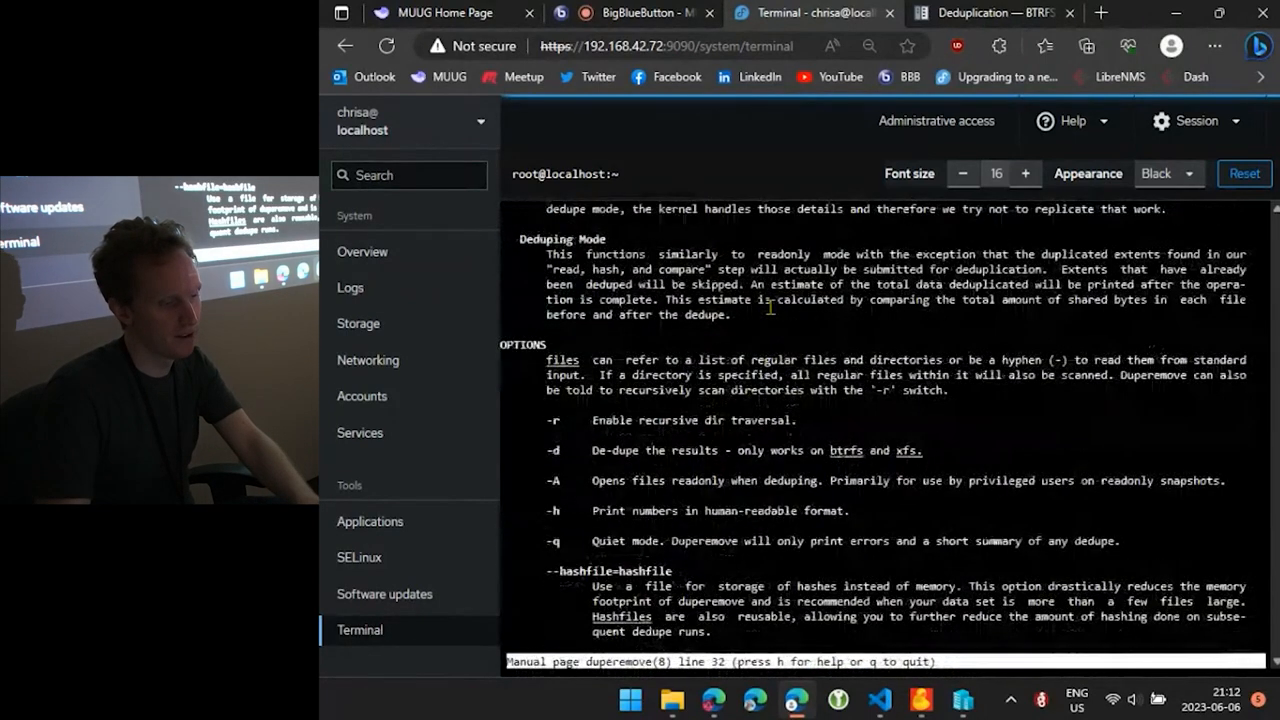
pyautogui.scroll(-3)
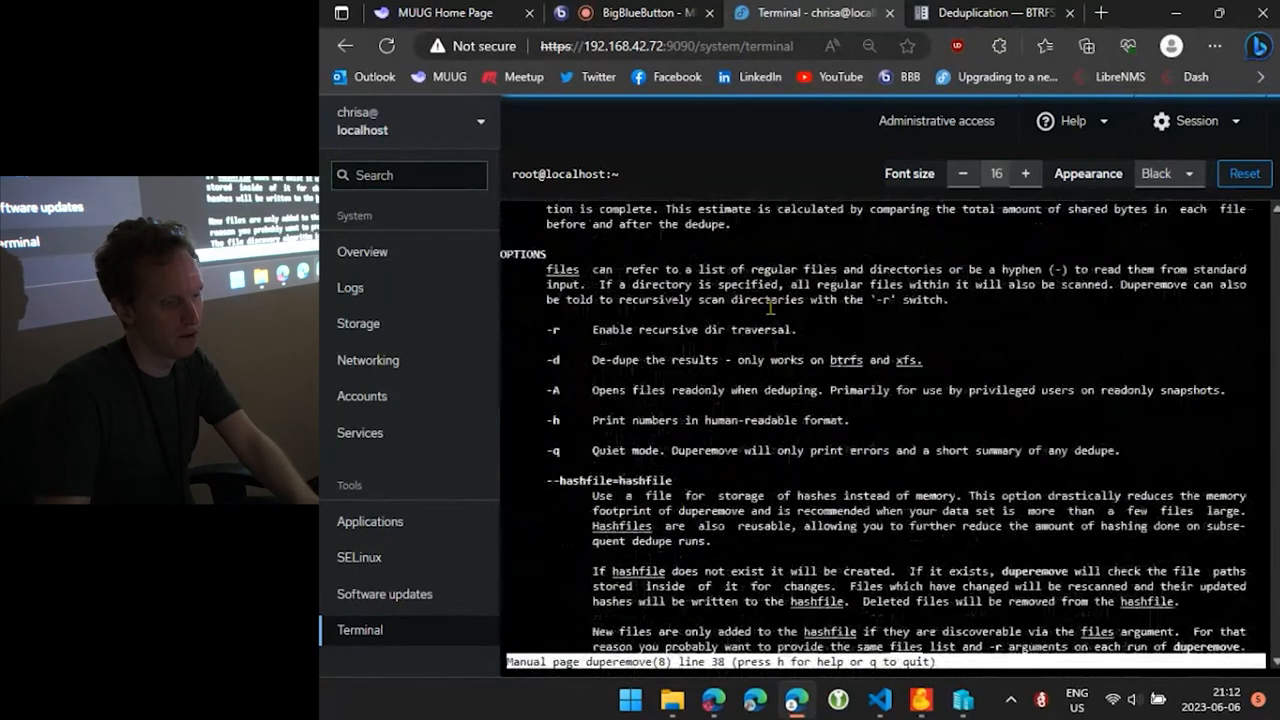
pyautogui.scroll(-3)
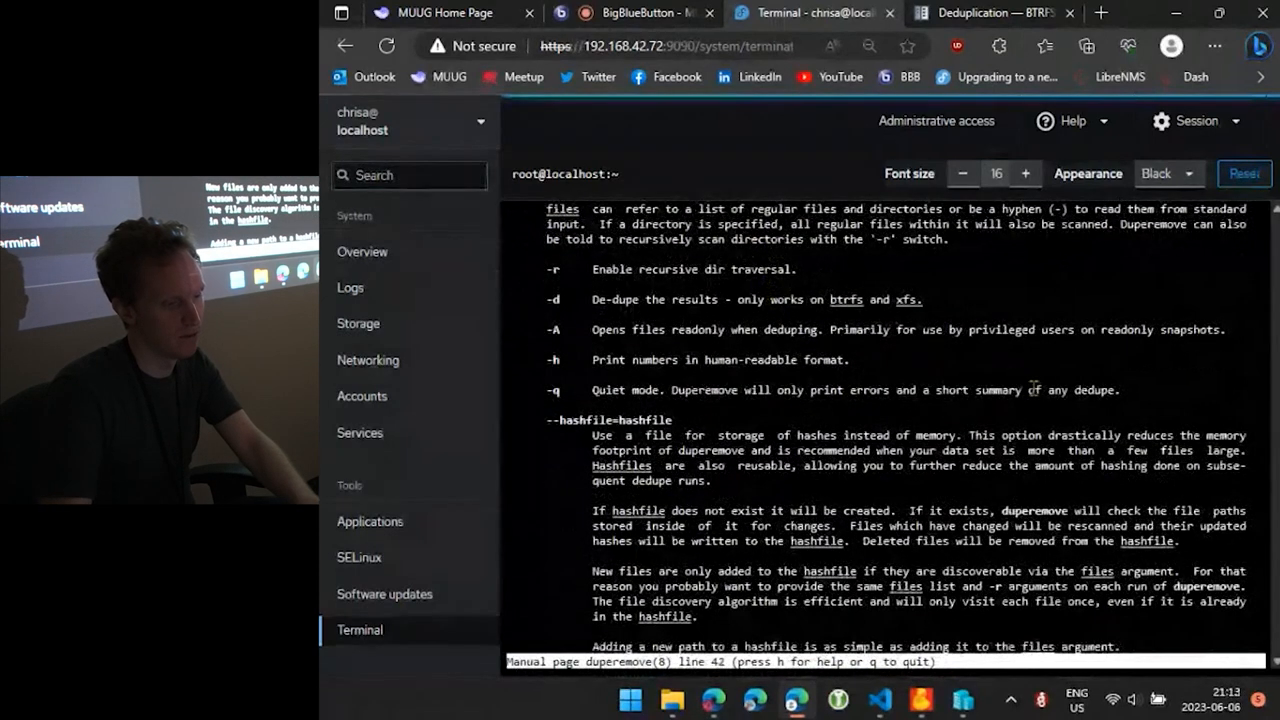
pyautogui.scroll(-3)
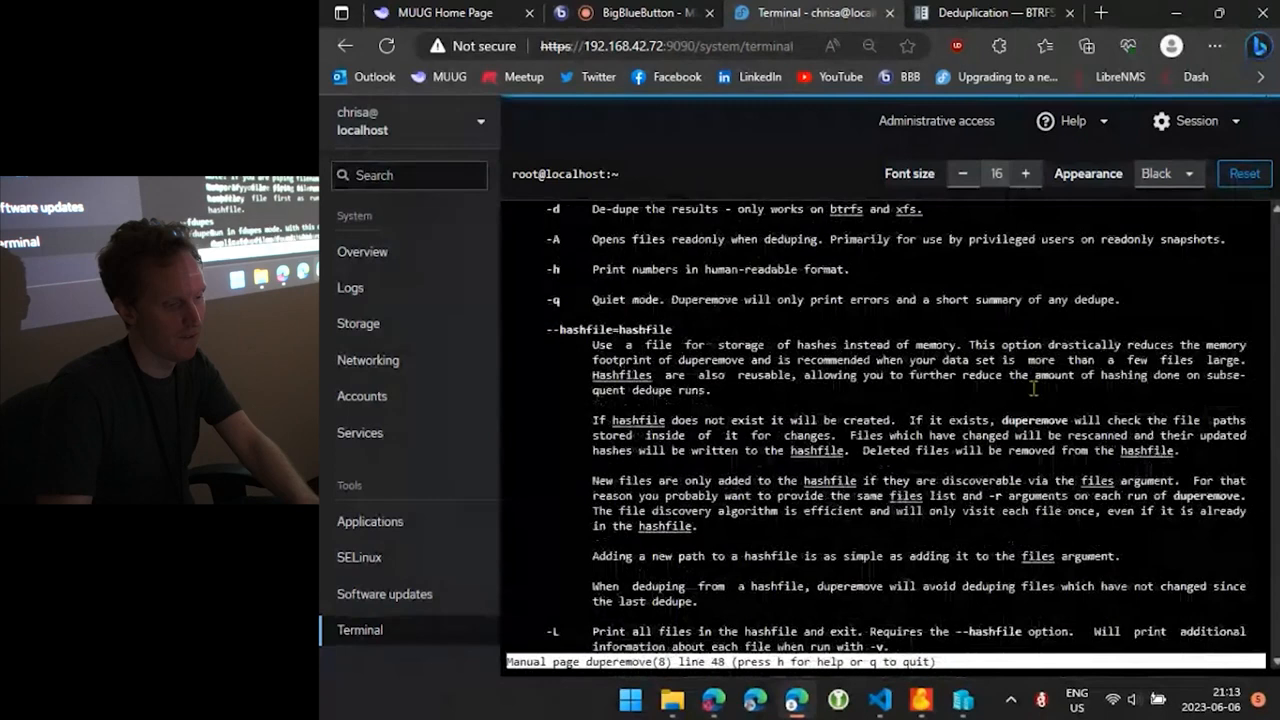
pyautogui.scroll(-3)
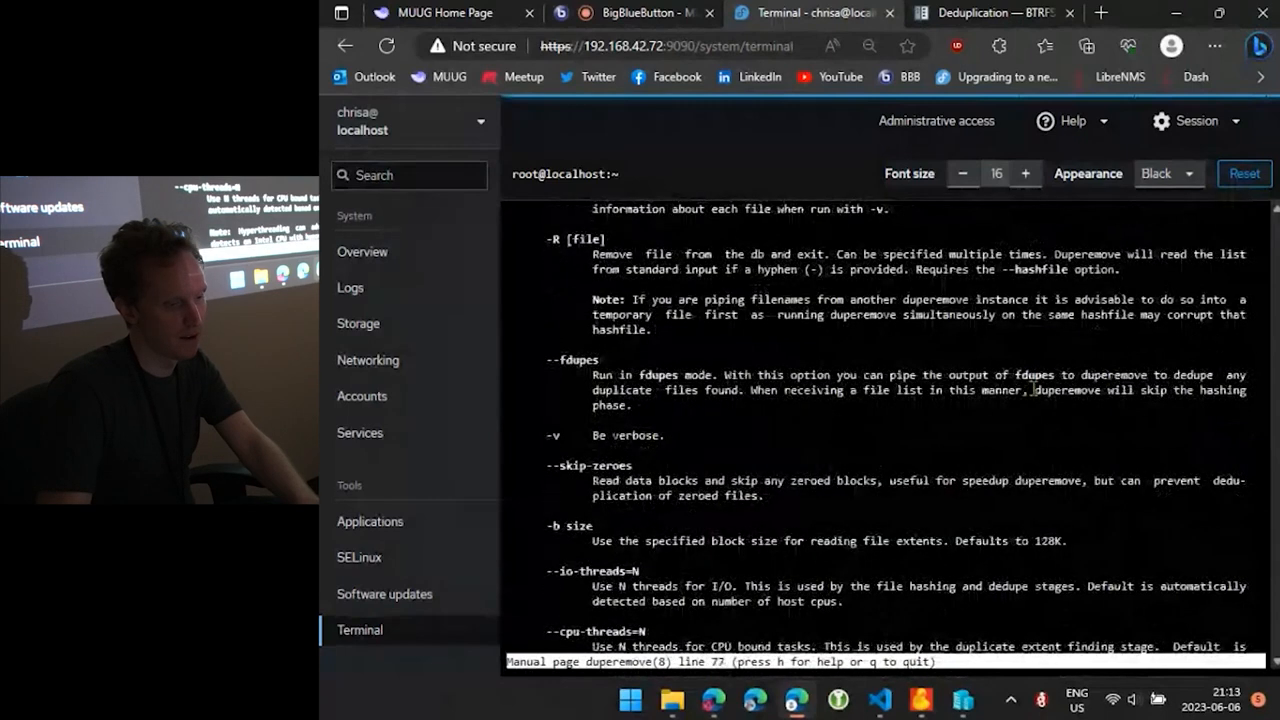
pyautogui.scroll(-3)
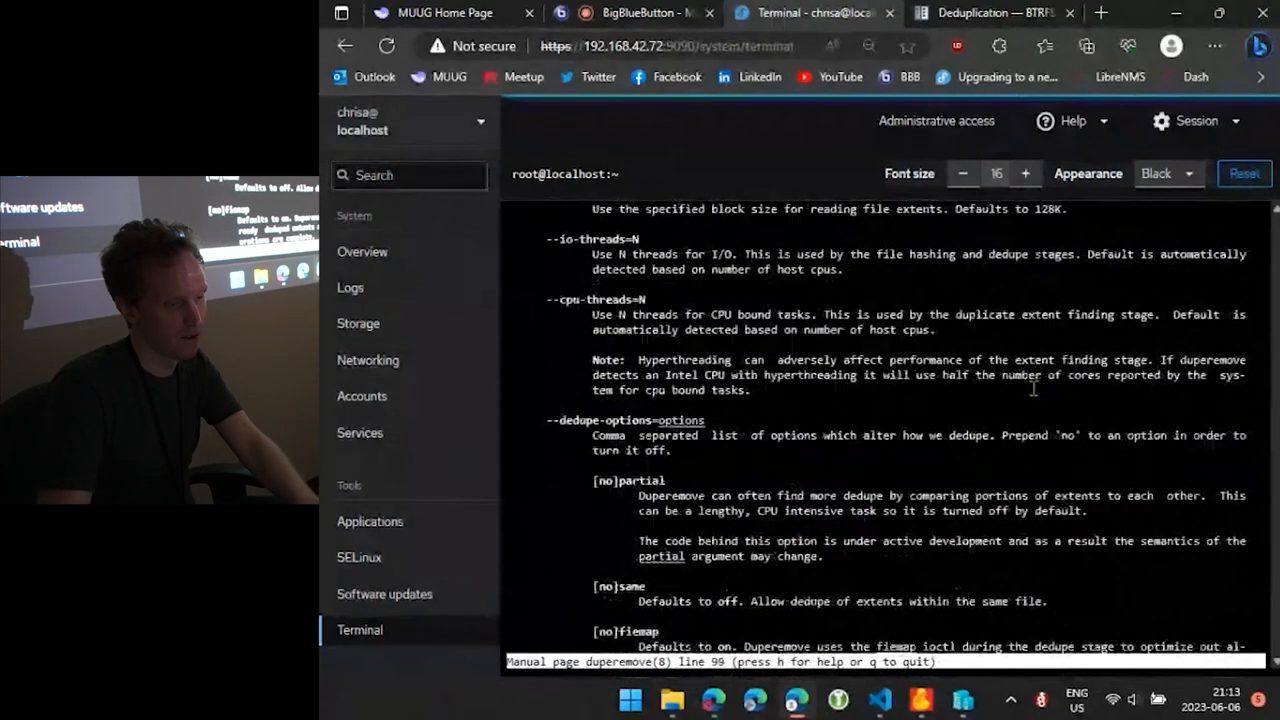
pyautogui.scroll(-3)
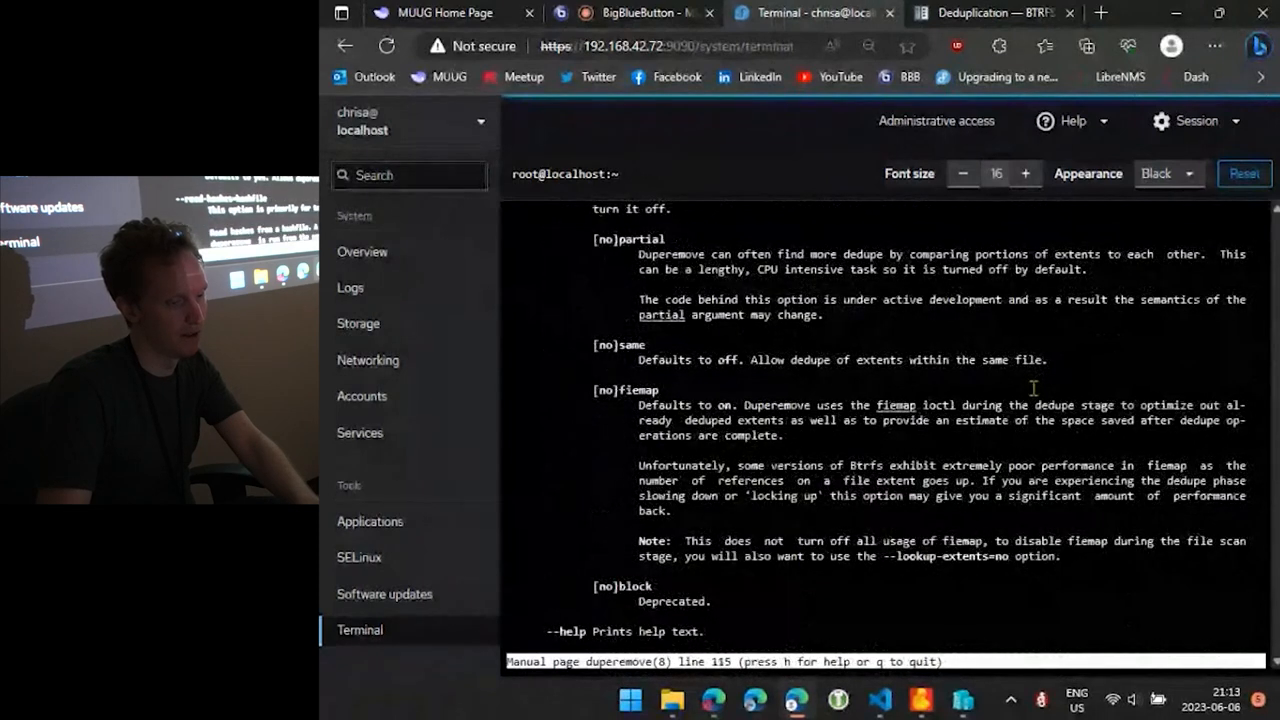
pyautogui.scroll(-3)
pyautogui.write('exit')
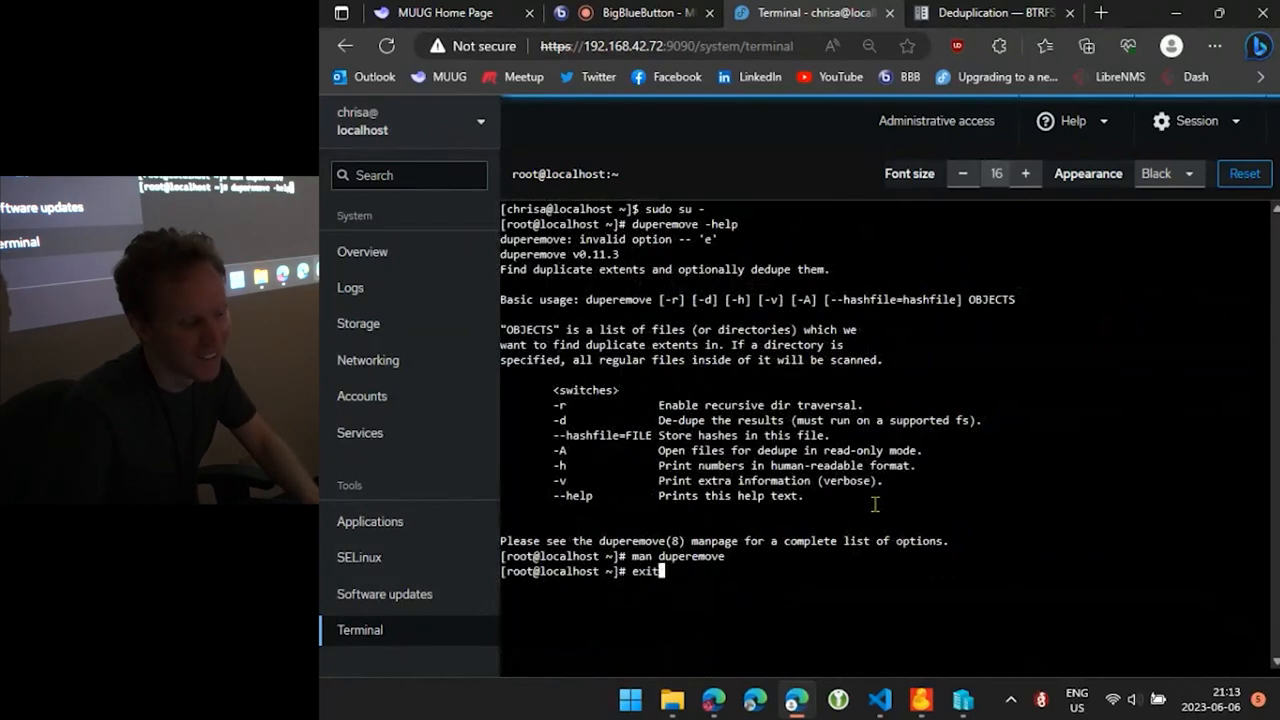
# Check btrfs filesystem usage of /mnt/FedoraDedup2 and run duperemove with extent lookup, finding nothing to dedupe
pyautogui.write('cd /mnt/FedoraDedup2/')
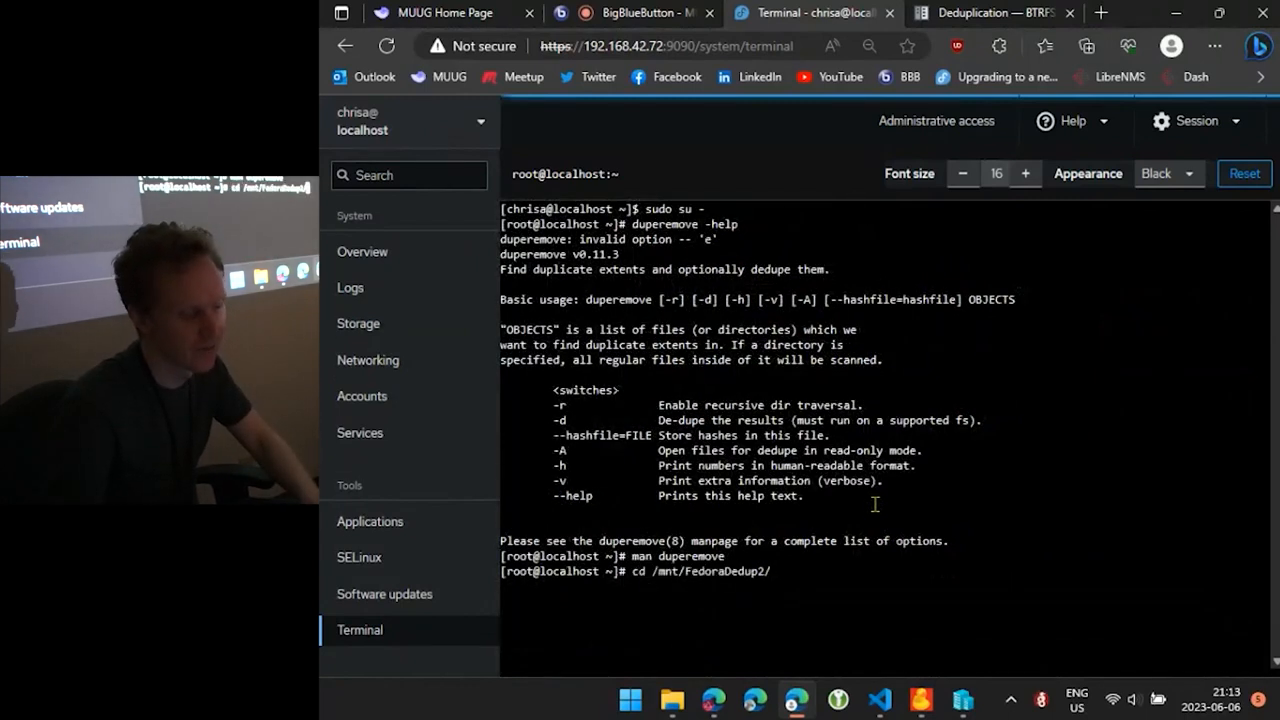
pyautogui.write('btrfs filesystem usage /mnt/FedoraDedup2')
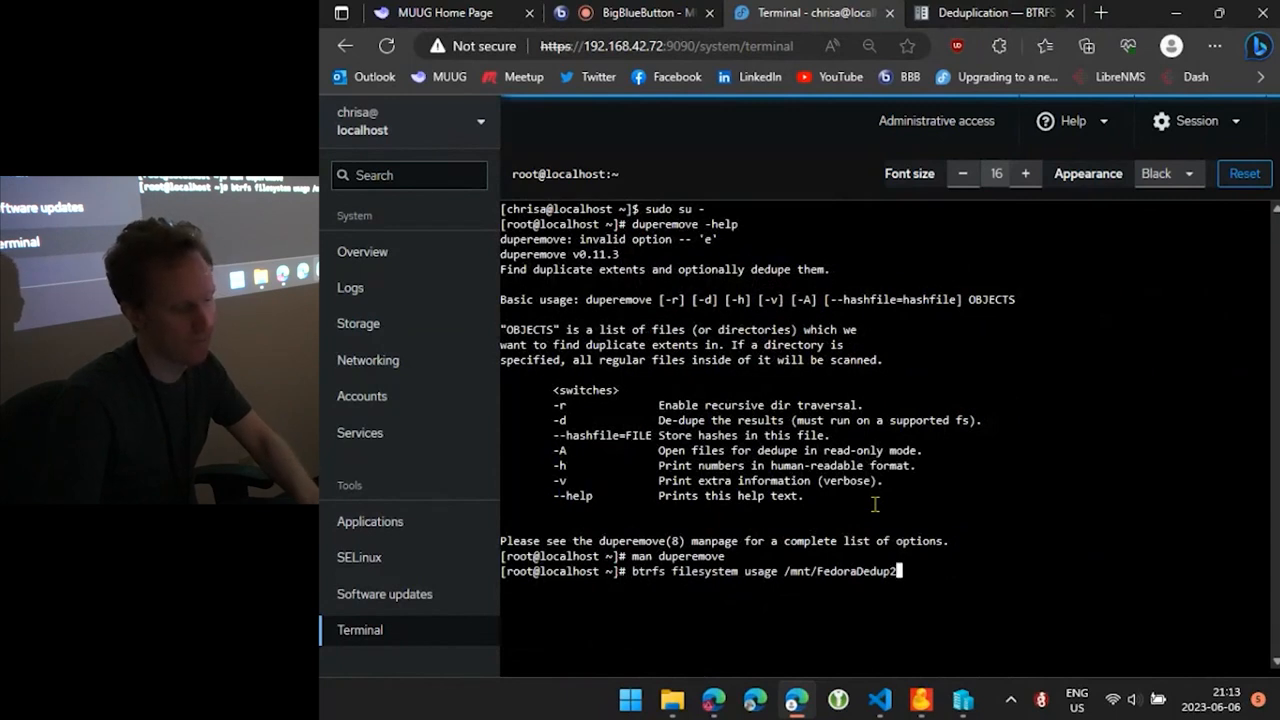
pyautogui.write('duperemove -r /mnt/FedoraDedup2/')
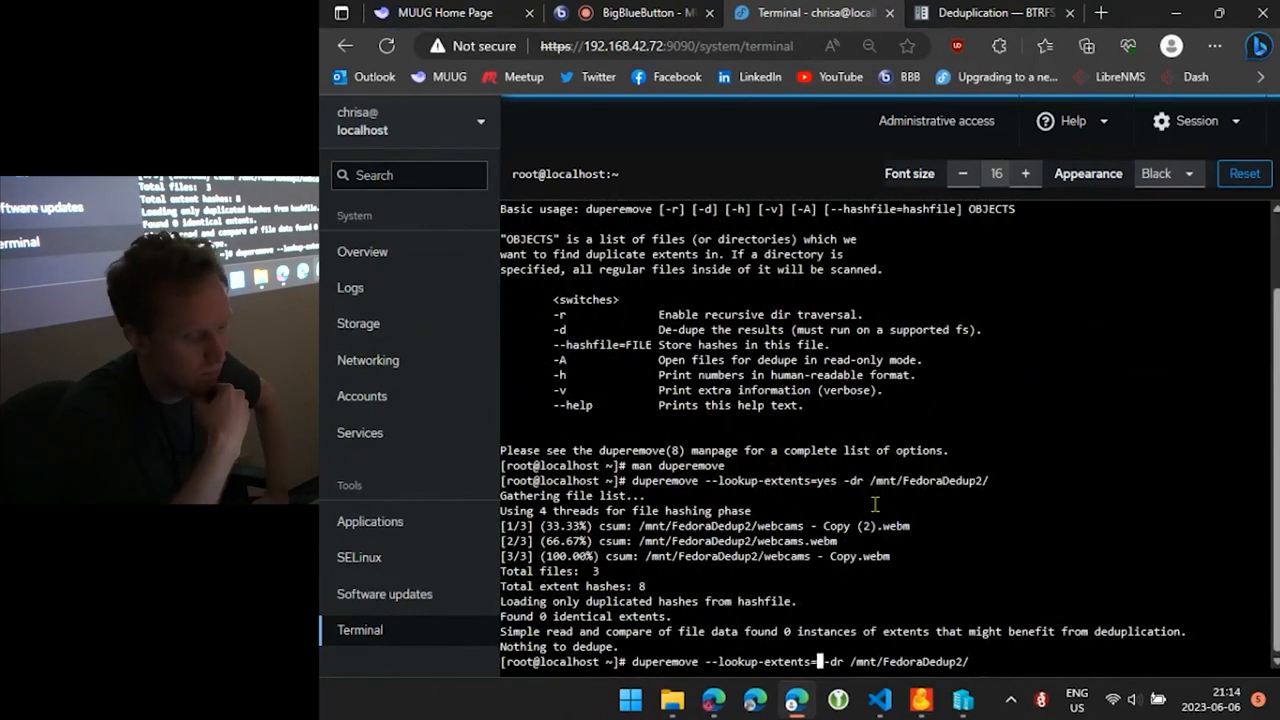
# Rerun duperemove with --lookup-extents=no on /mnt/FedoraDedup2/ and check md5sum of the recordings
pyautogui.write('no')
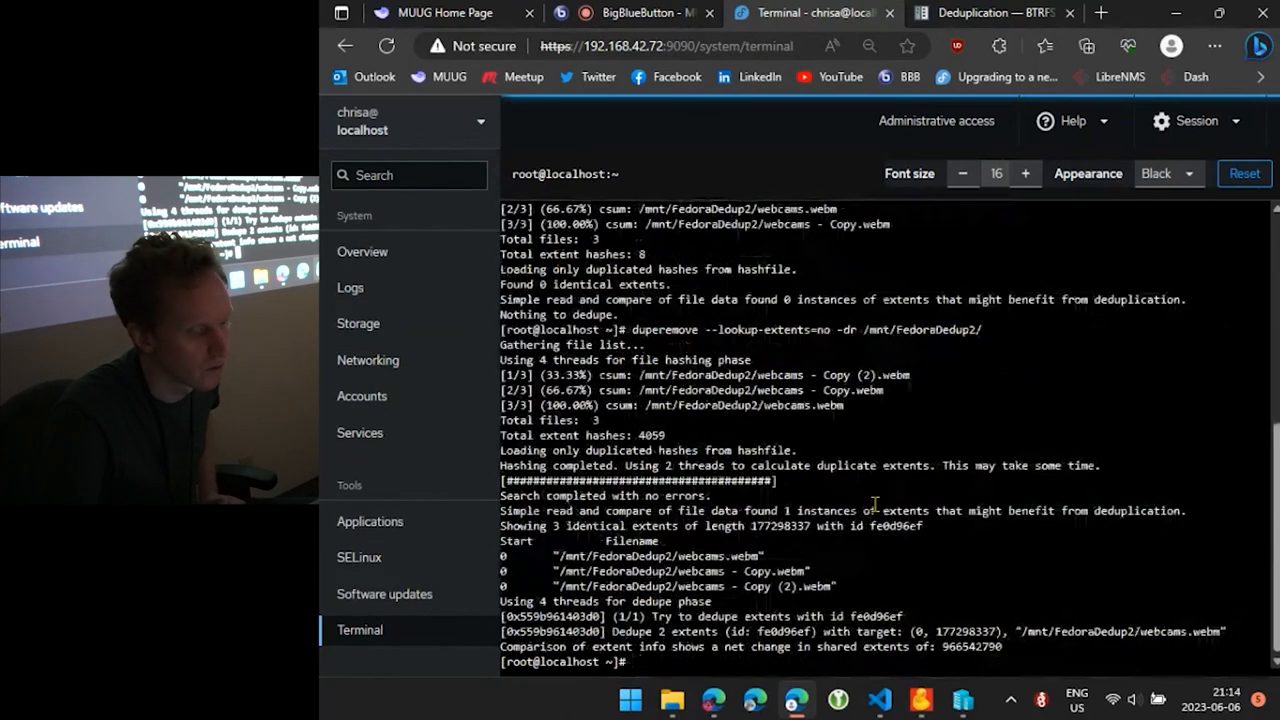
pyautogui.moveTo(1040, 196)
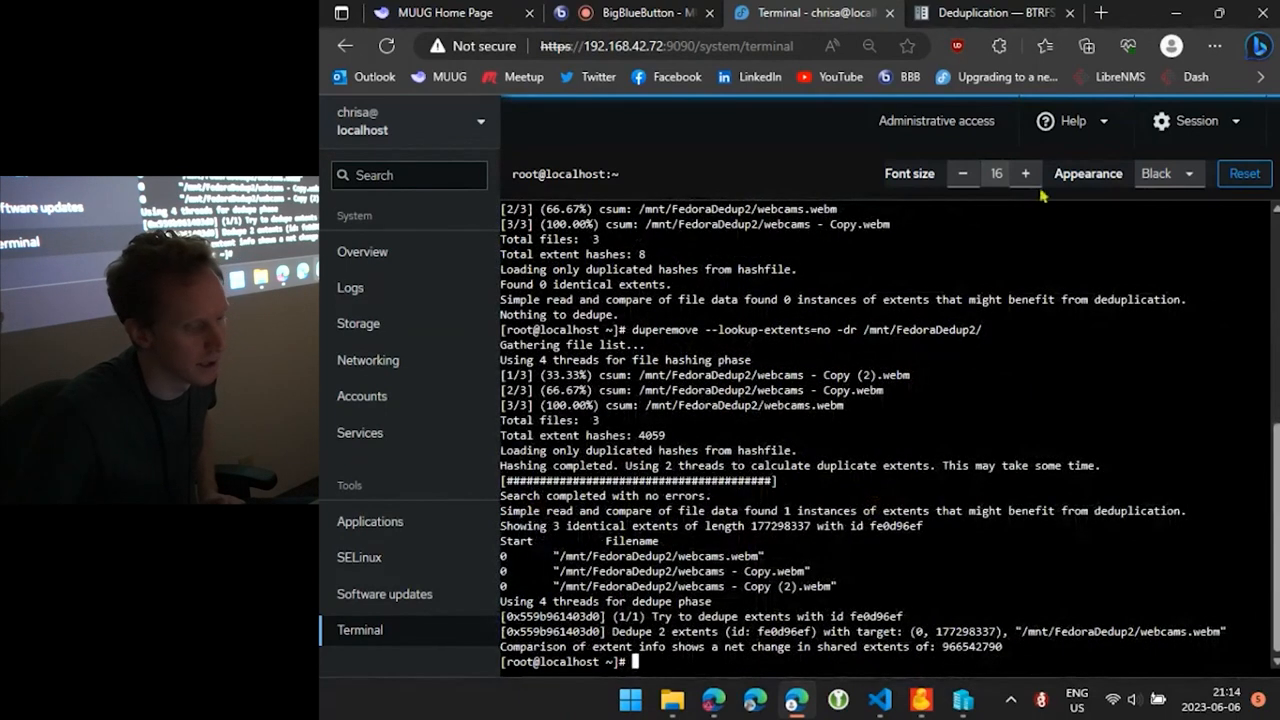
pyautogui.moveTo(1096, 284)
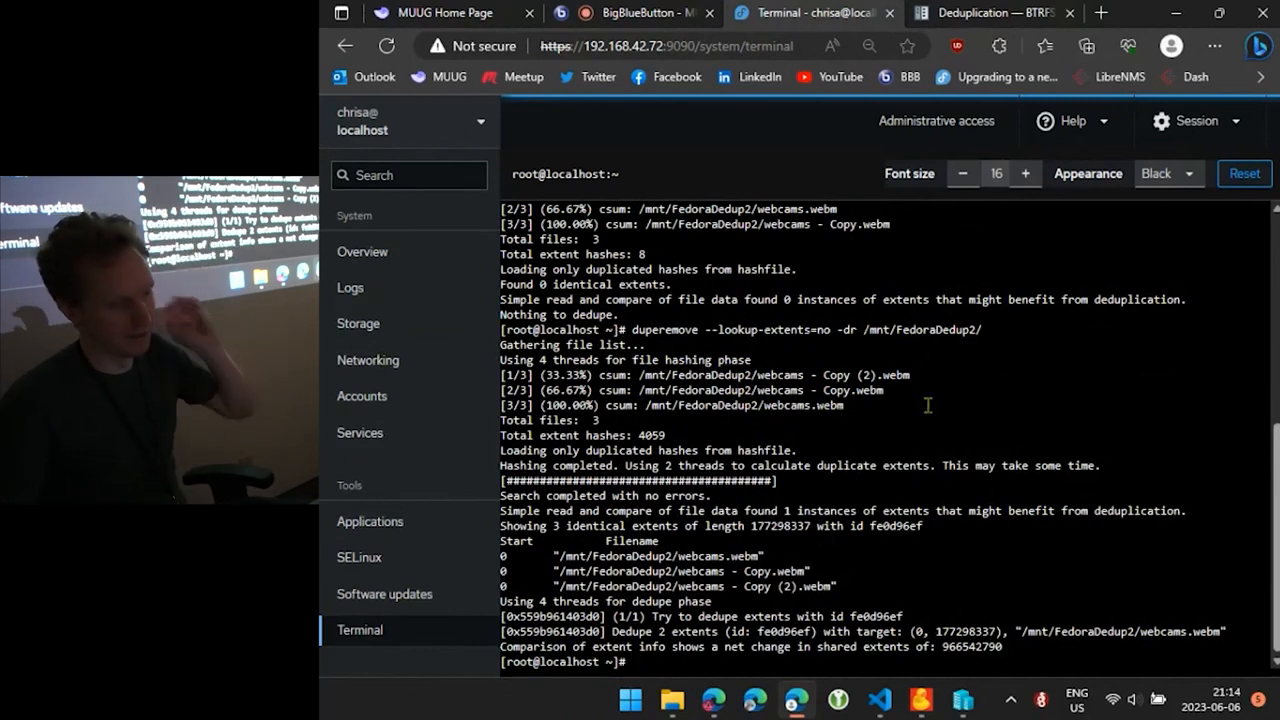
pyautogui.write('md5sum *')
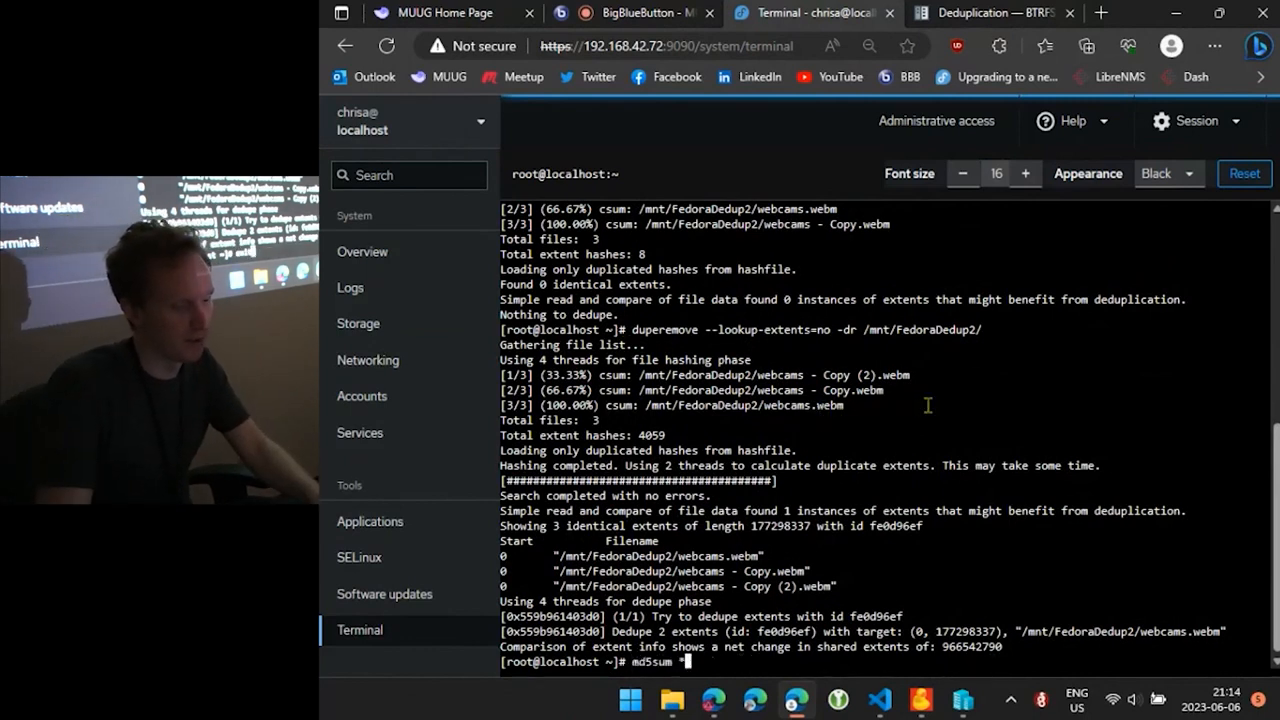
# Report btrfs filesystem usage for /mnt/FedoraDedup2, showing about 169.80MiB used after dedupe
pyautogui.write('btrfs filesystem usage /mnt/FedoraDedup2')
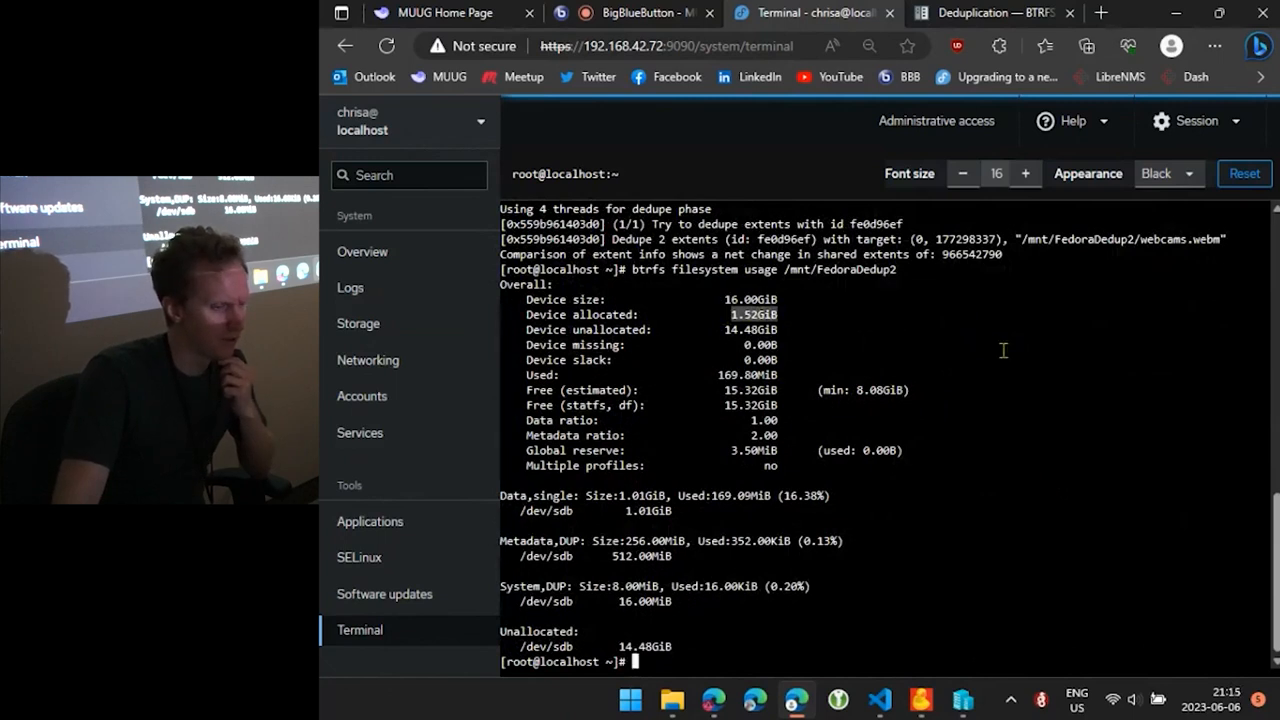
pyautogui.moveTo(996, 352)
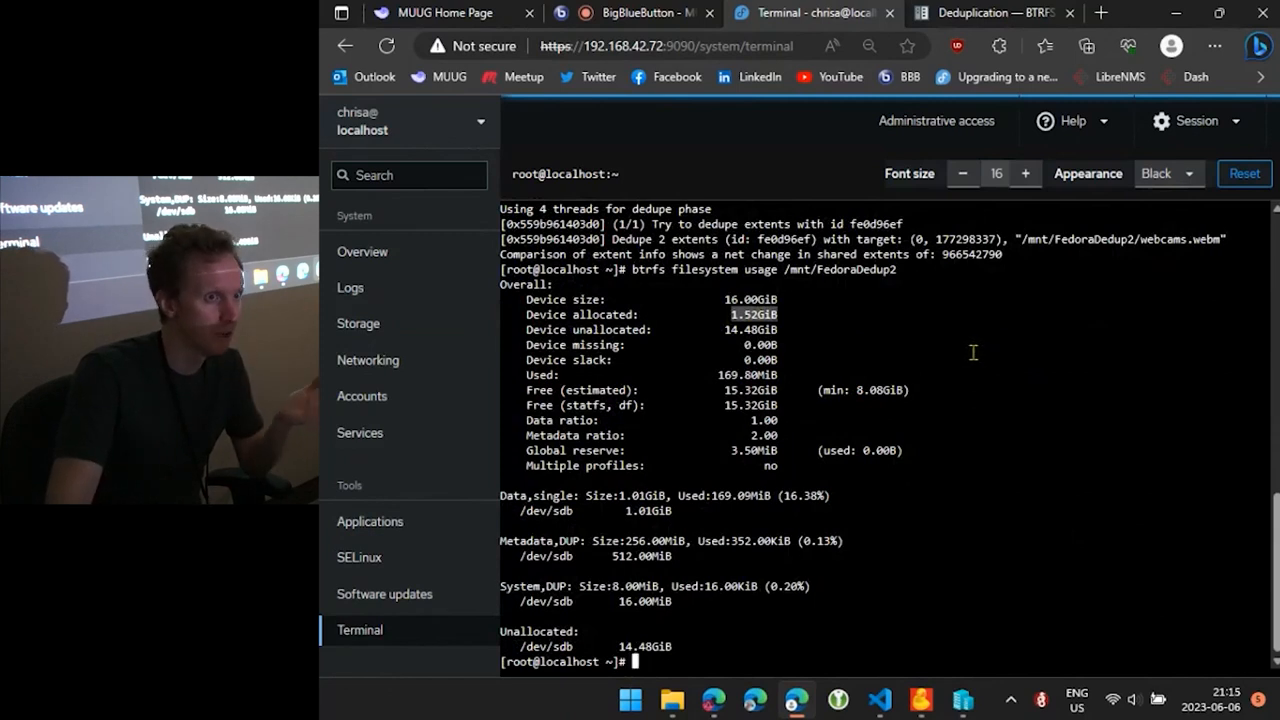
pyautogui.moveTo(932, 324)
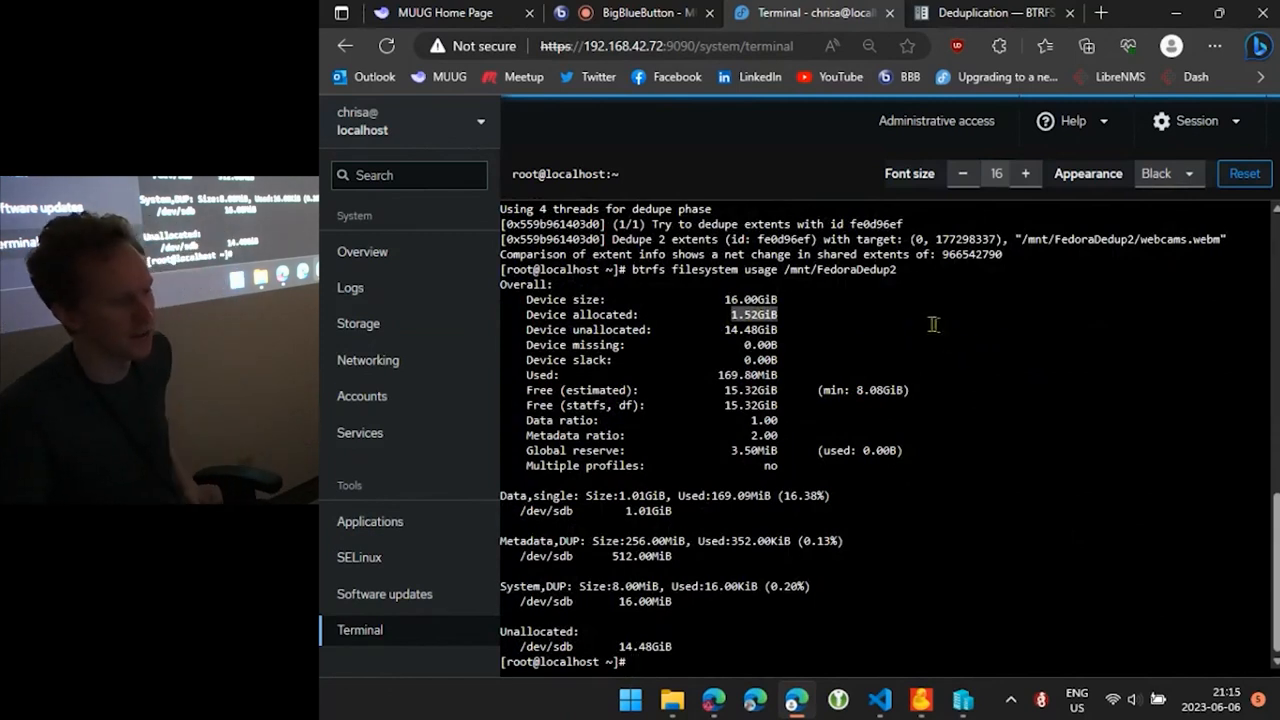
pyautogui.moveTo(998, 332)
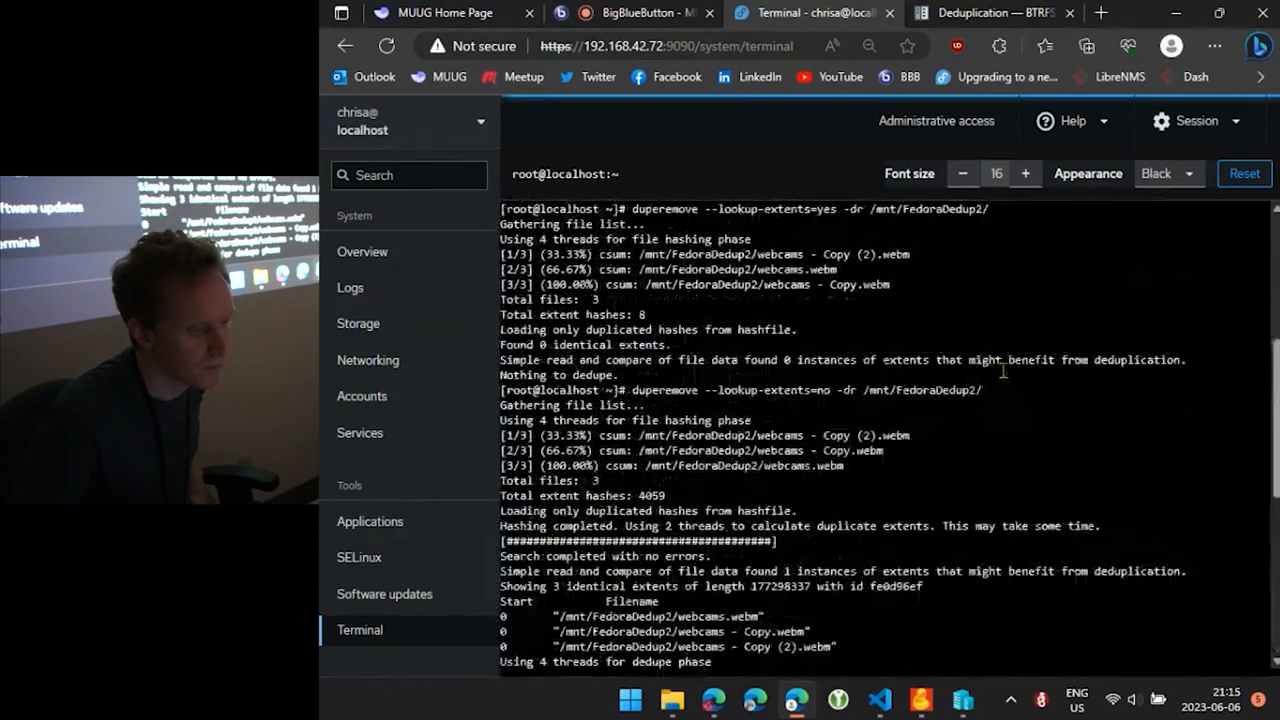
# Scroll through the dedupe output, then switch back to the BigBlueButton meeting view
pyautogui.scroll(-3)
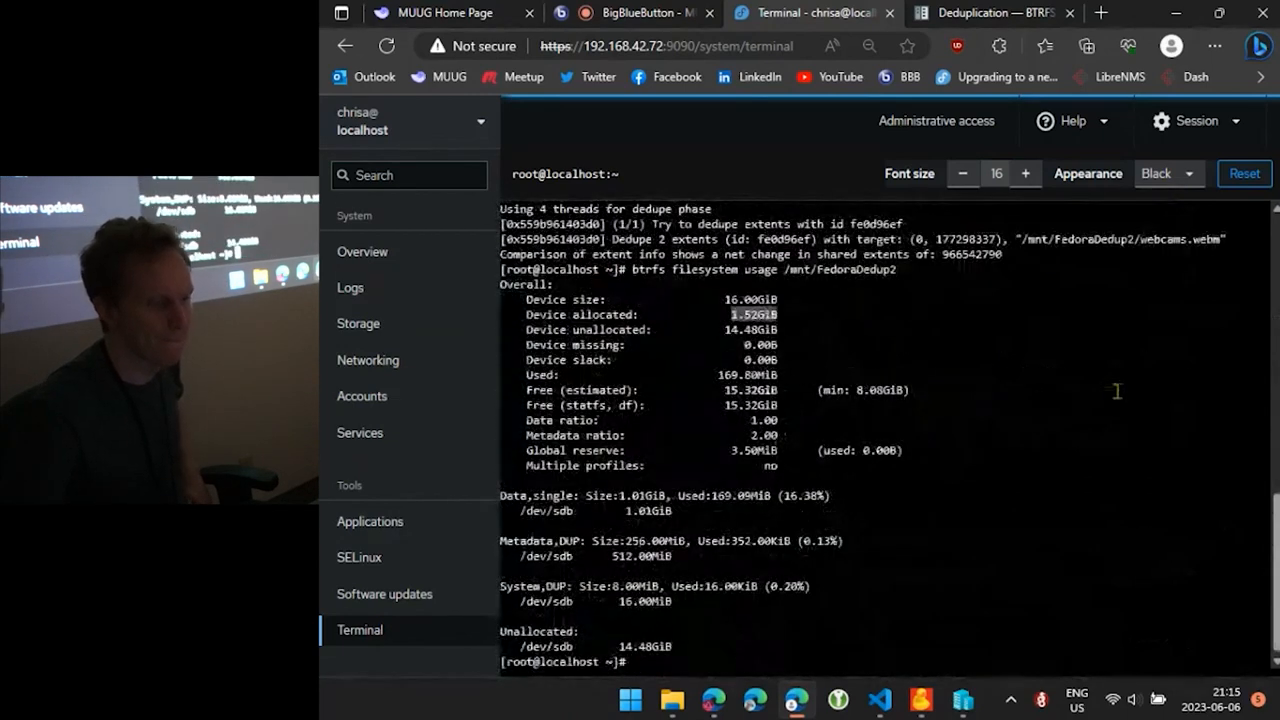
pyautogui.scroll(-3)
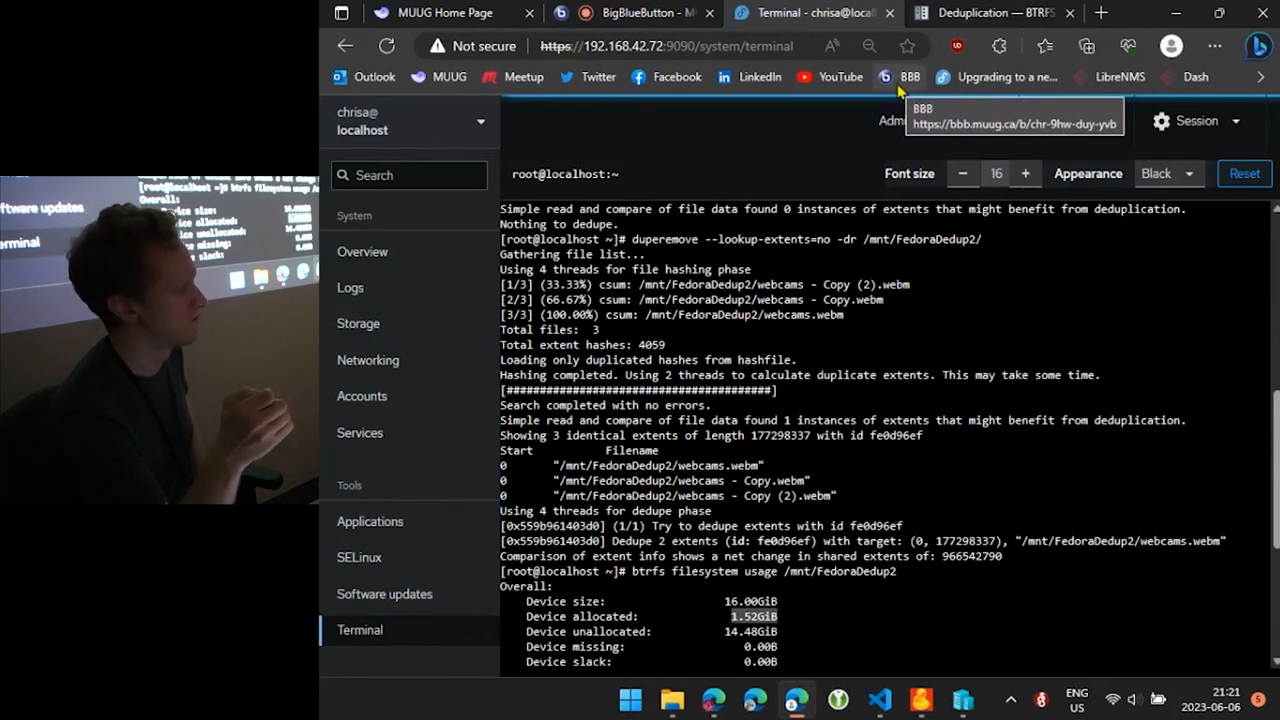
pyautogui.click(620, 12)
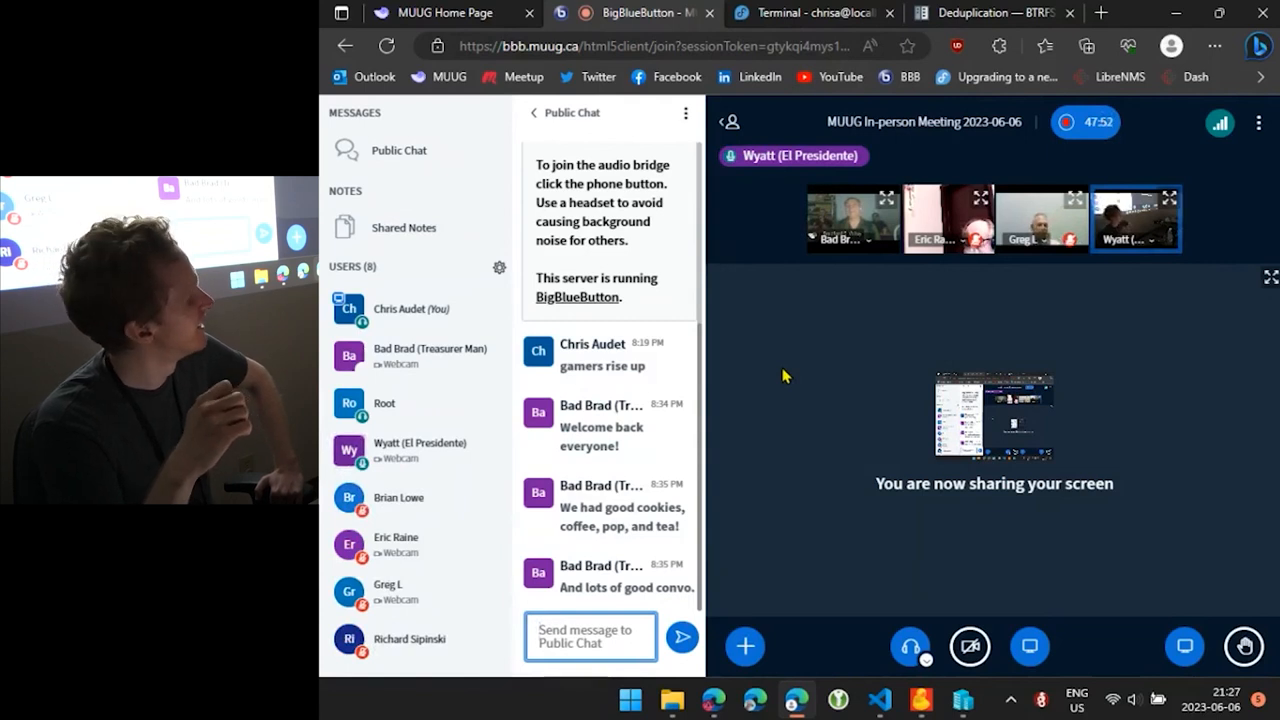
pyautogui.moveTo(784, 204)
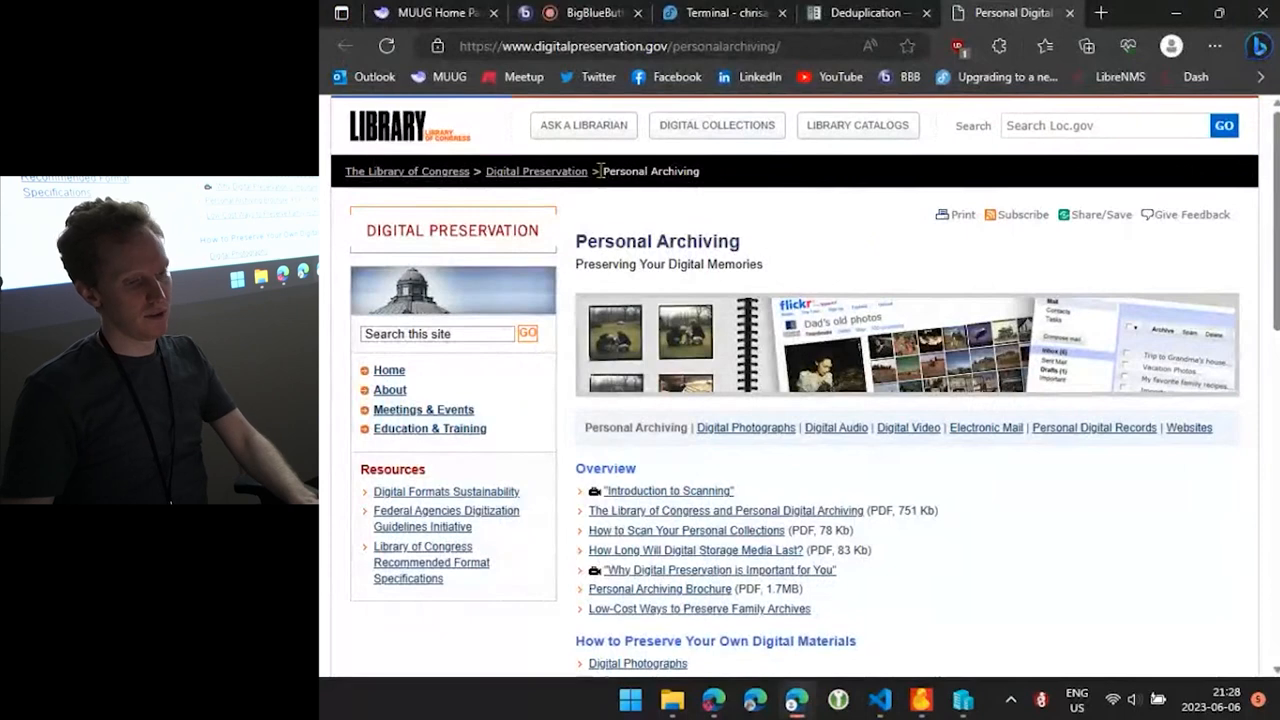
pyautogui.moveTo(884, 296)
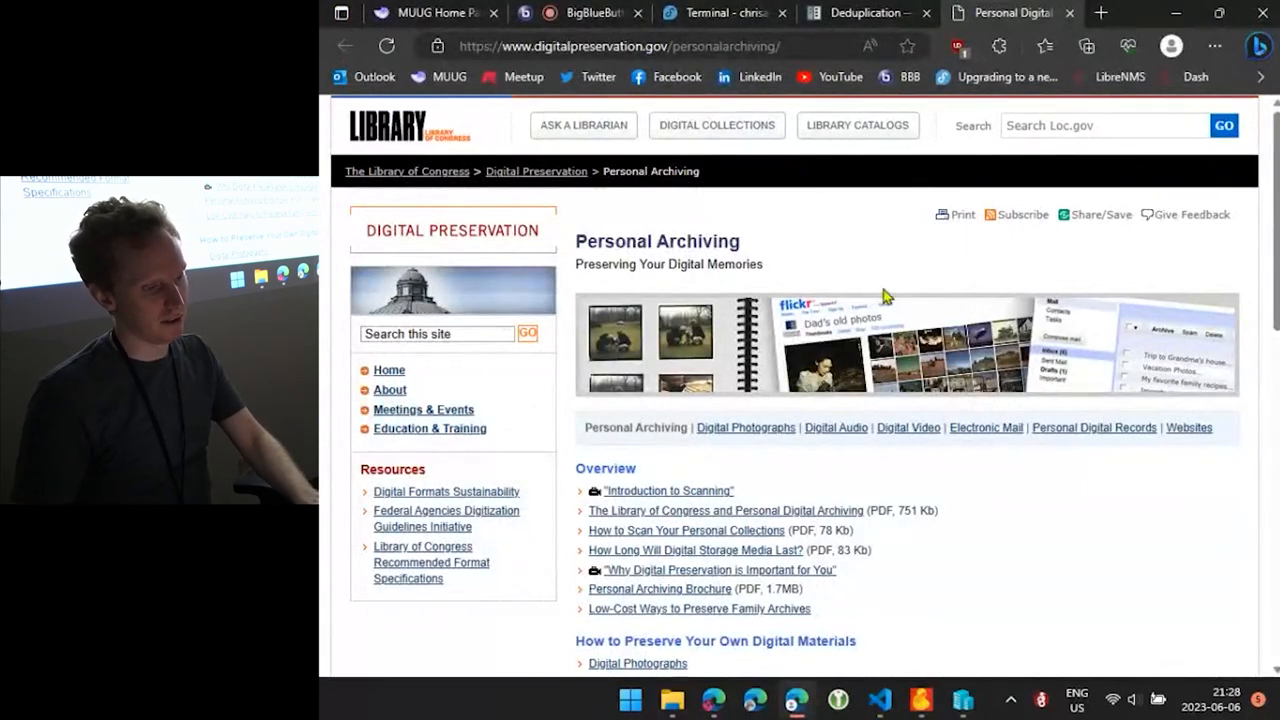
pyautogui.moveTo(856, 260)
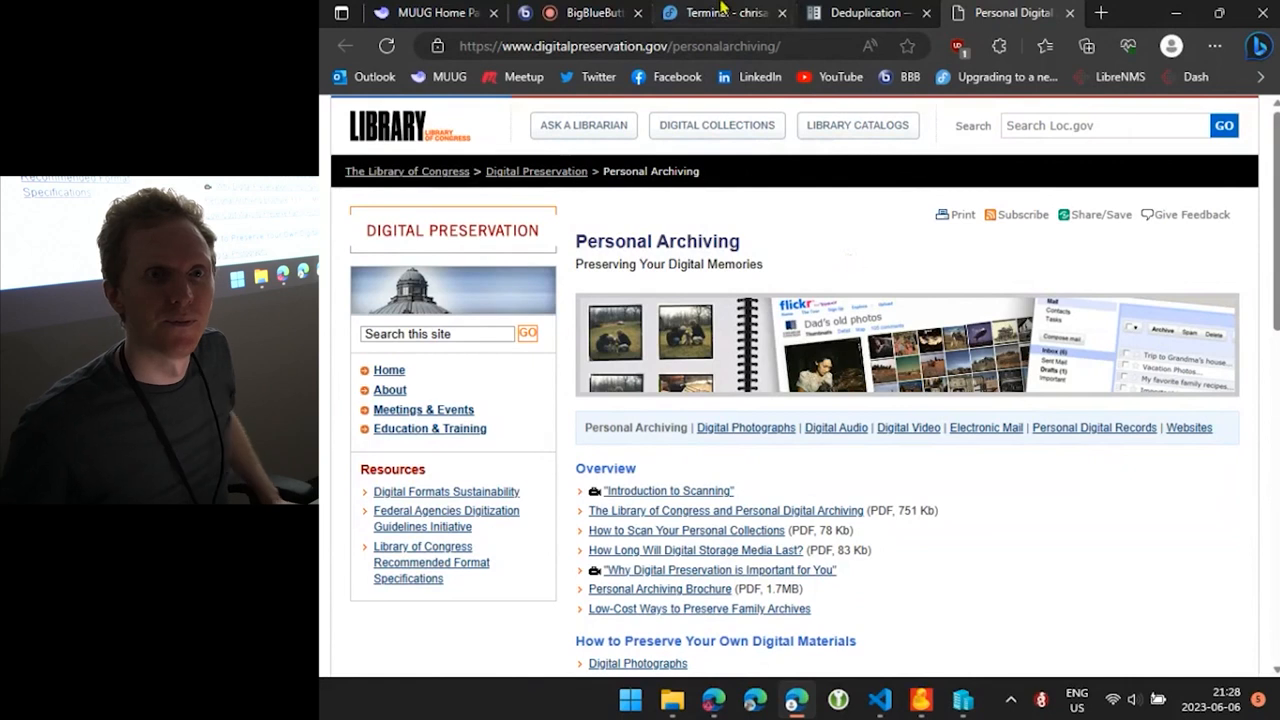
pyautogui.moveTo(722, 12)
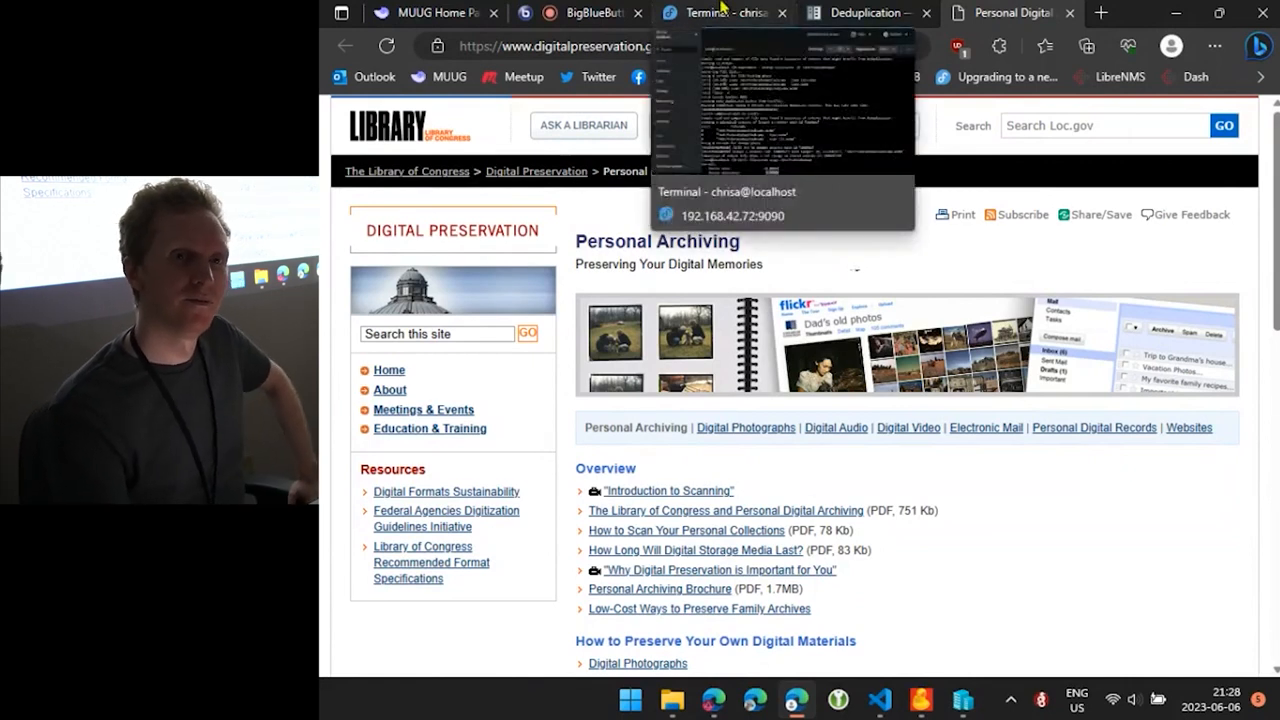